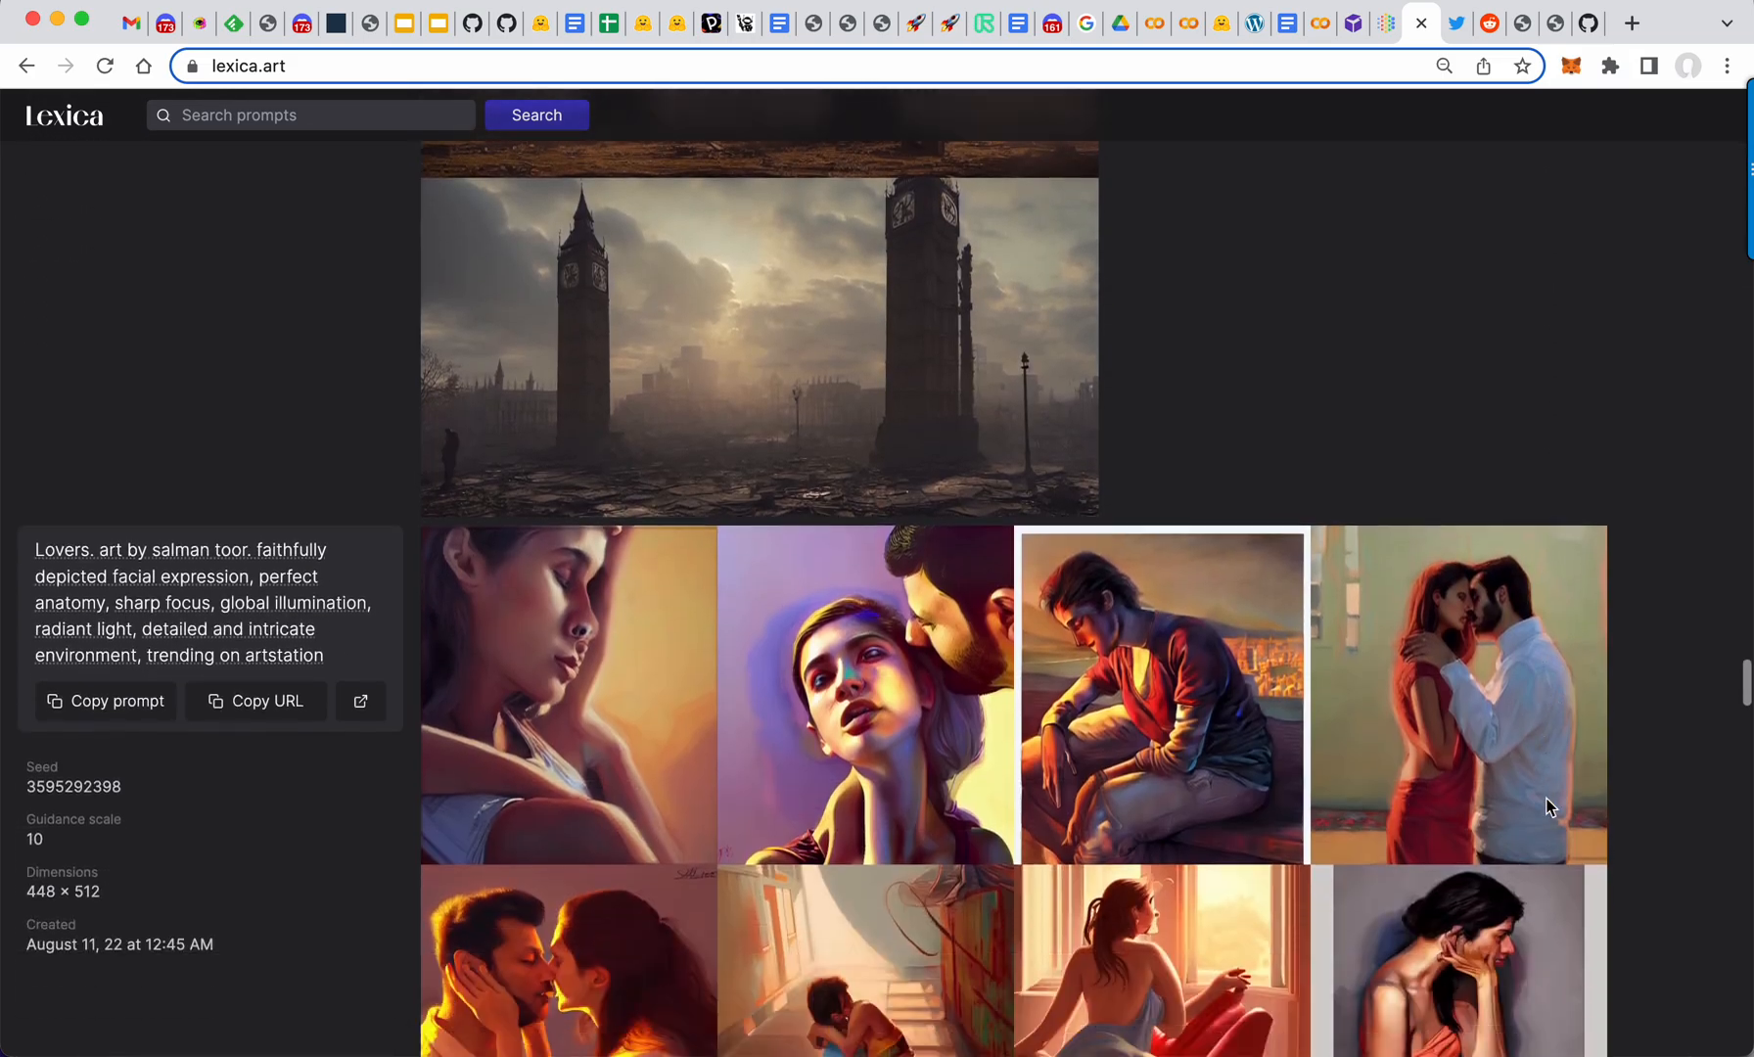
Step: Scroll lexica.art back to the top and search for 'enamel pin'
scroll(down, 3)
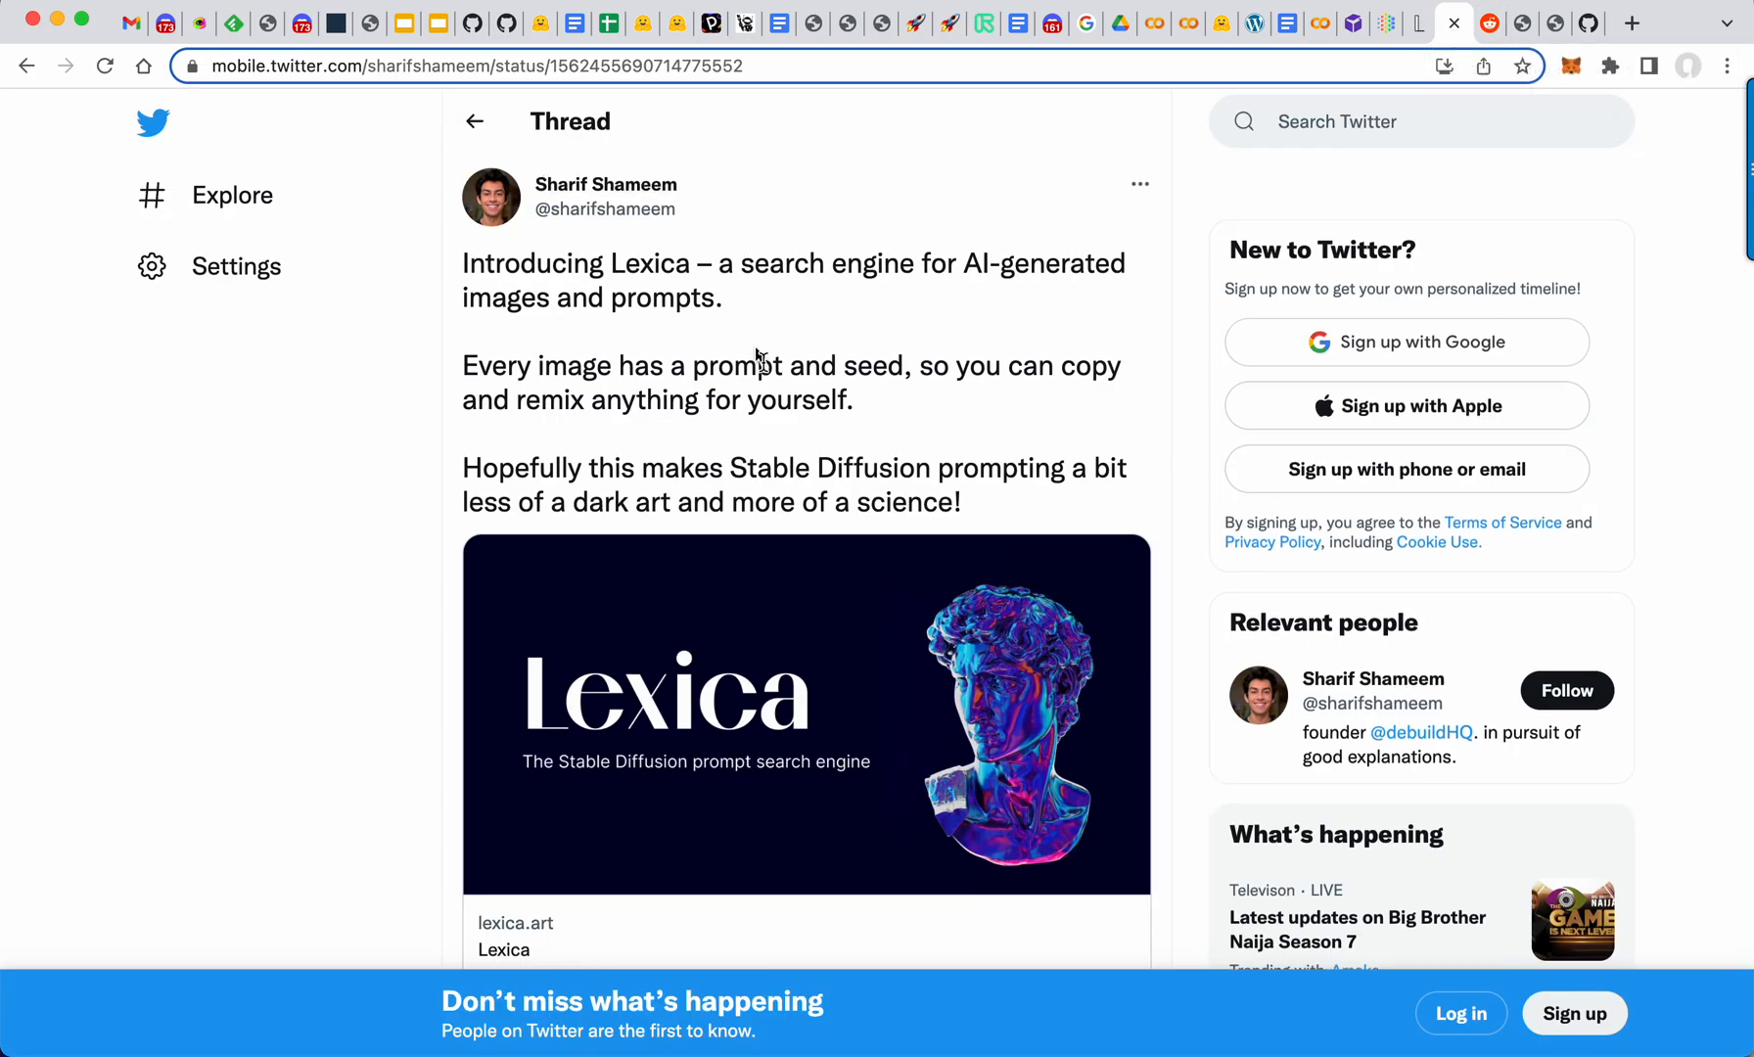
scroll(down, 3)
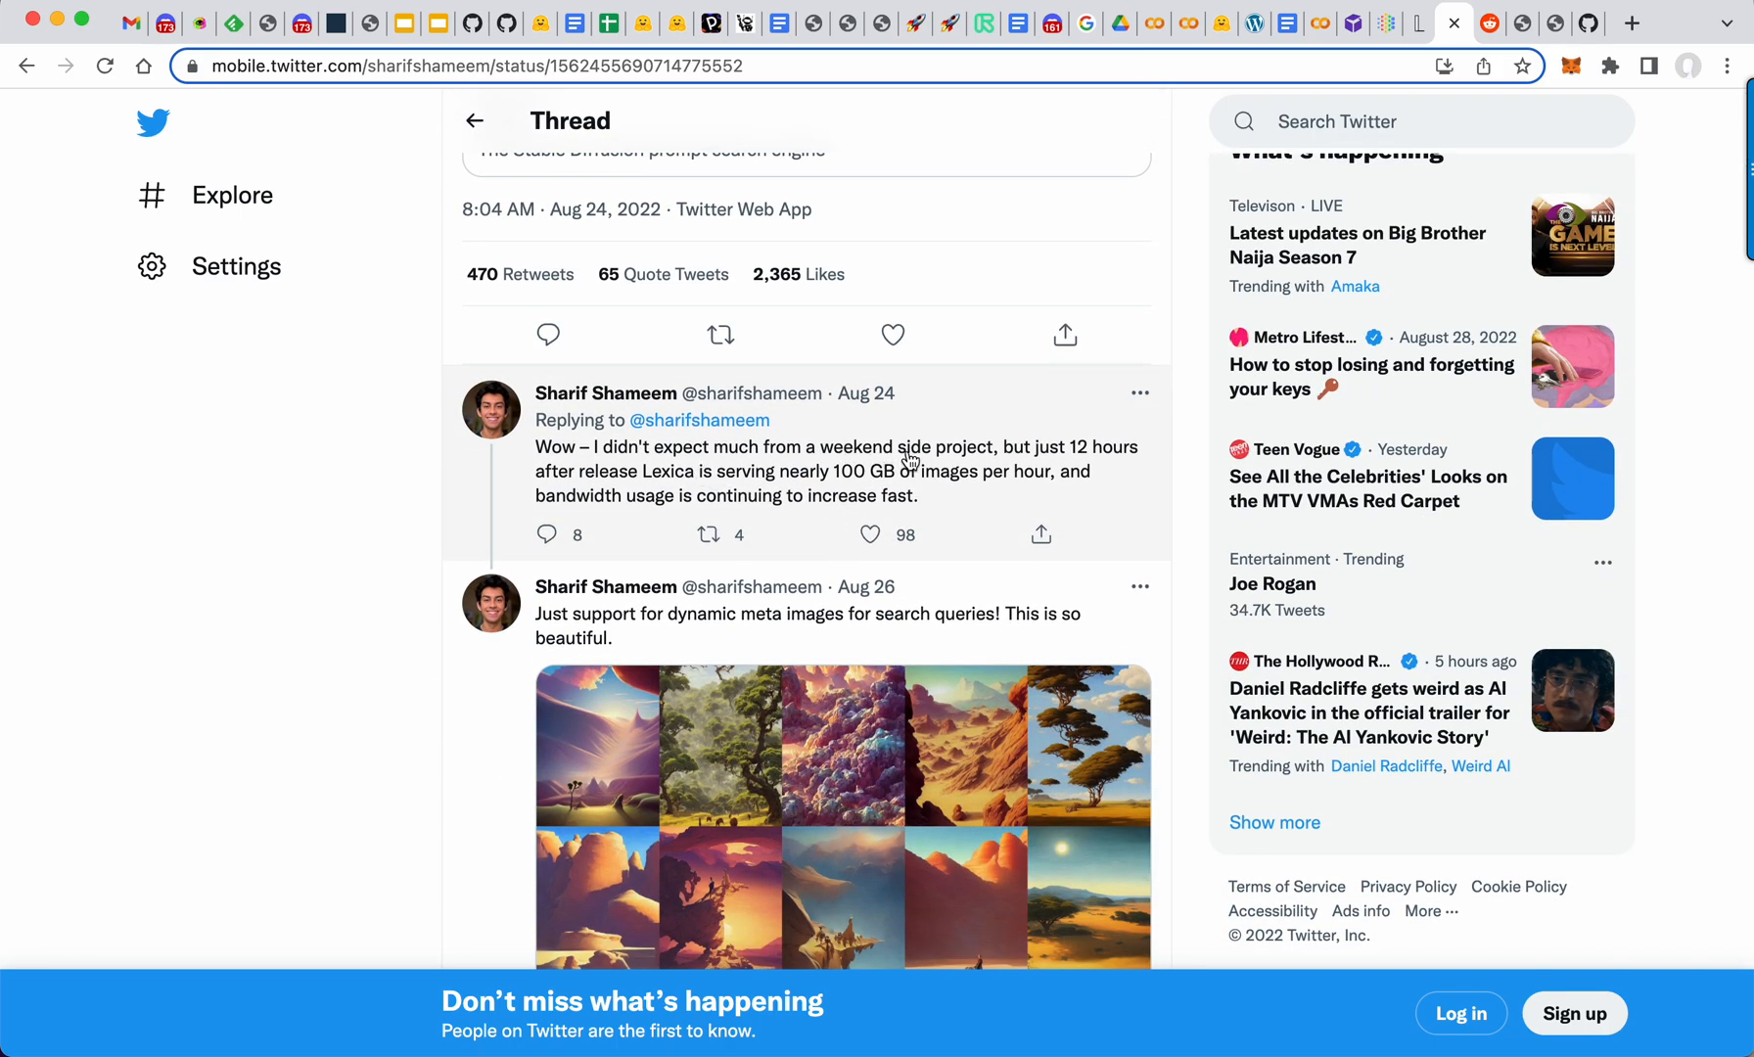
mouse_move(825, 510)
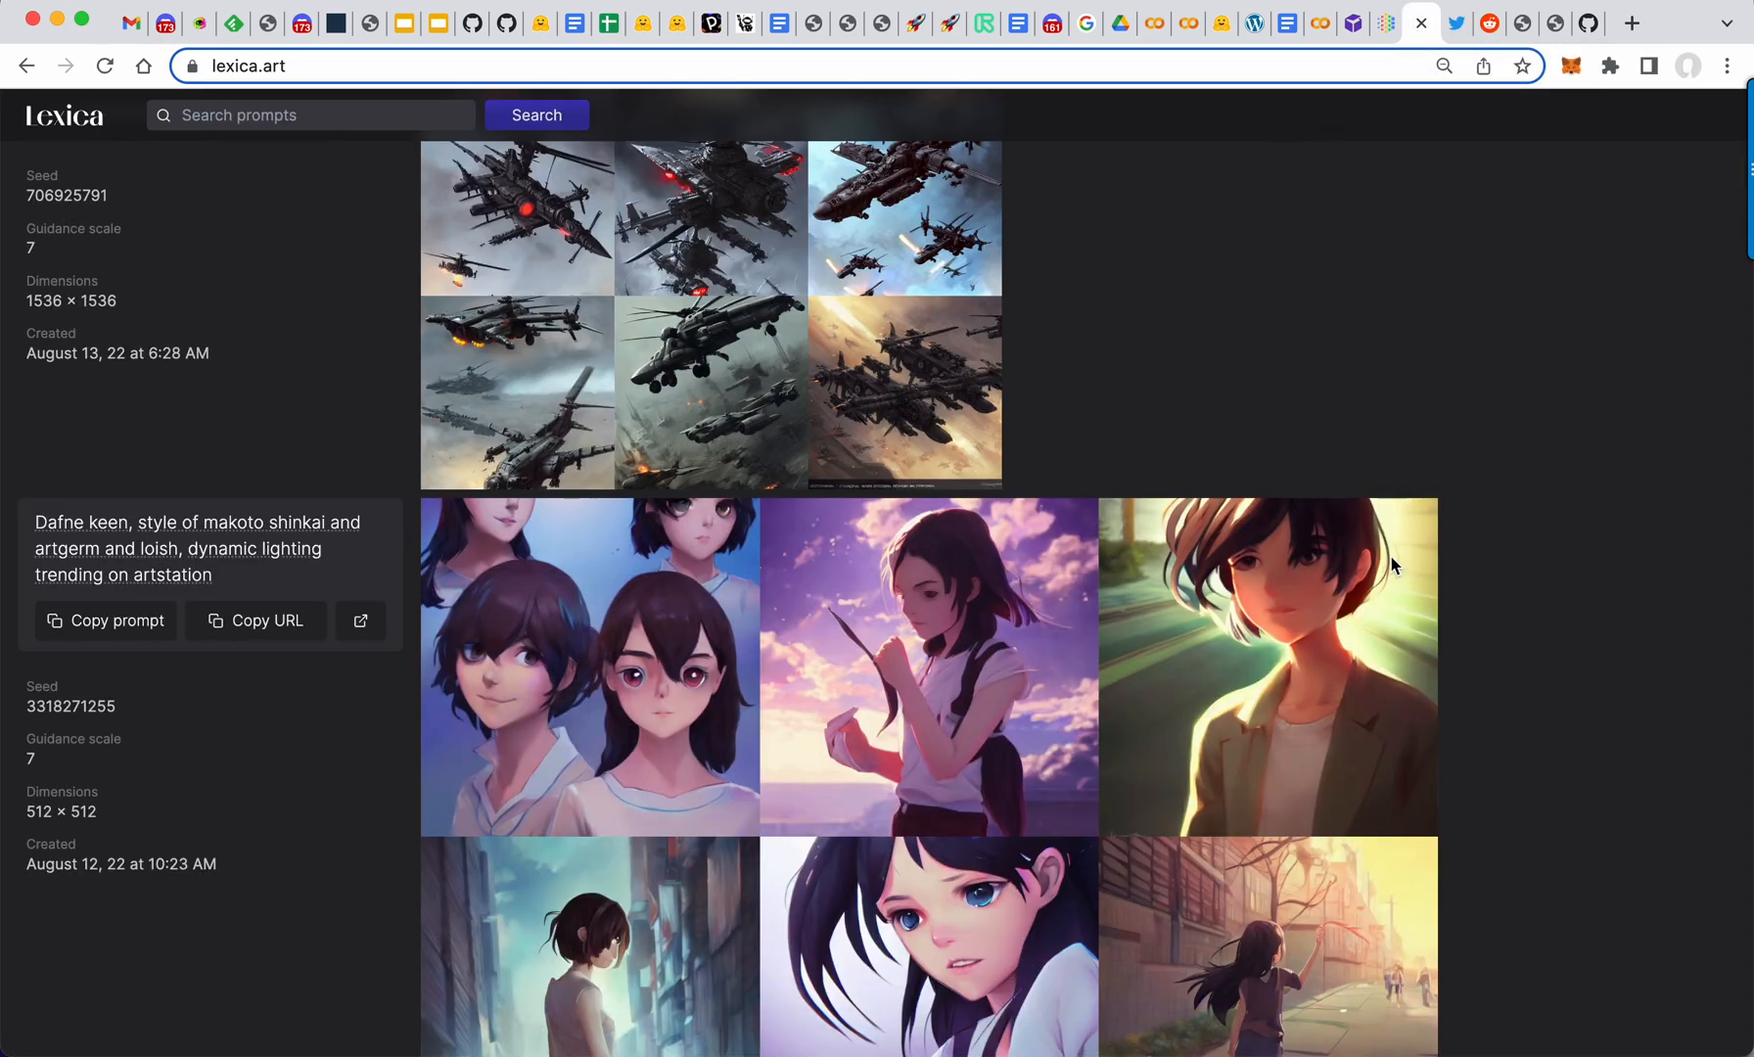
scroll(down, 3)
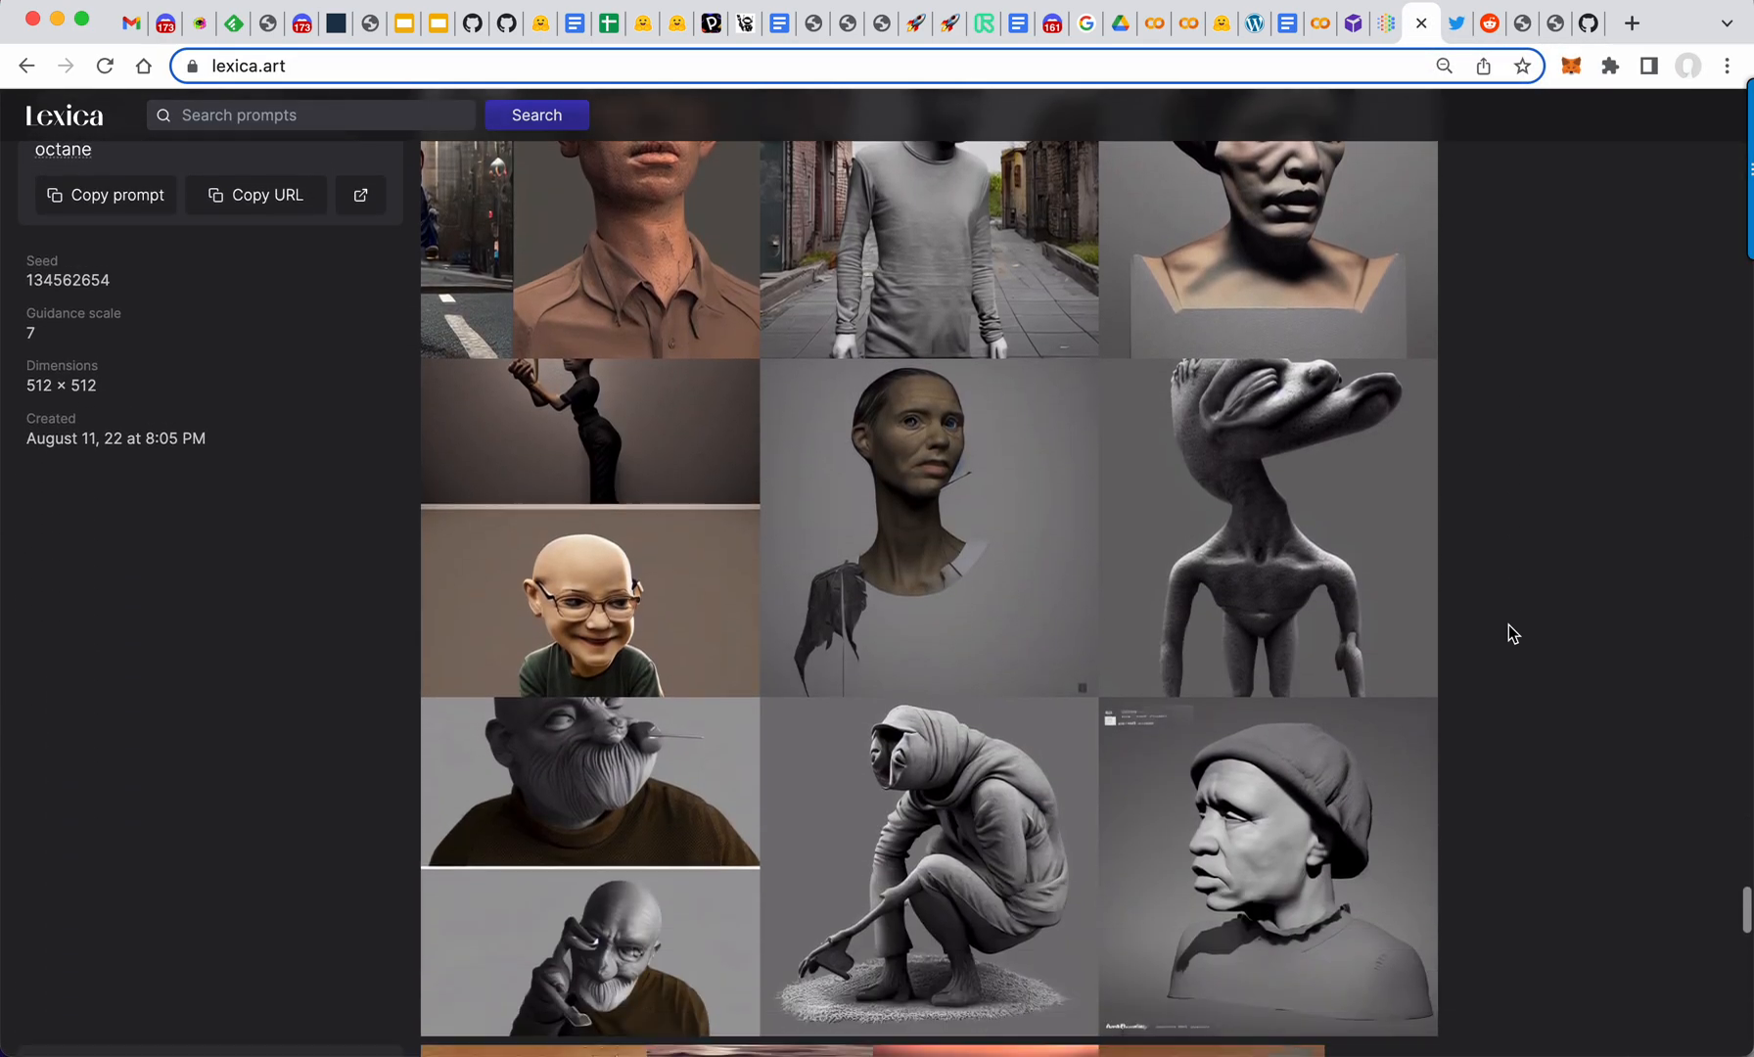
scroll(down, 3)
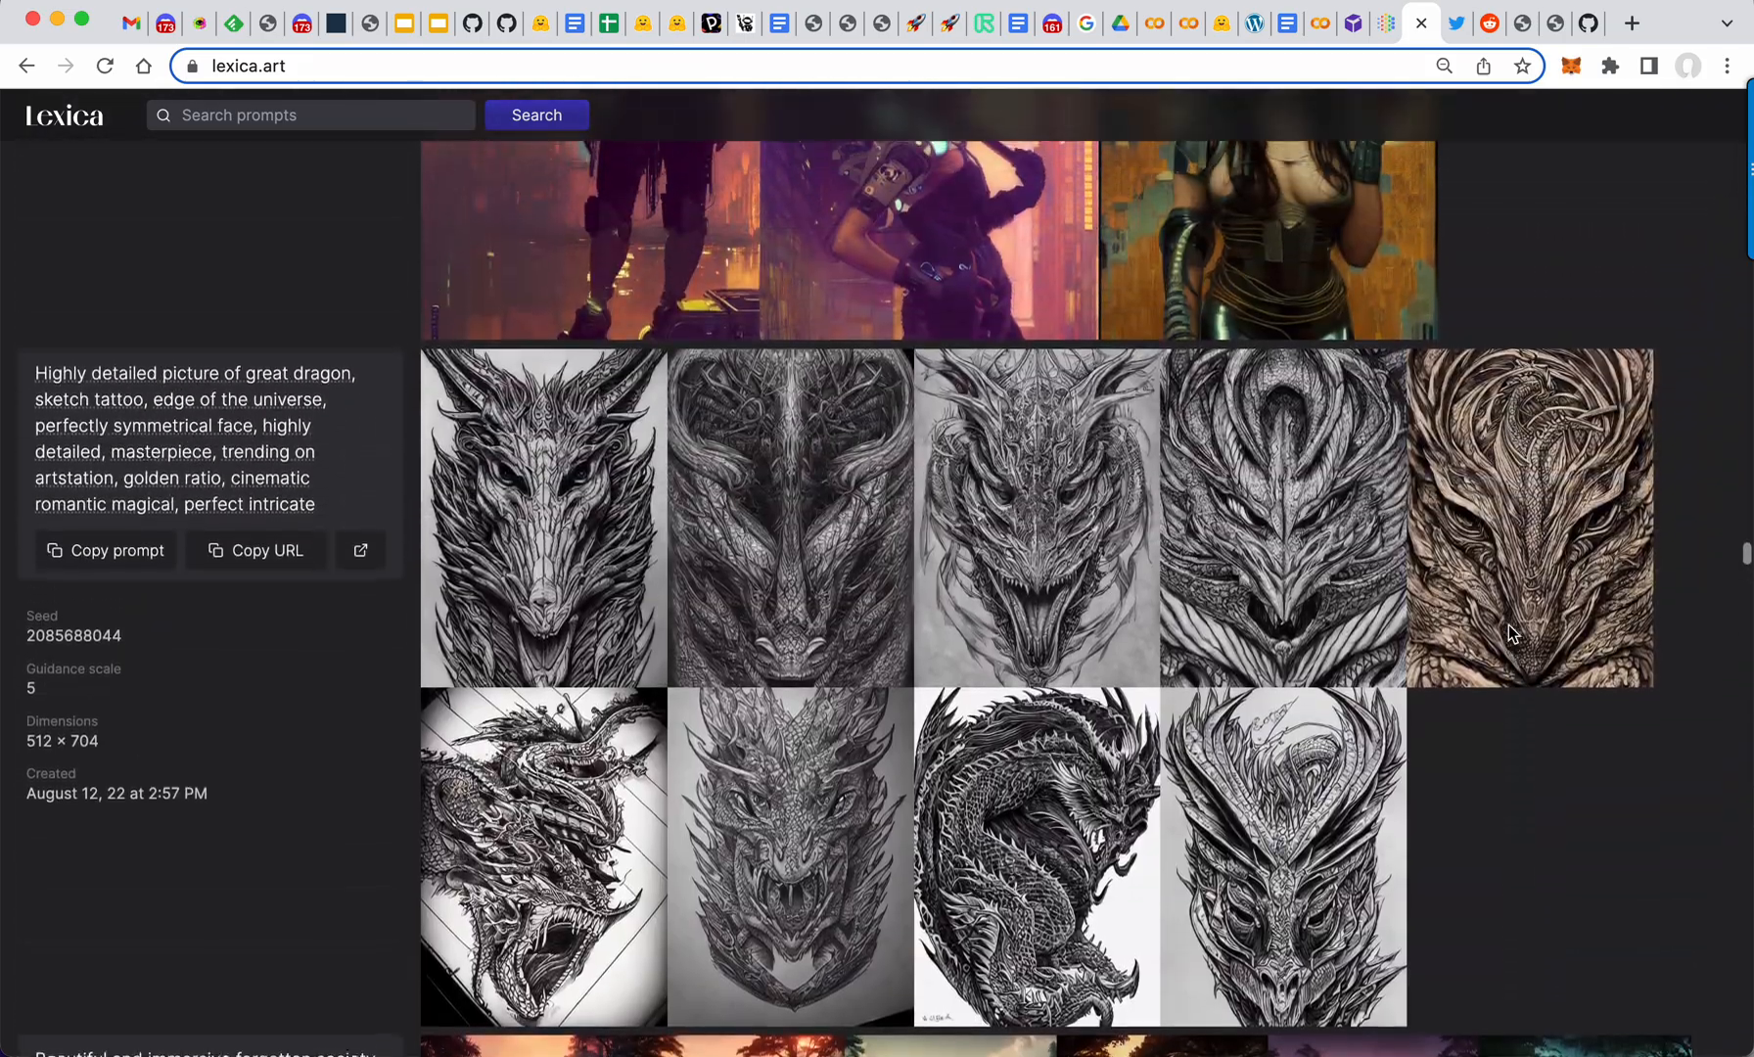
scroll(down, 3)
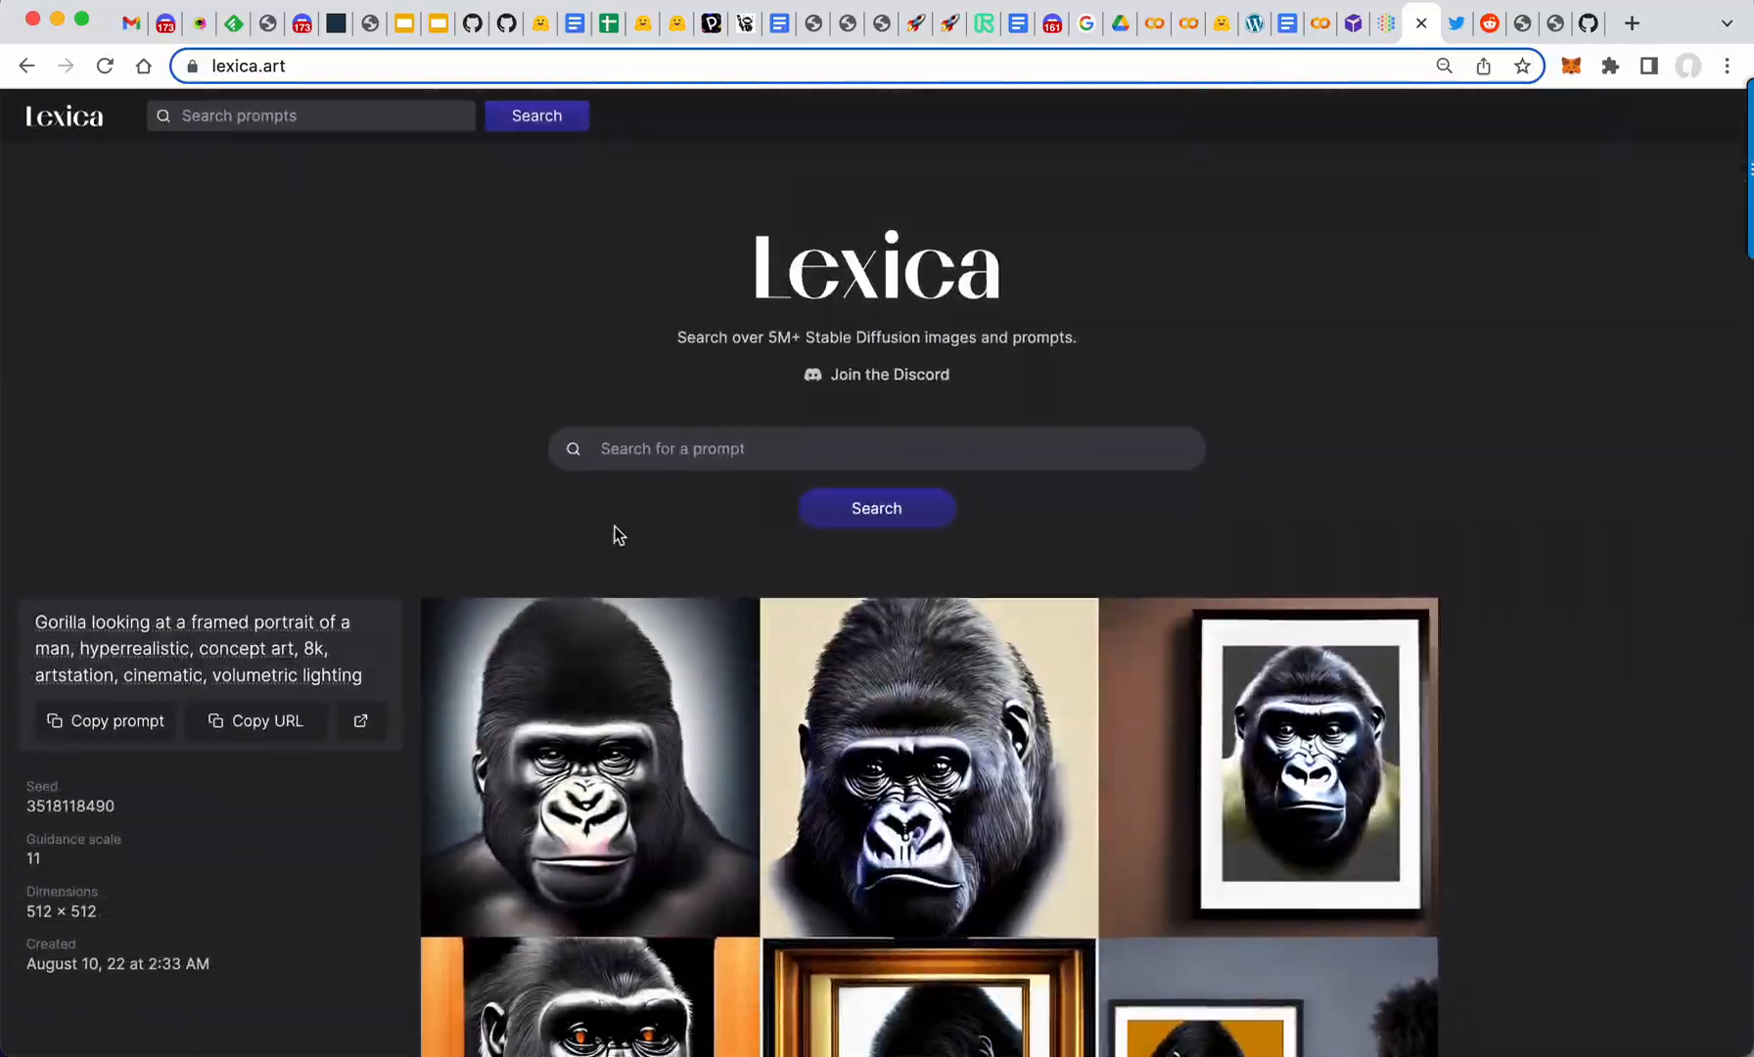
text(enamel pin)
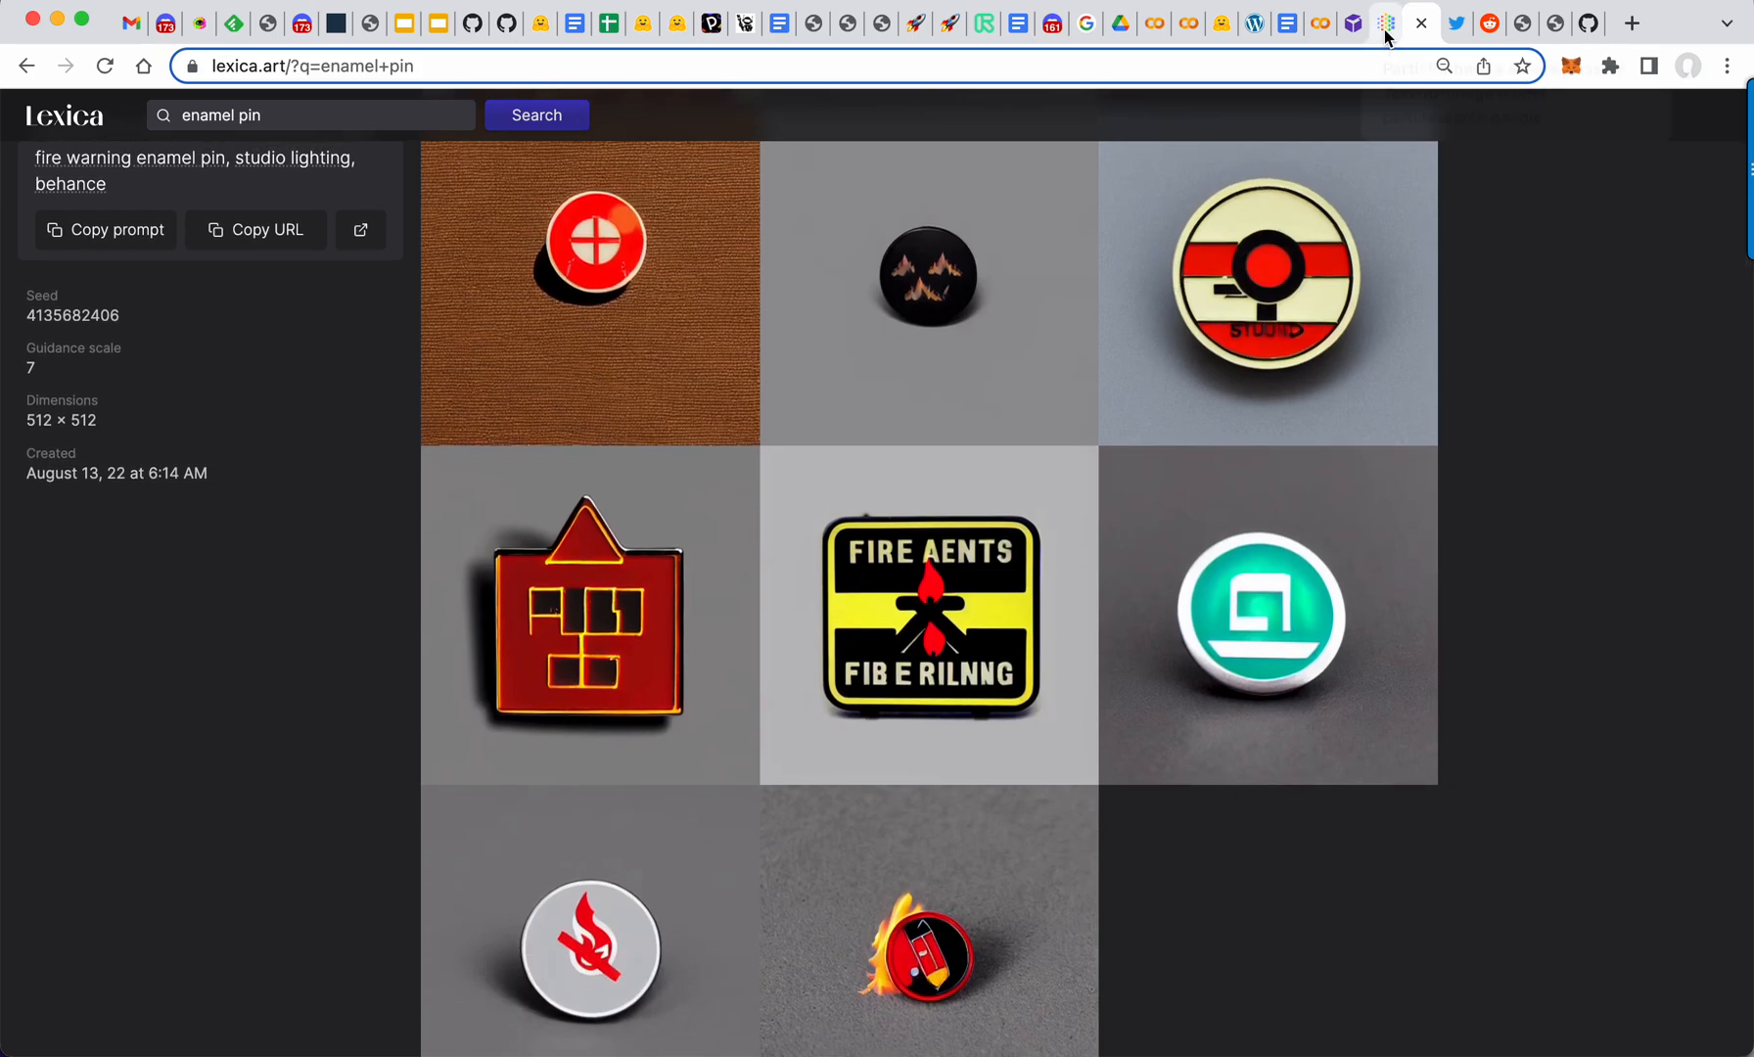
click(1386, 22)
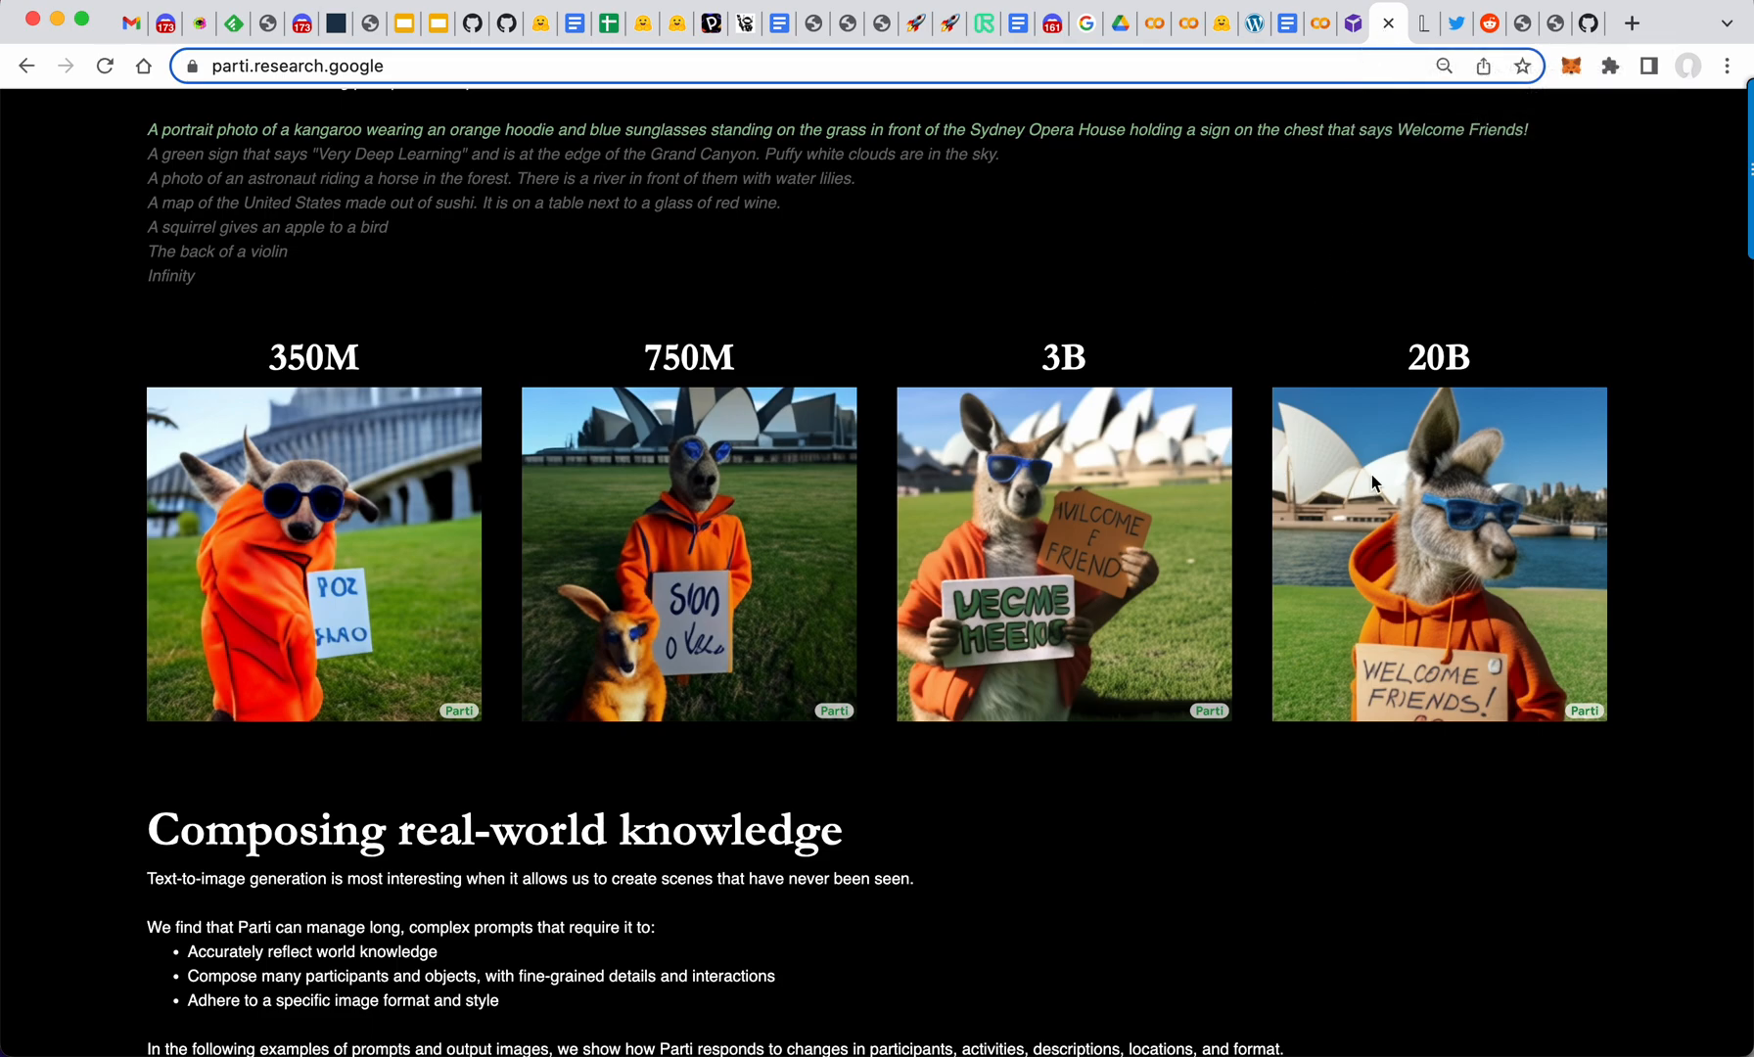
mouse_move(1384, 358)
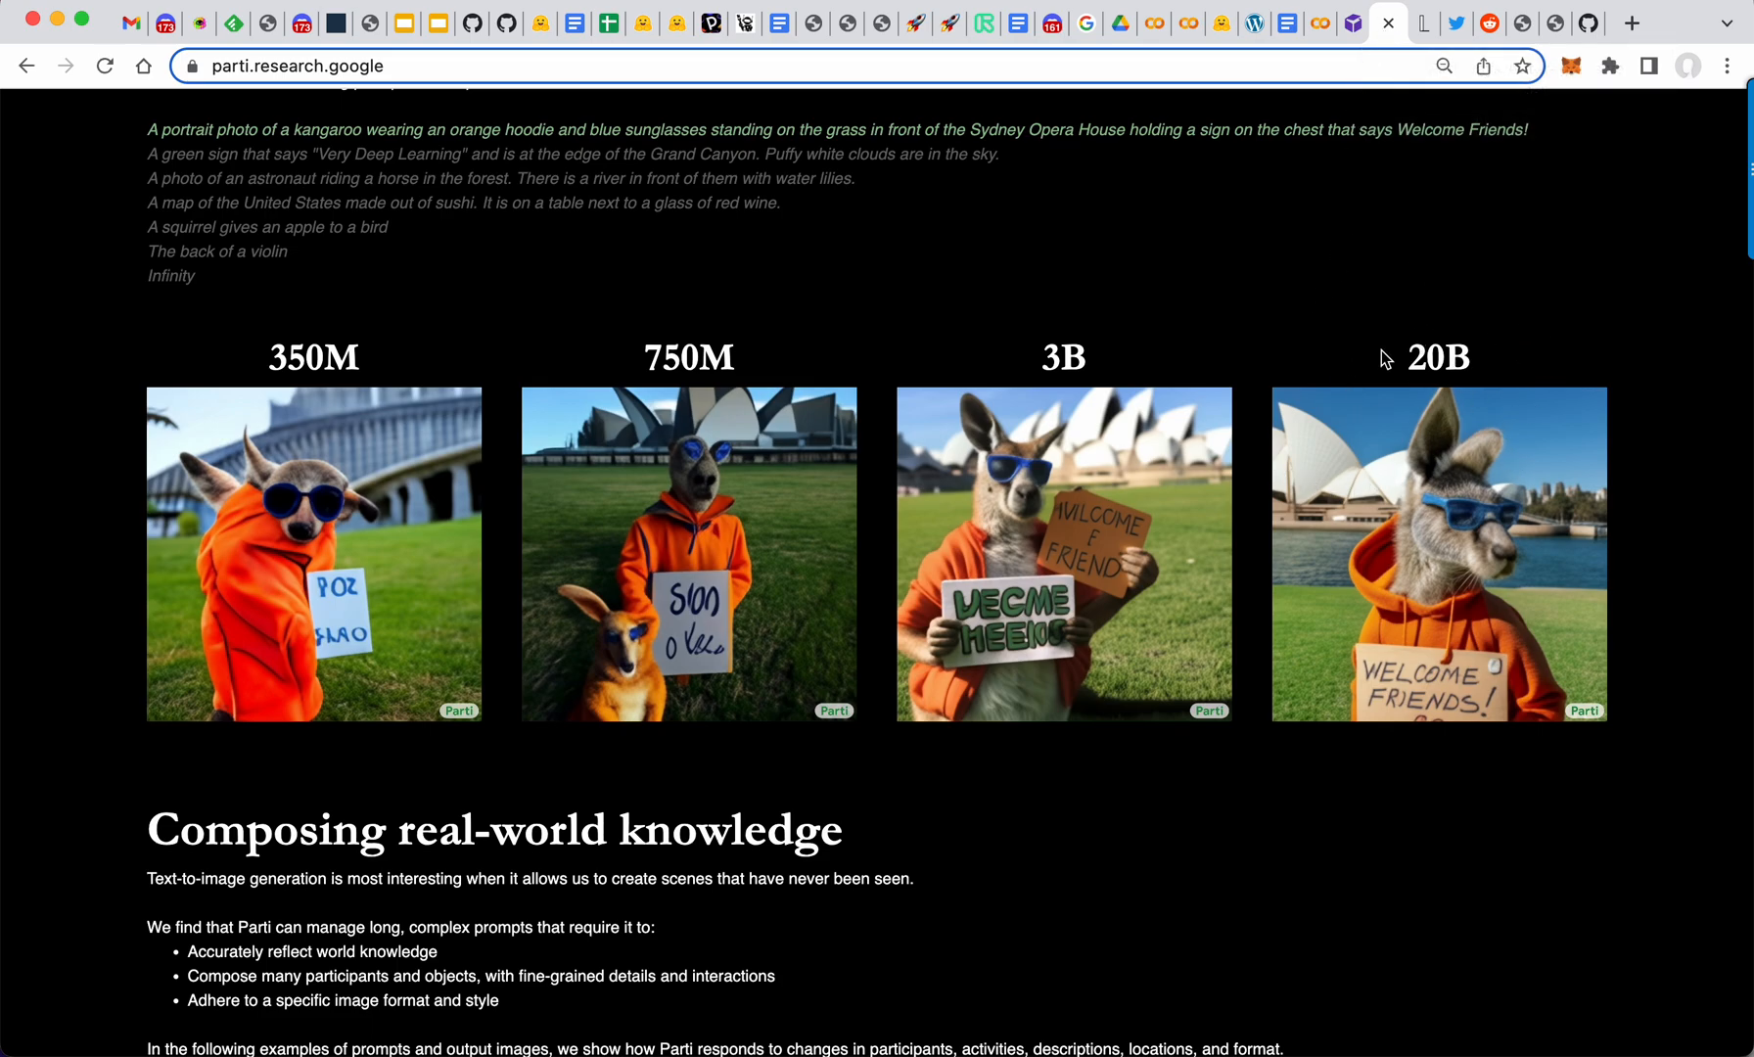
mouse_move(1420, 719)
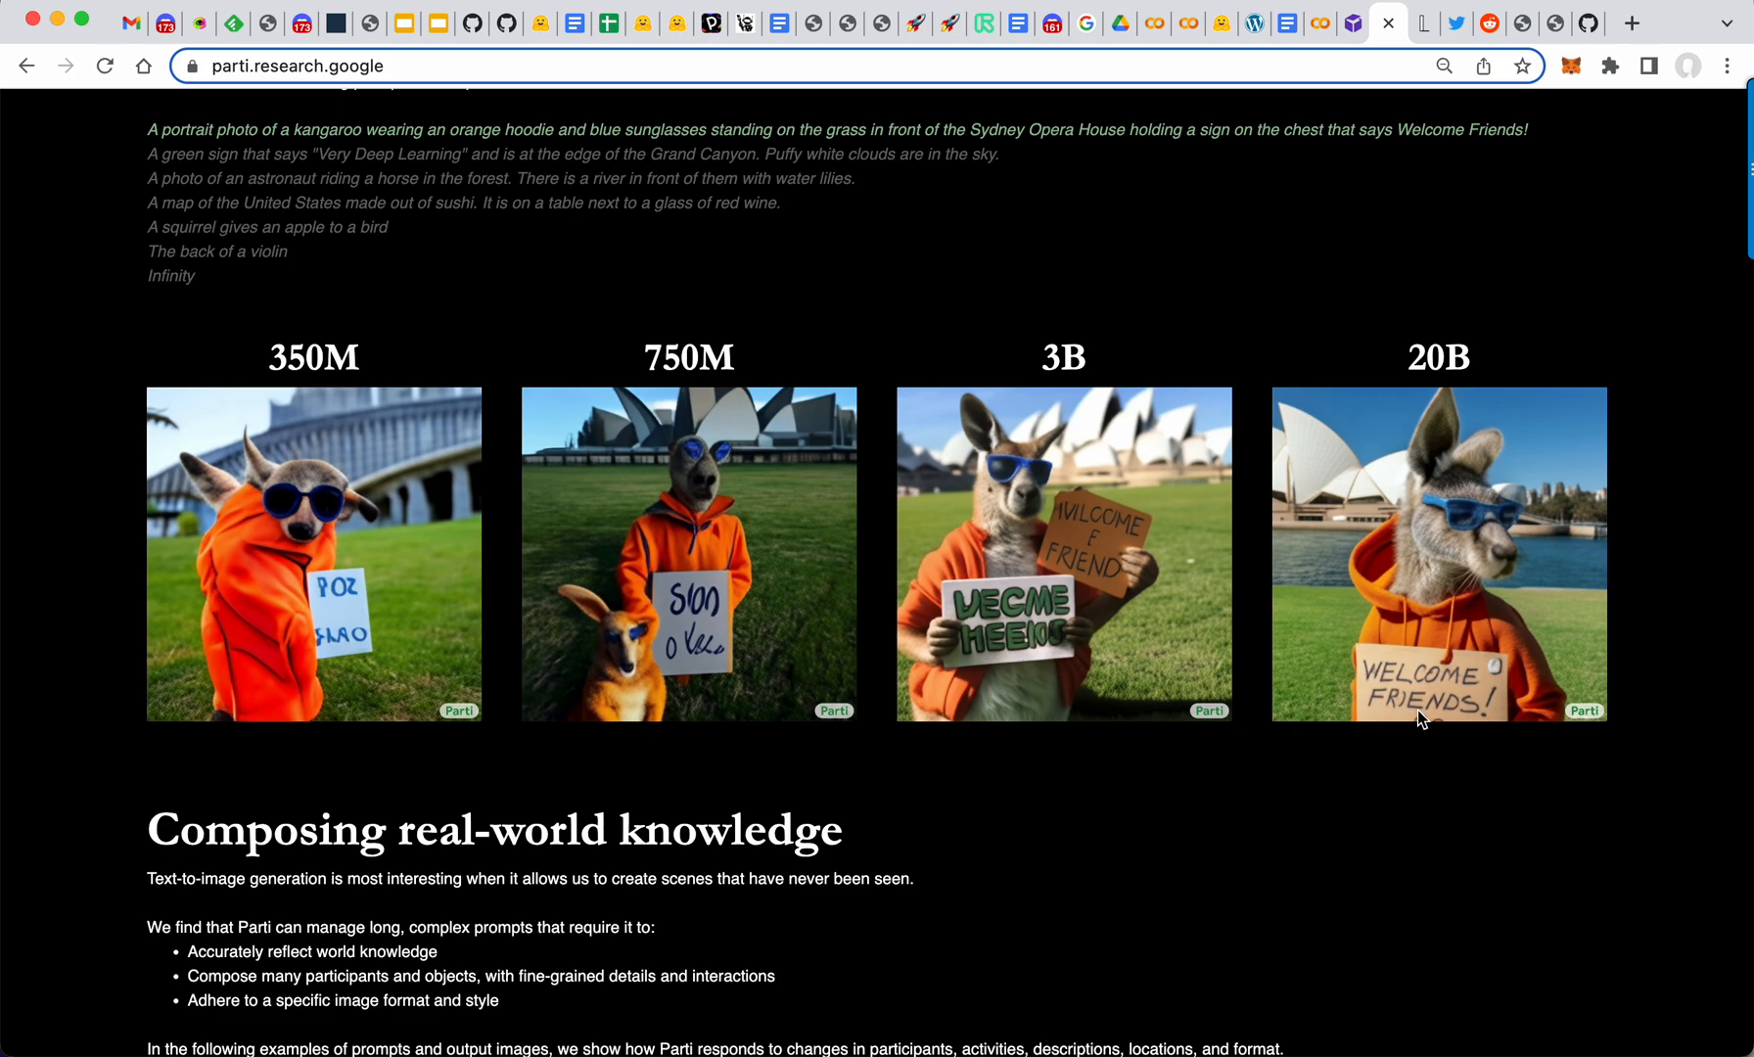
mouse_move(676, 511)
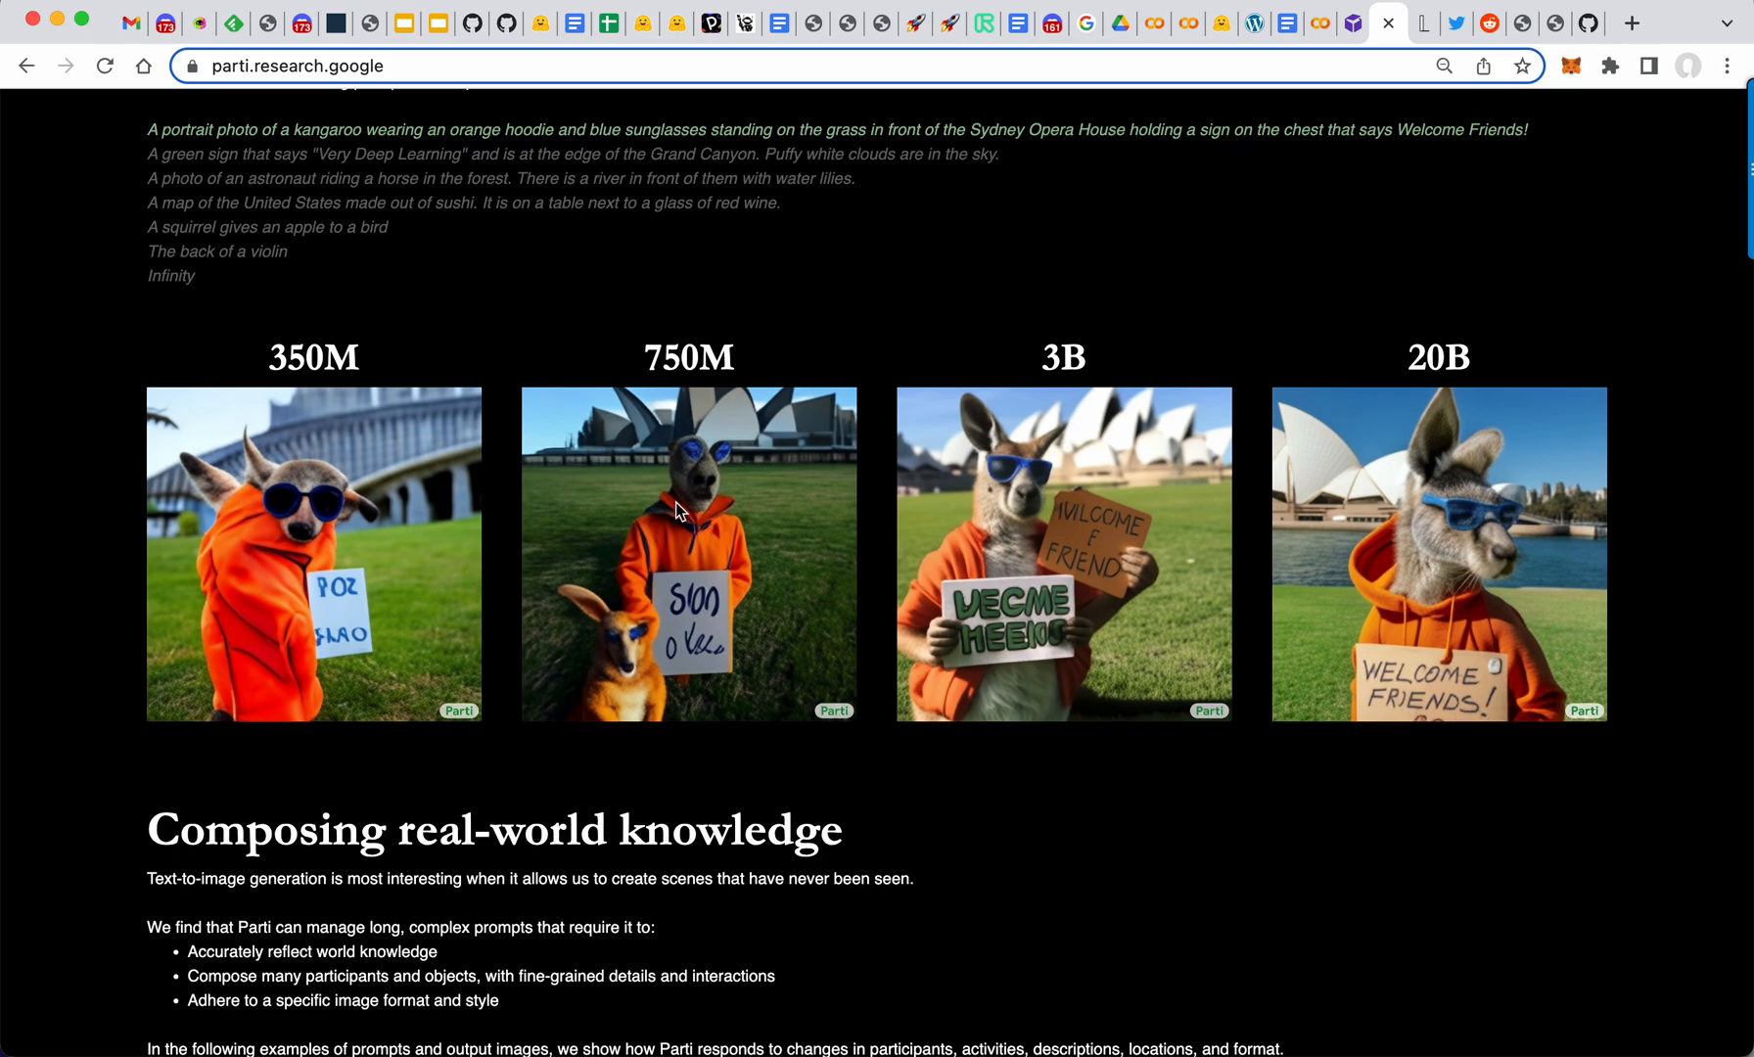
mouse_move(344, 624)
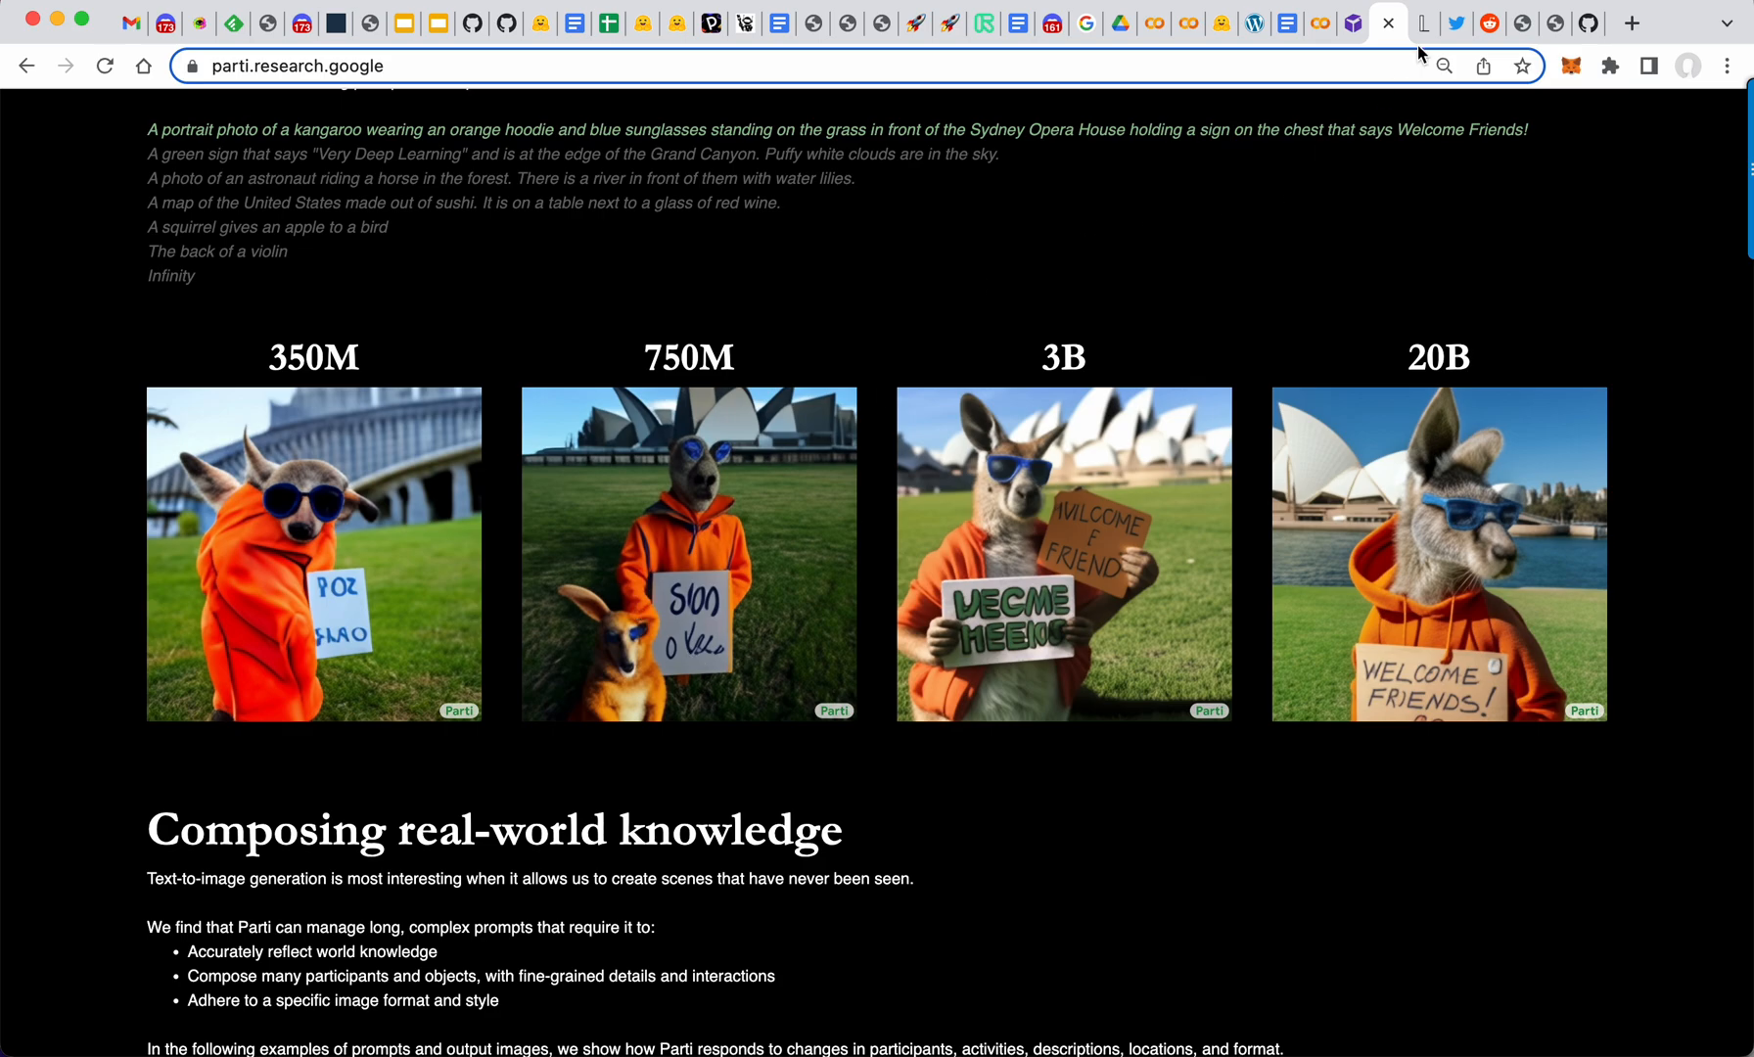
Step: Scroll Lexica's results to the retro minimalistic clean wolf pins and copy their prompt
click(1376, 22)
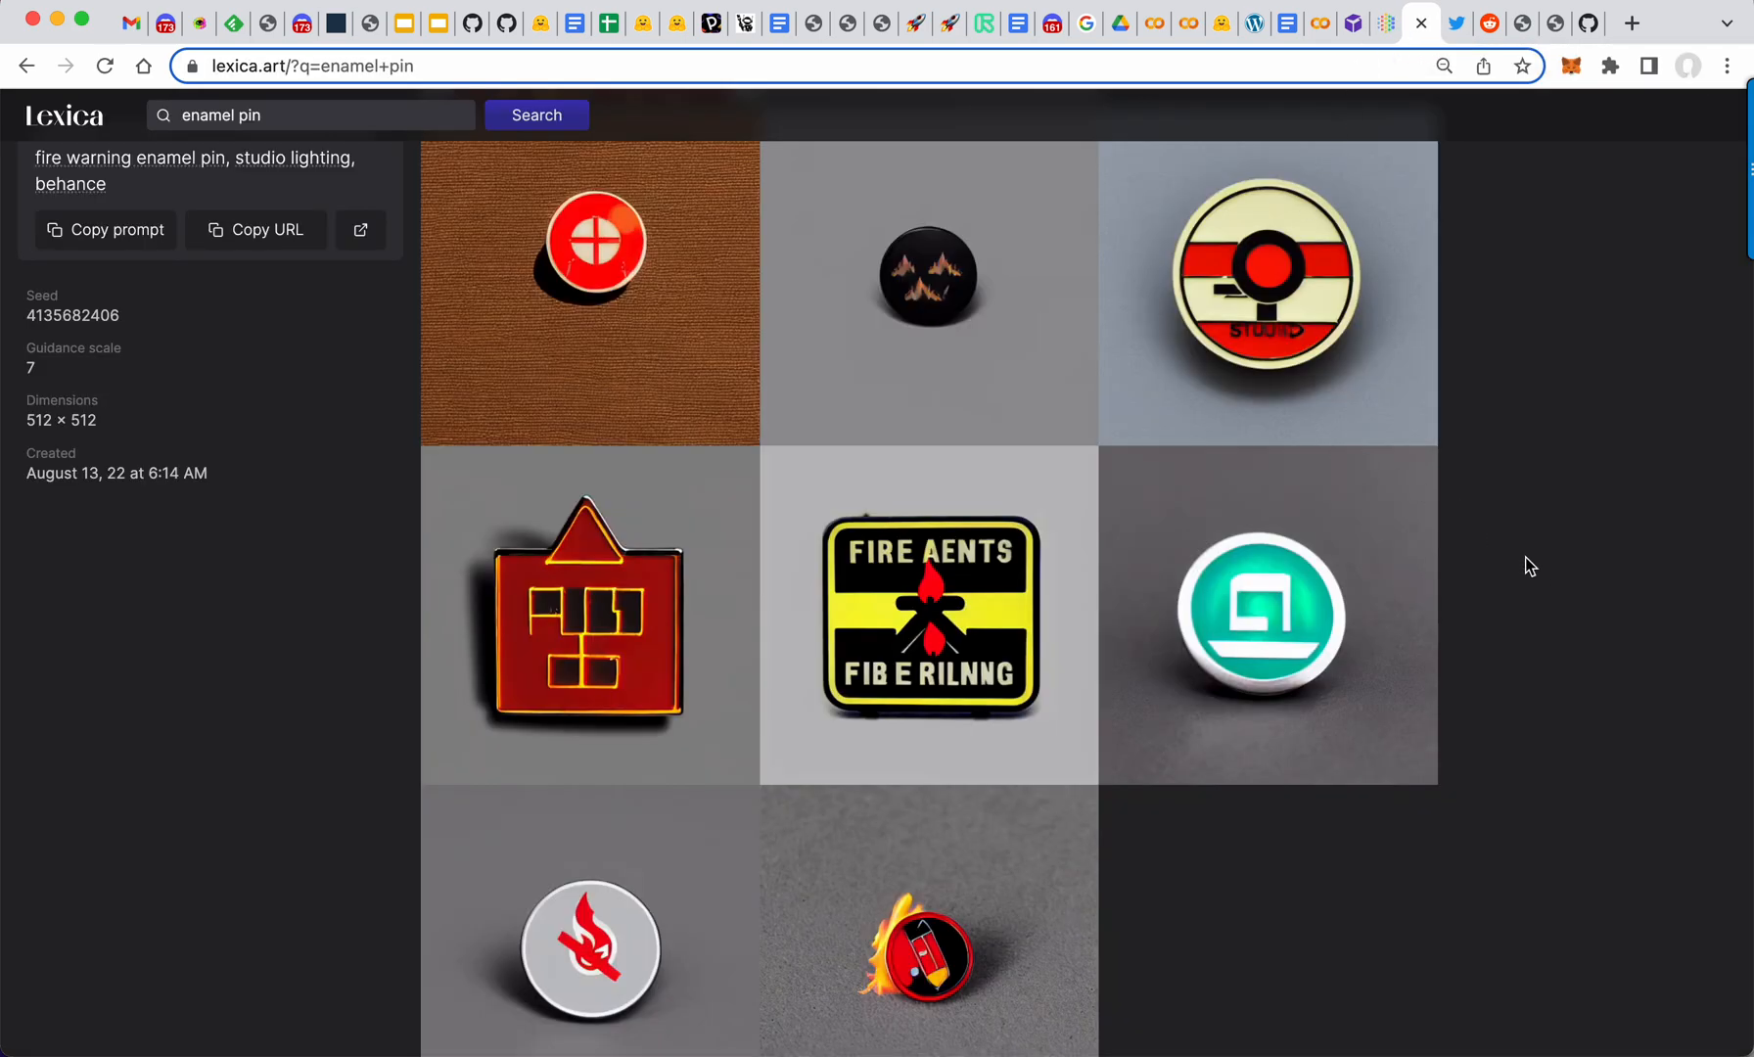
scroll(down, 3)
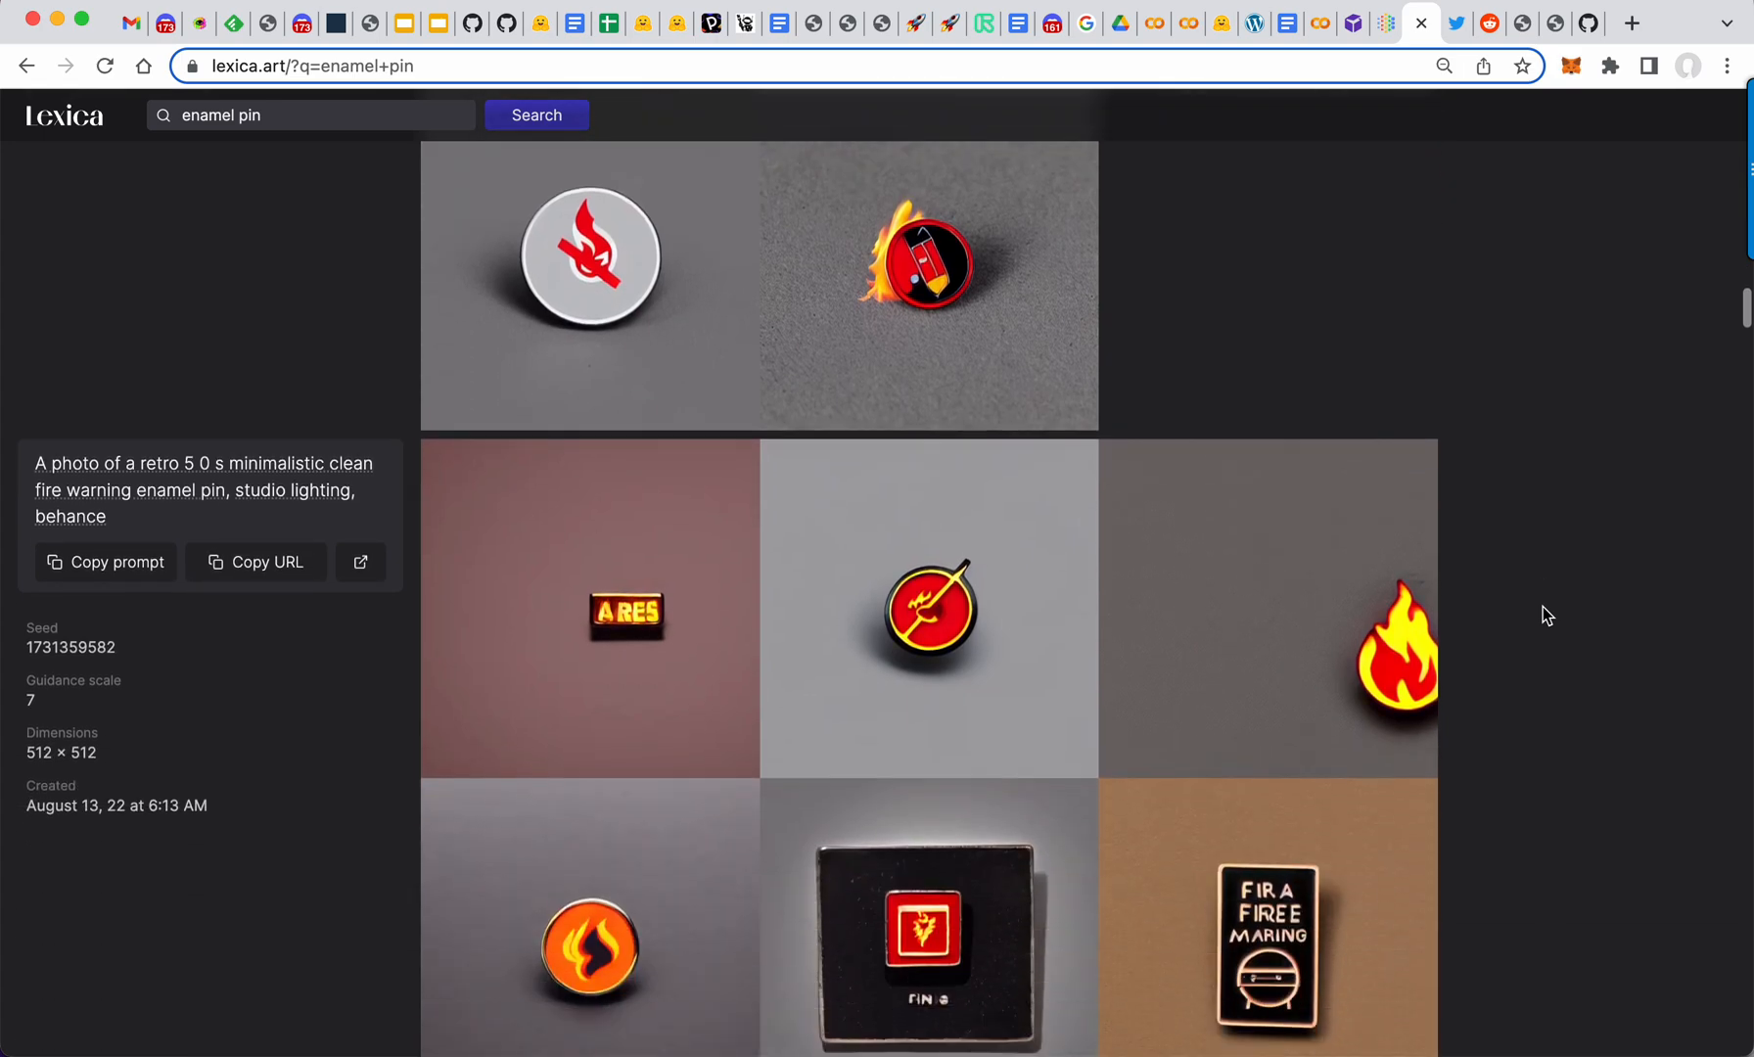
scroll(down, 3)
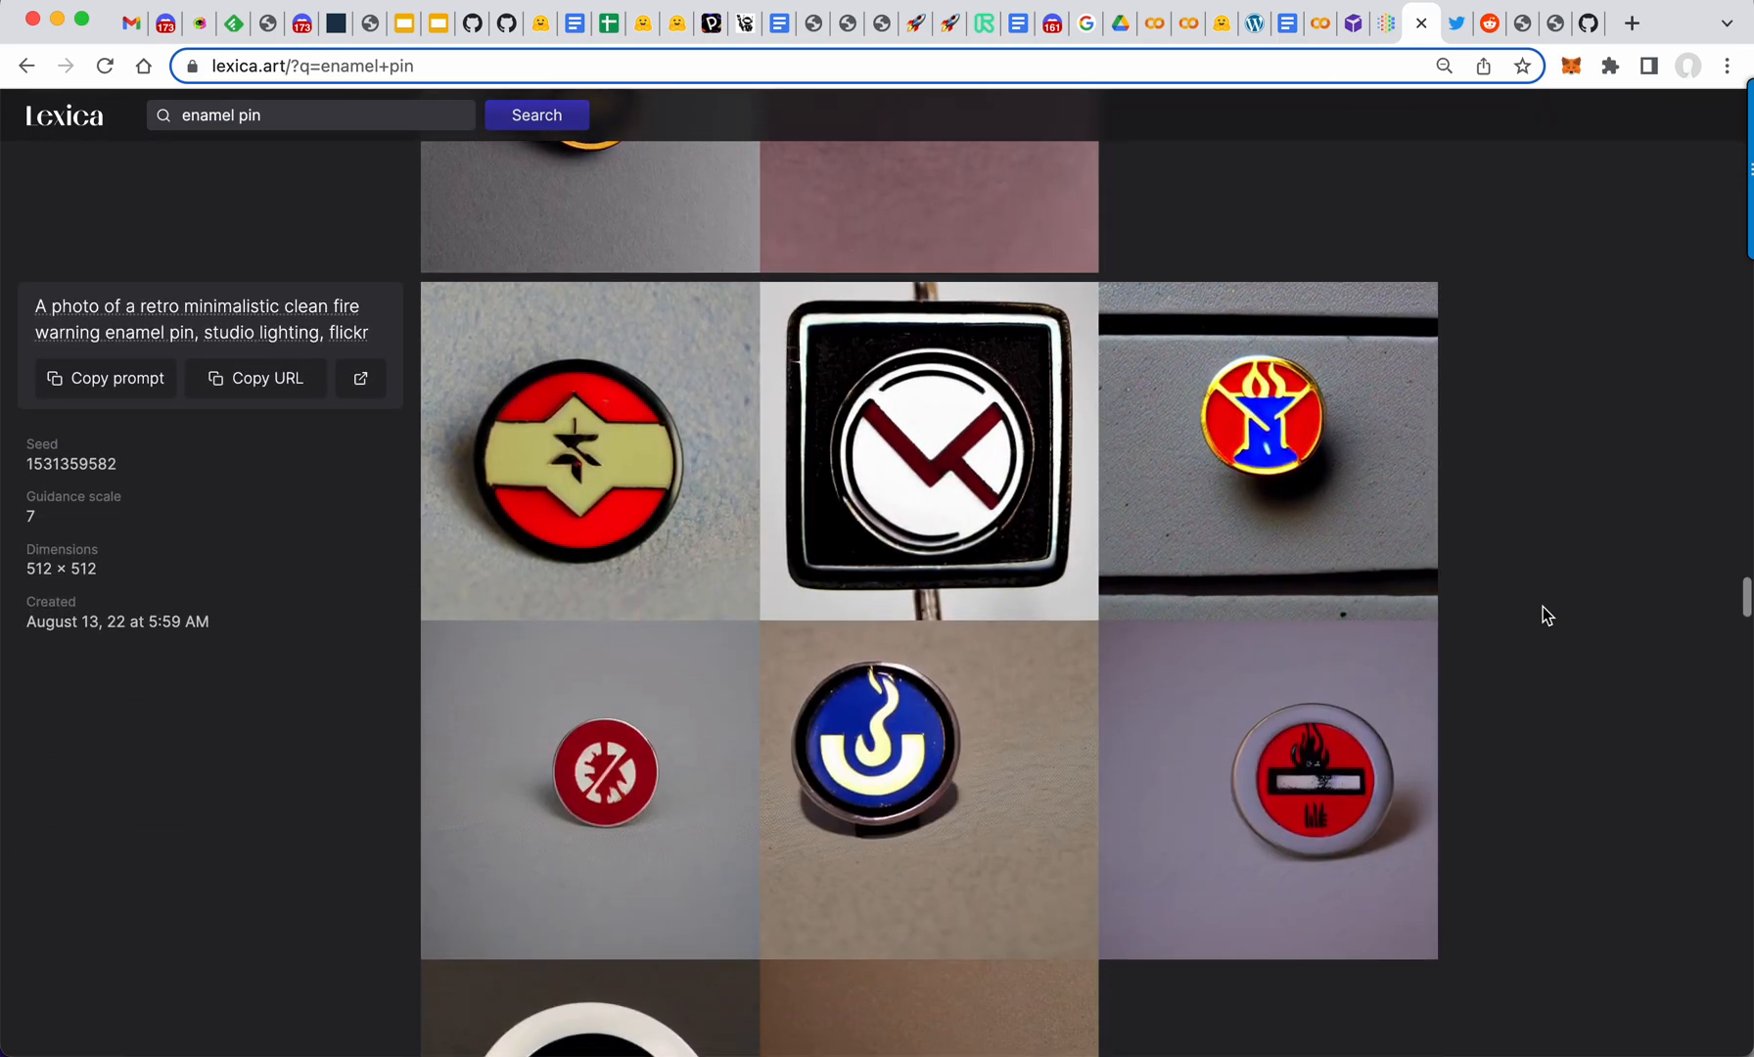
scroll(down, 3)
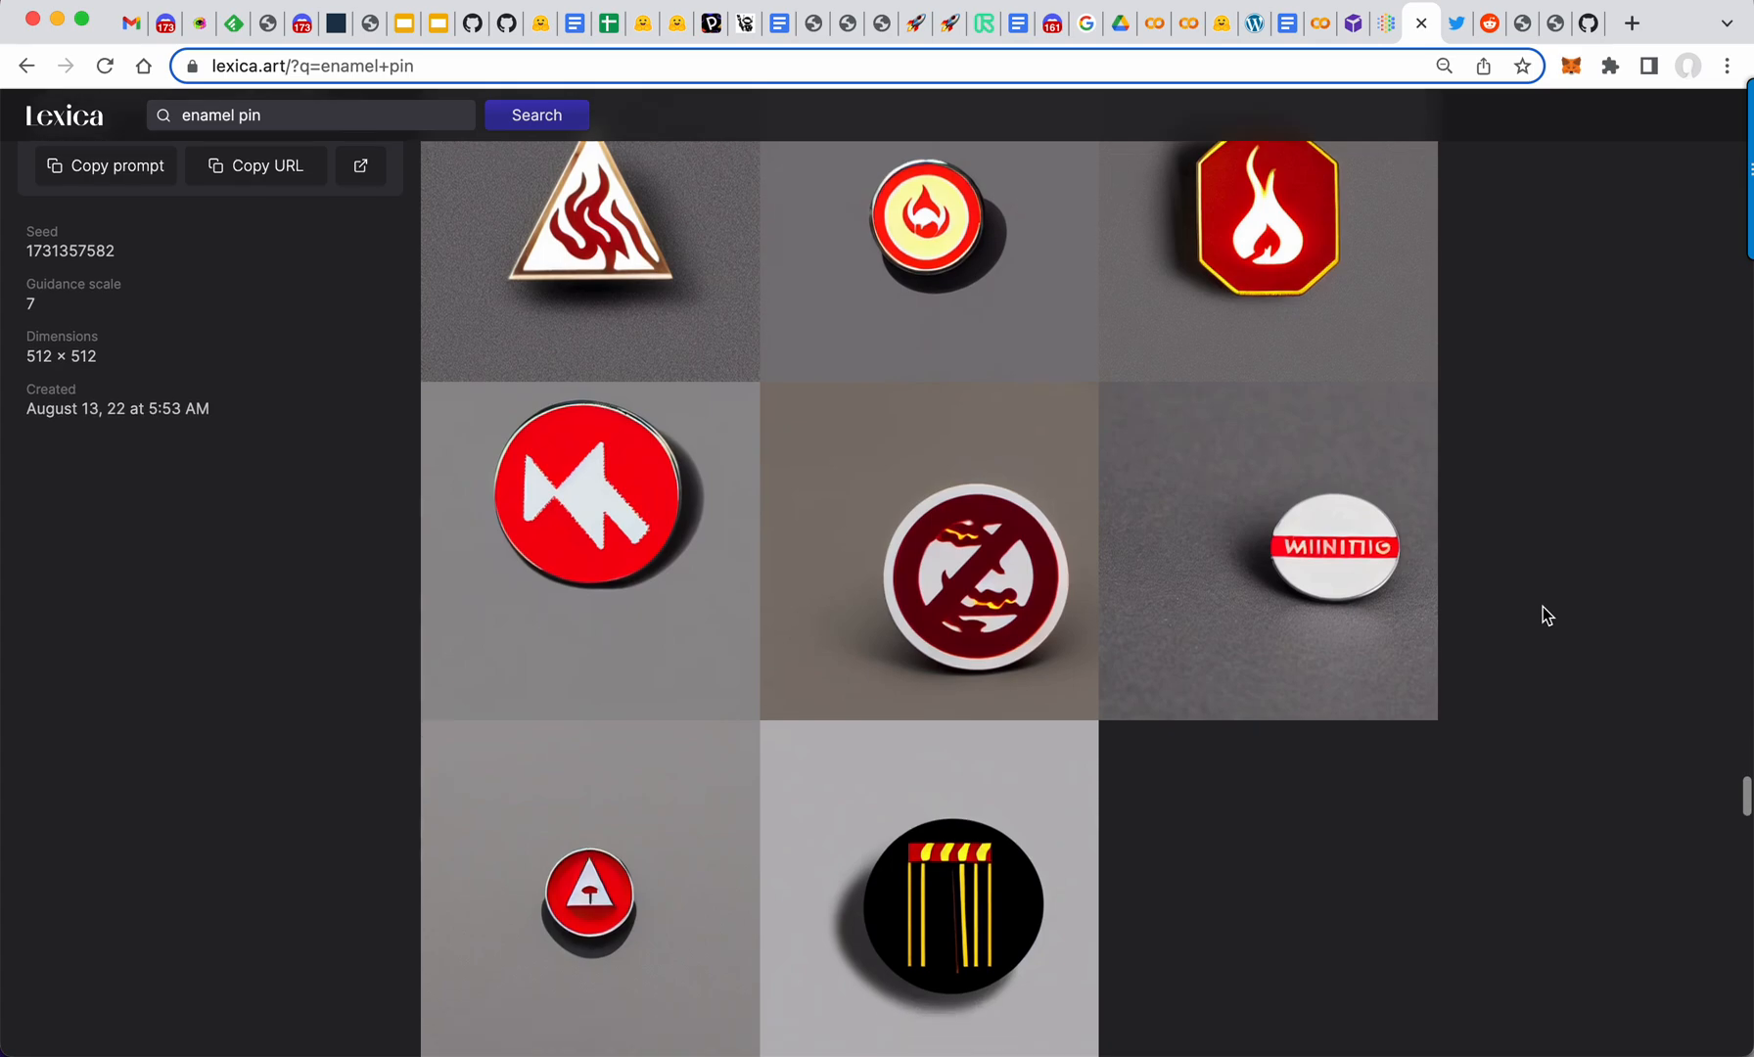
scroll(down, 3)
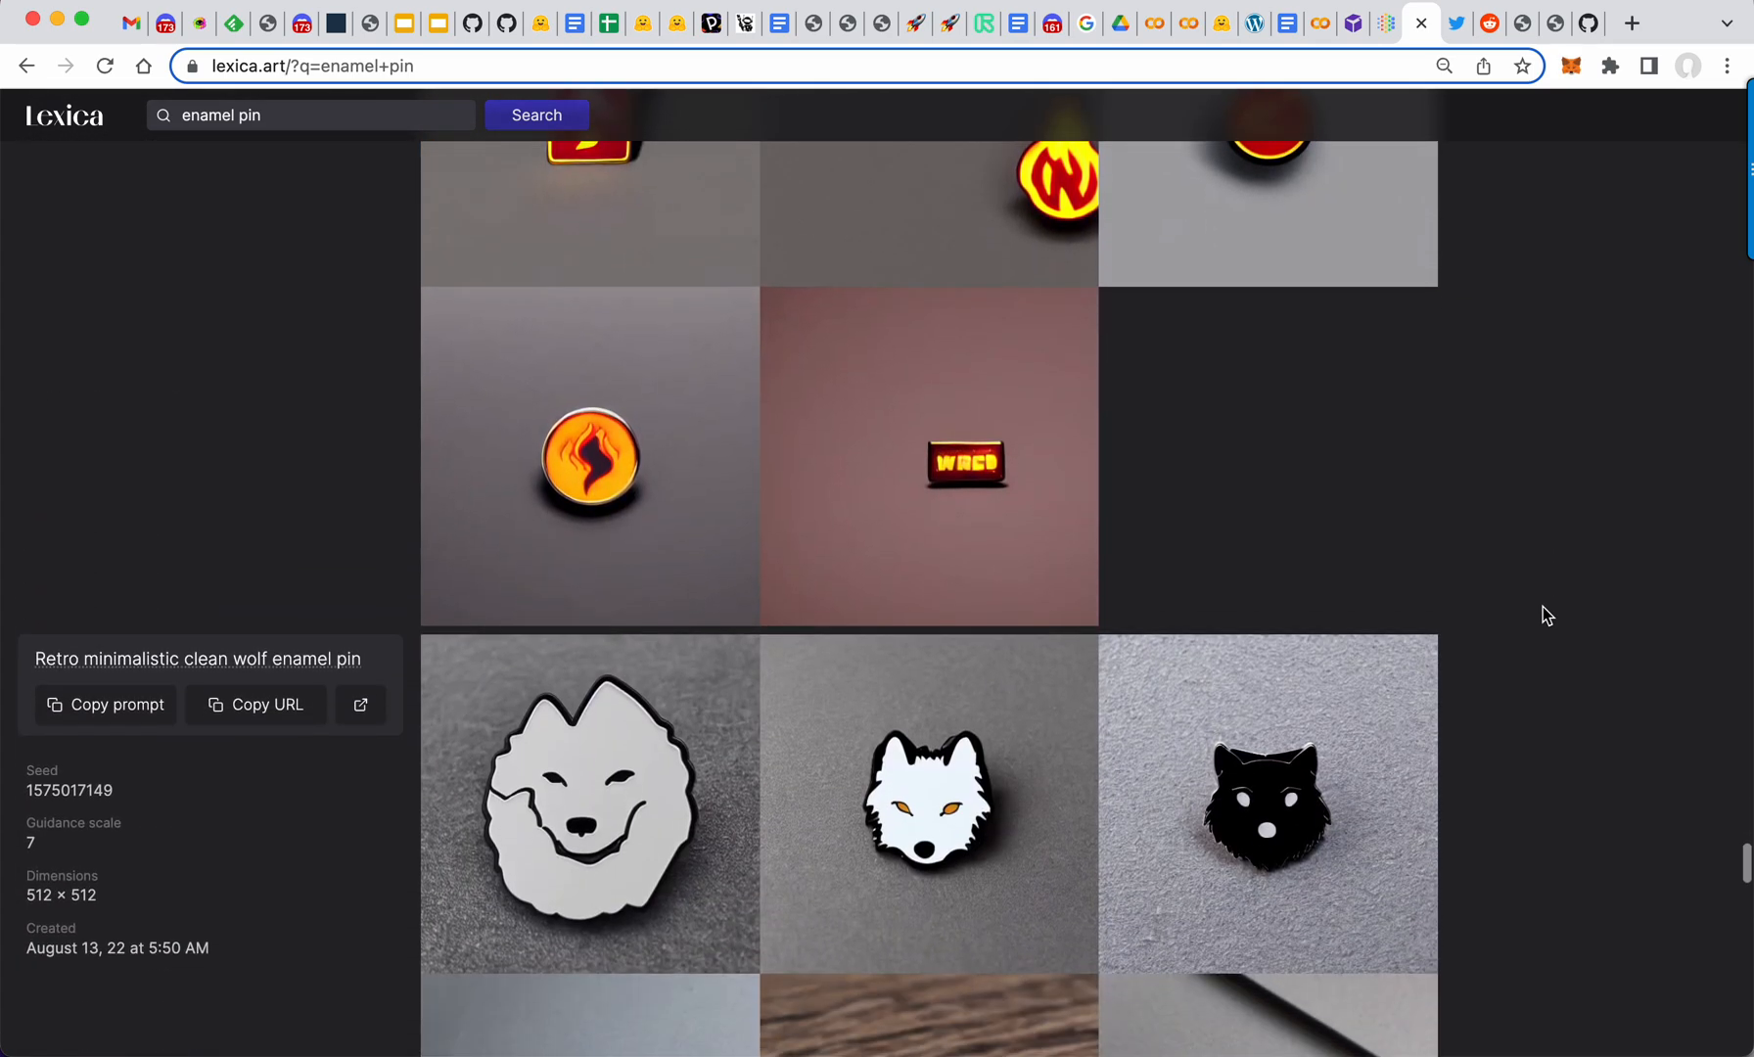
scroll(down, 3)
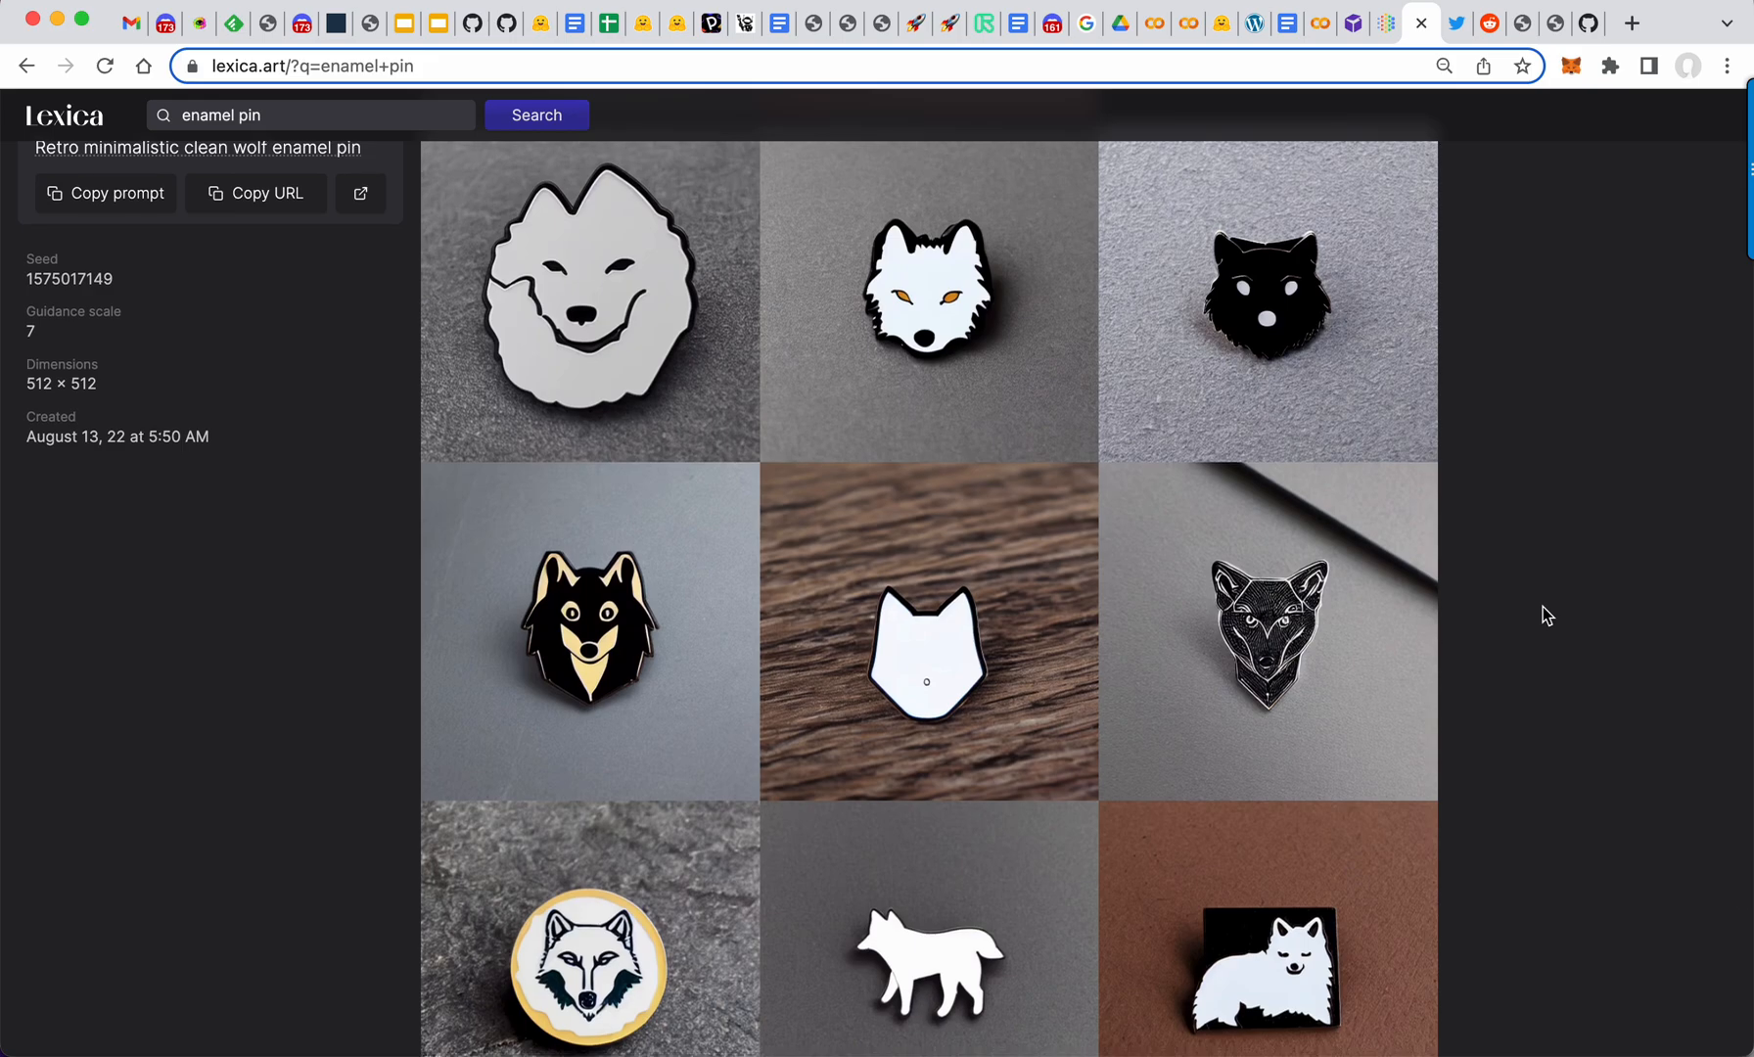
click(105, 193)
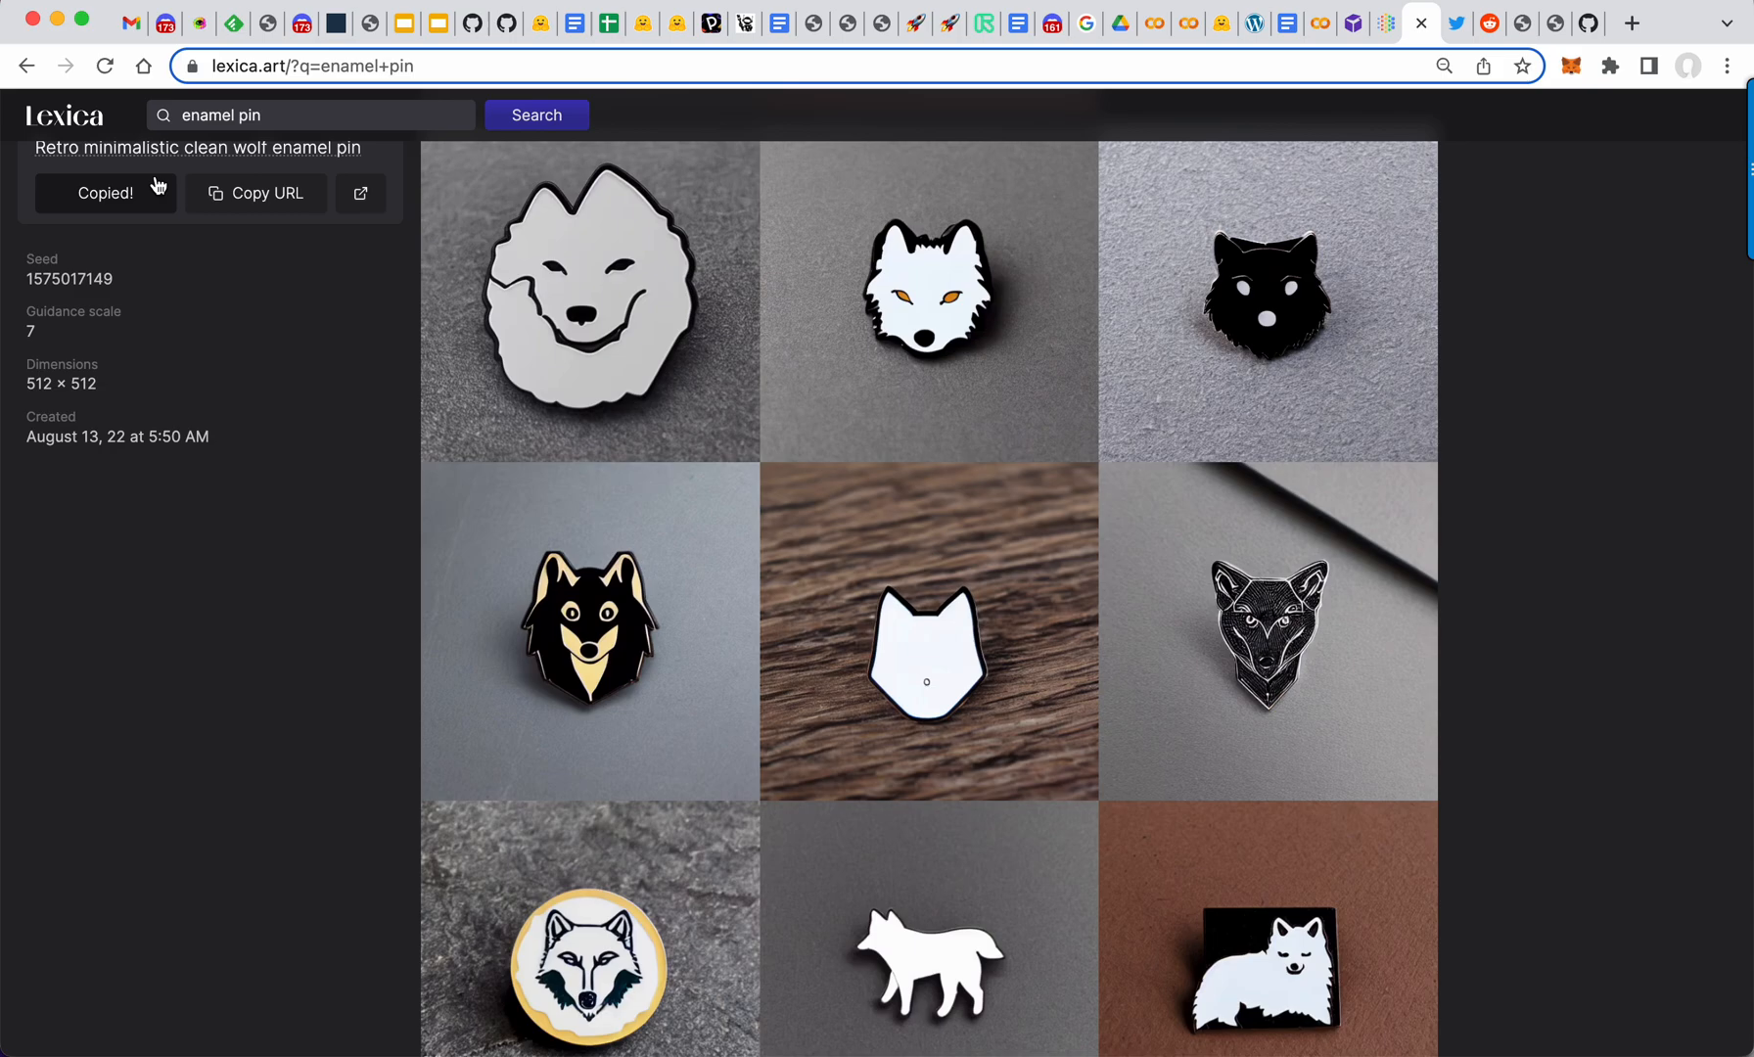
Step: Run /dream 'retro minimalistic clean wolf enamel pin' with number 4 in gobot-13 and view results
click(168, 22)
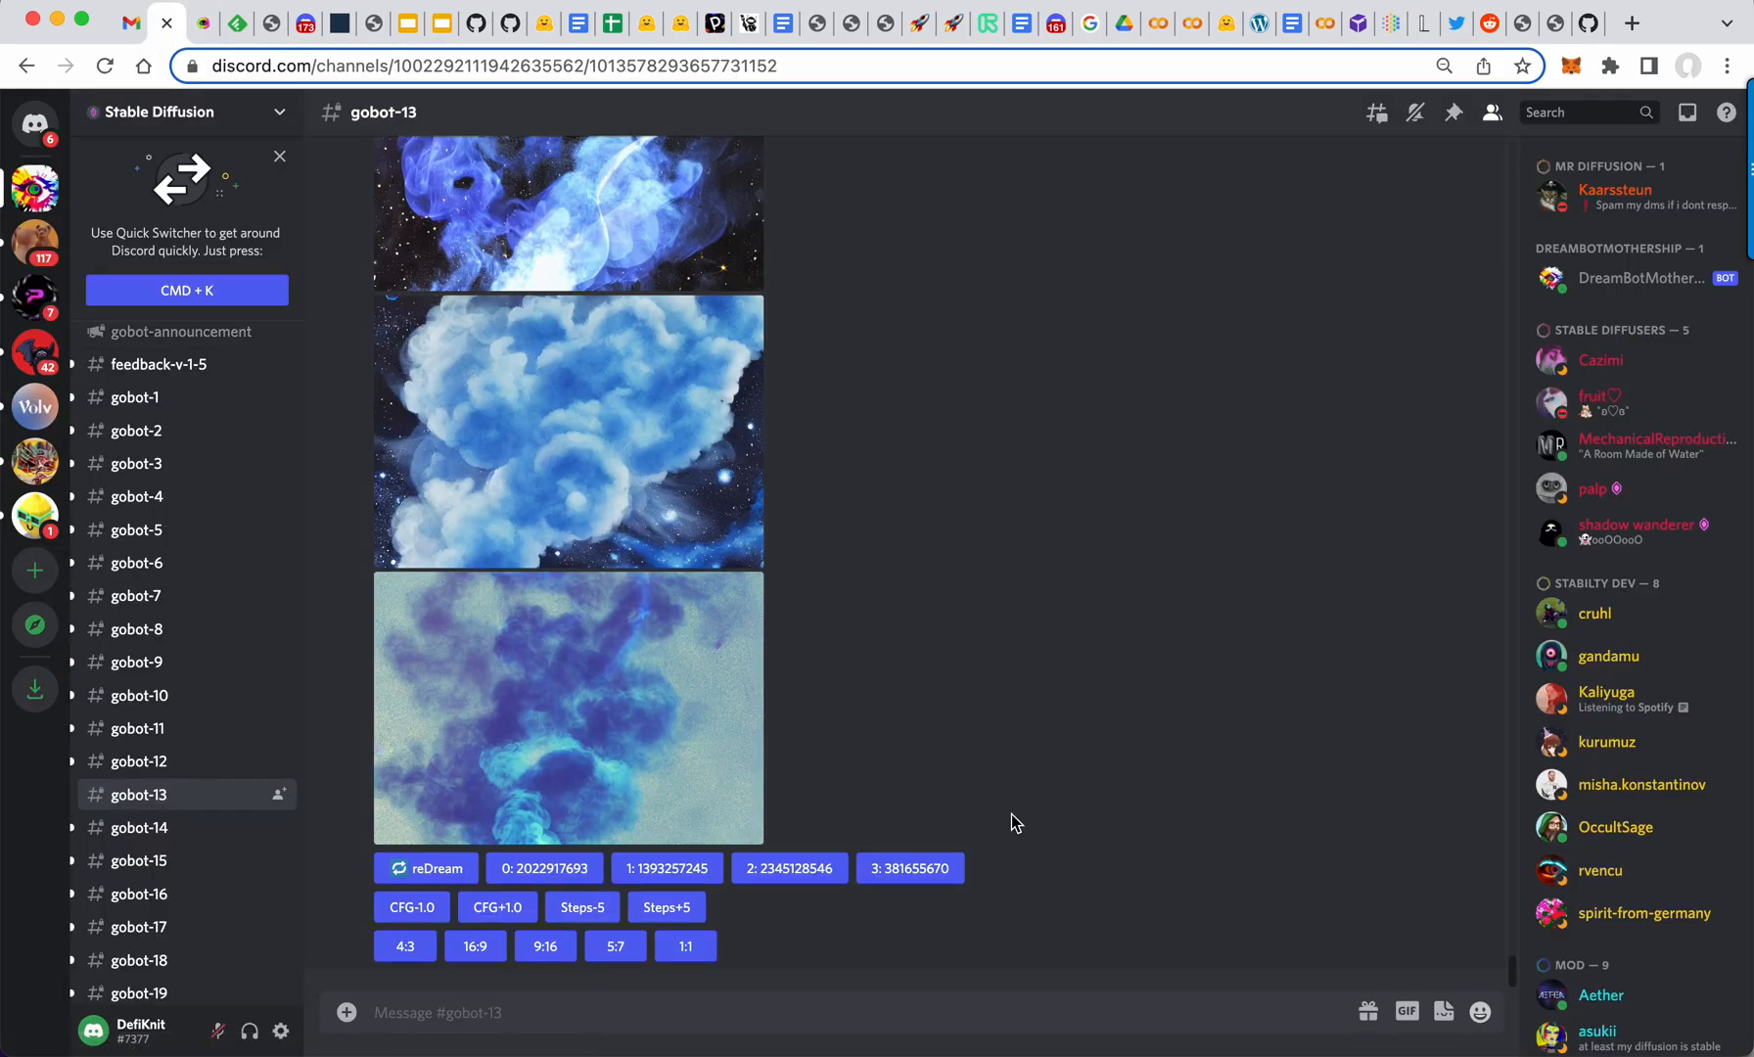
text(/dream)
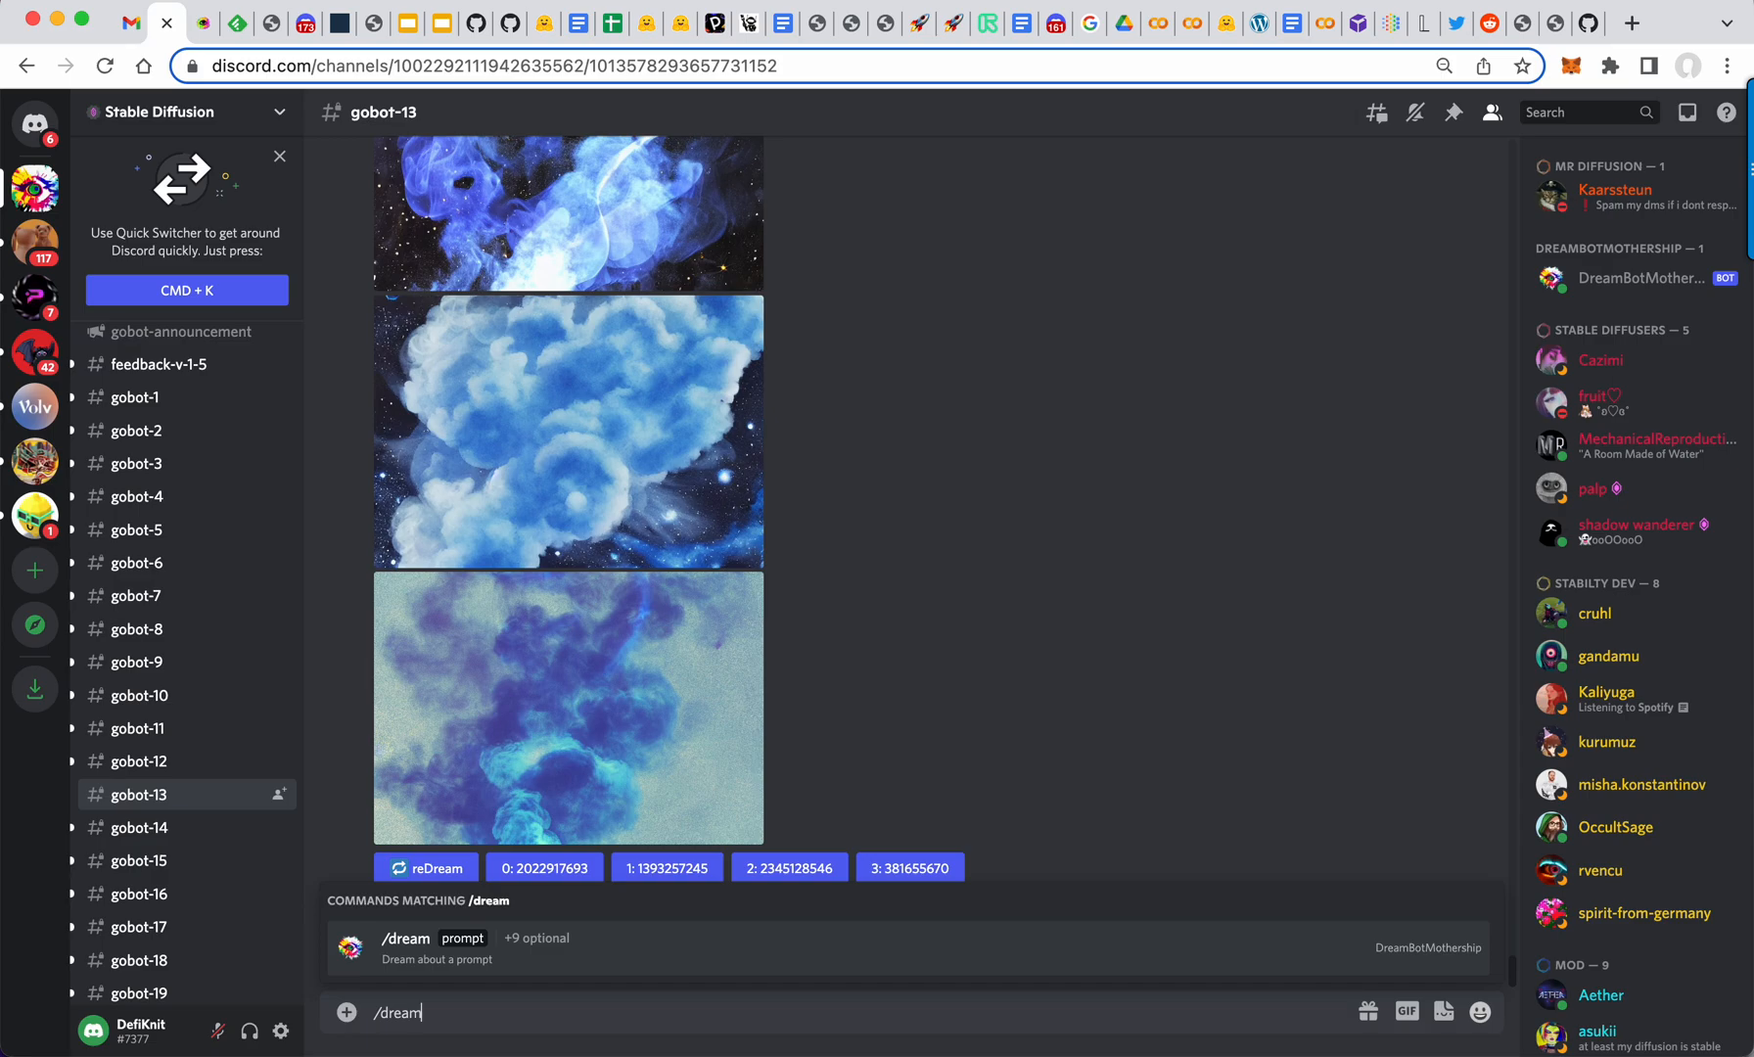
text(retro minimalistic clean wolf enamel pin)
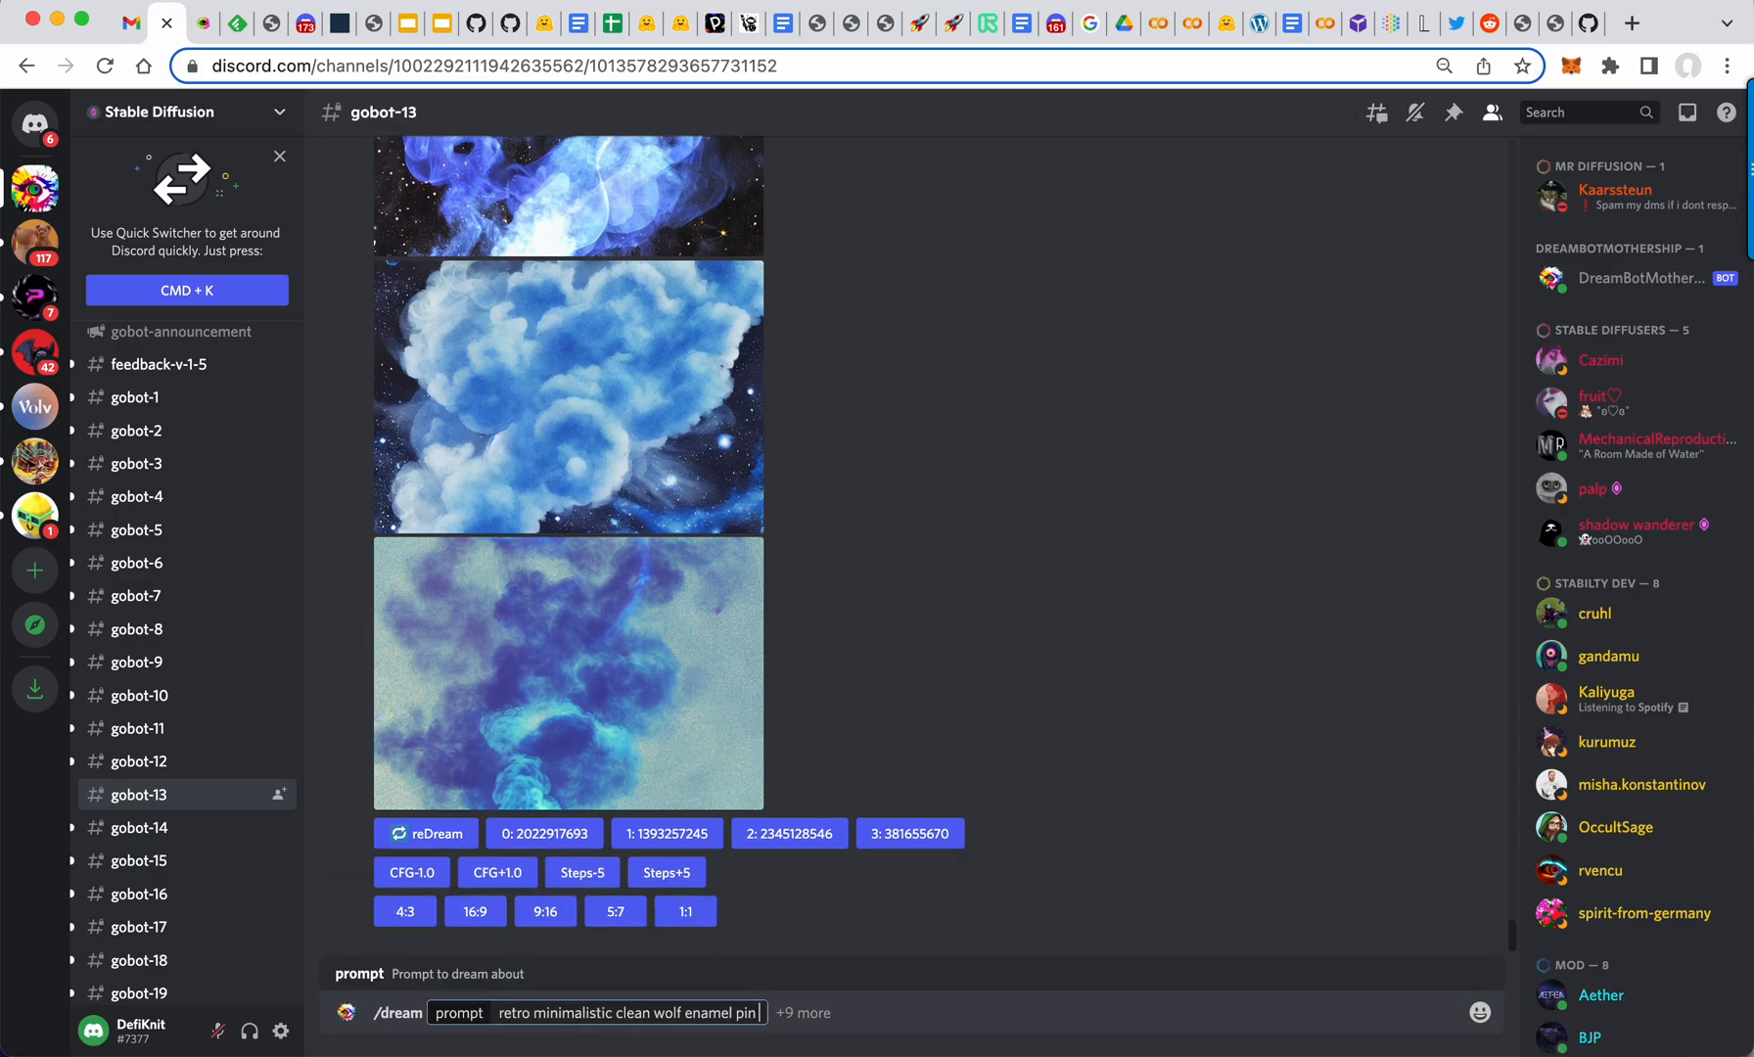
mouse_move(1031, 943)
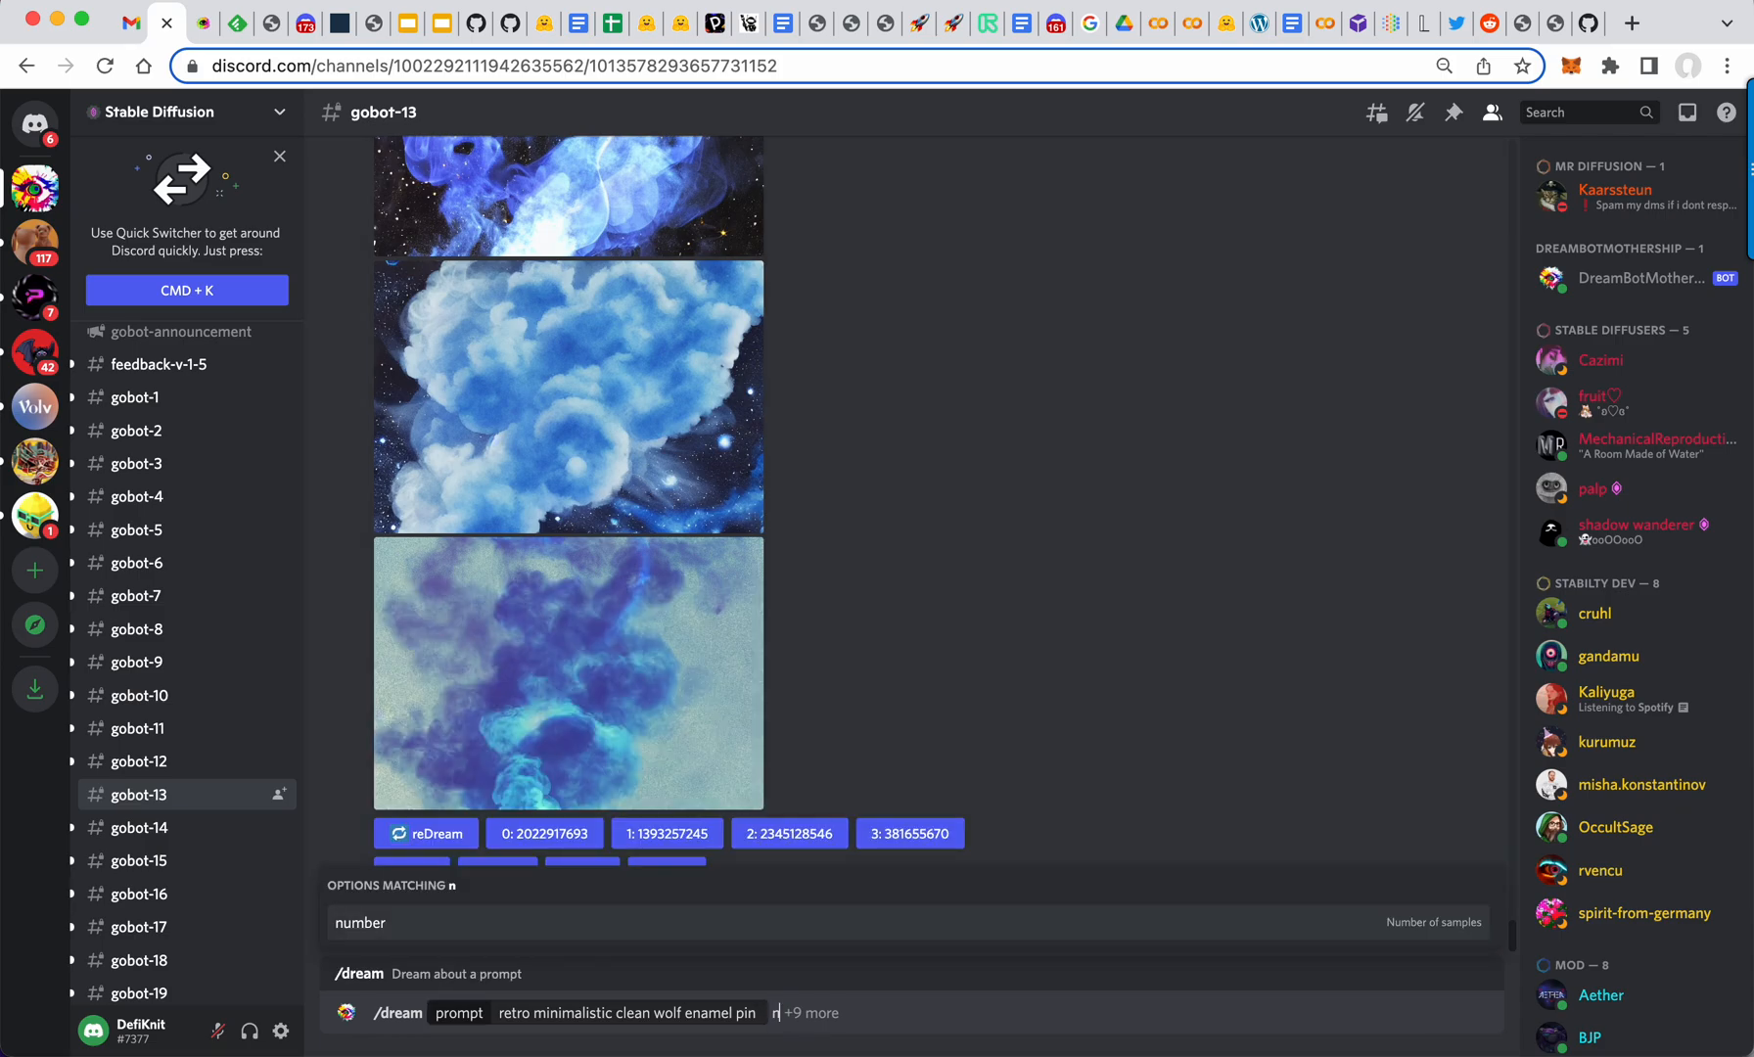
text(4)
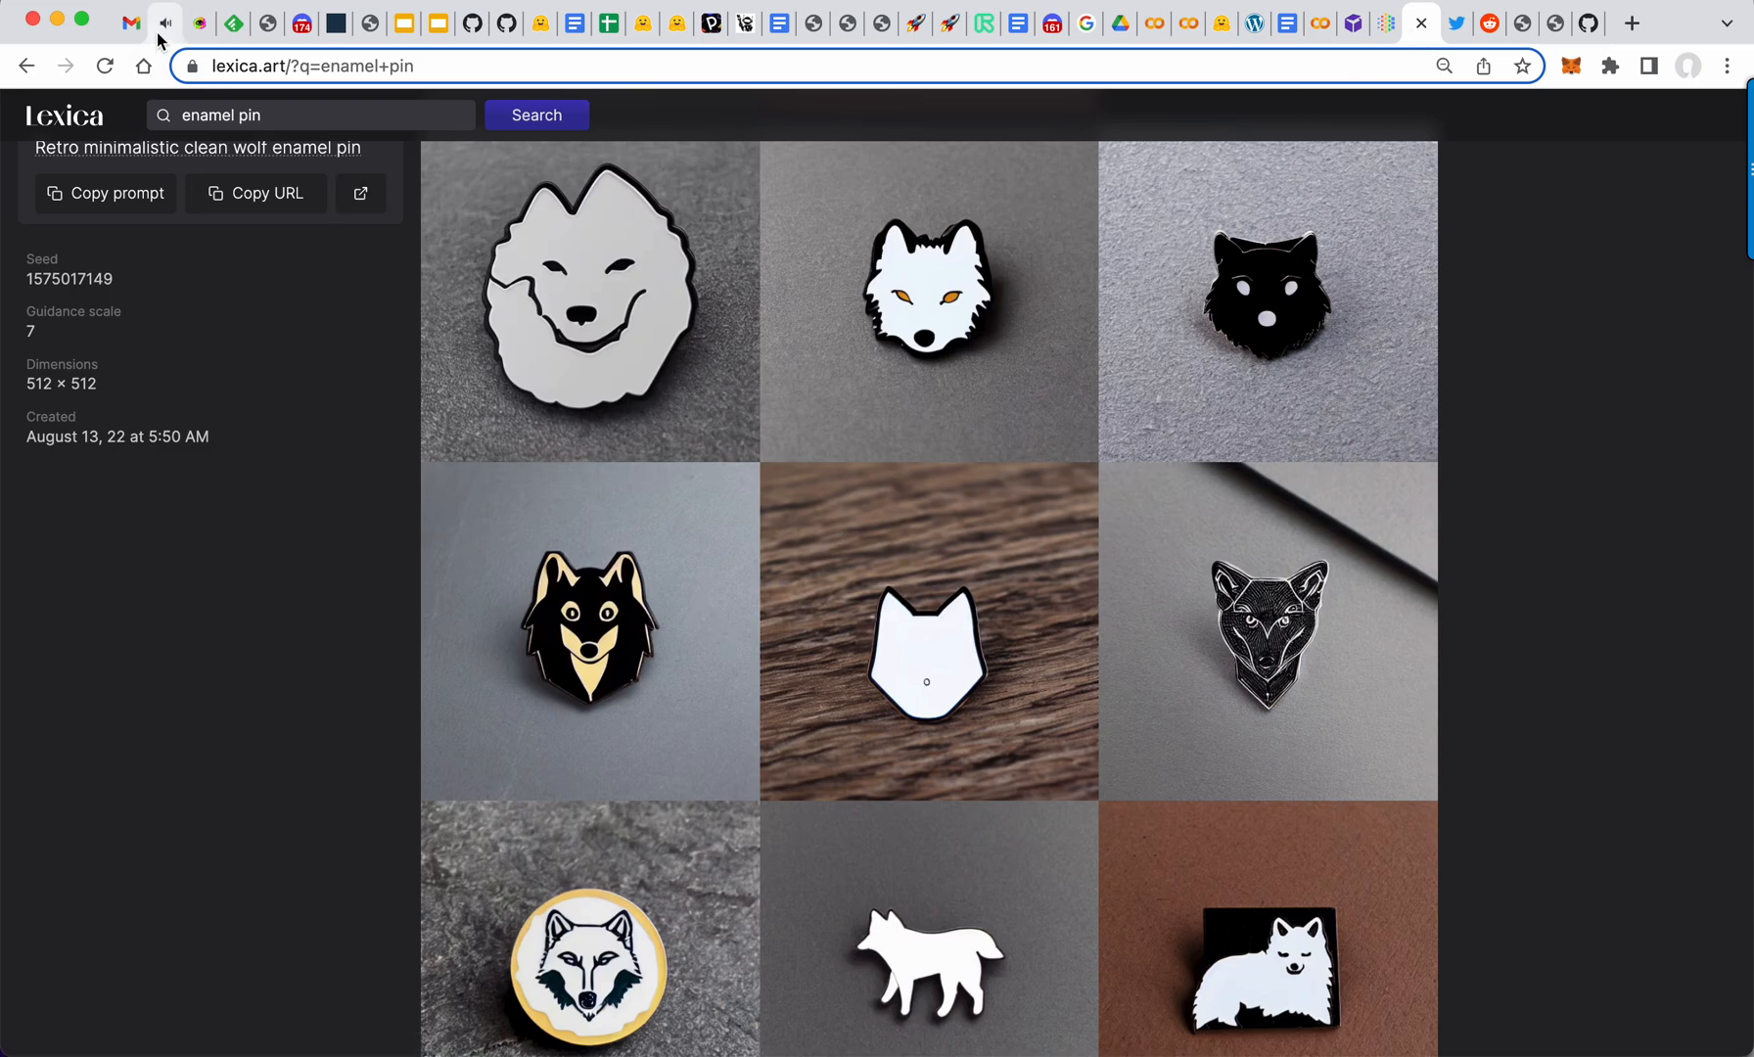
click(126, 22)
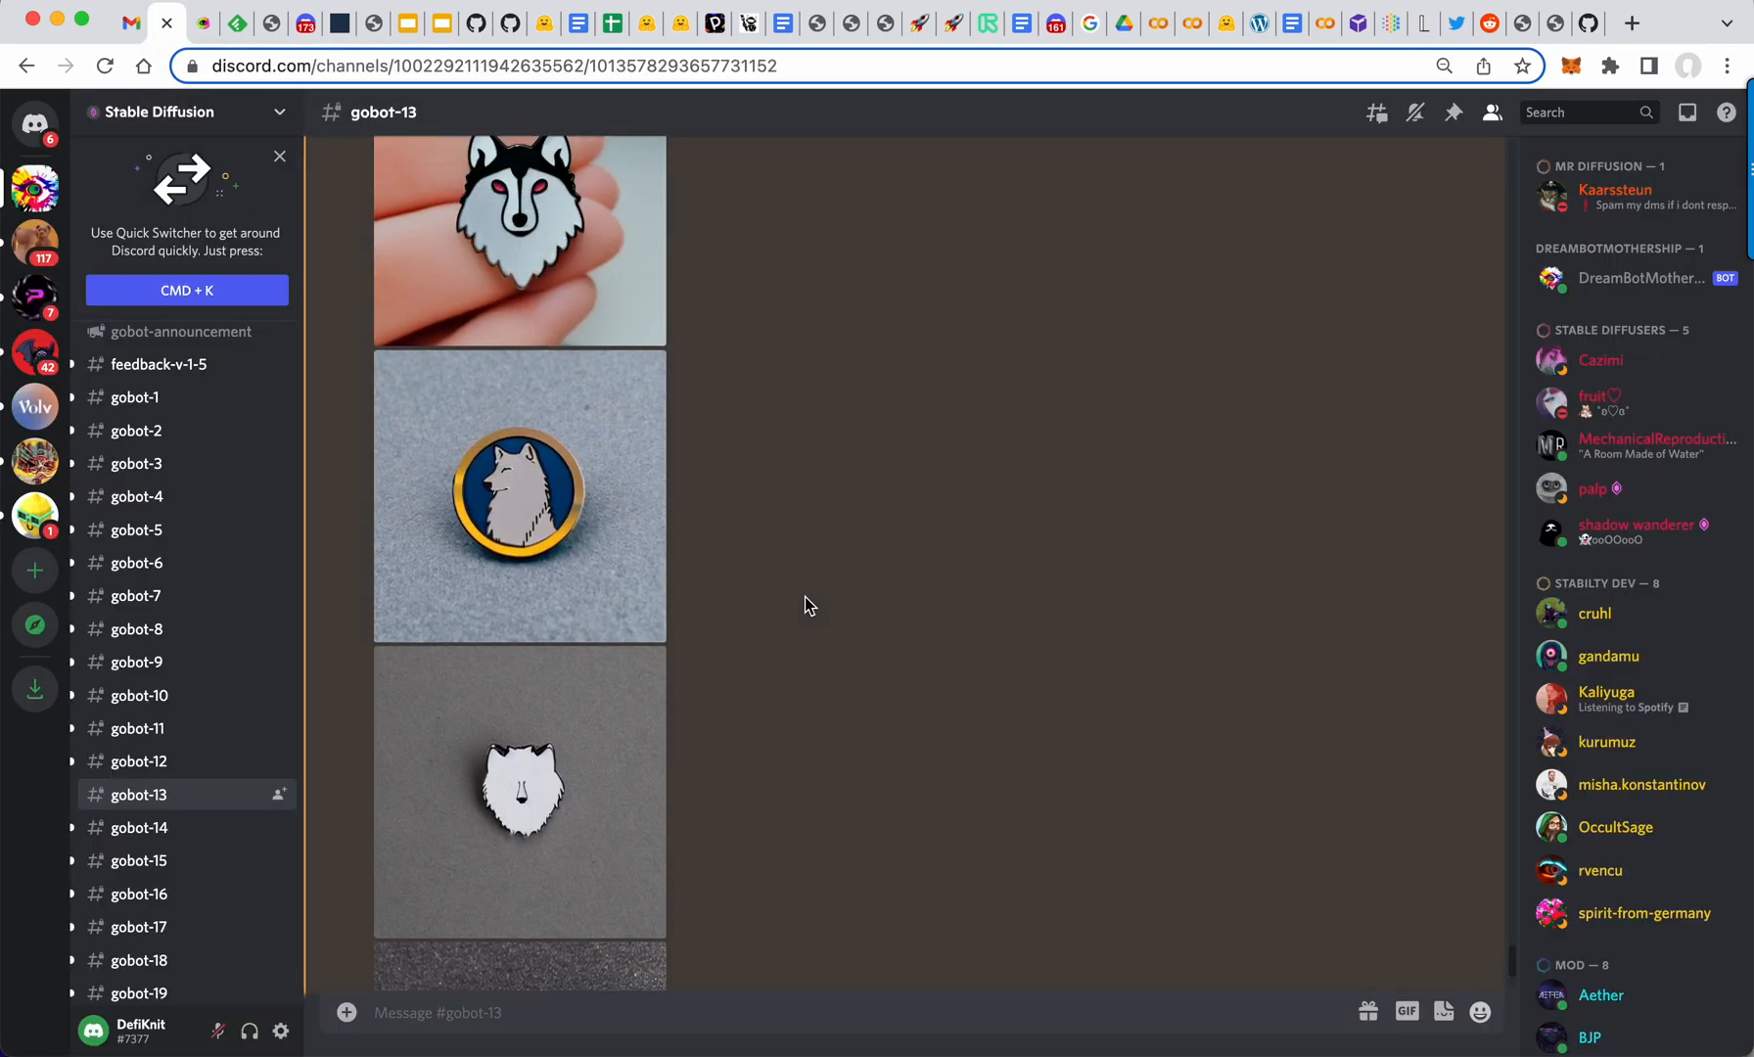
scroll(down, 3)
text(/dream prompt retro minimalistic clean wolf enamel pin number 4)
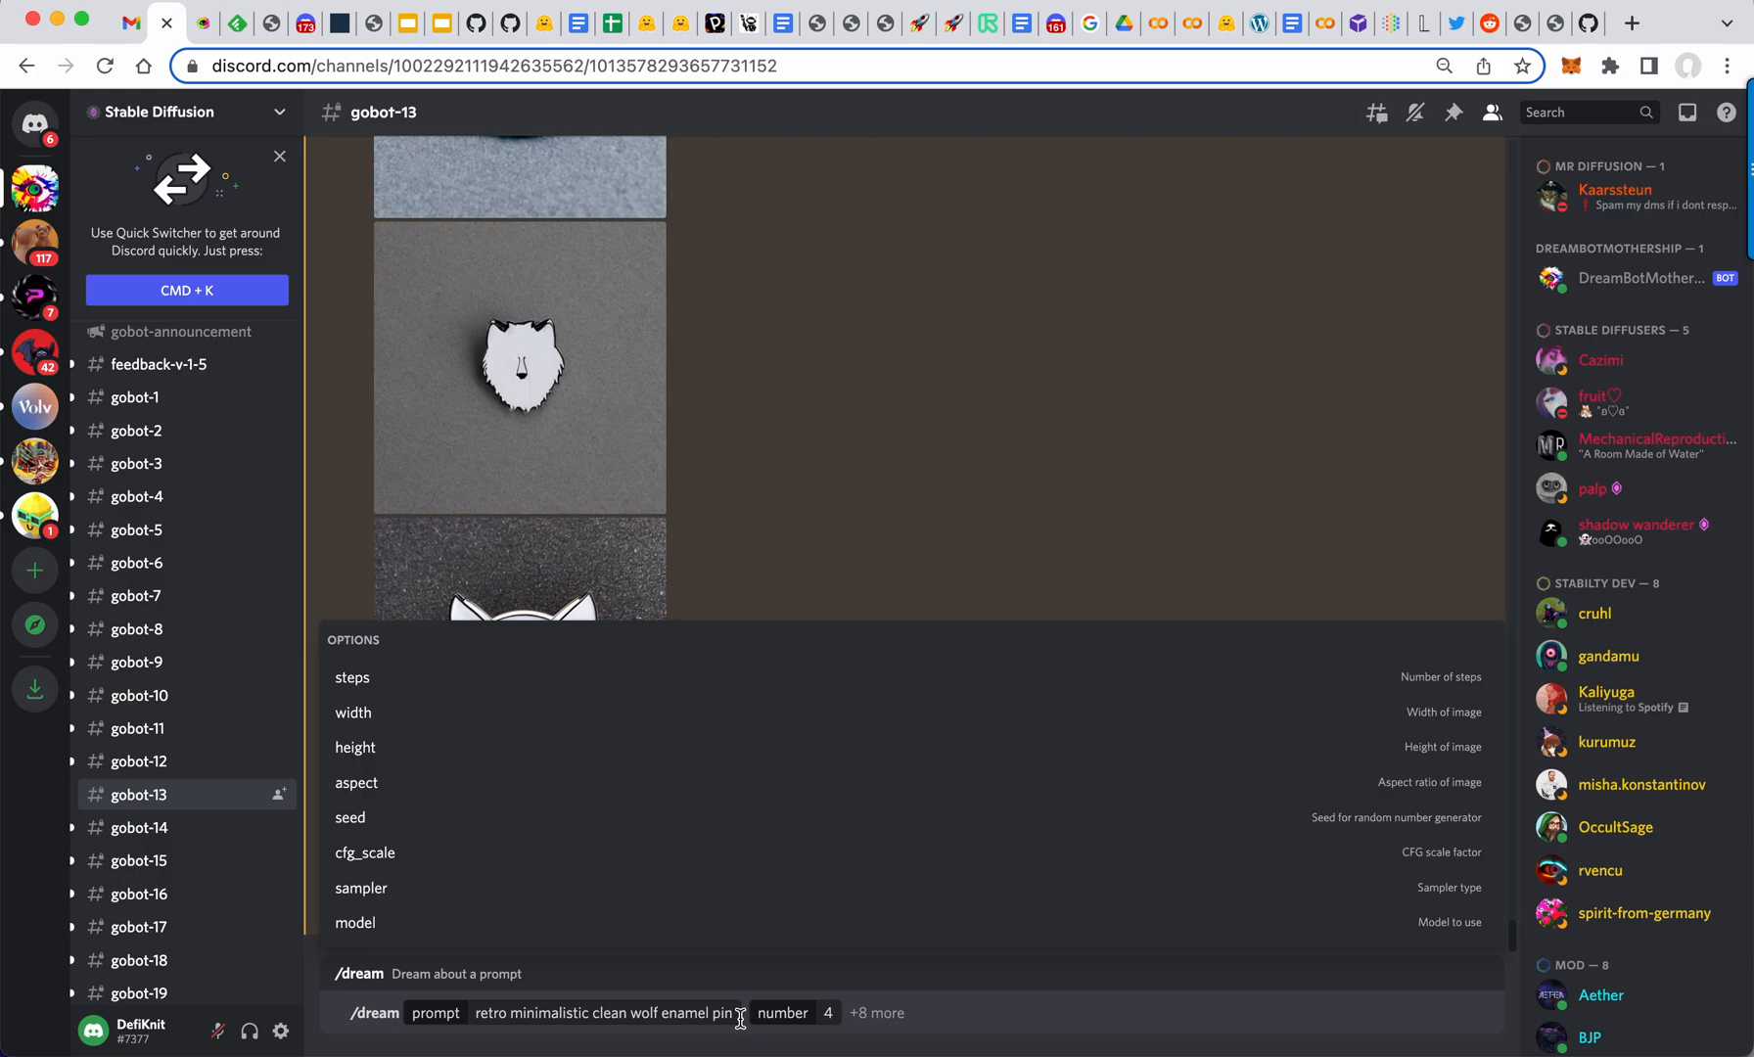
mouse_move(767, 1026)
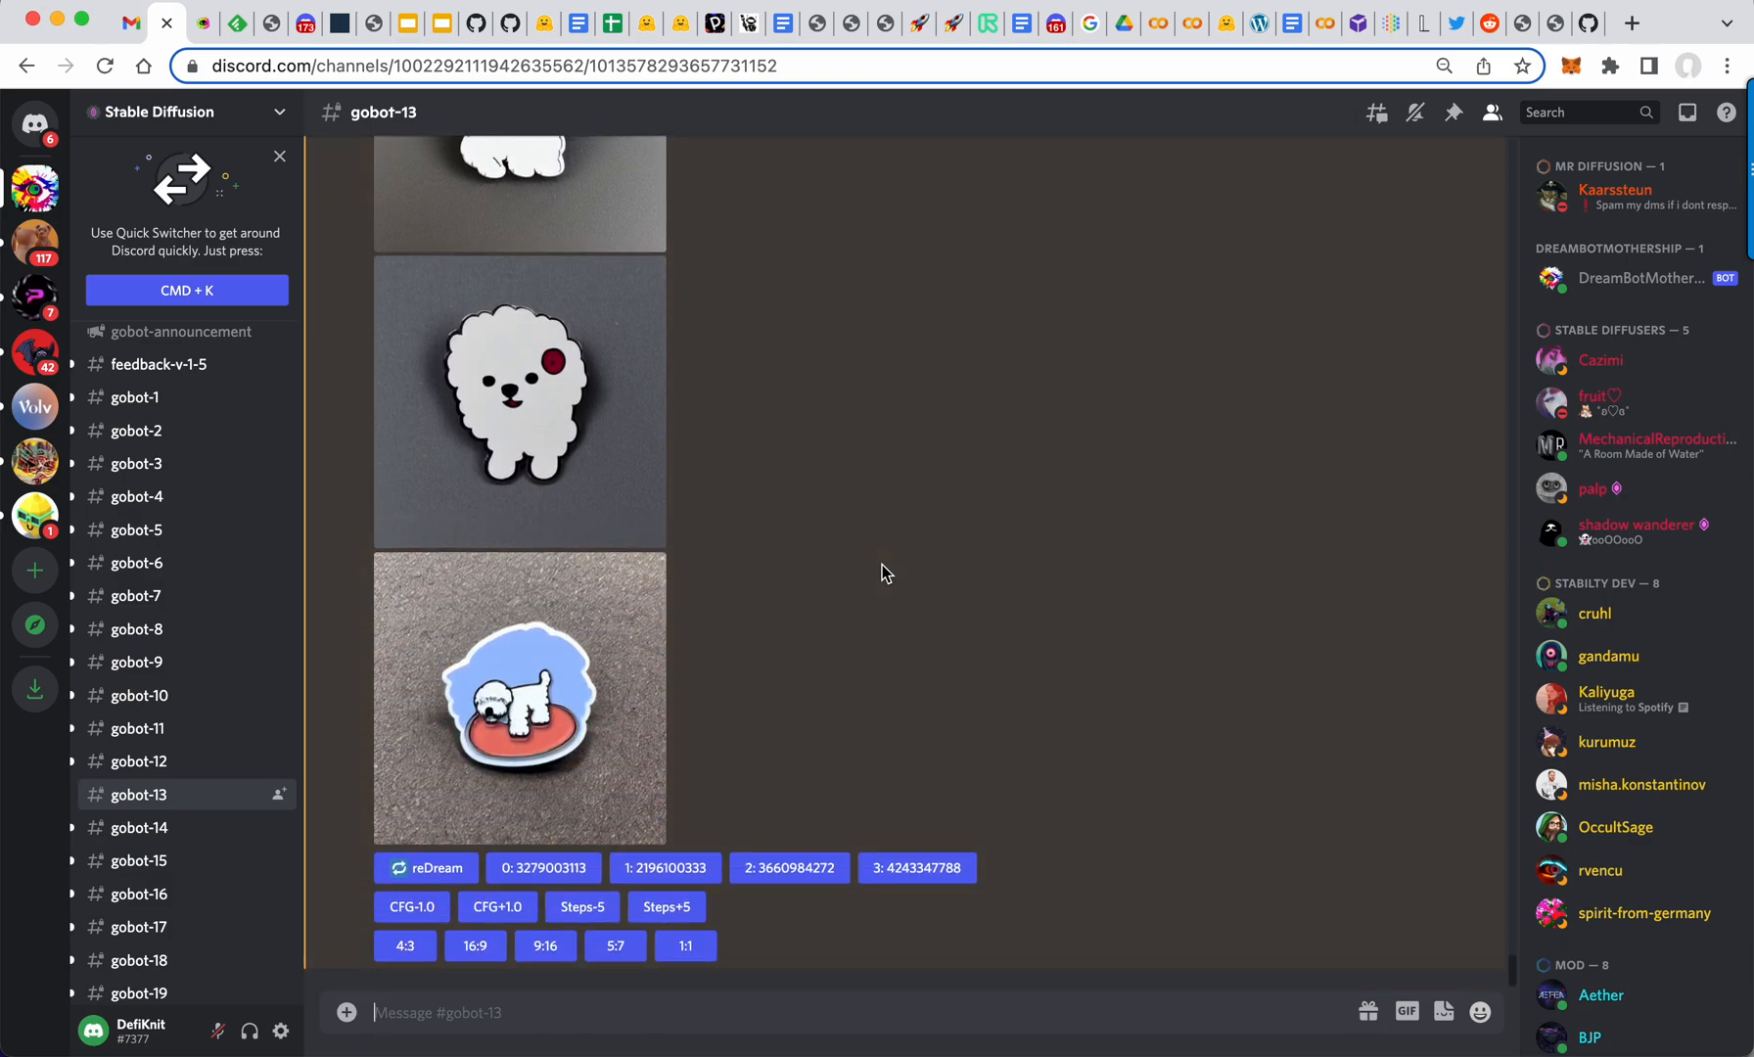
mouse_move(1424, 22)
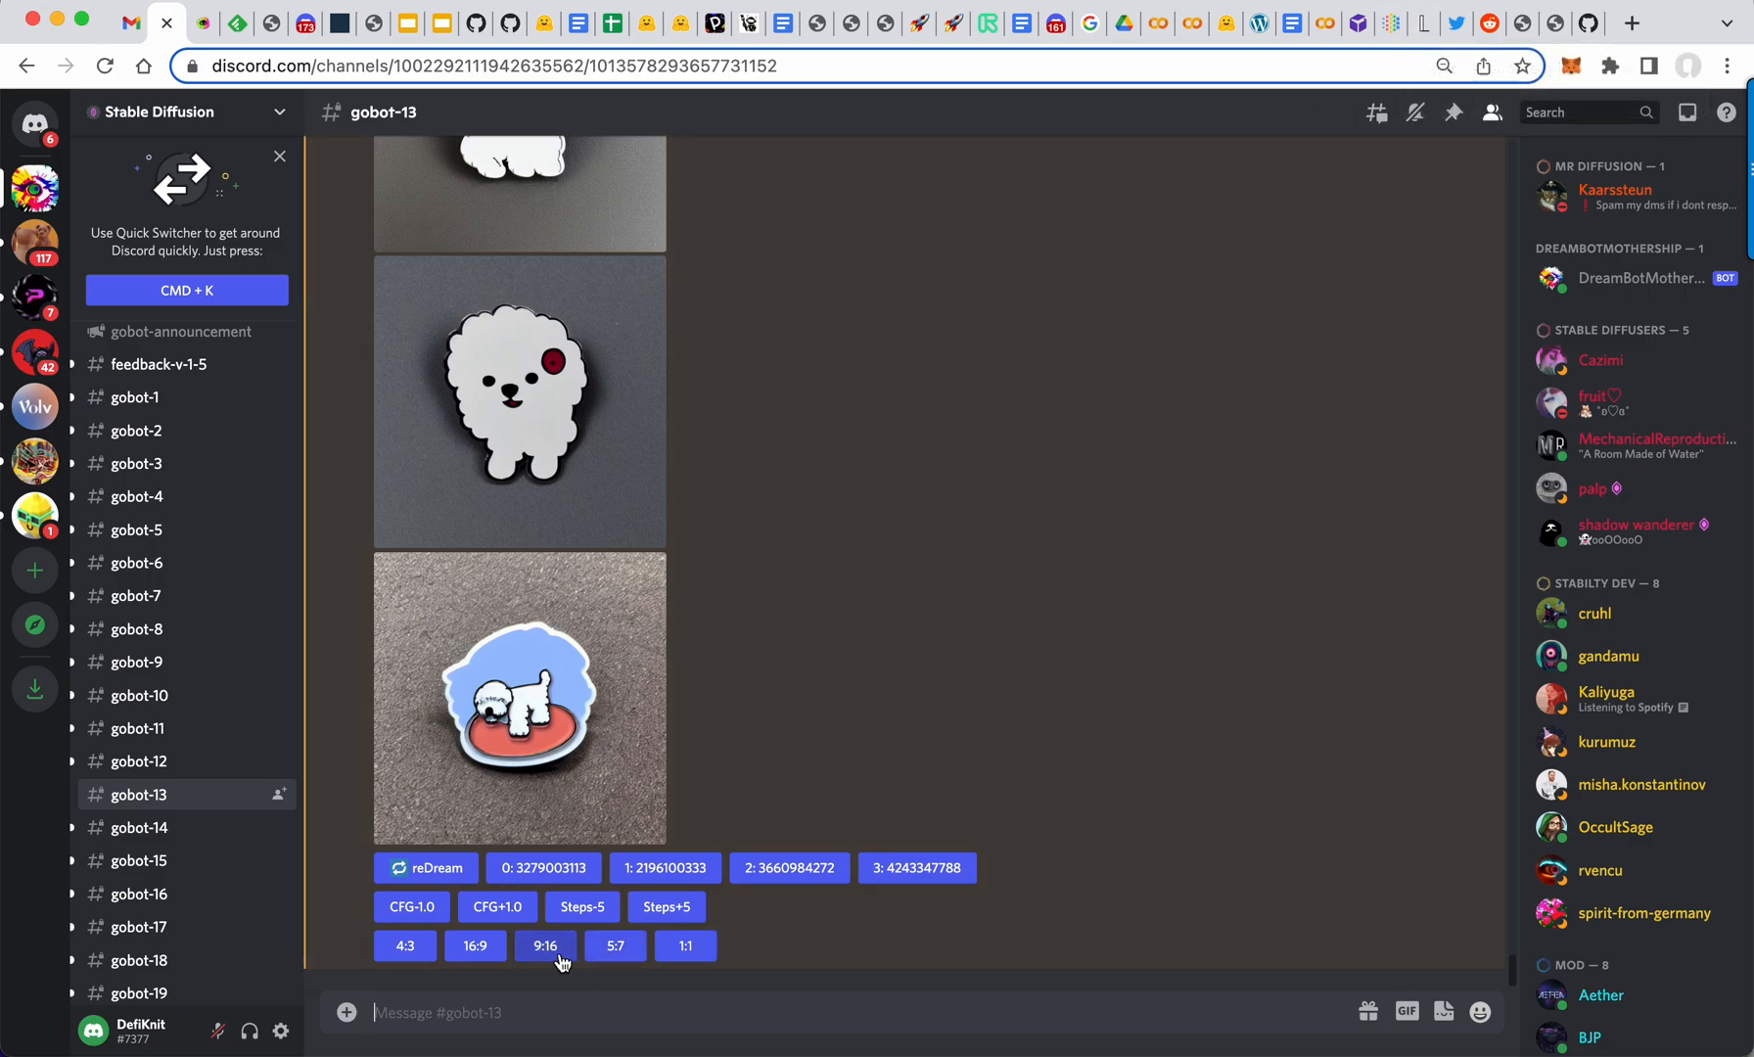
mouse_move(476, 947)
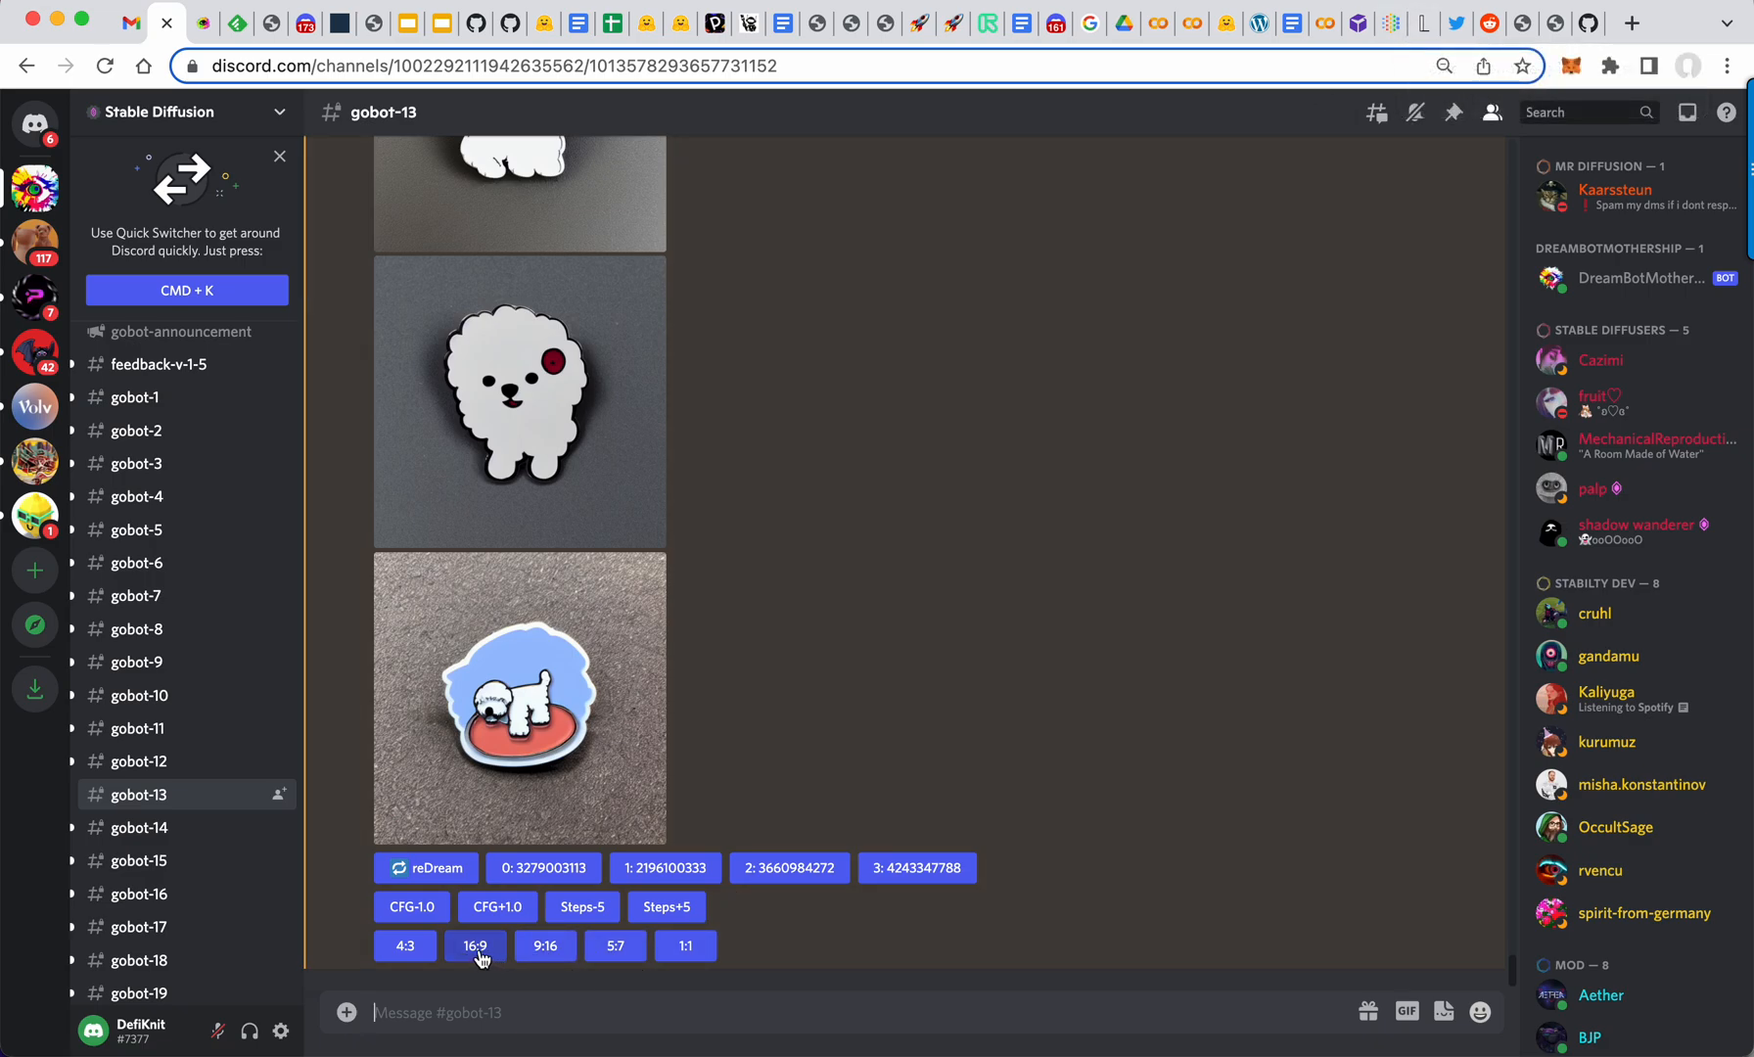
Step: Re-render the bichon enamel pin batch in 16:9 widescreen
click(474, 947)
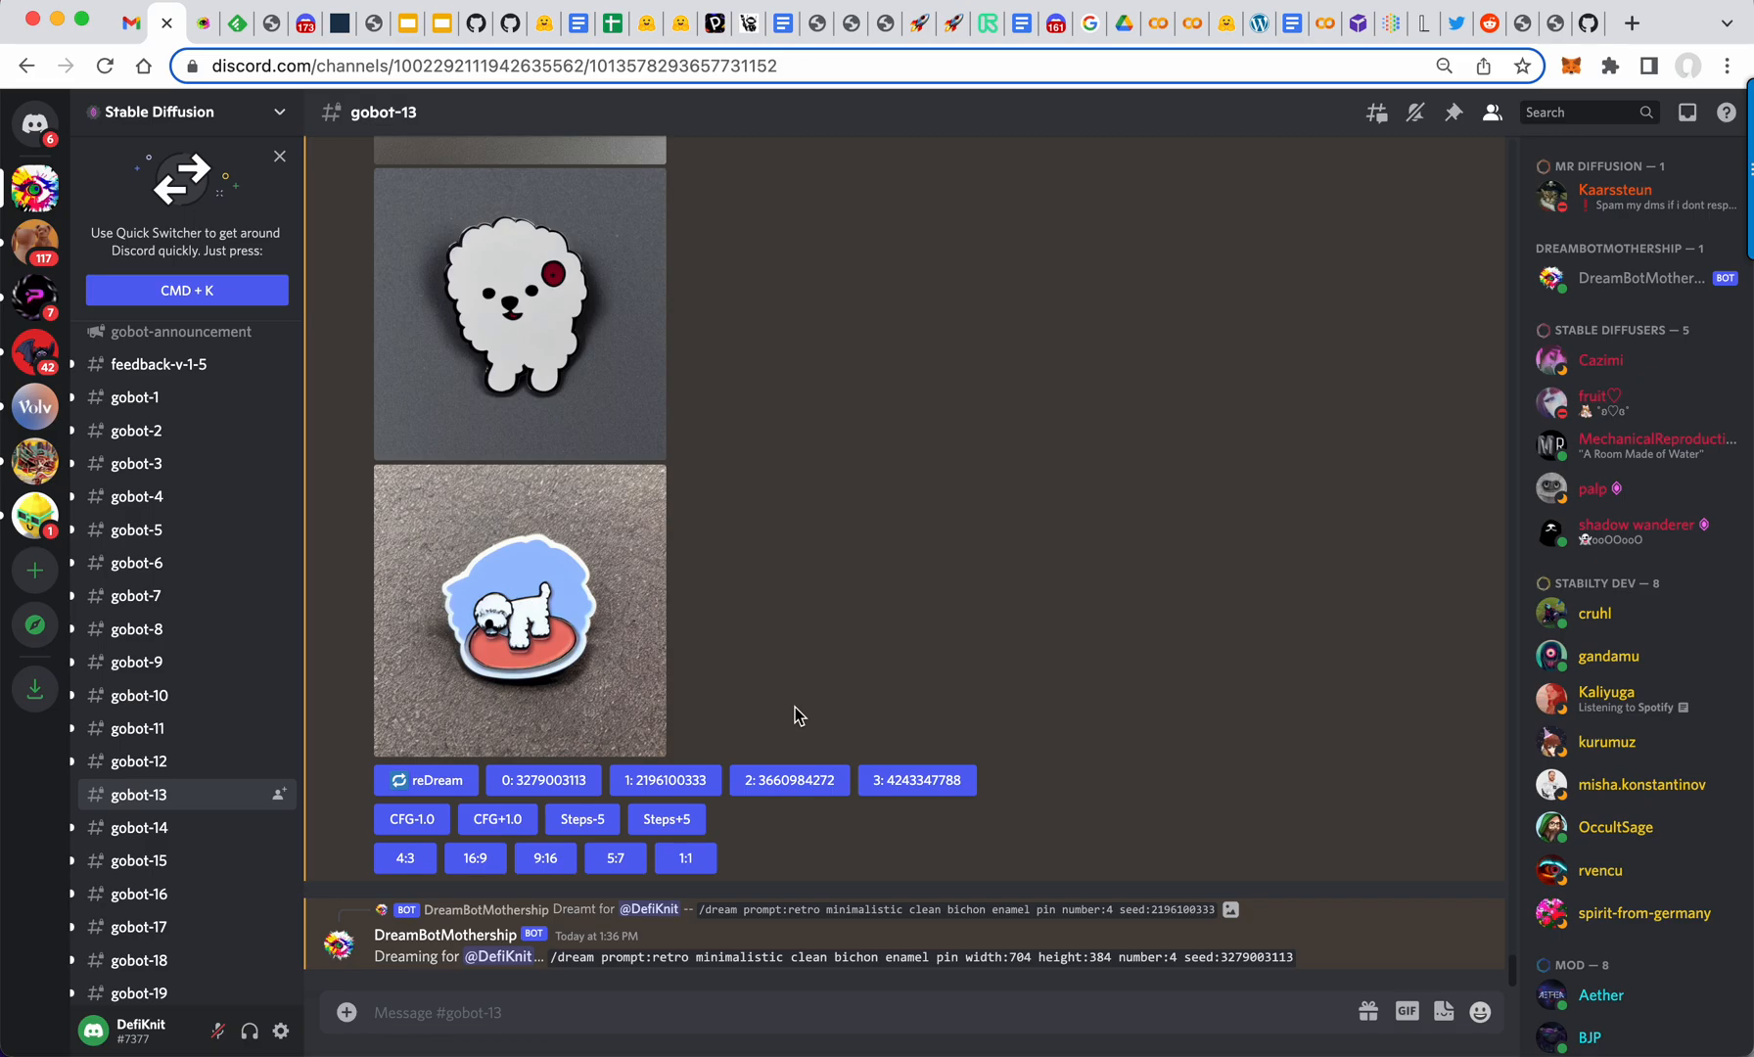
scroll(down, 3)
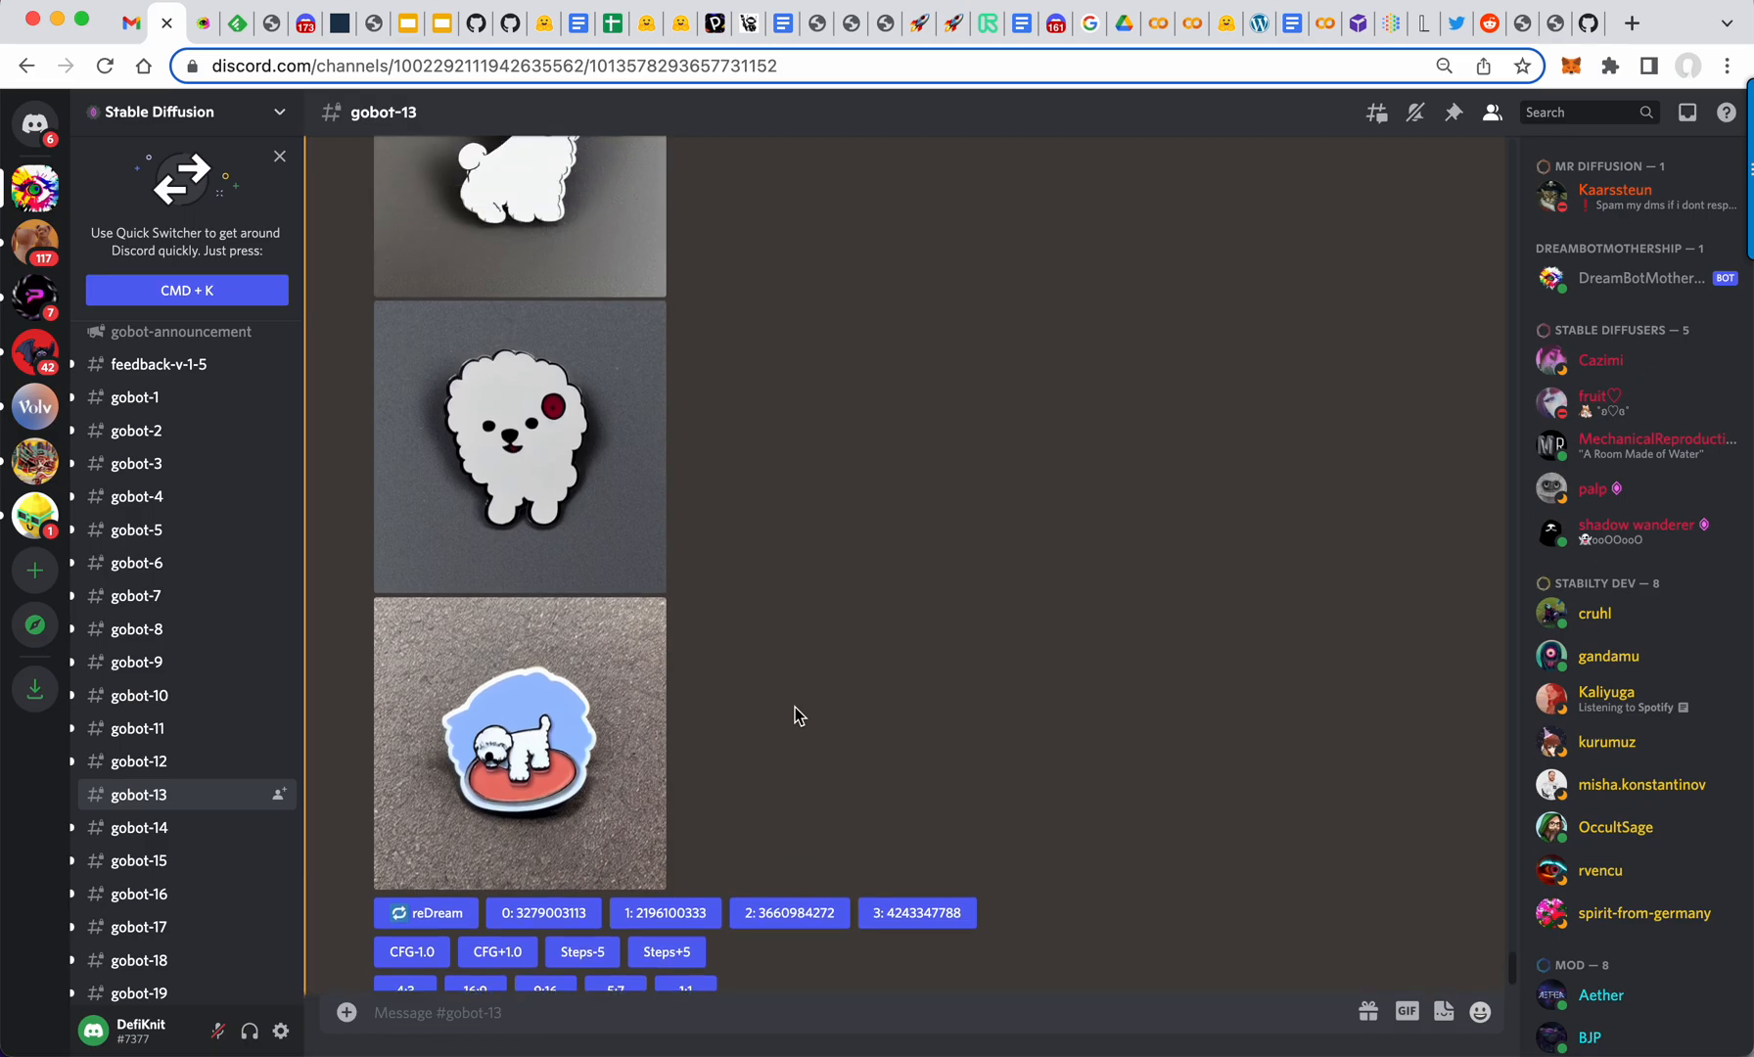
scroll(down, 3)
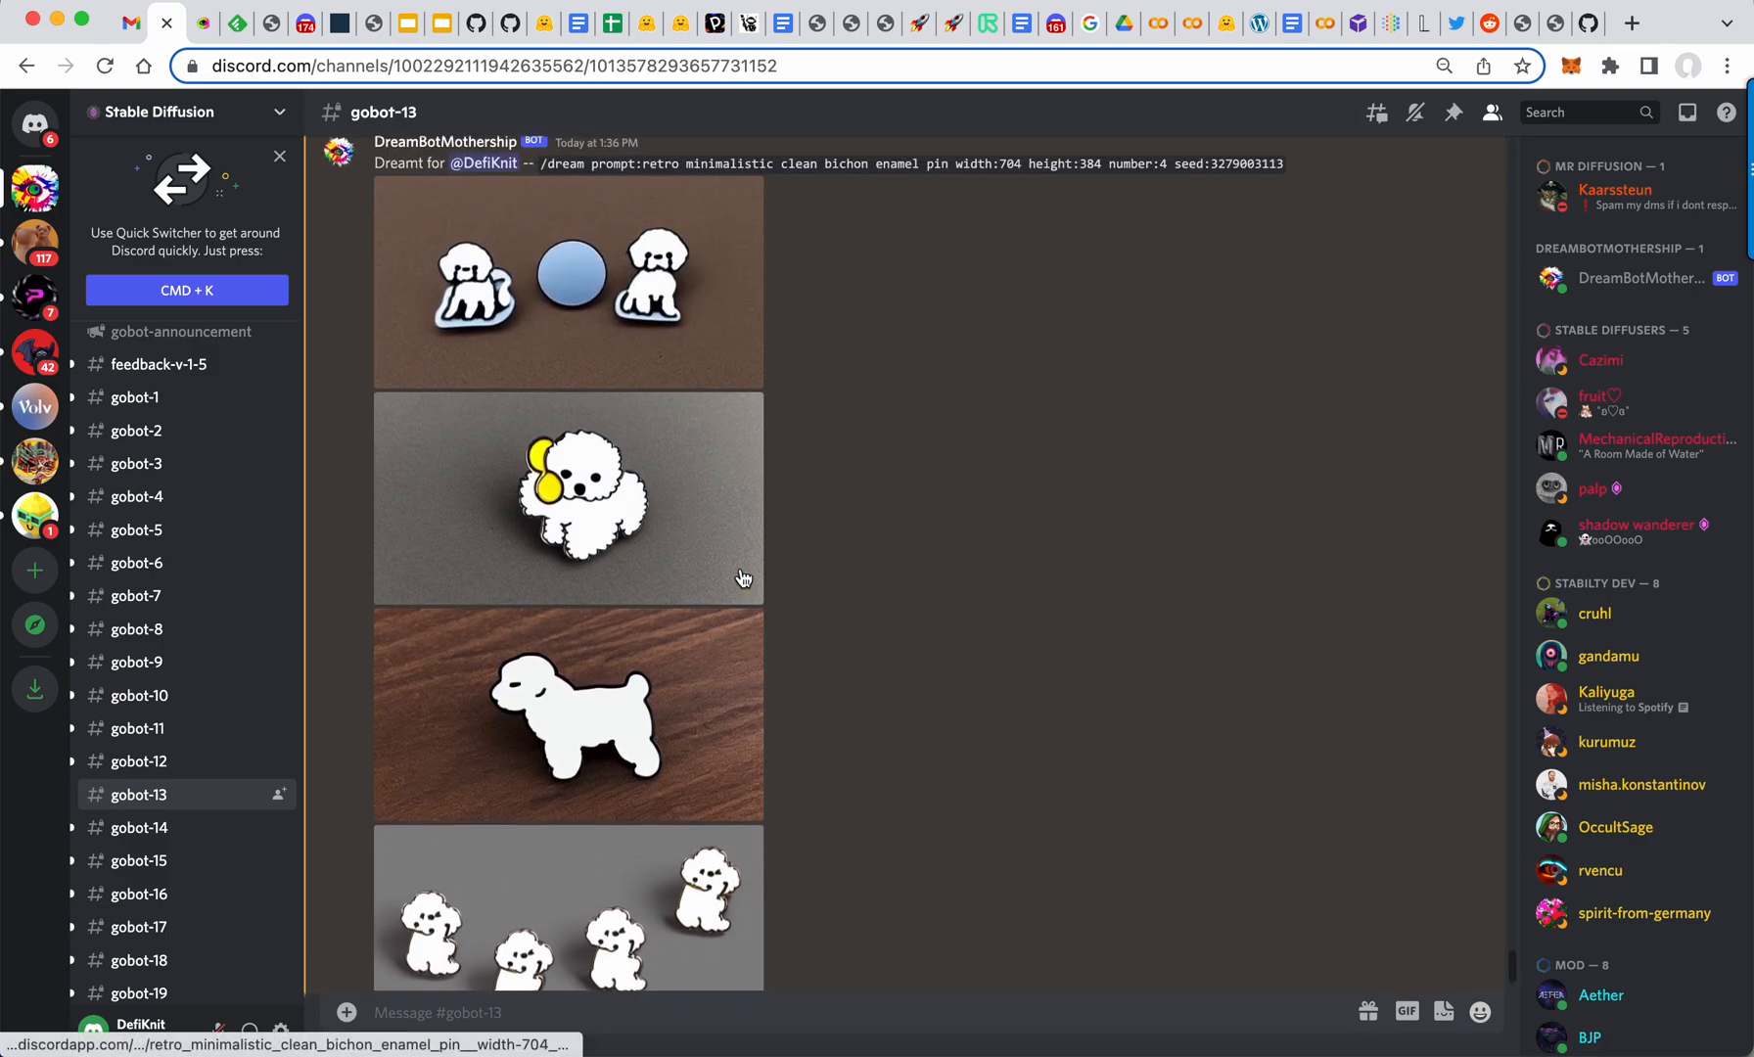
scroll(down, 3)
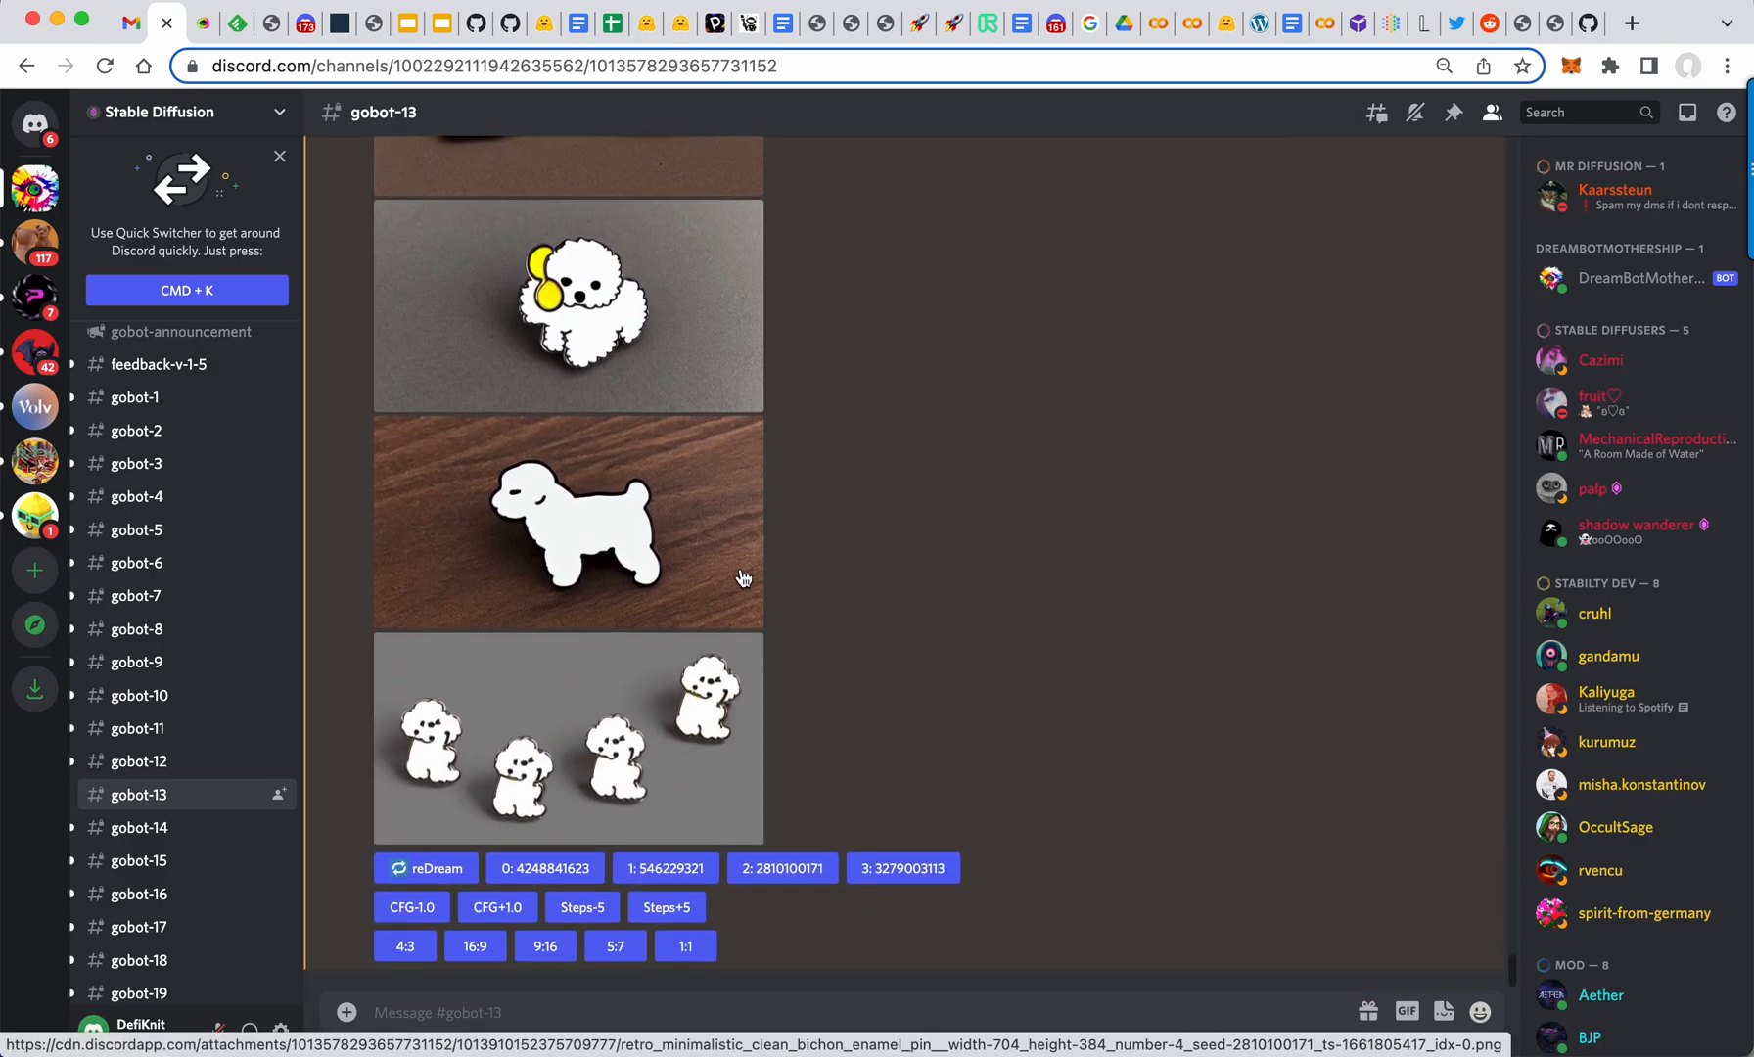
click(901, 868)
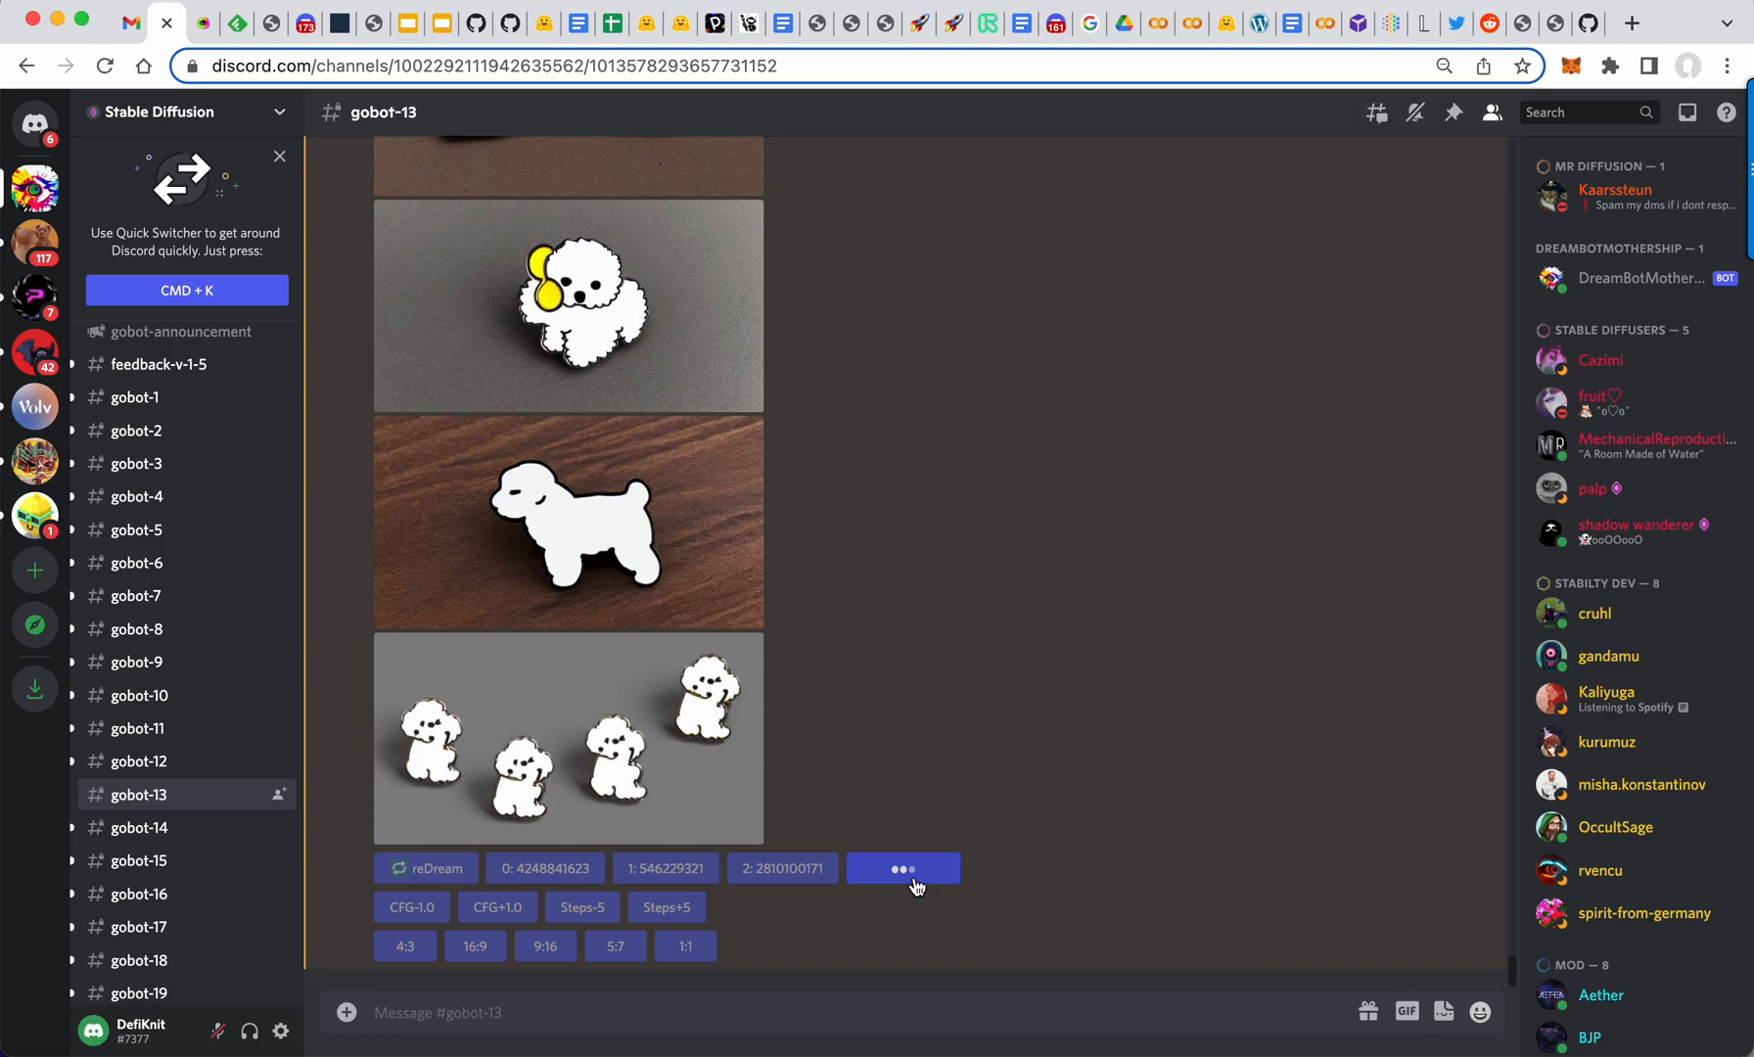
click(901, 868)
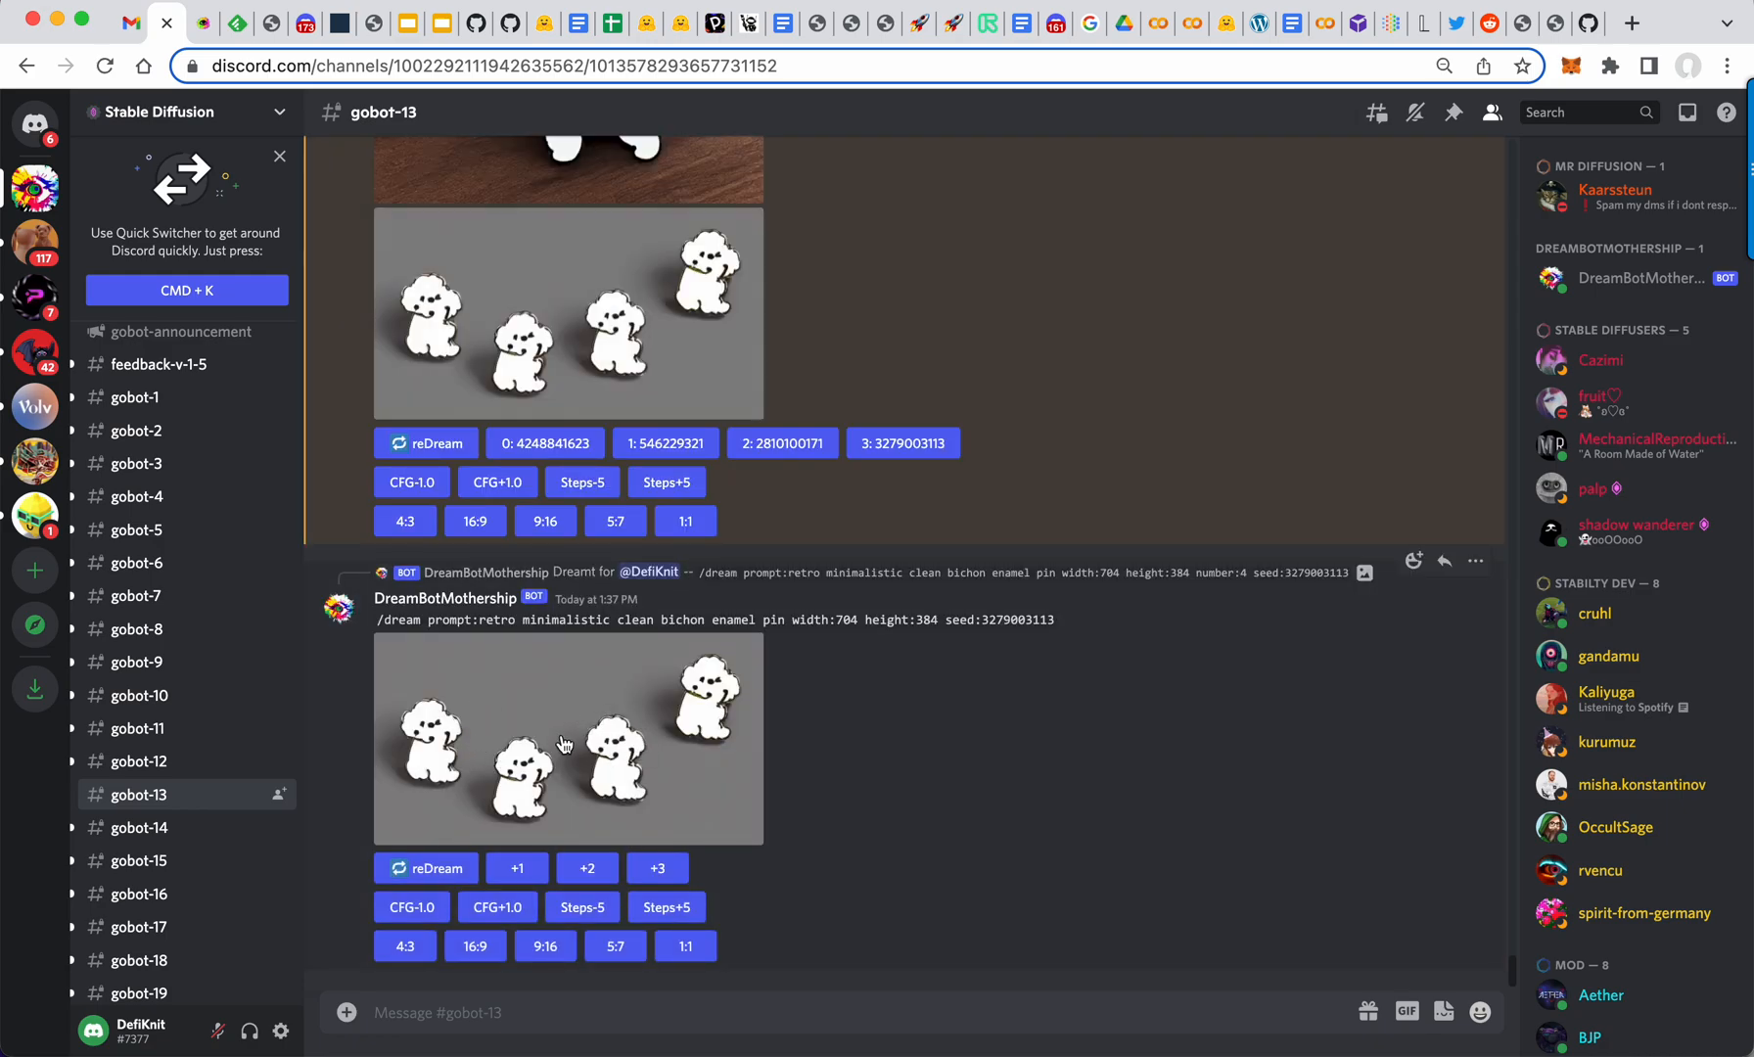
click(614, 946)
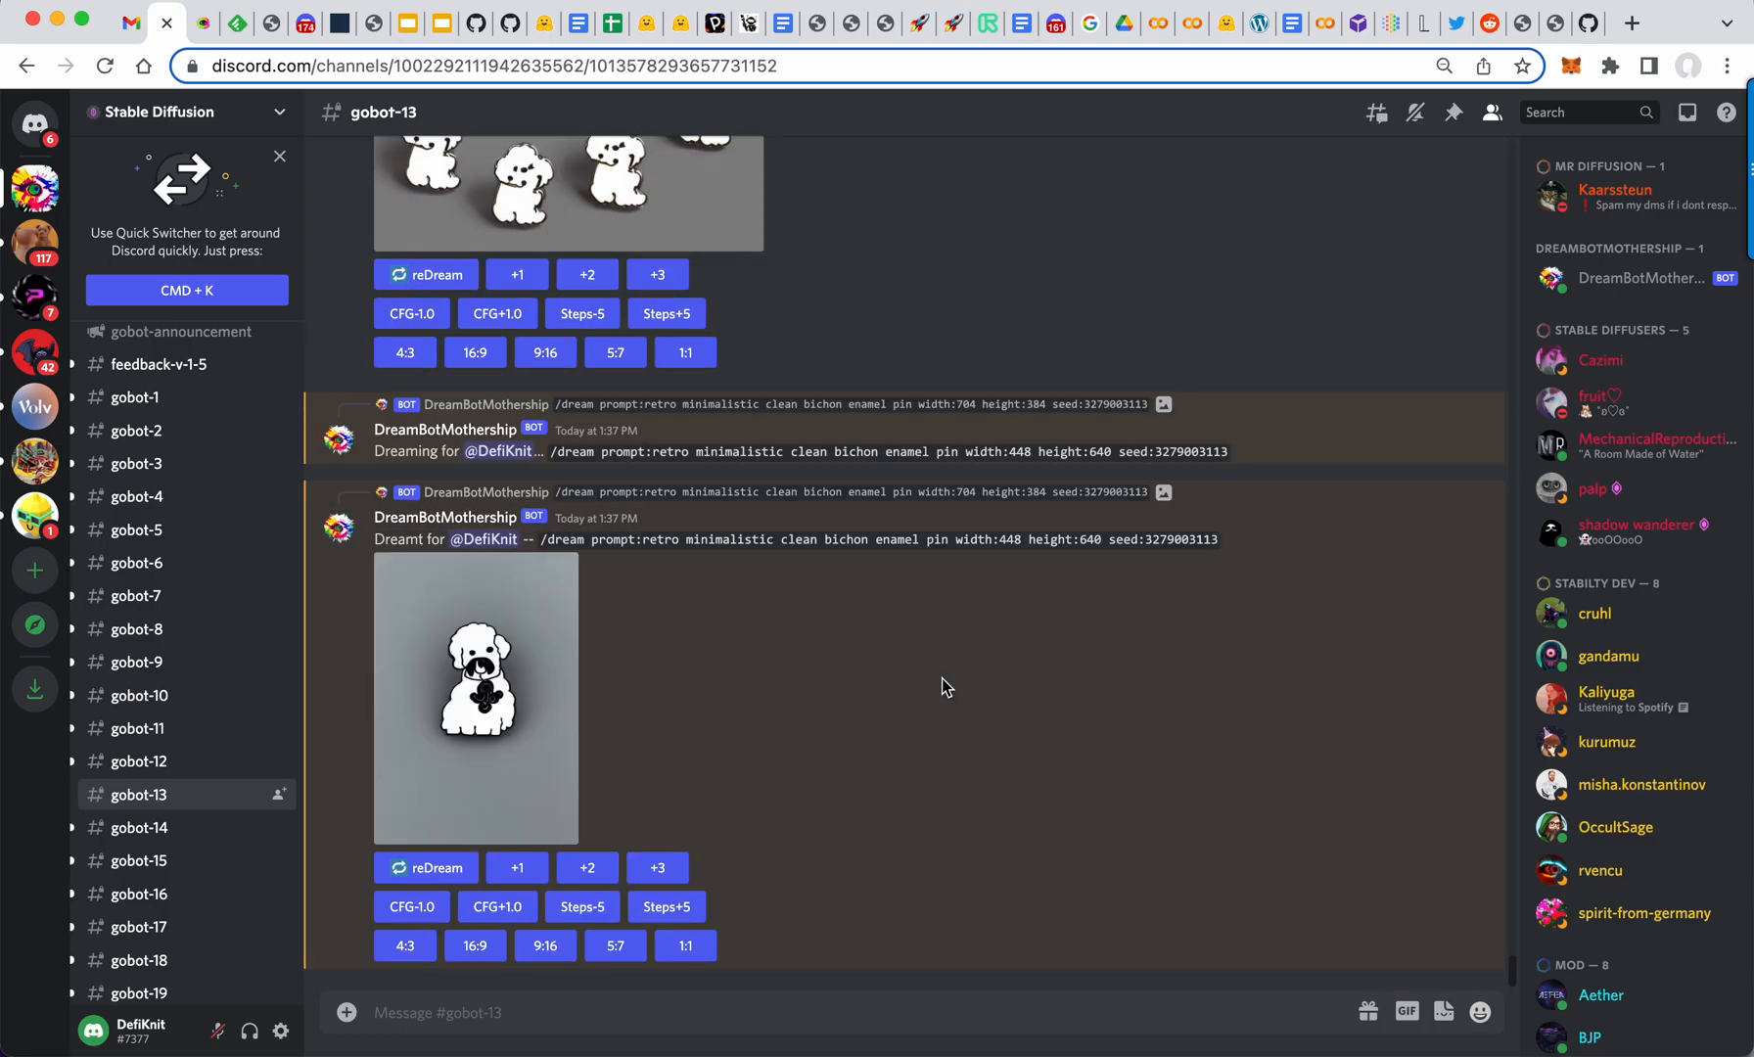
click(475, 697)
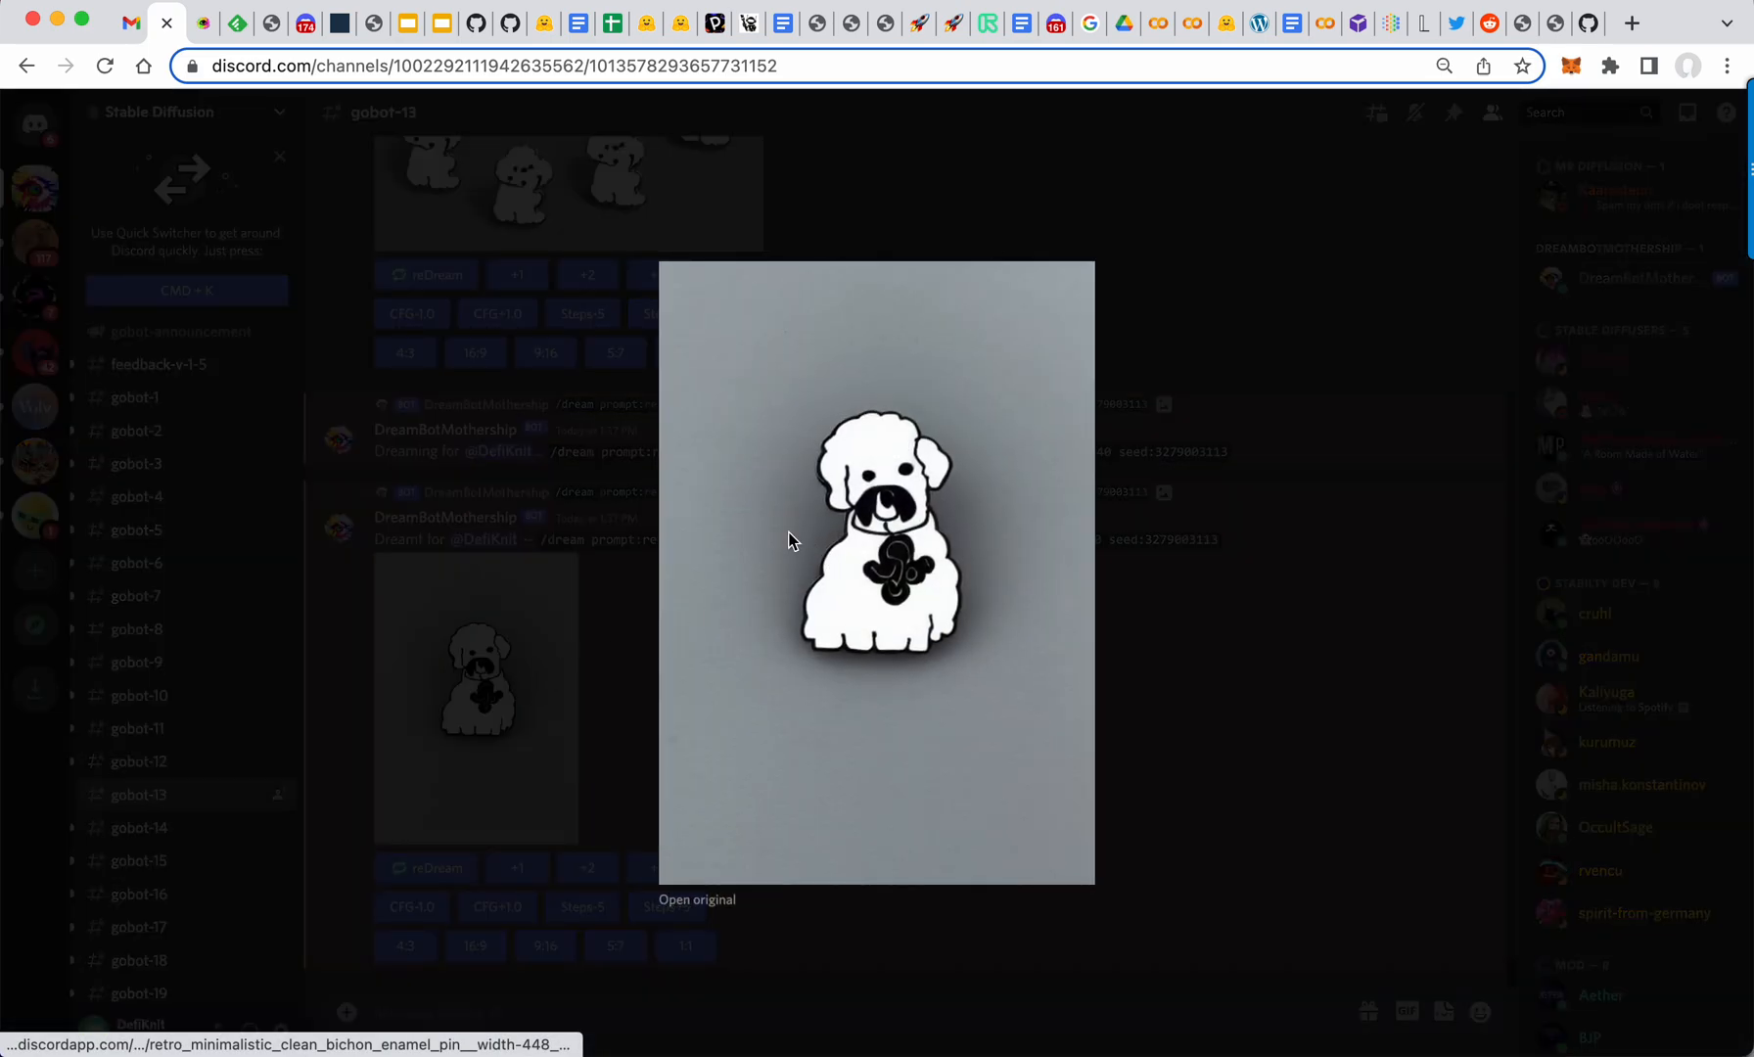
click(1309, 116)
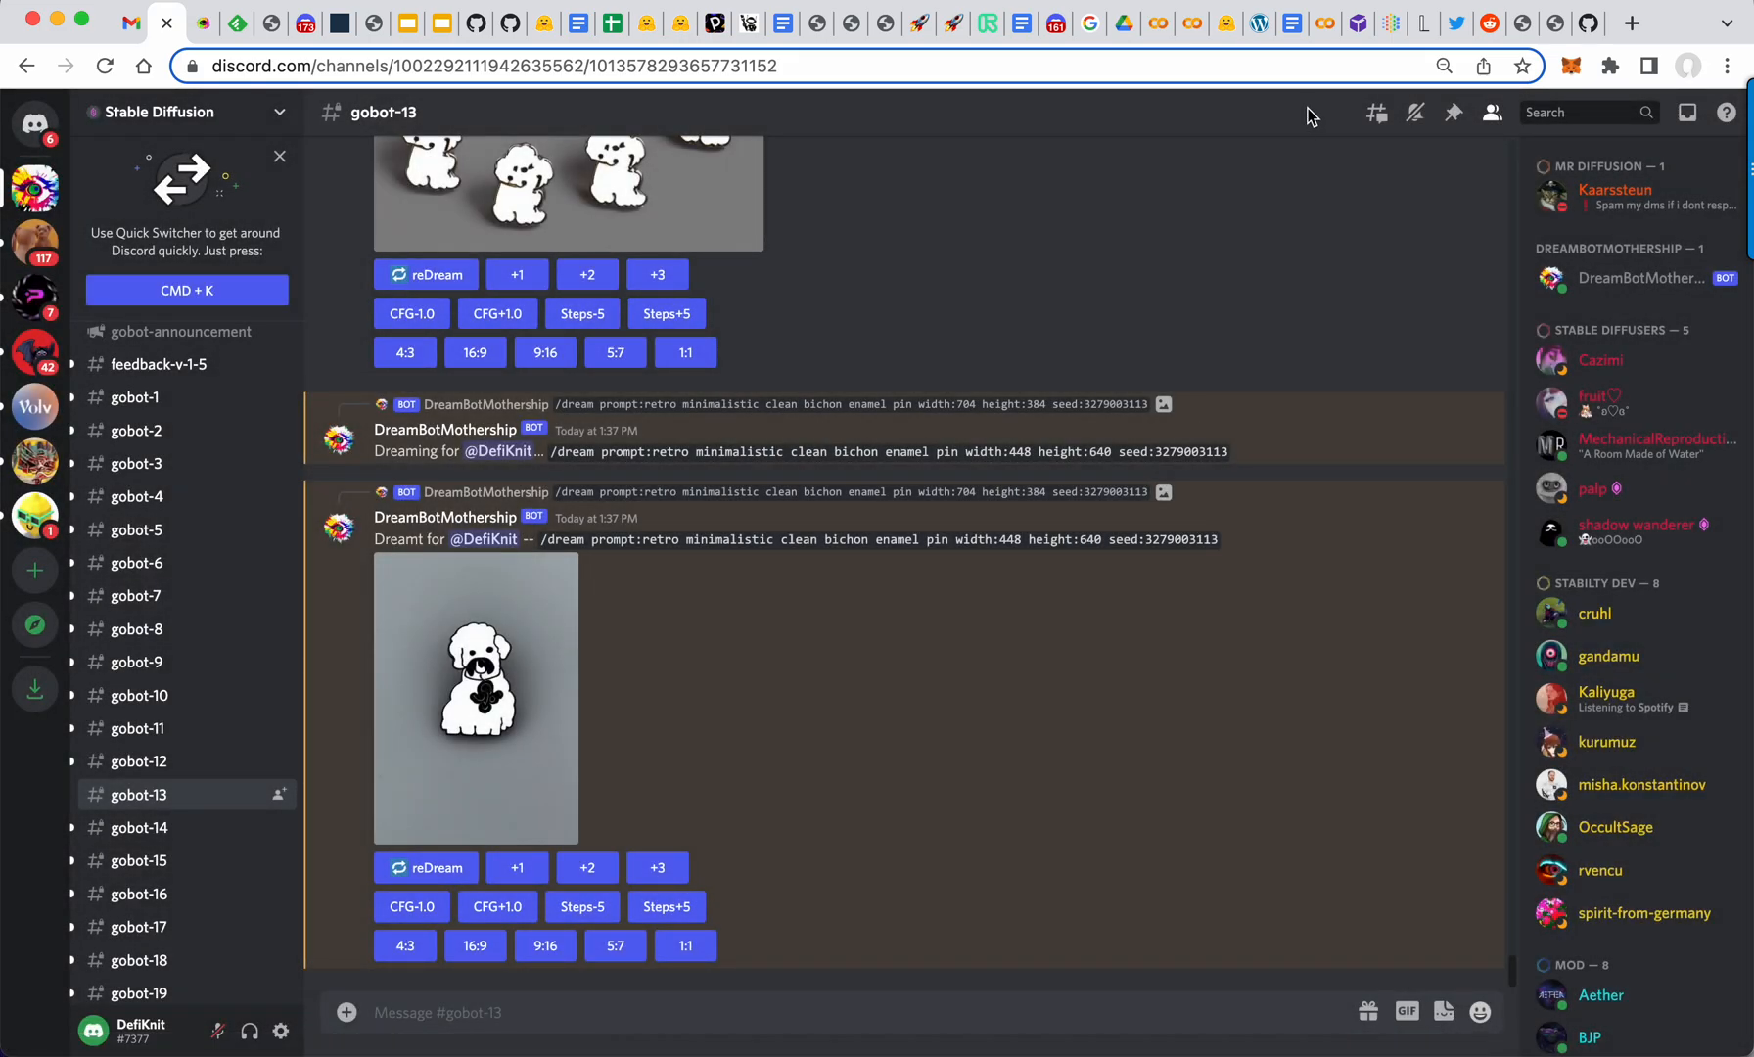
Step: Return to Lexica's wolf enamel pin results, then open the textual_inversion Reddit post
click(1392, 22)
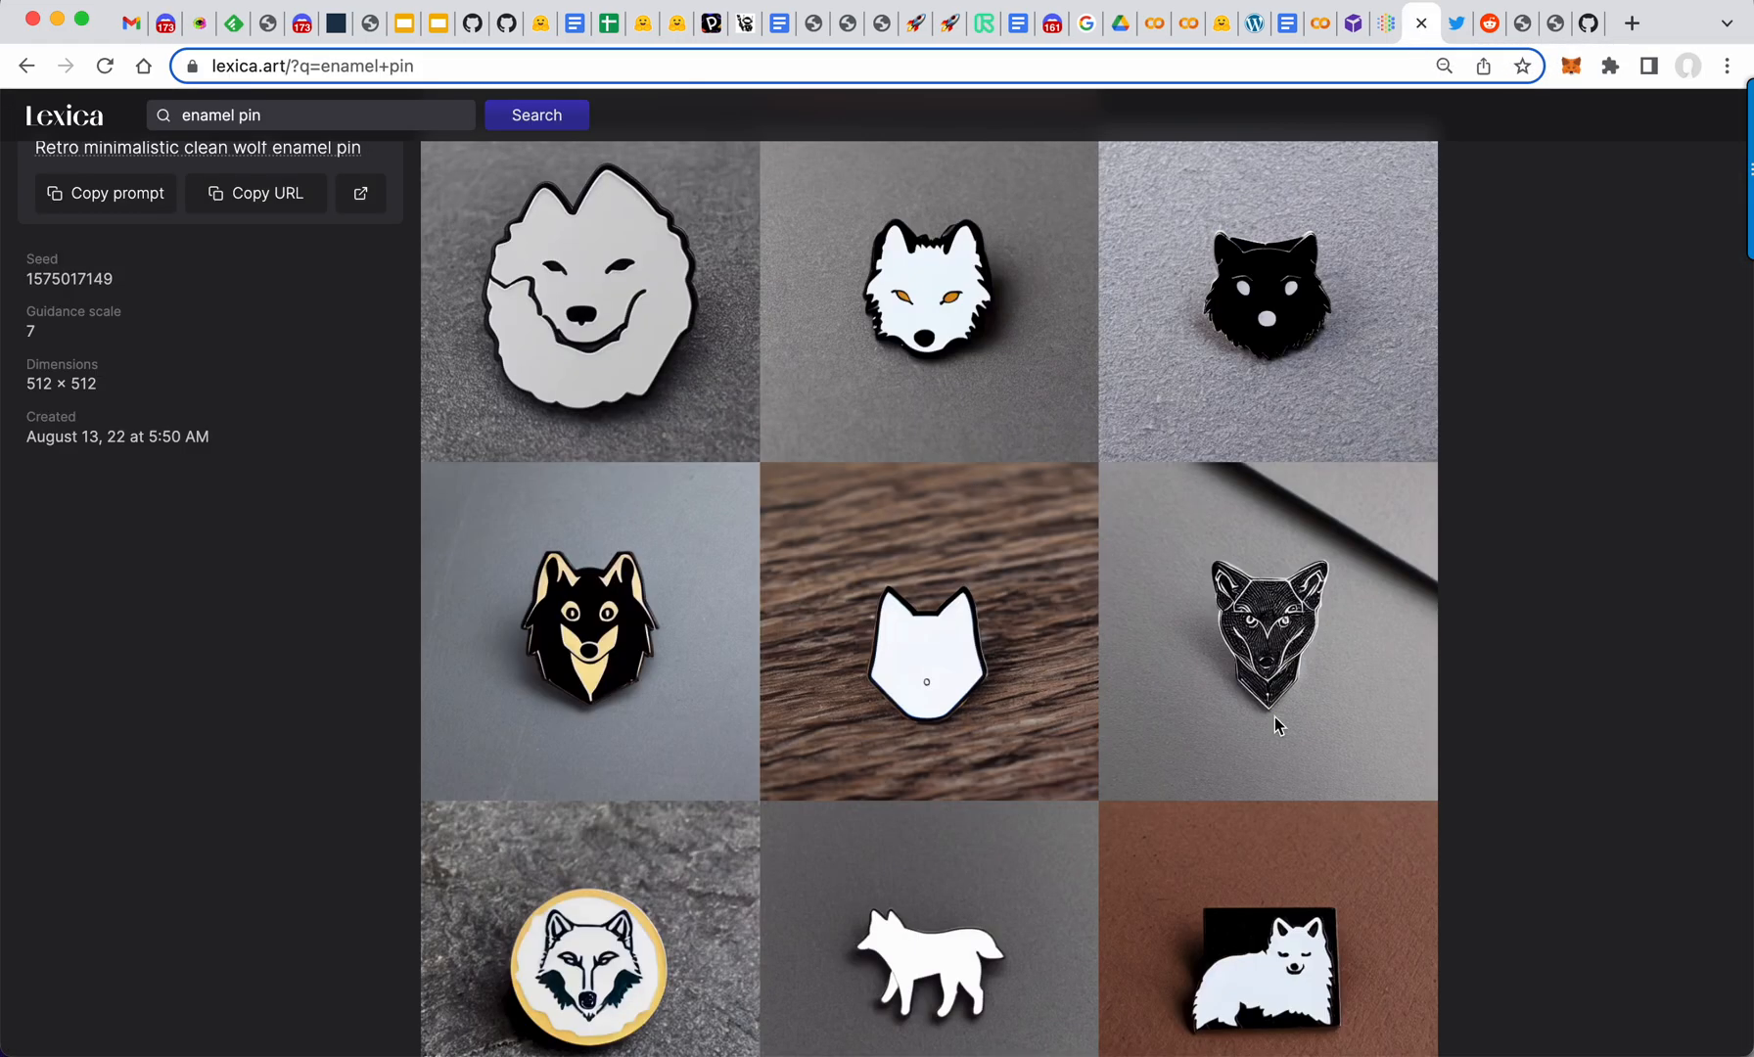
click(314, 114)
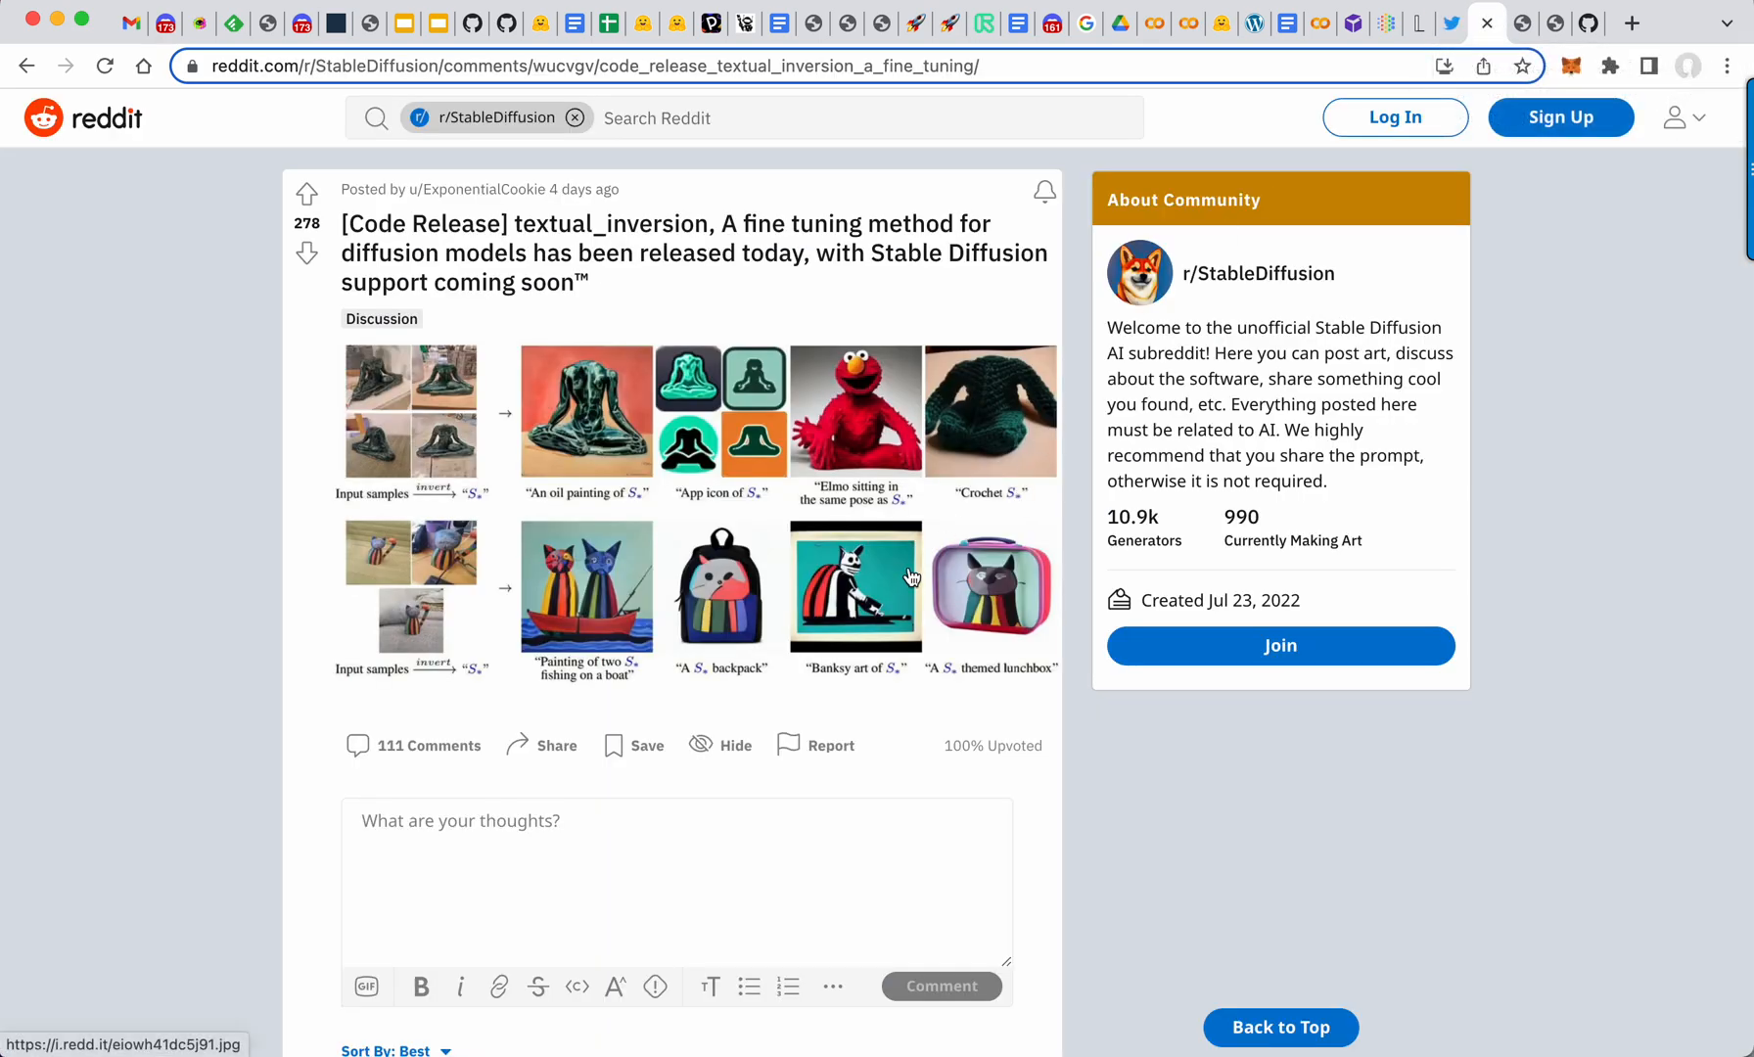
mouse_move(787, 562)
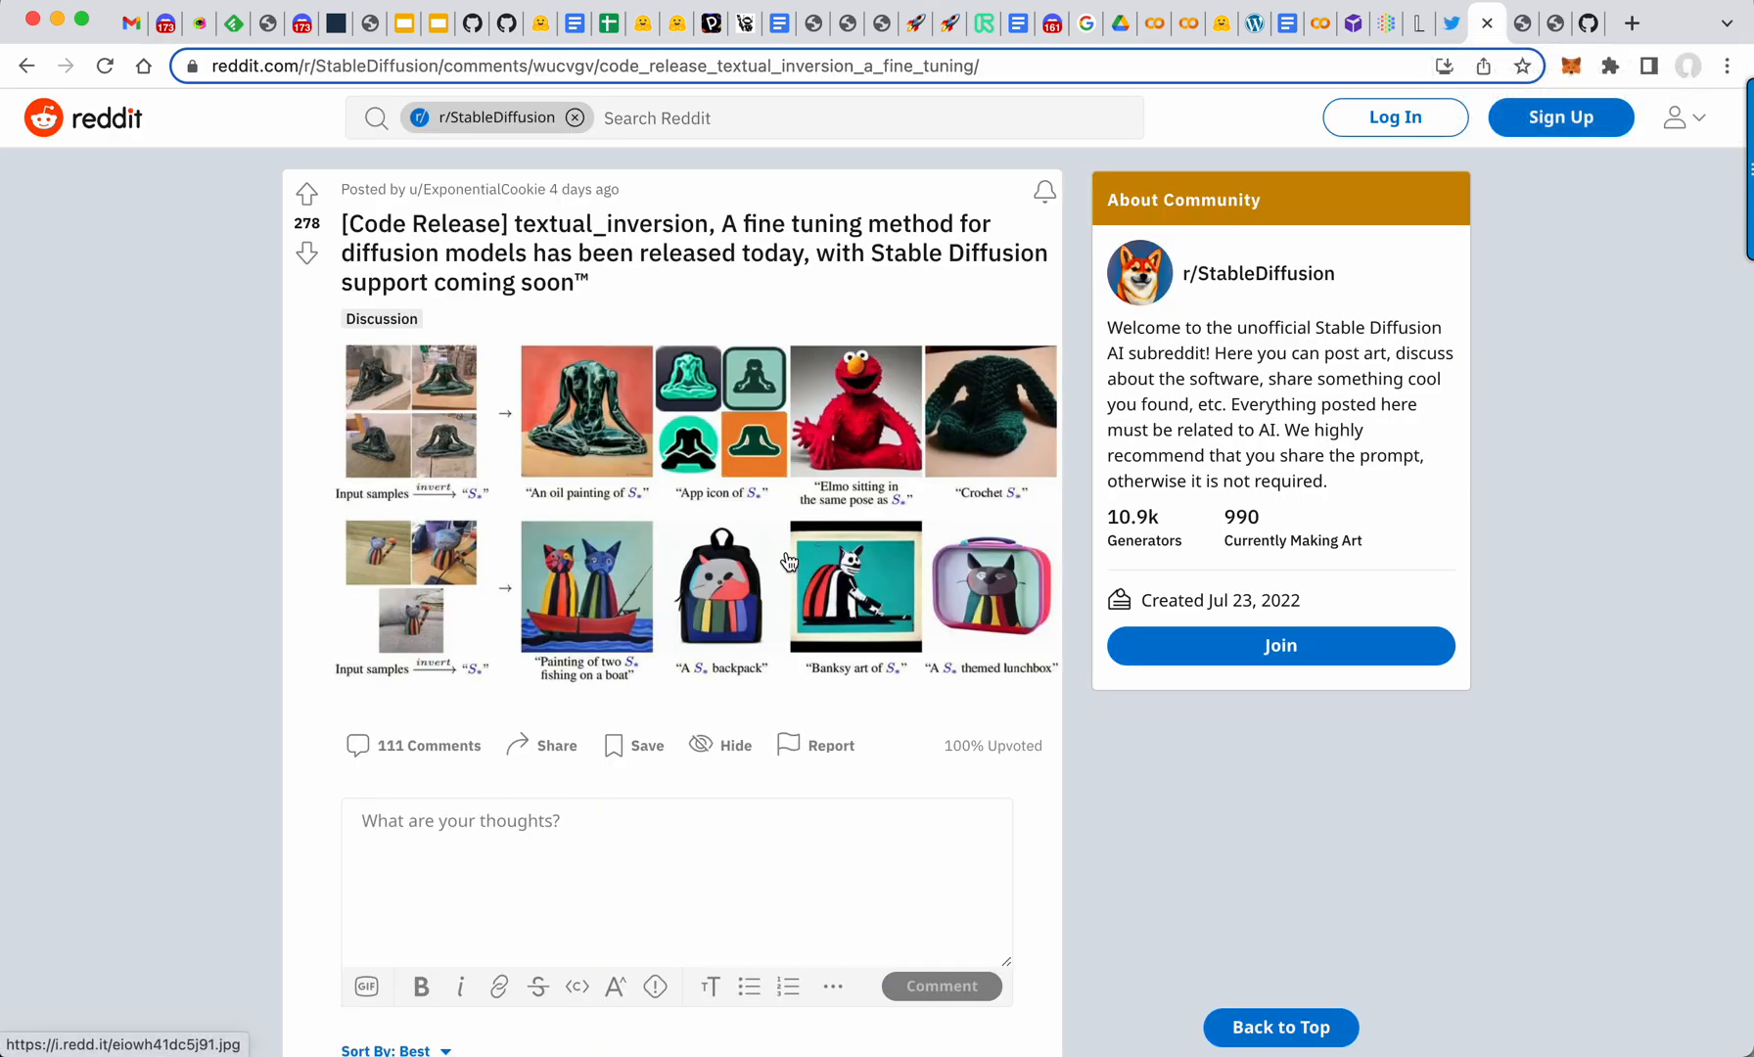
mouse_move(720, 300)
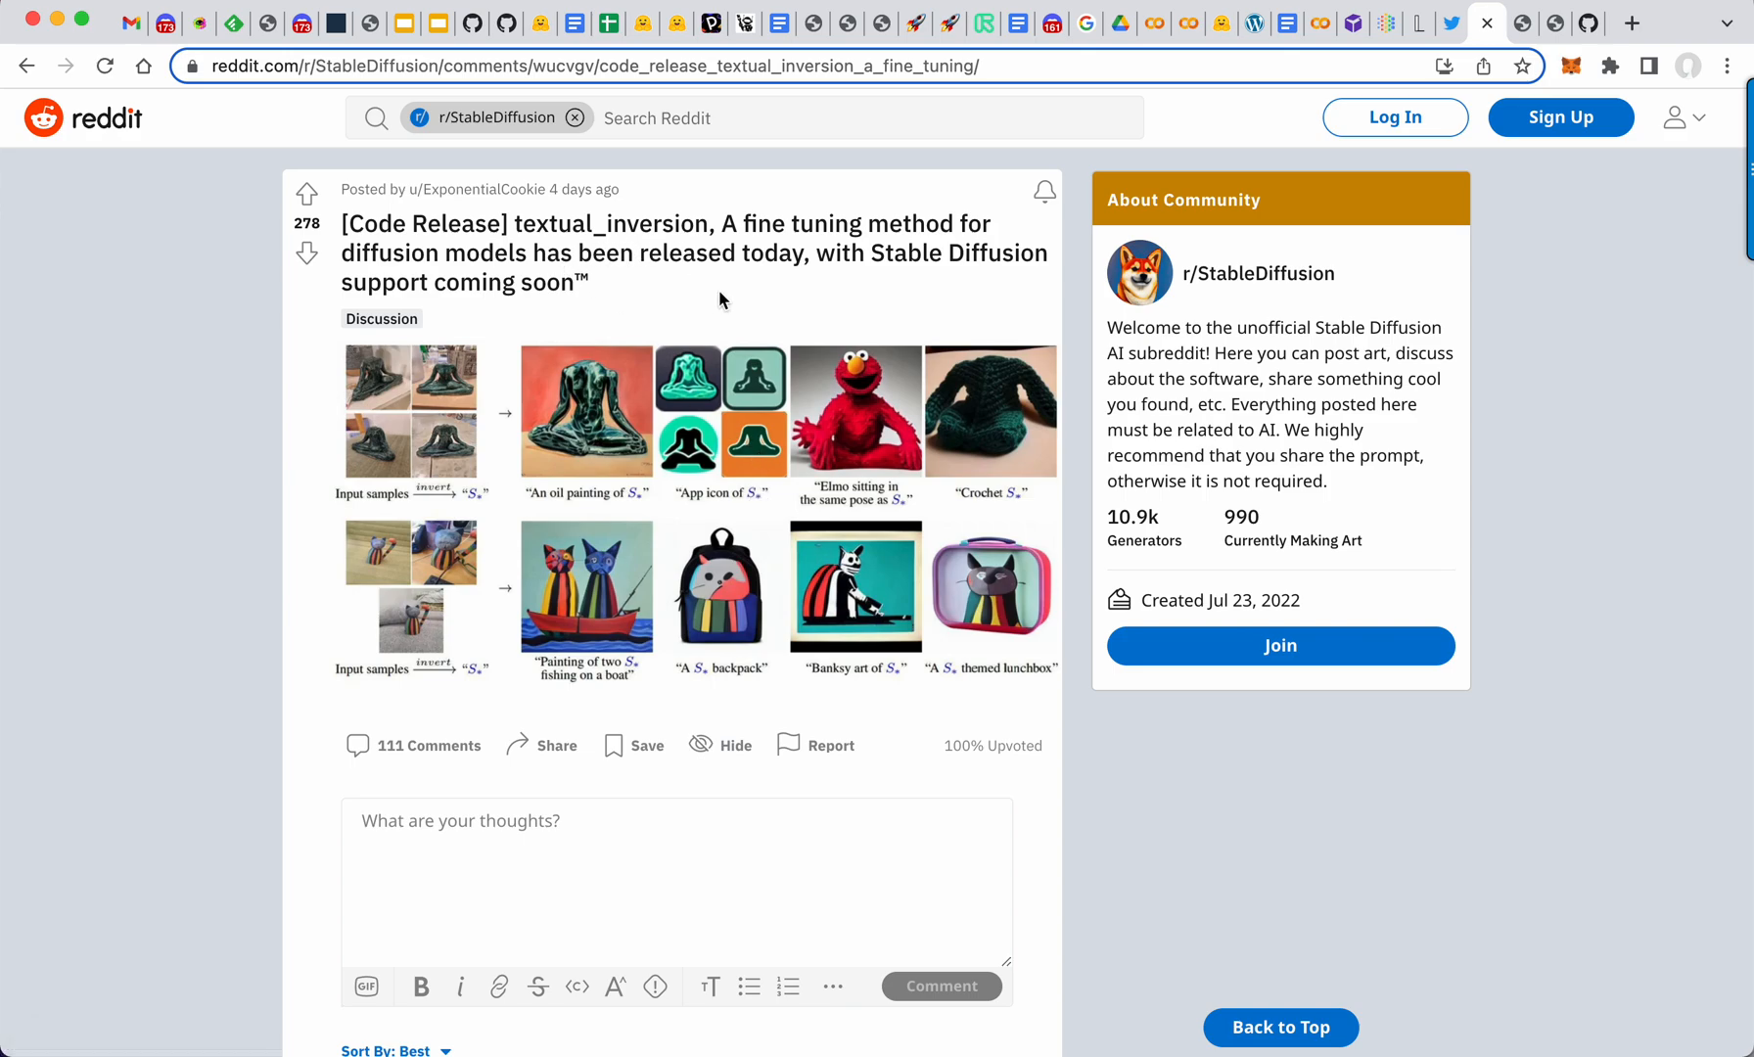
mouse_move(1518, 36)
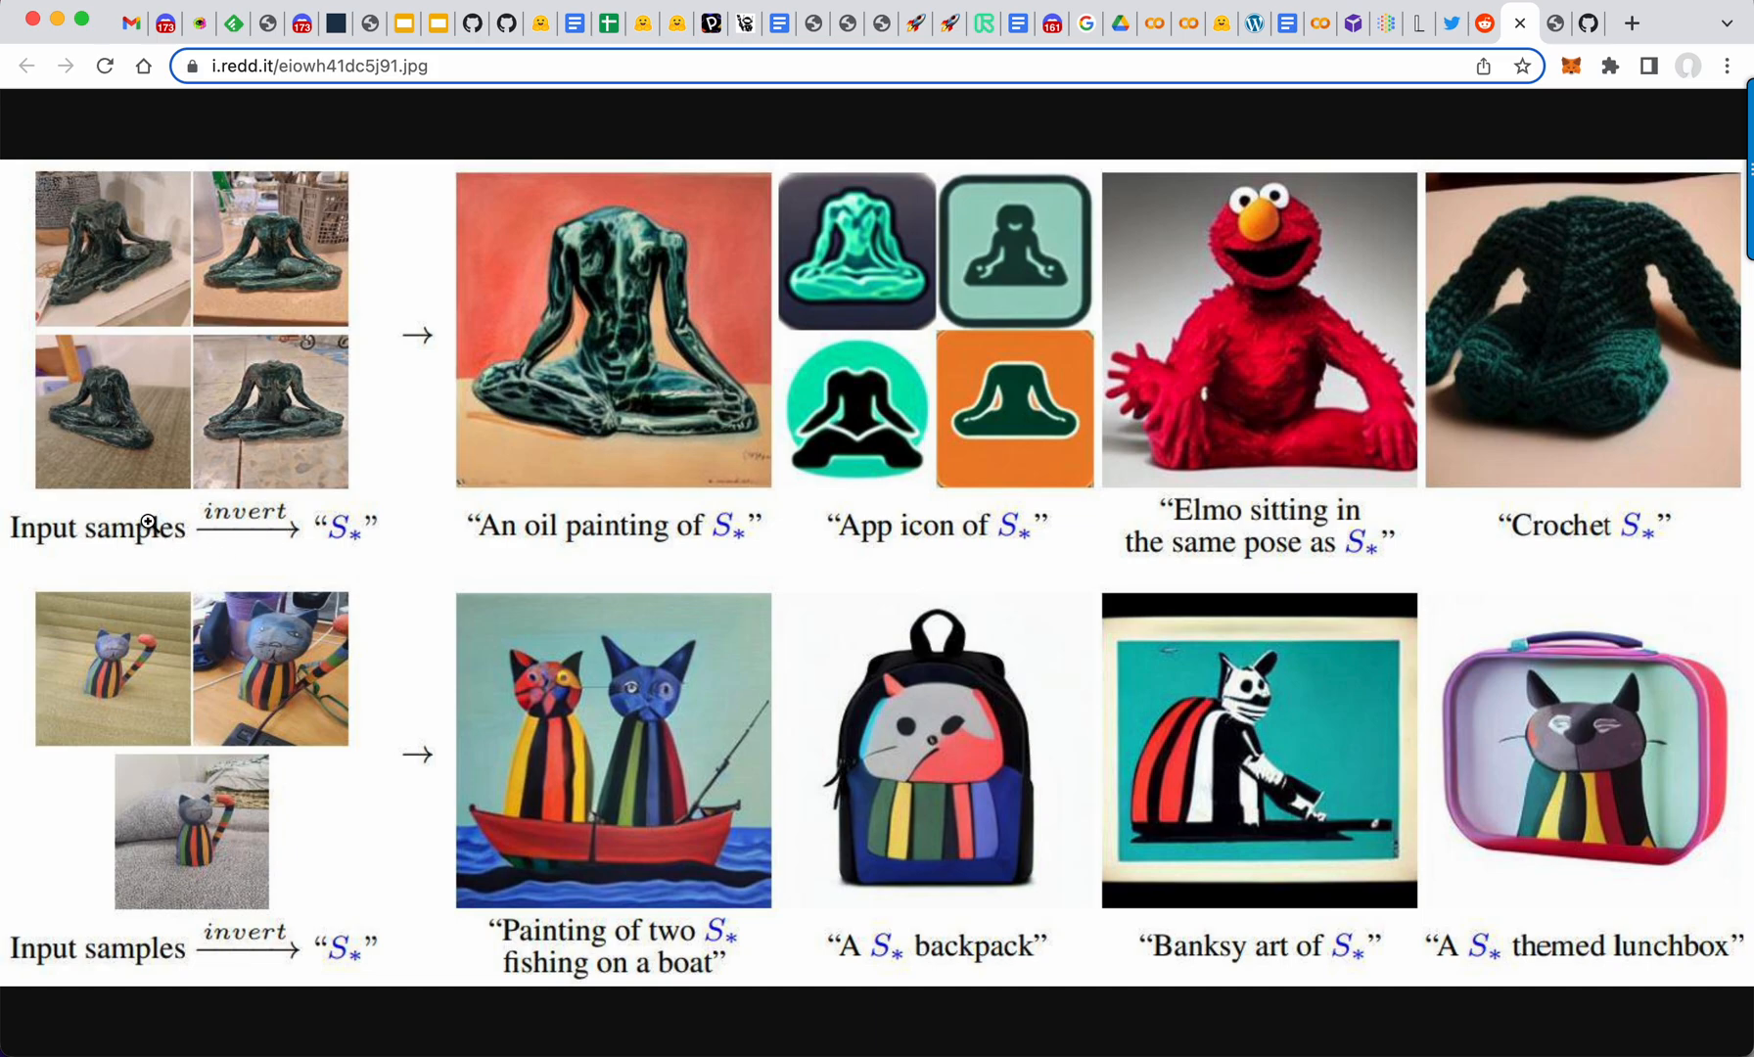
mouse_move(99, 423)
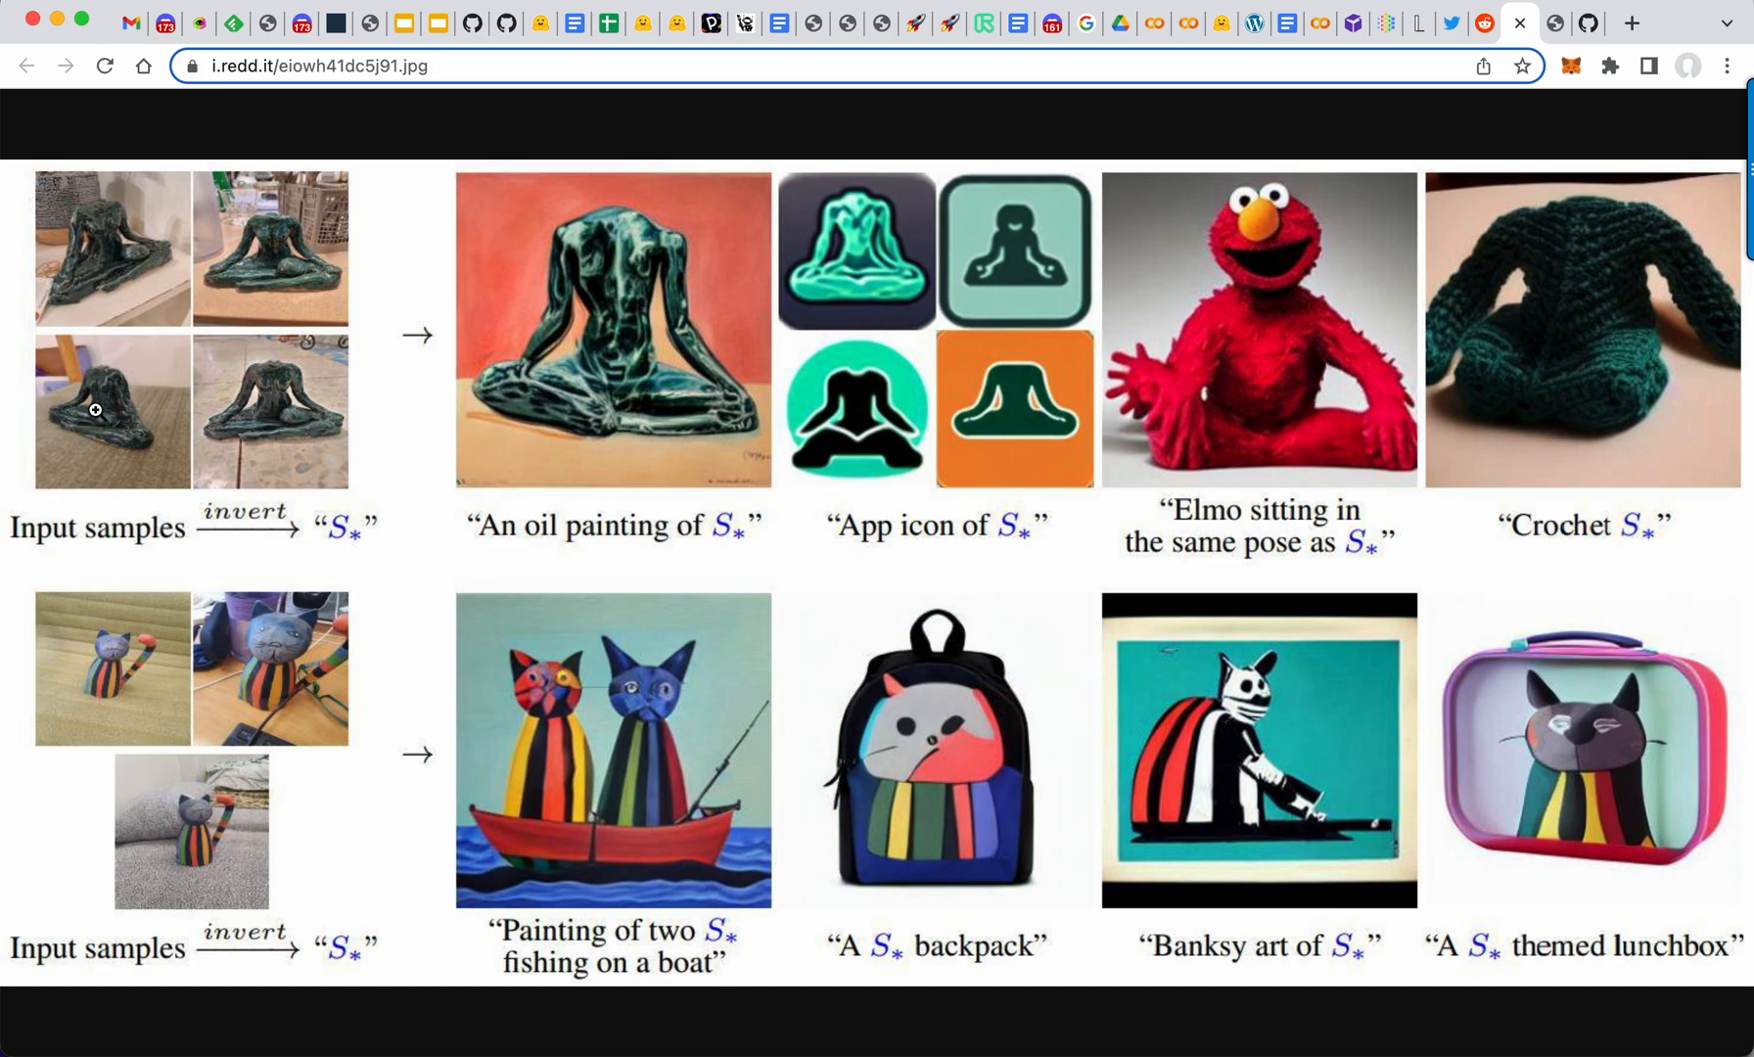
mouse_move(423, 515)
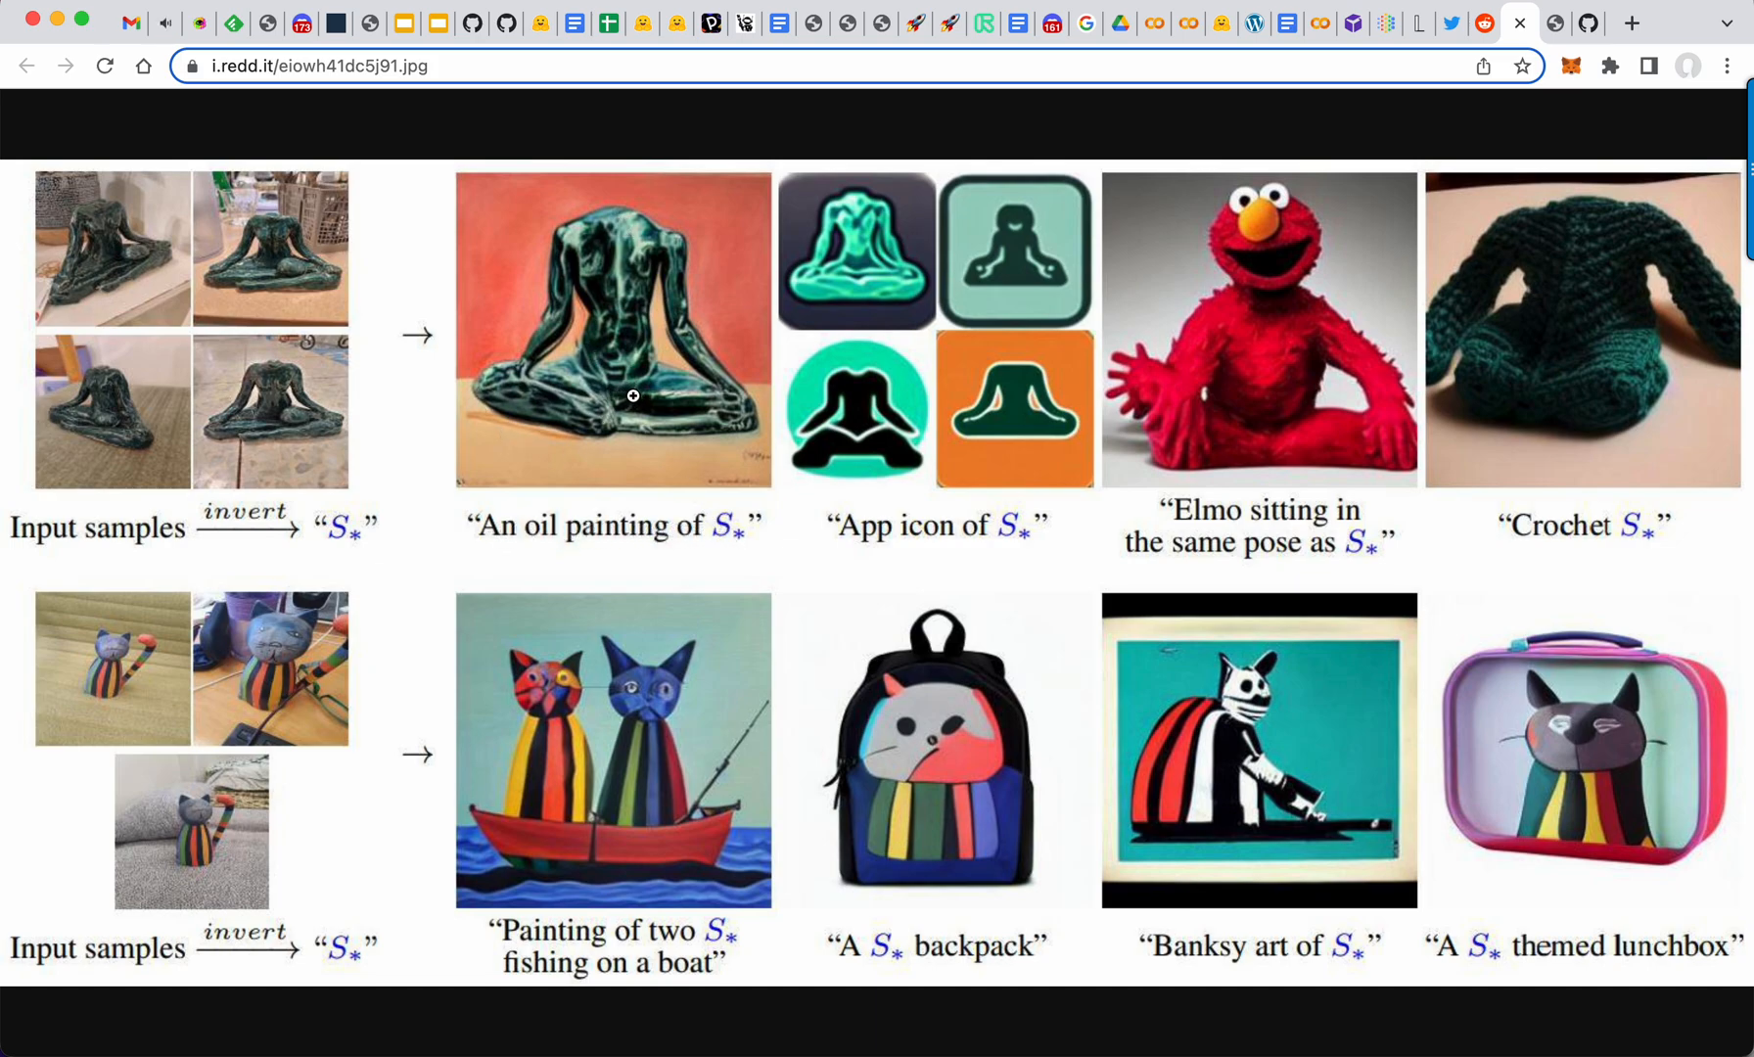
mouse_move(994, 389)
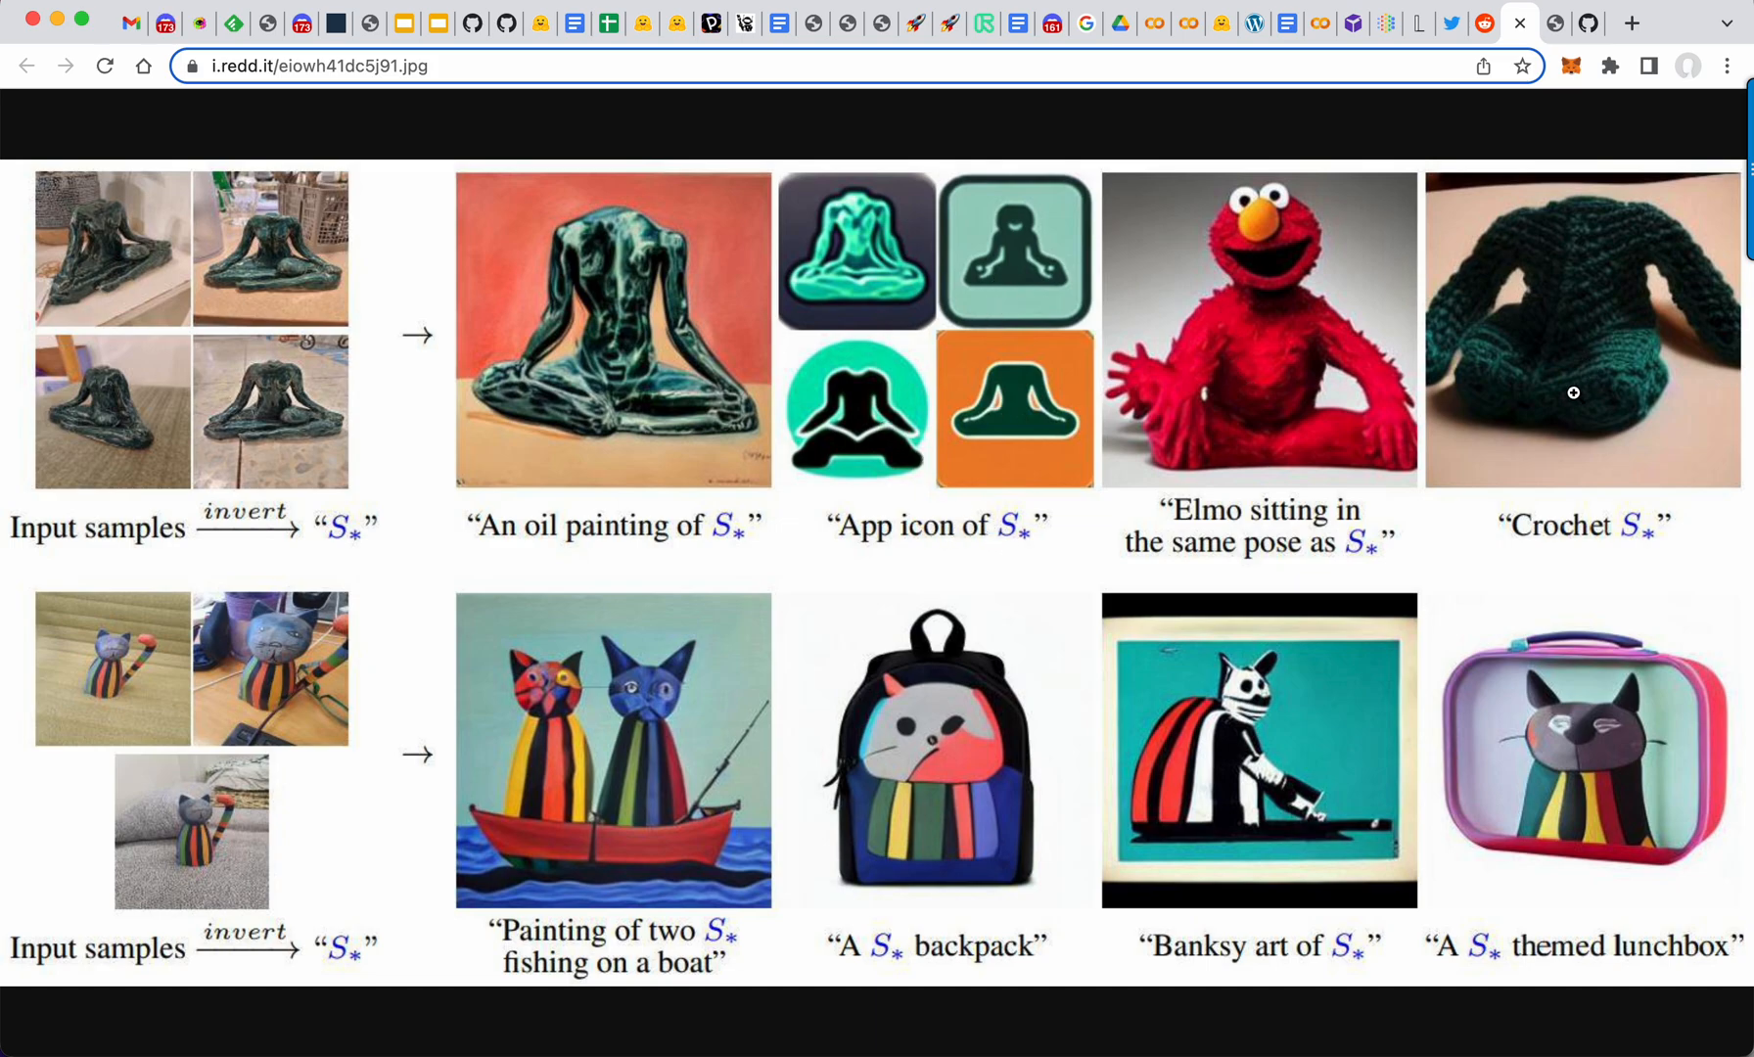
mouse_move(289, 649)
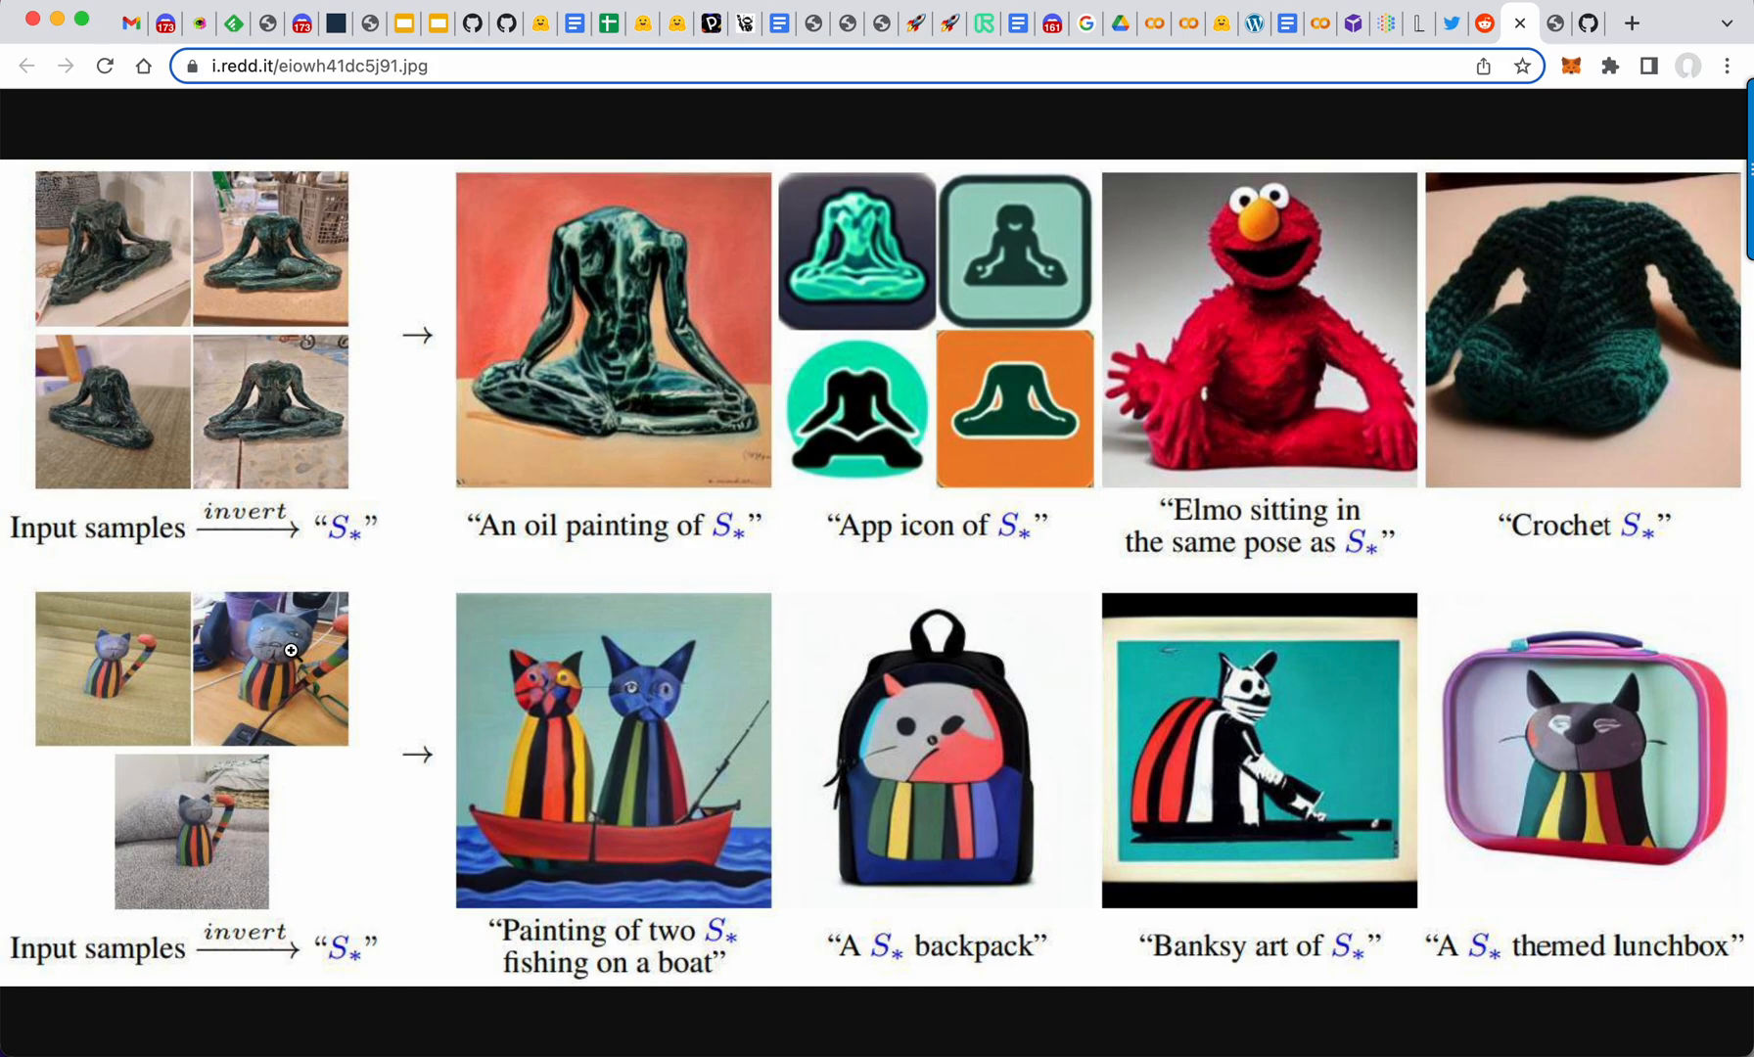
mouse_move(254, 796)
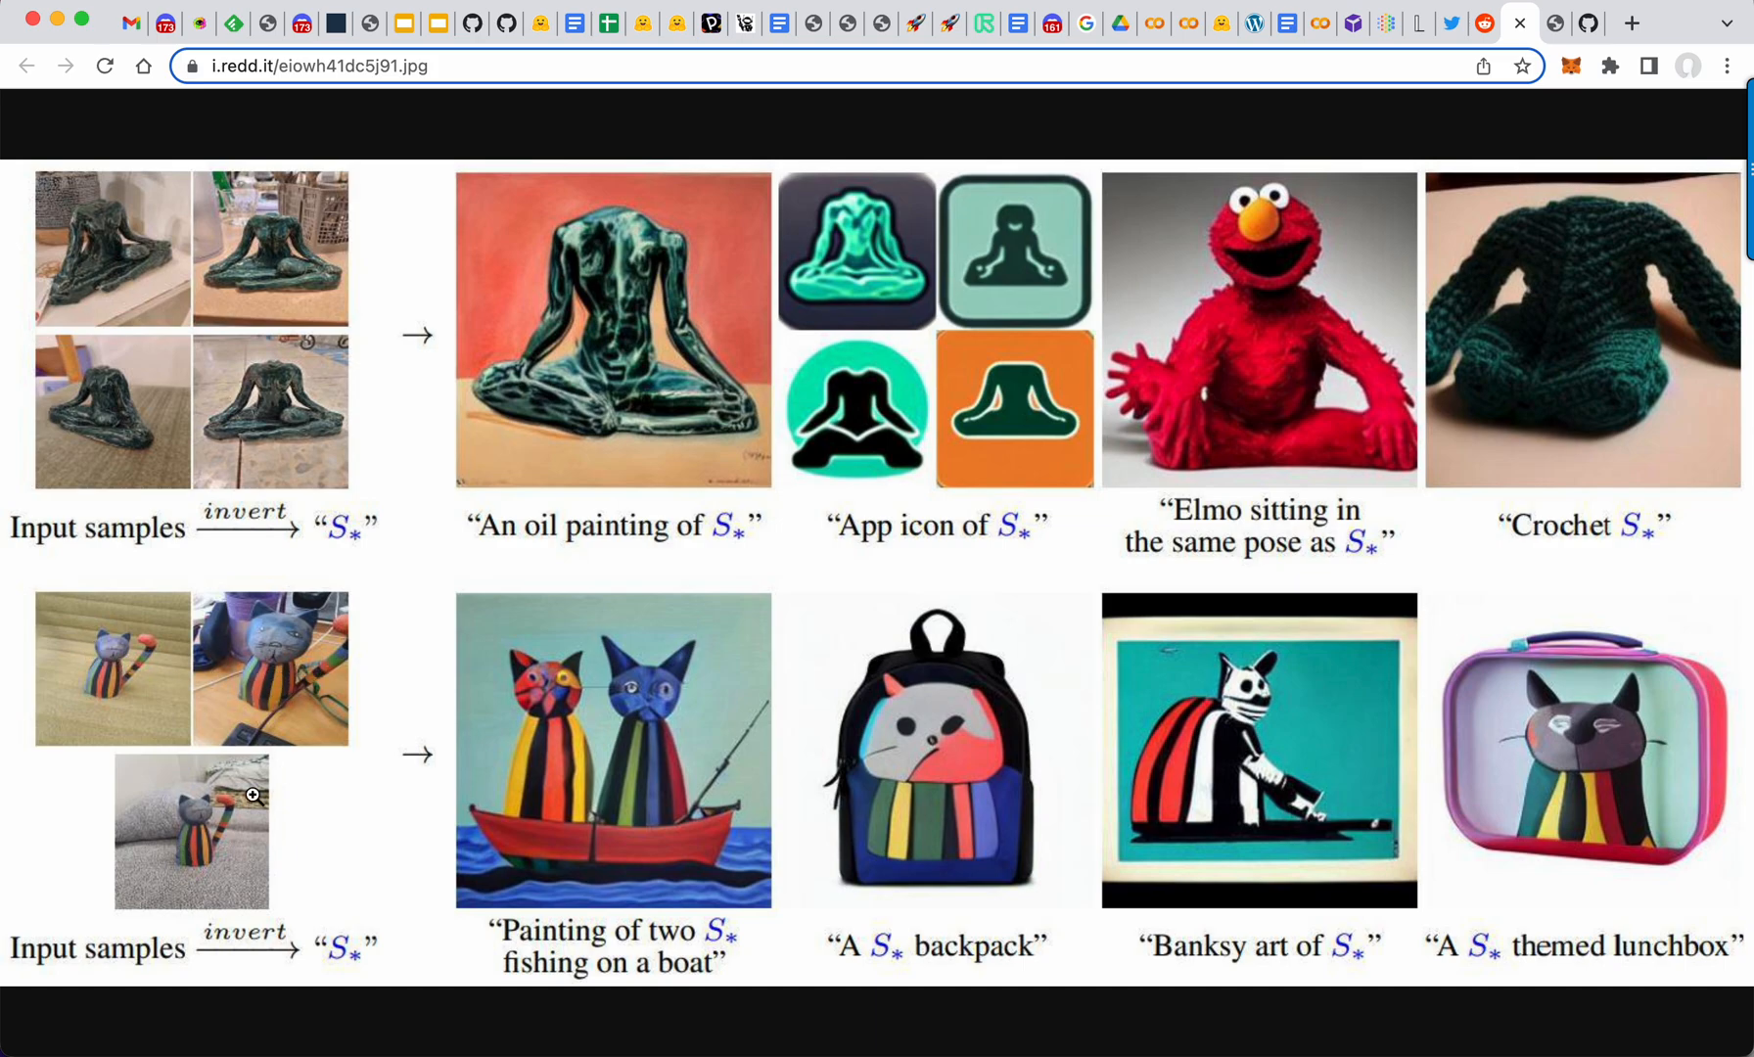
mouse_move(596, 803)
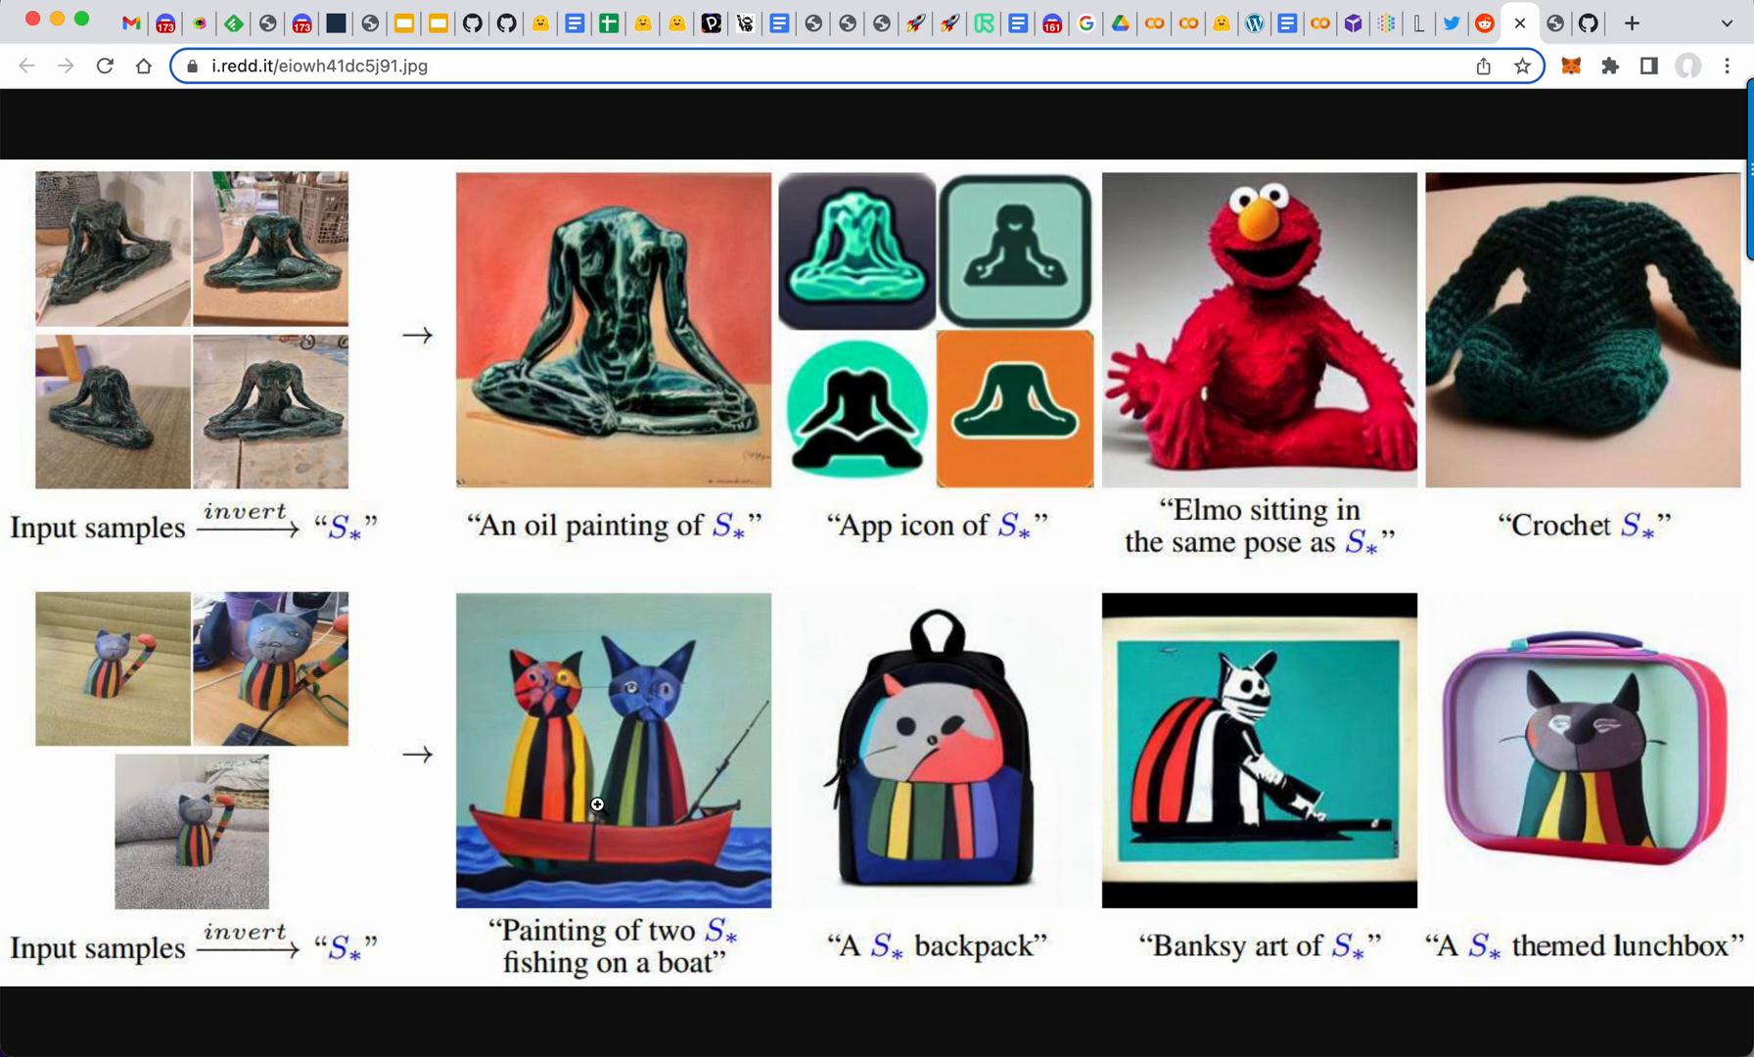
mouse_move(694, 938)
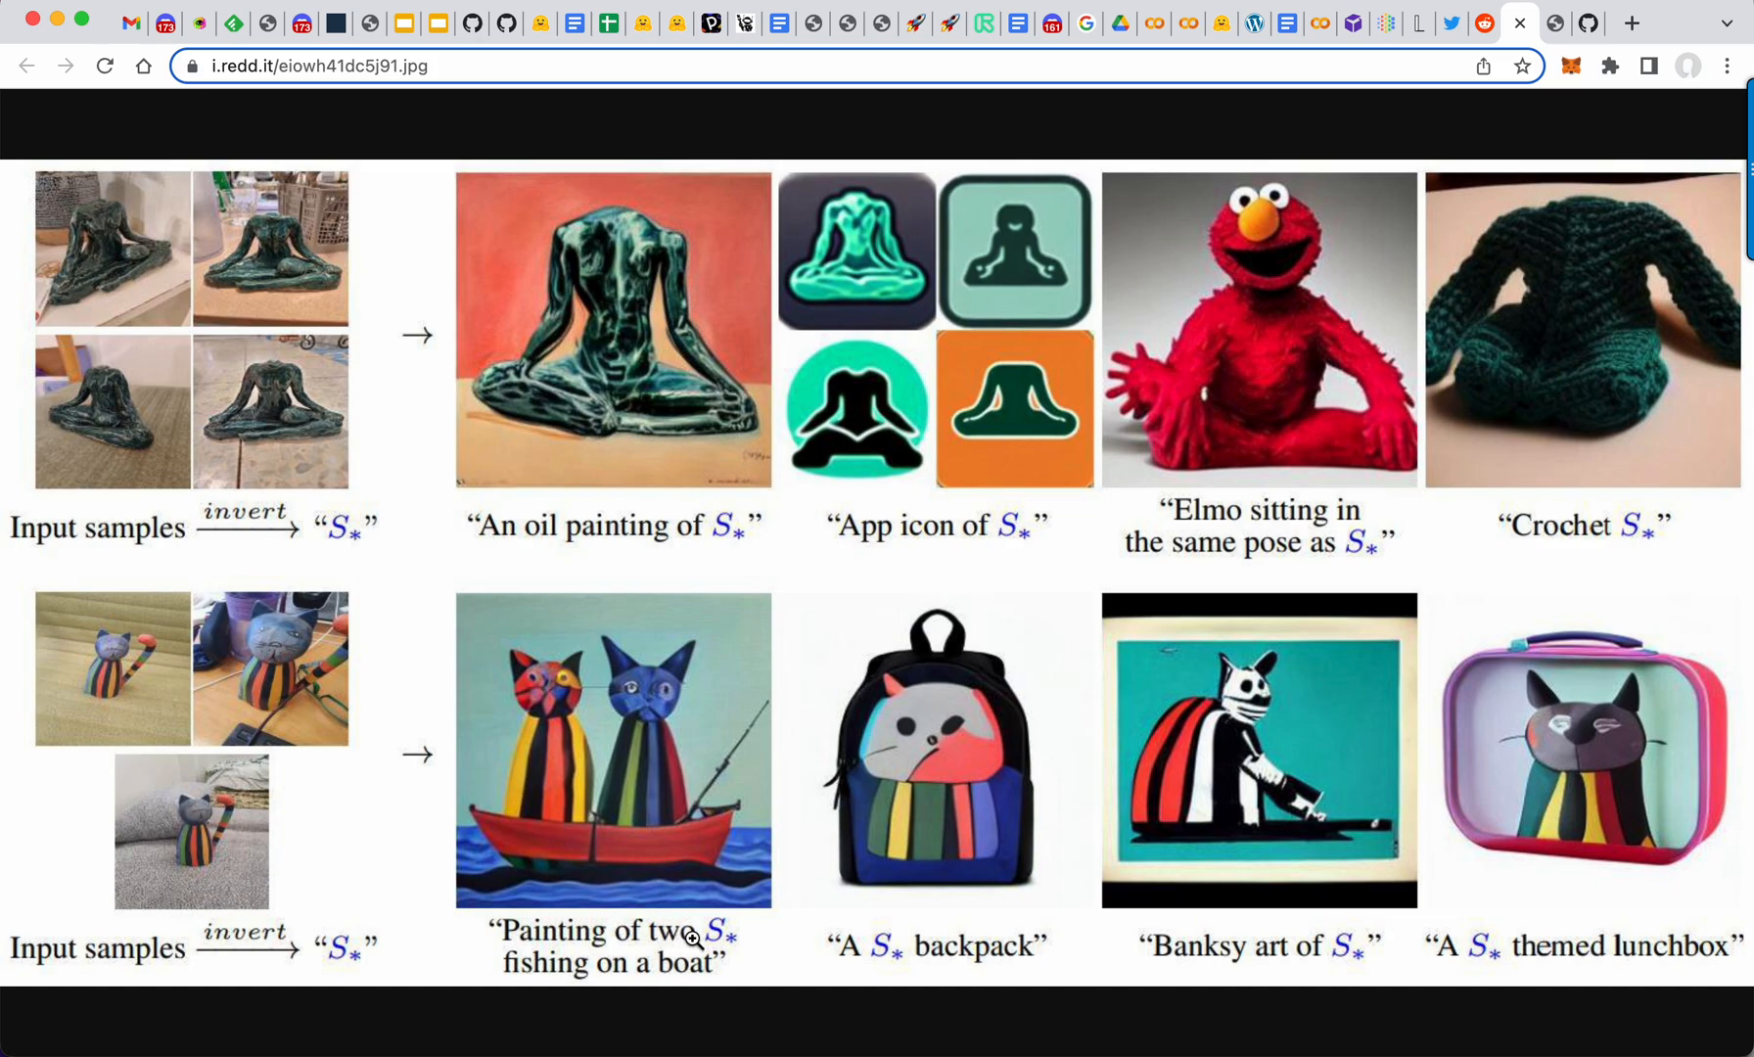
mouse_move(669, 834)
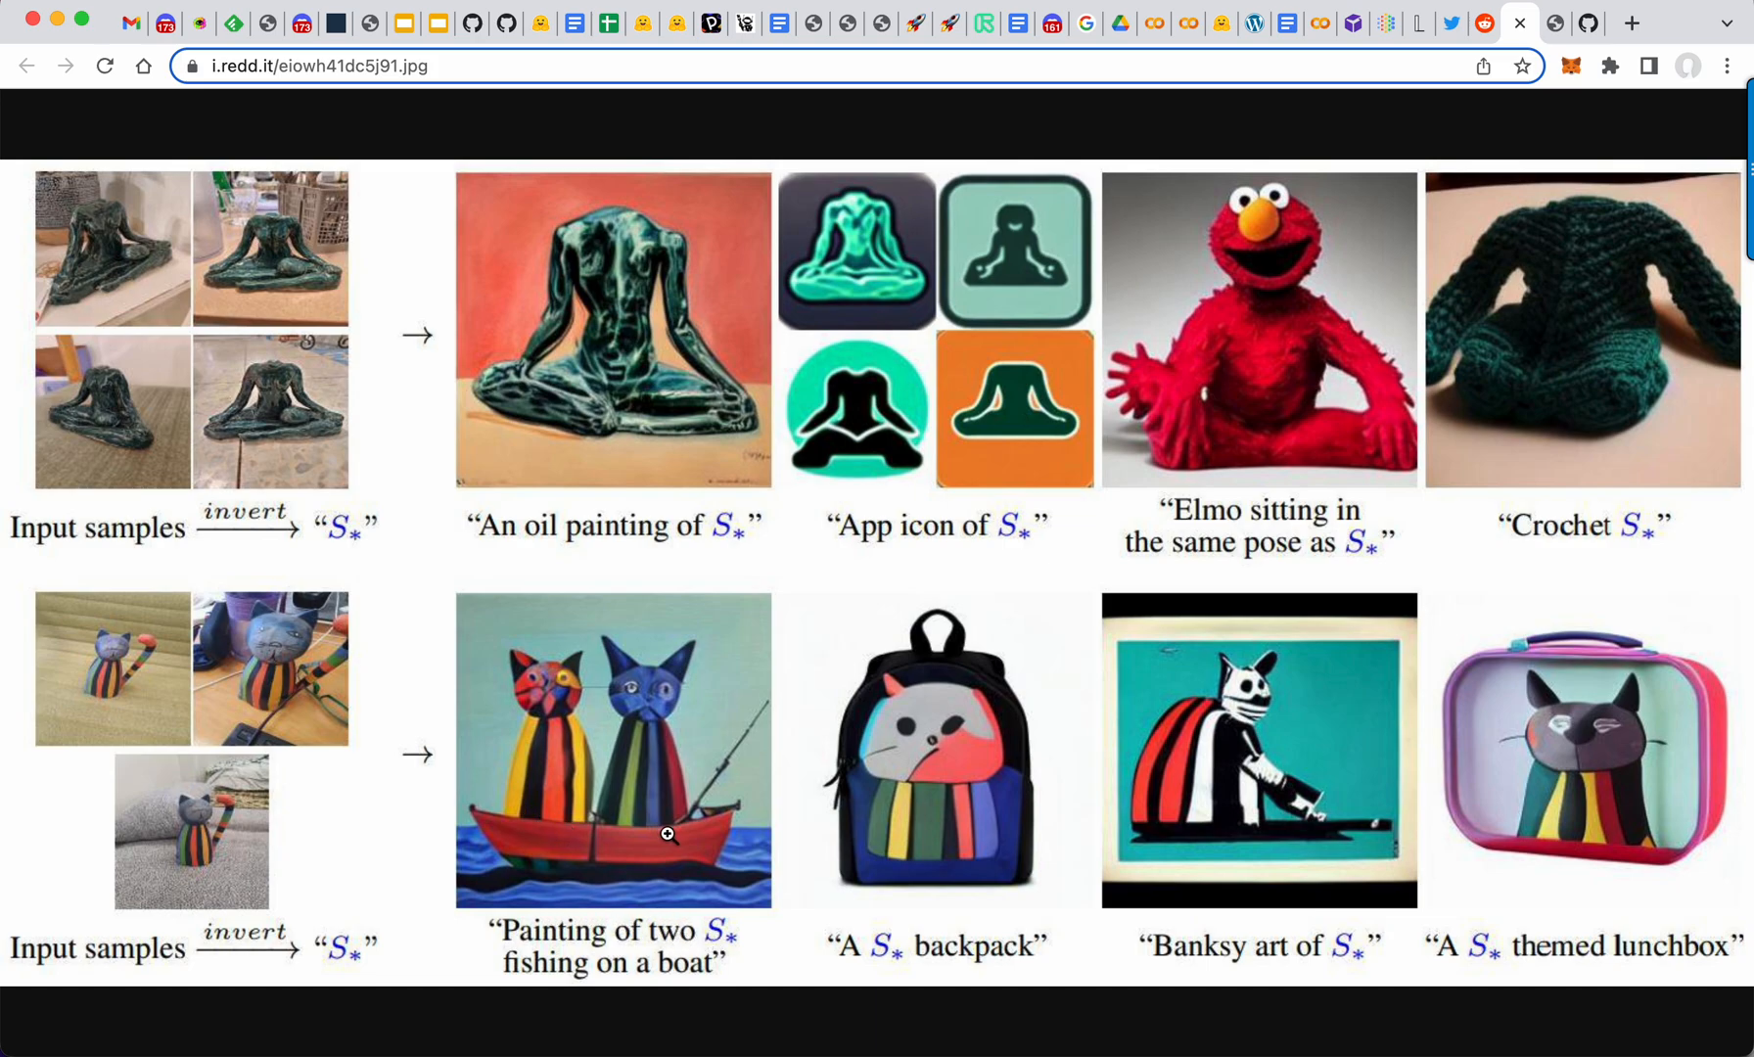
mouse_move(561, 657)
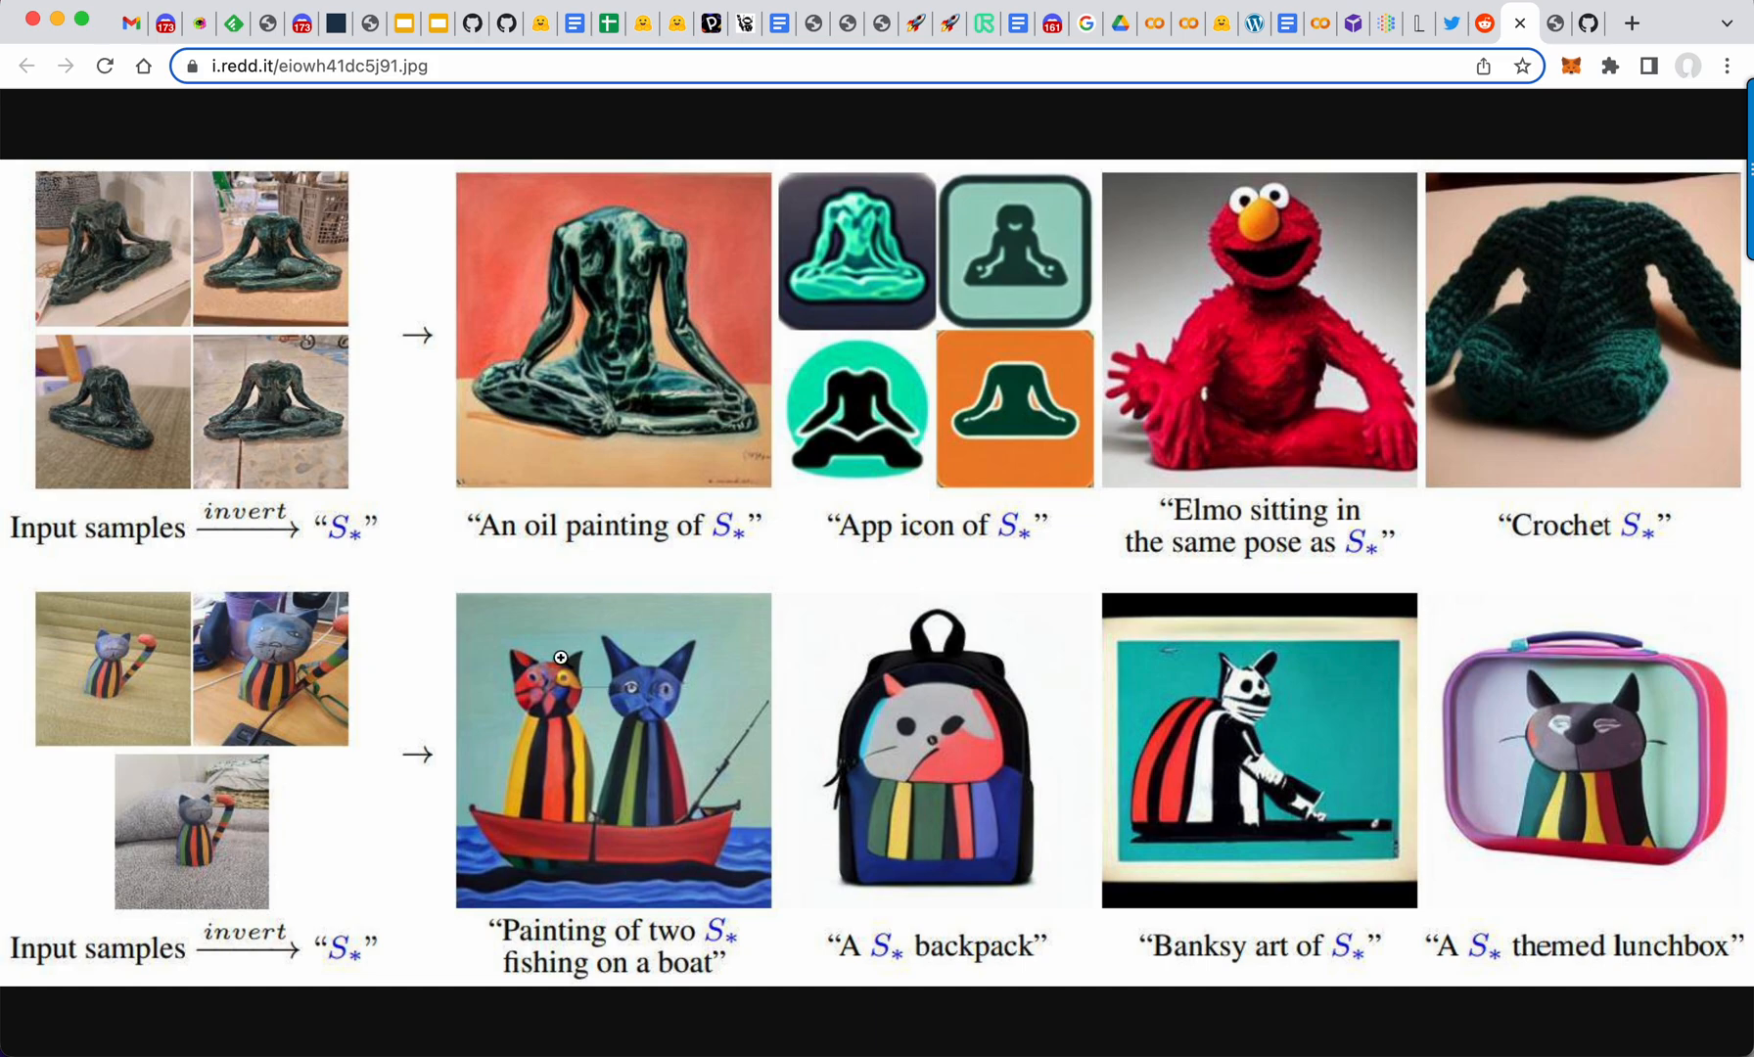
mouse_move(882, 950)
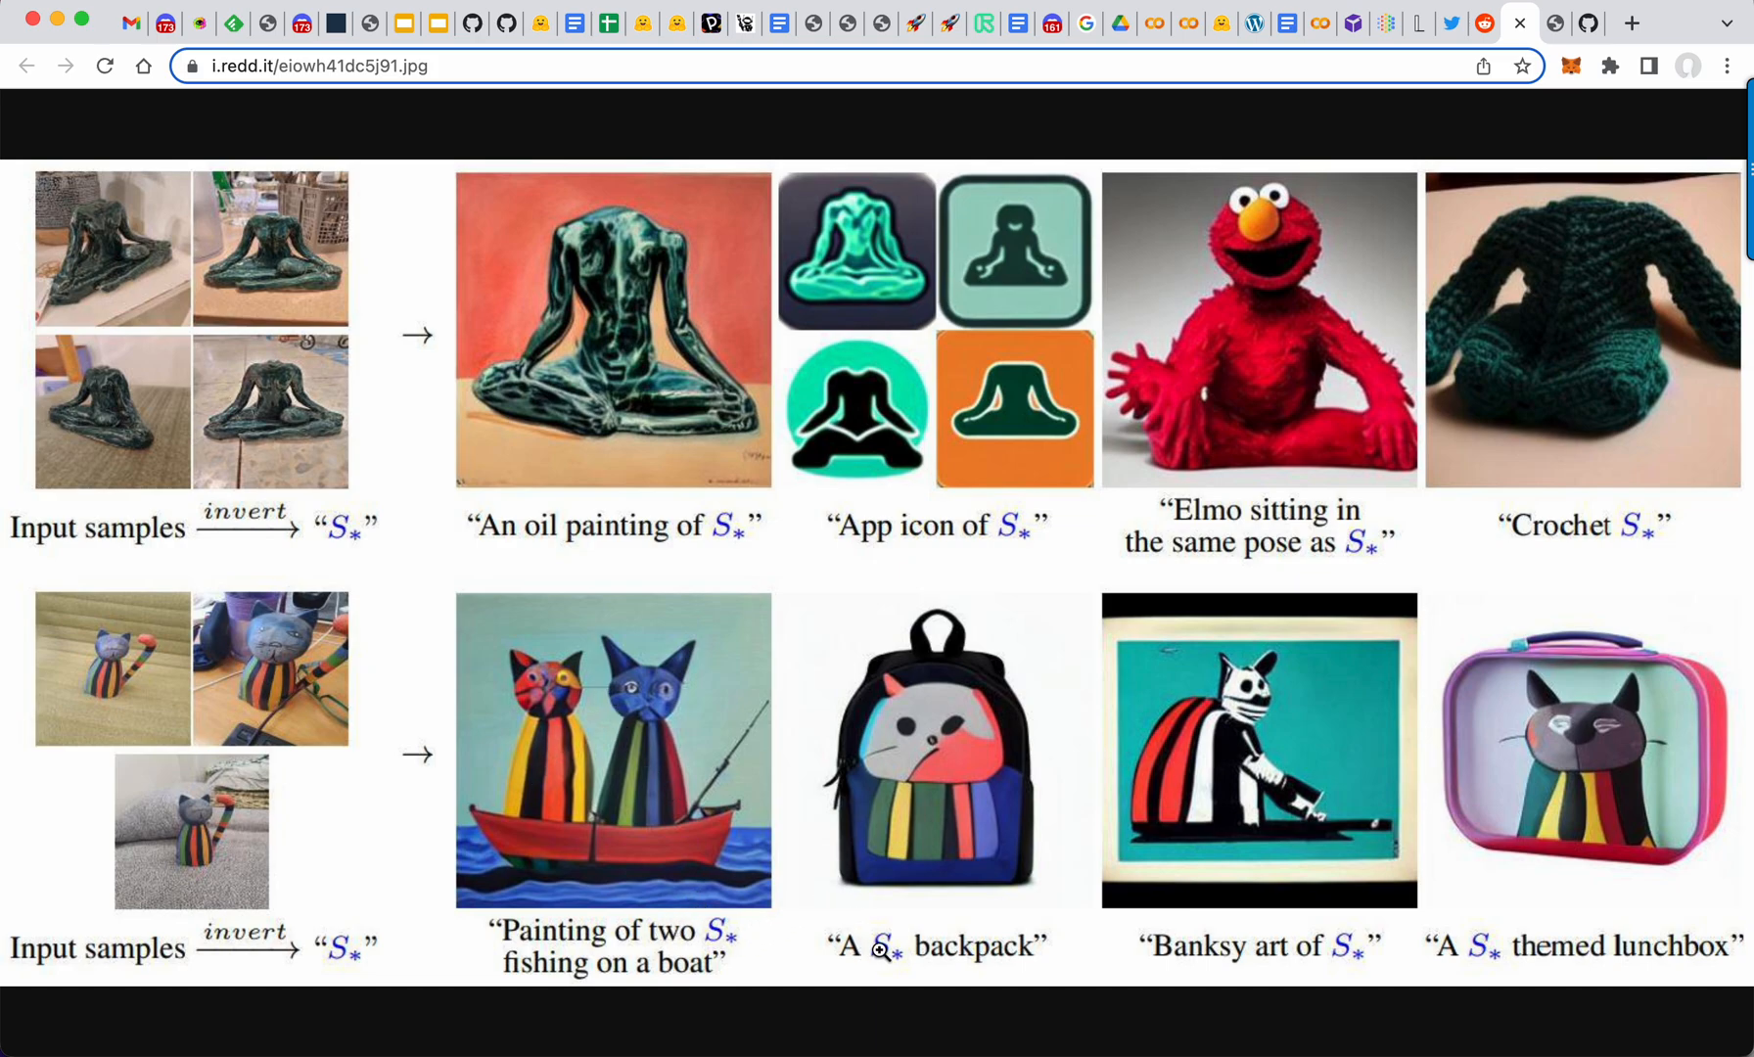
mouse_move(1253, 760)
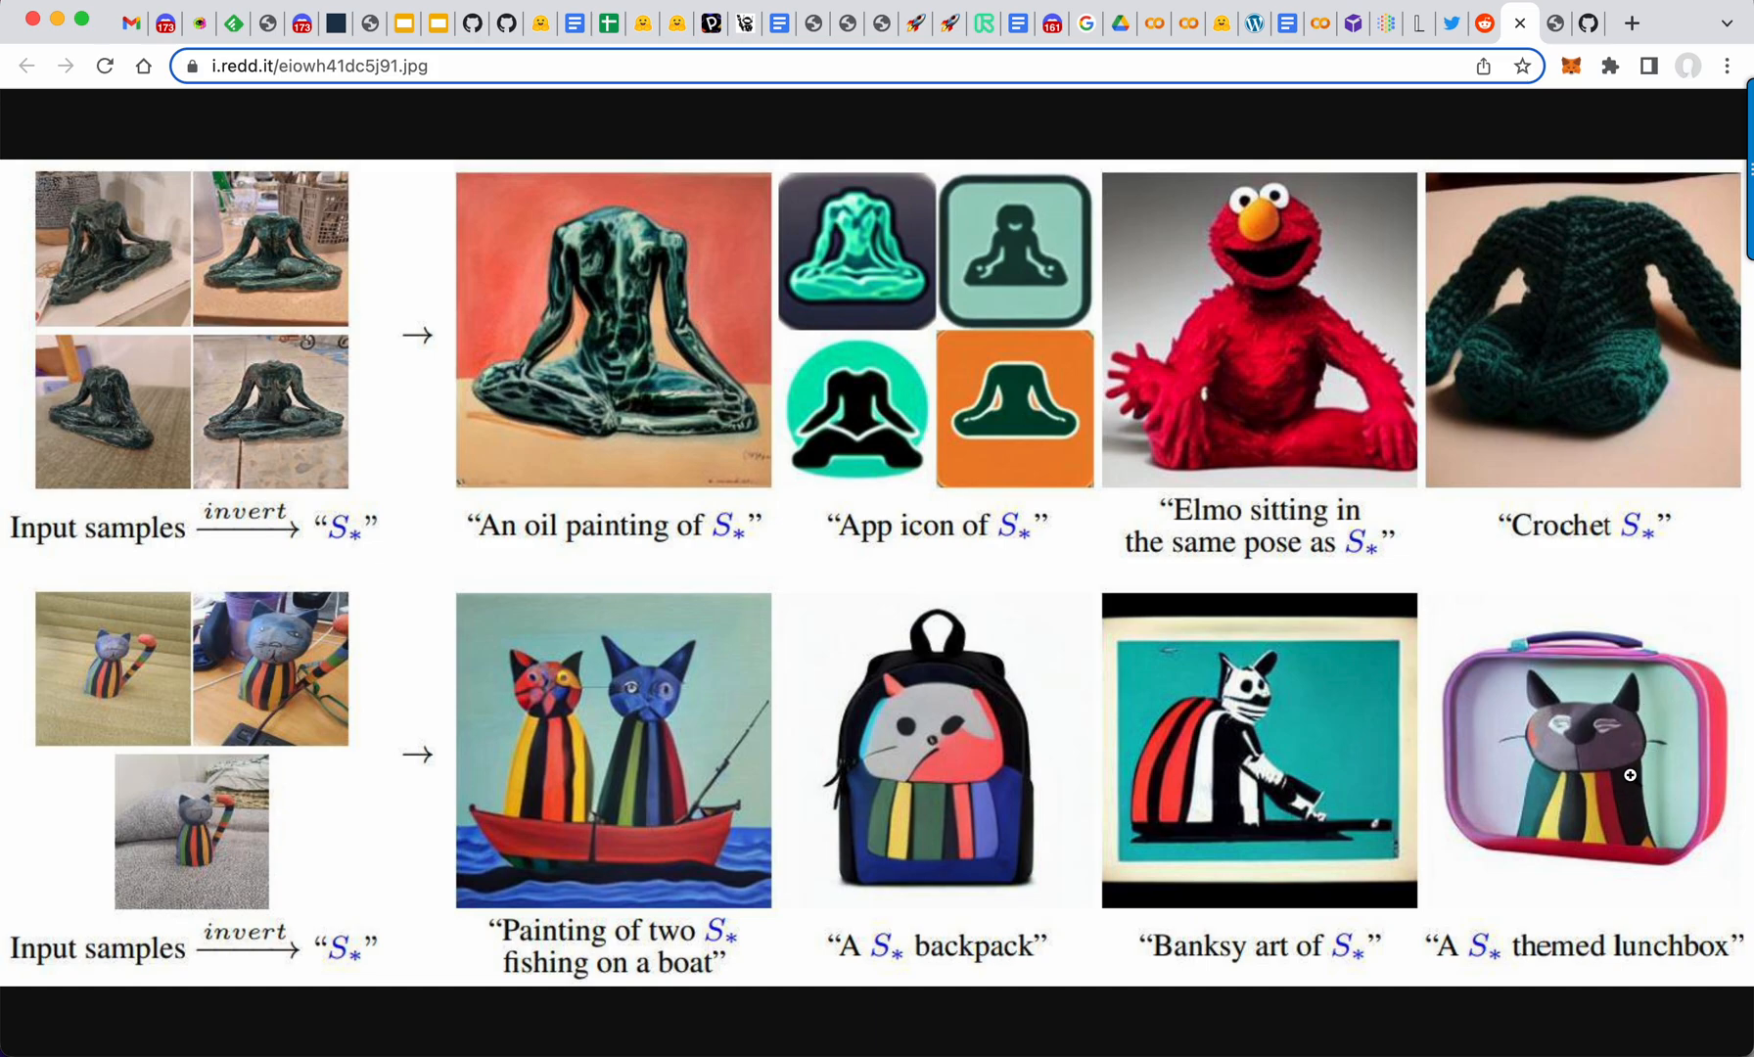
Step: Switch to the tab showing the blended diffusion sculpture and cat example figure
click(1550, 22)
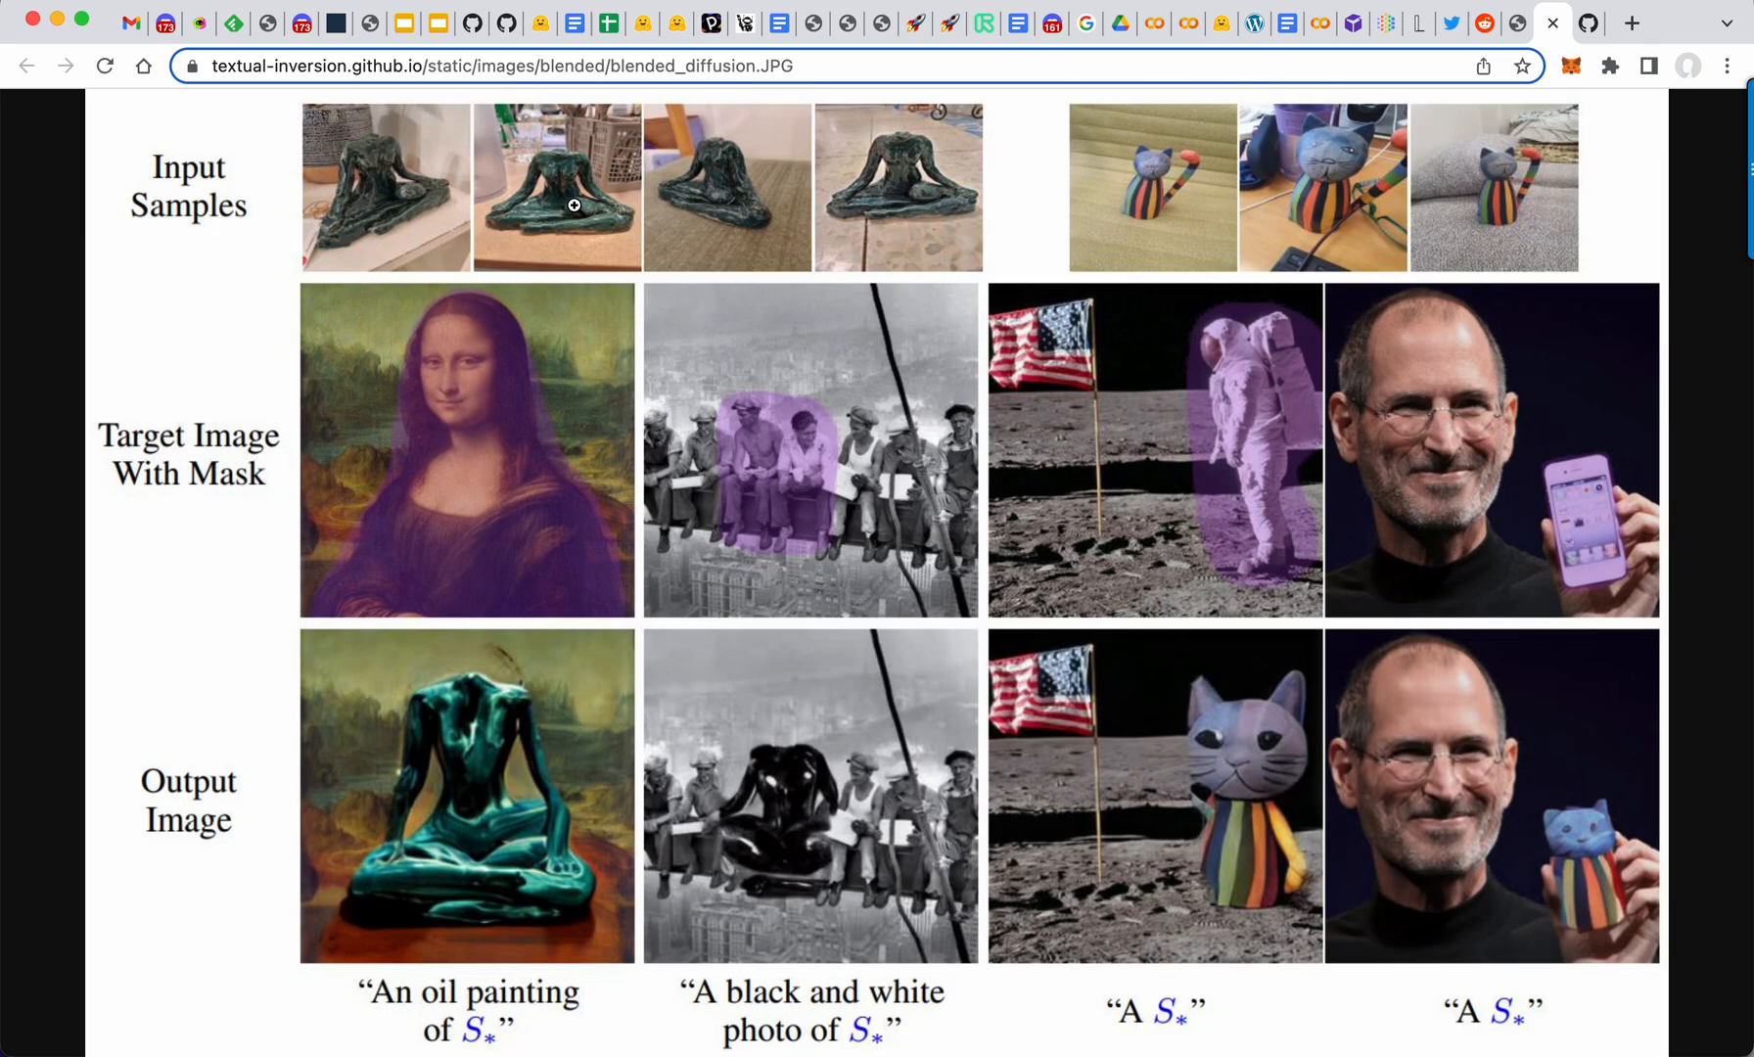
mouse_move(433, 535)
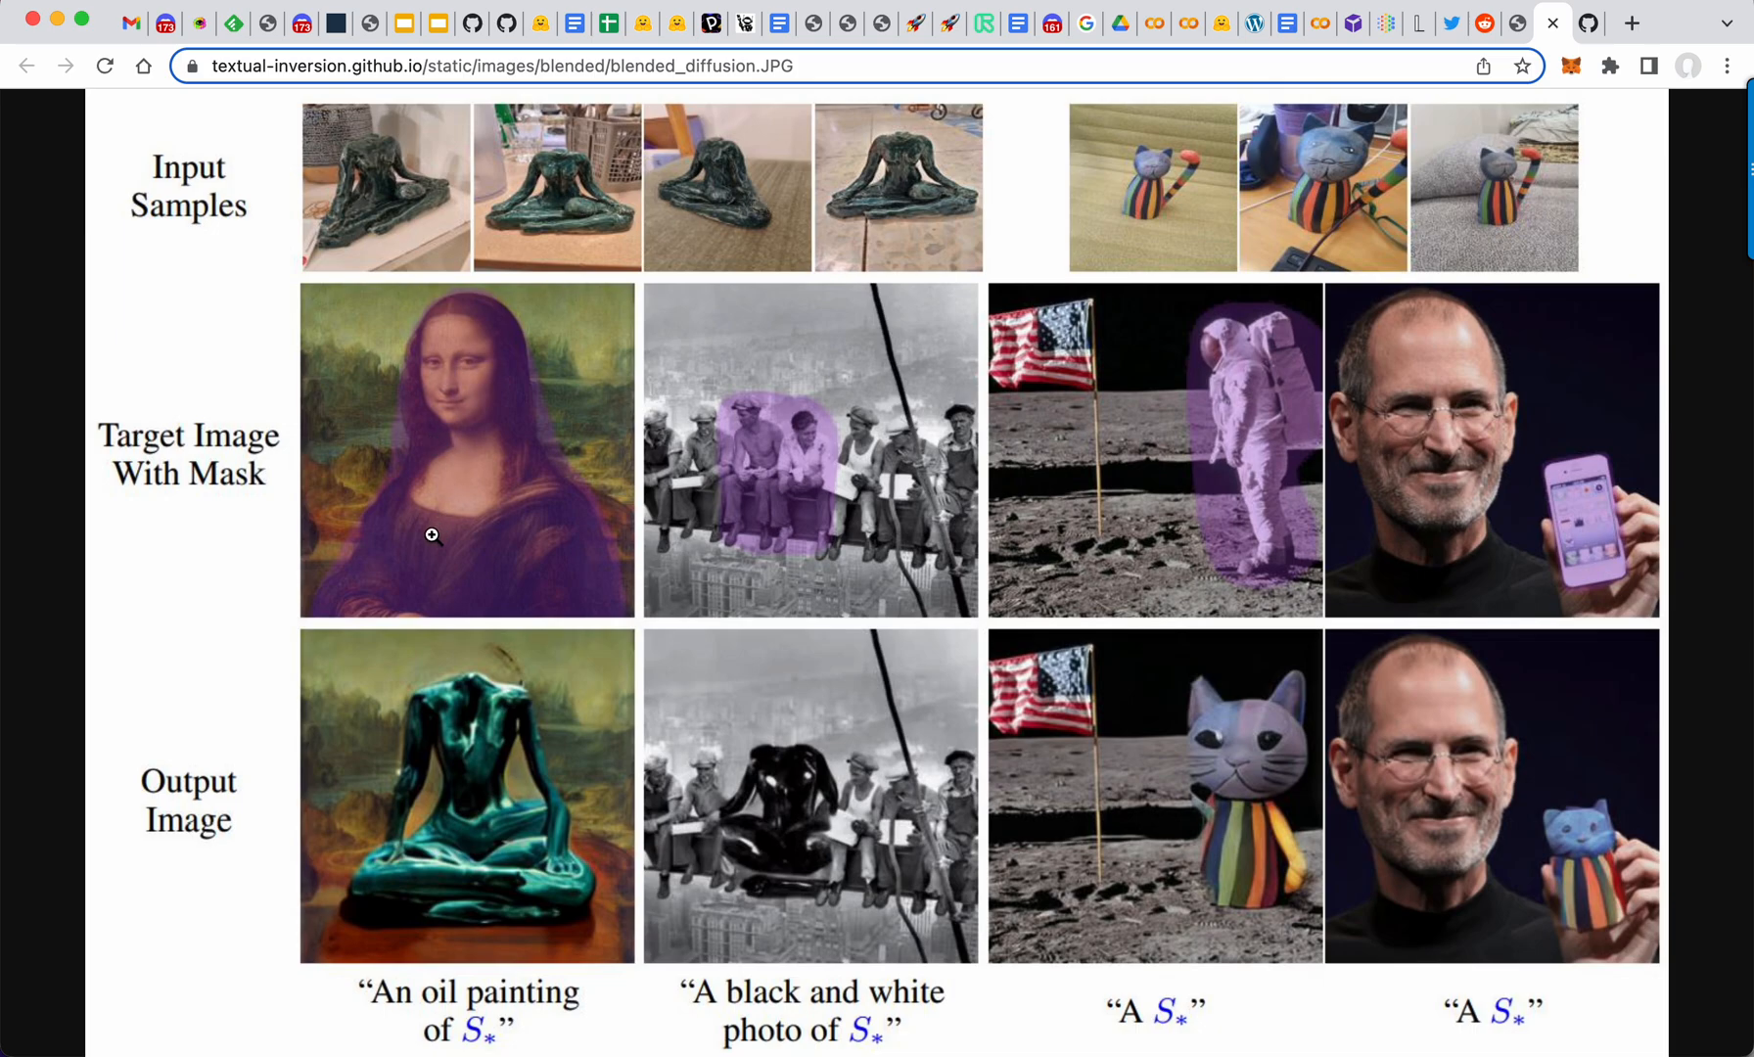
mouse_move(757, 560)
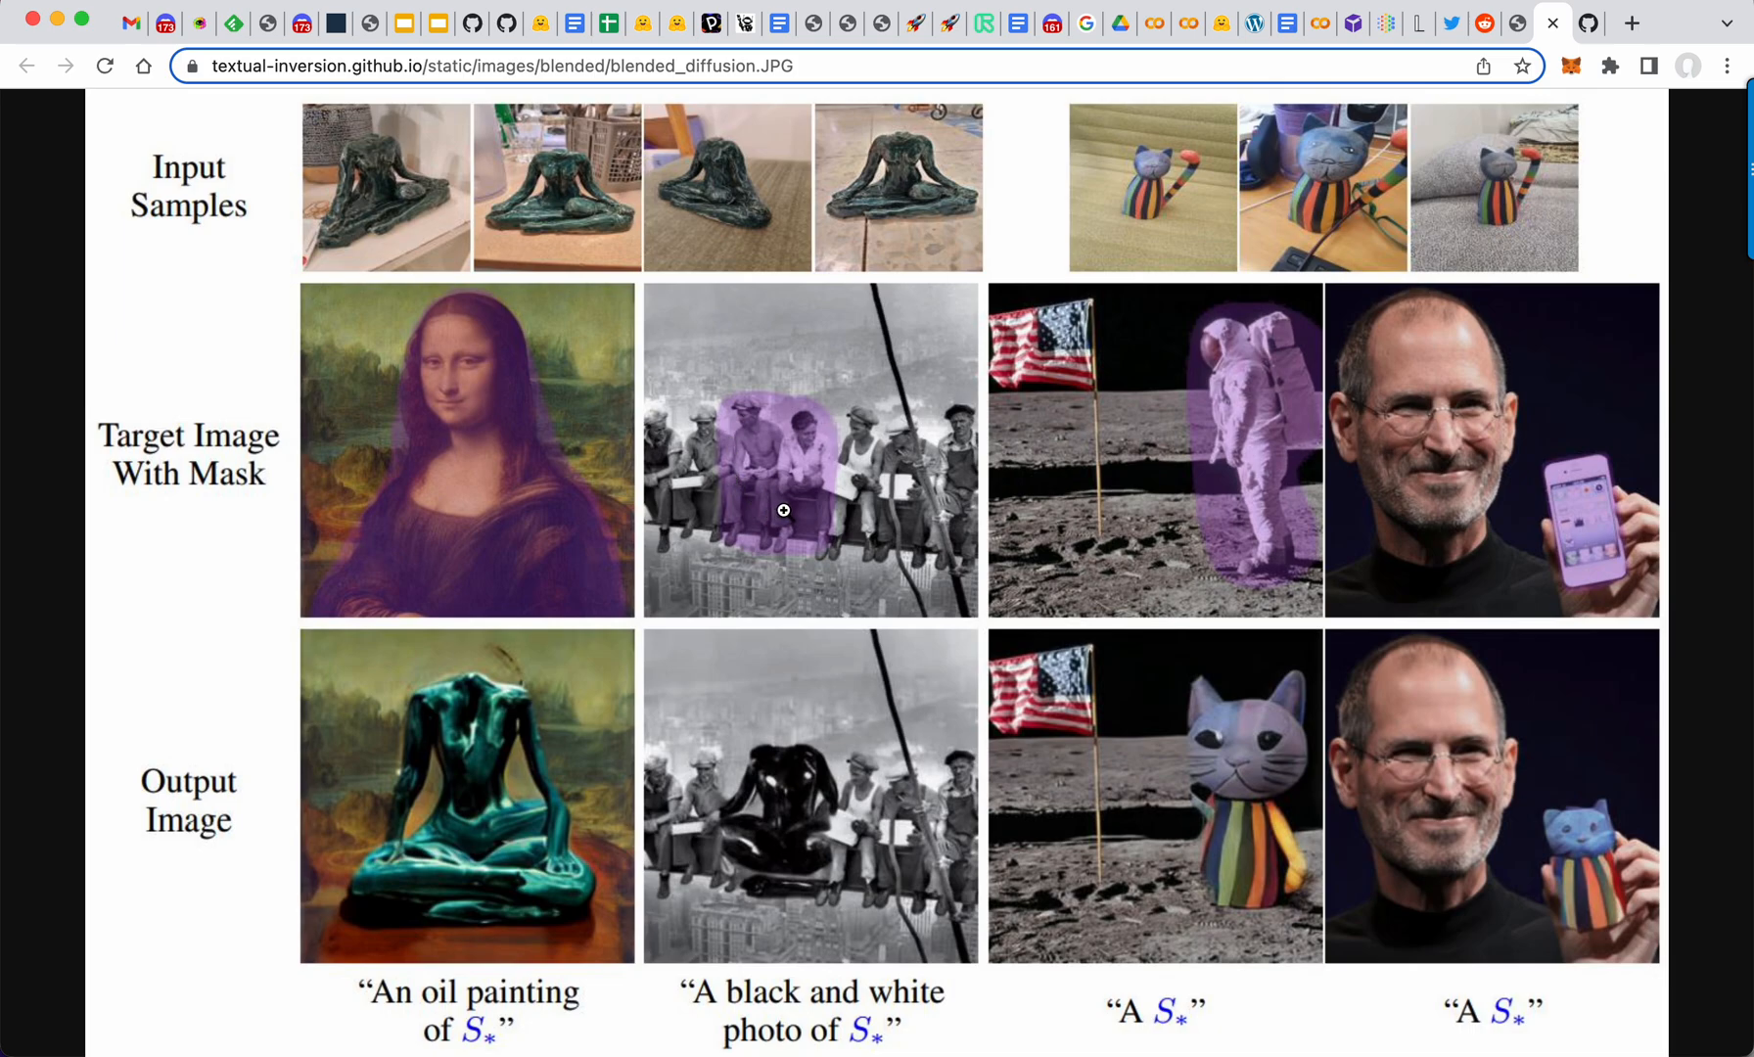
mouse_move(542, 208)
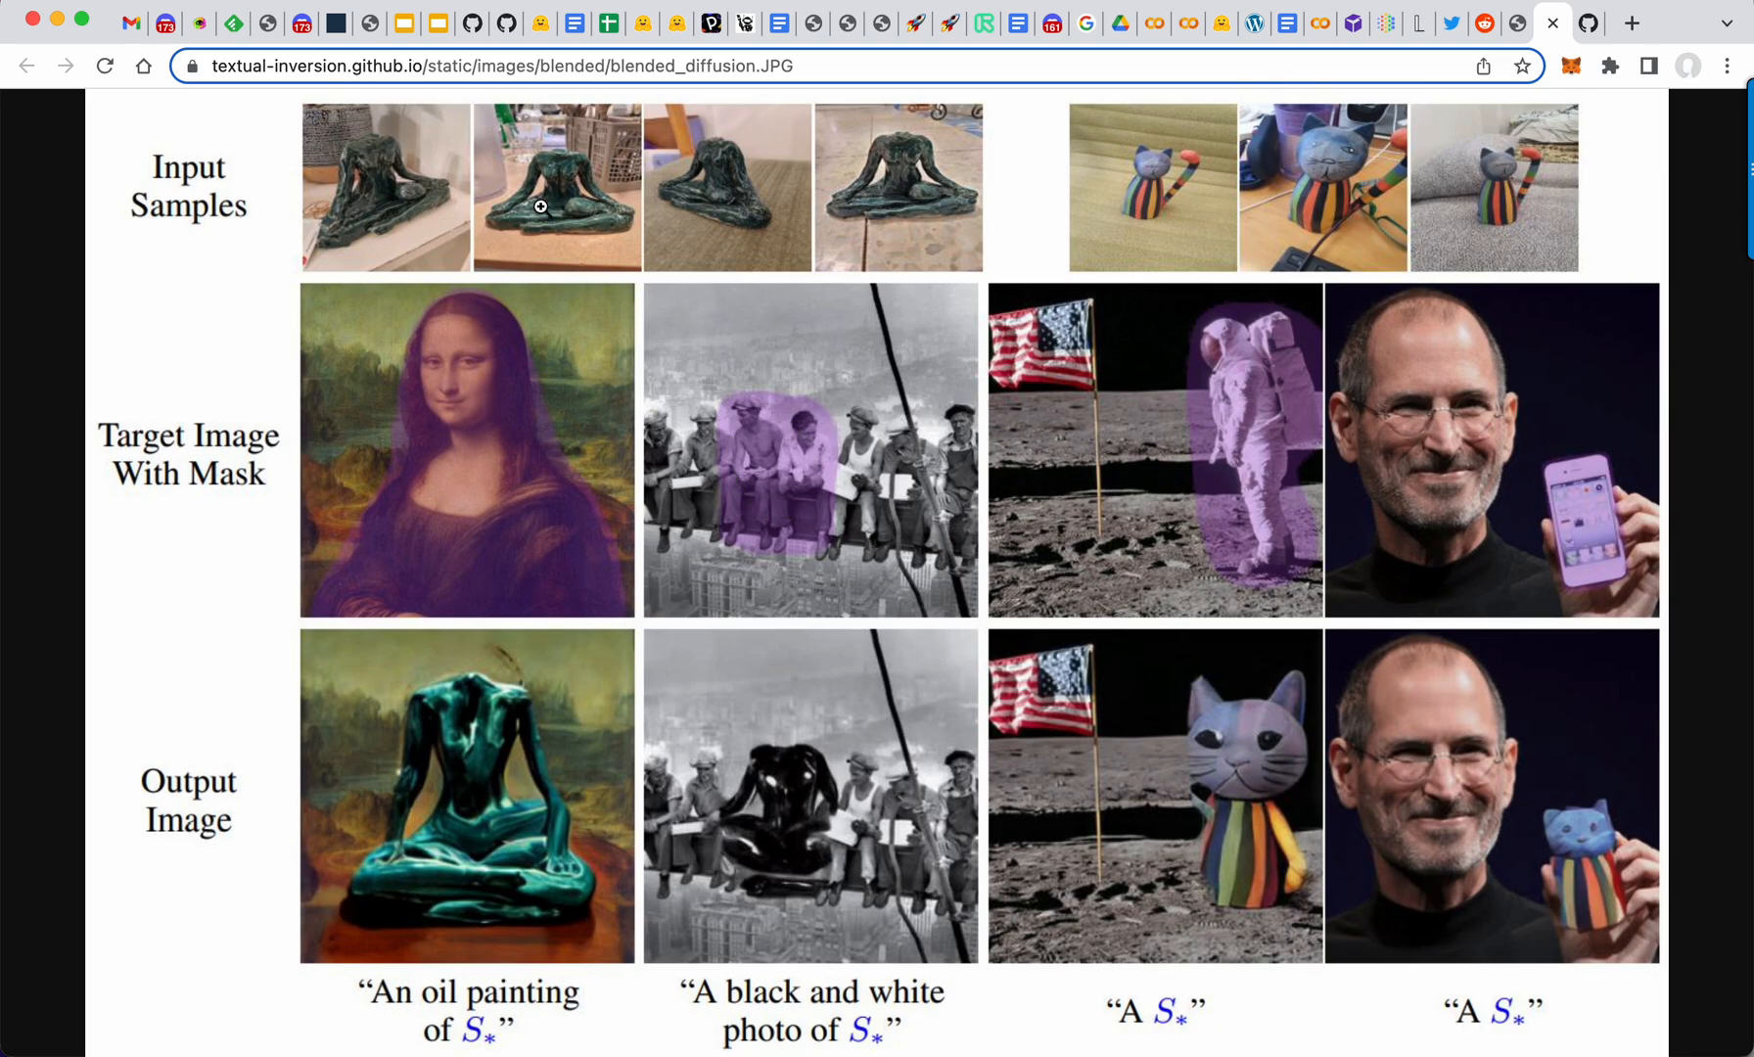
mouse_move(502, 501)
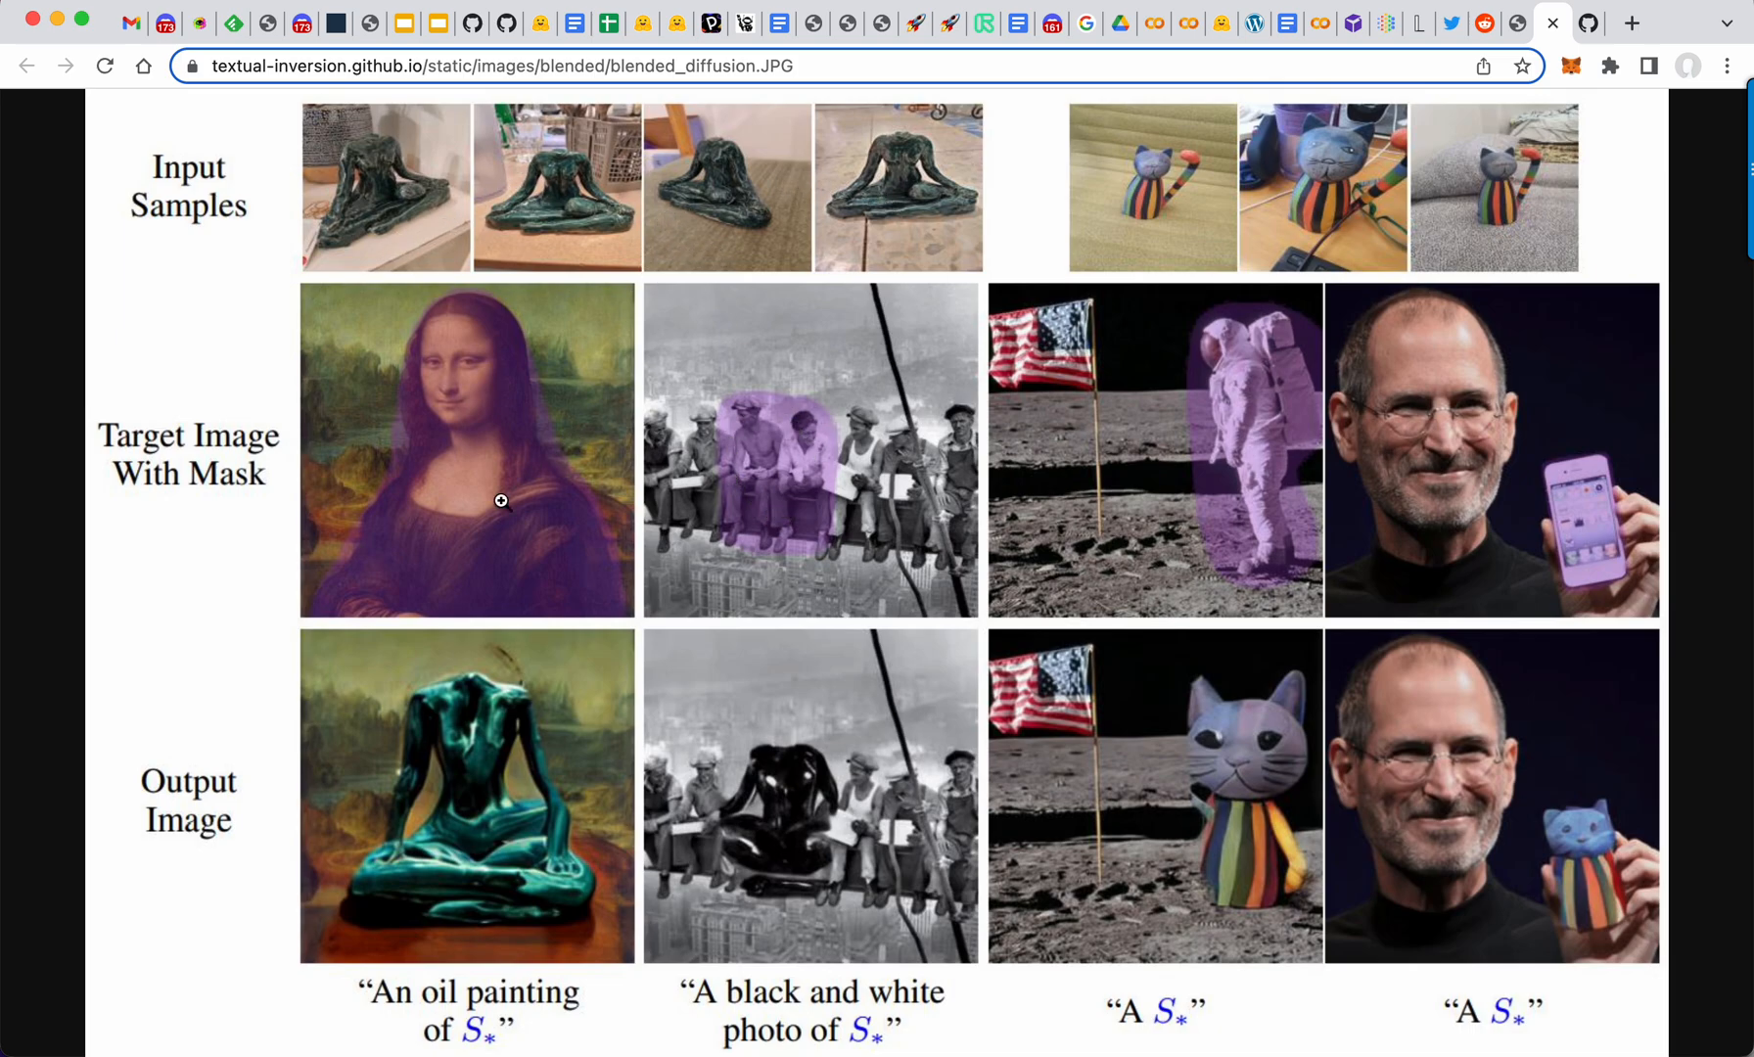
mouse_move(477, 762)
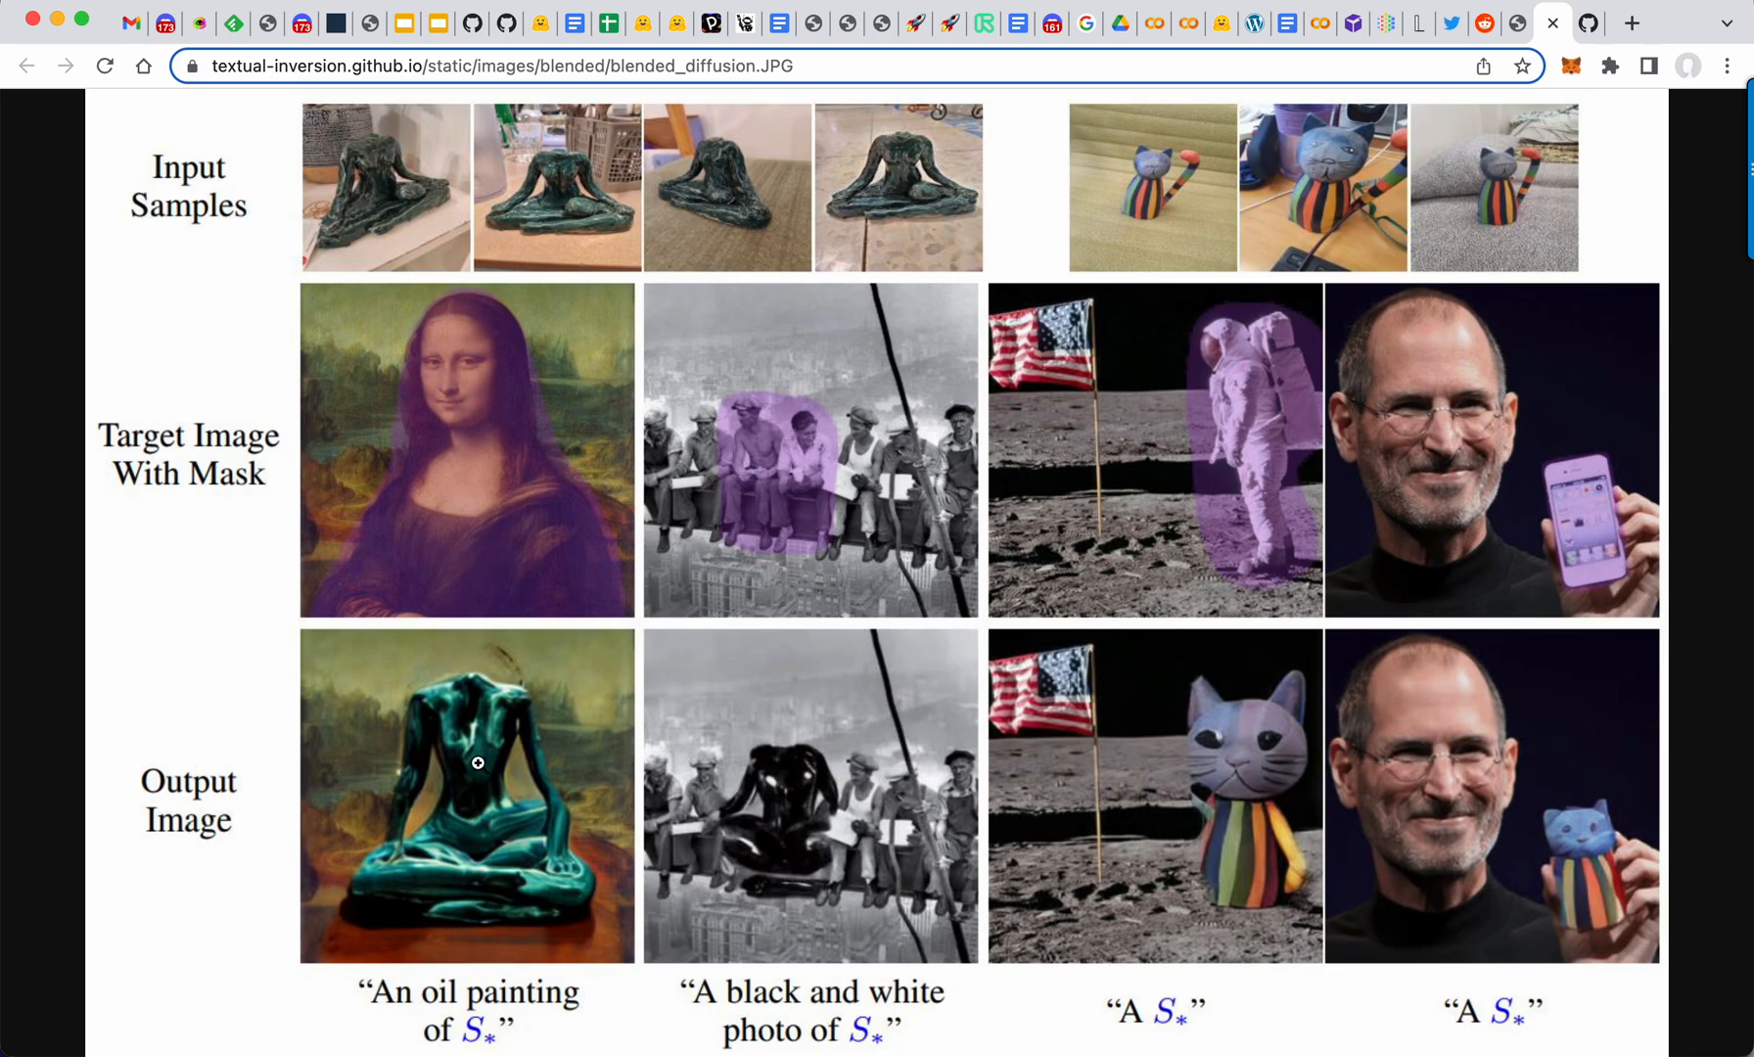
mouse_move(820, 808)
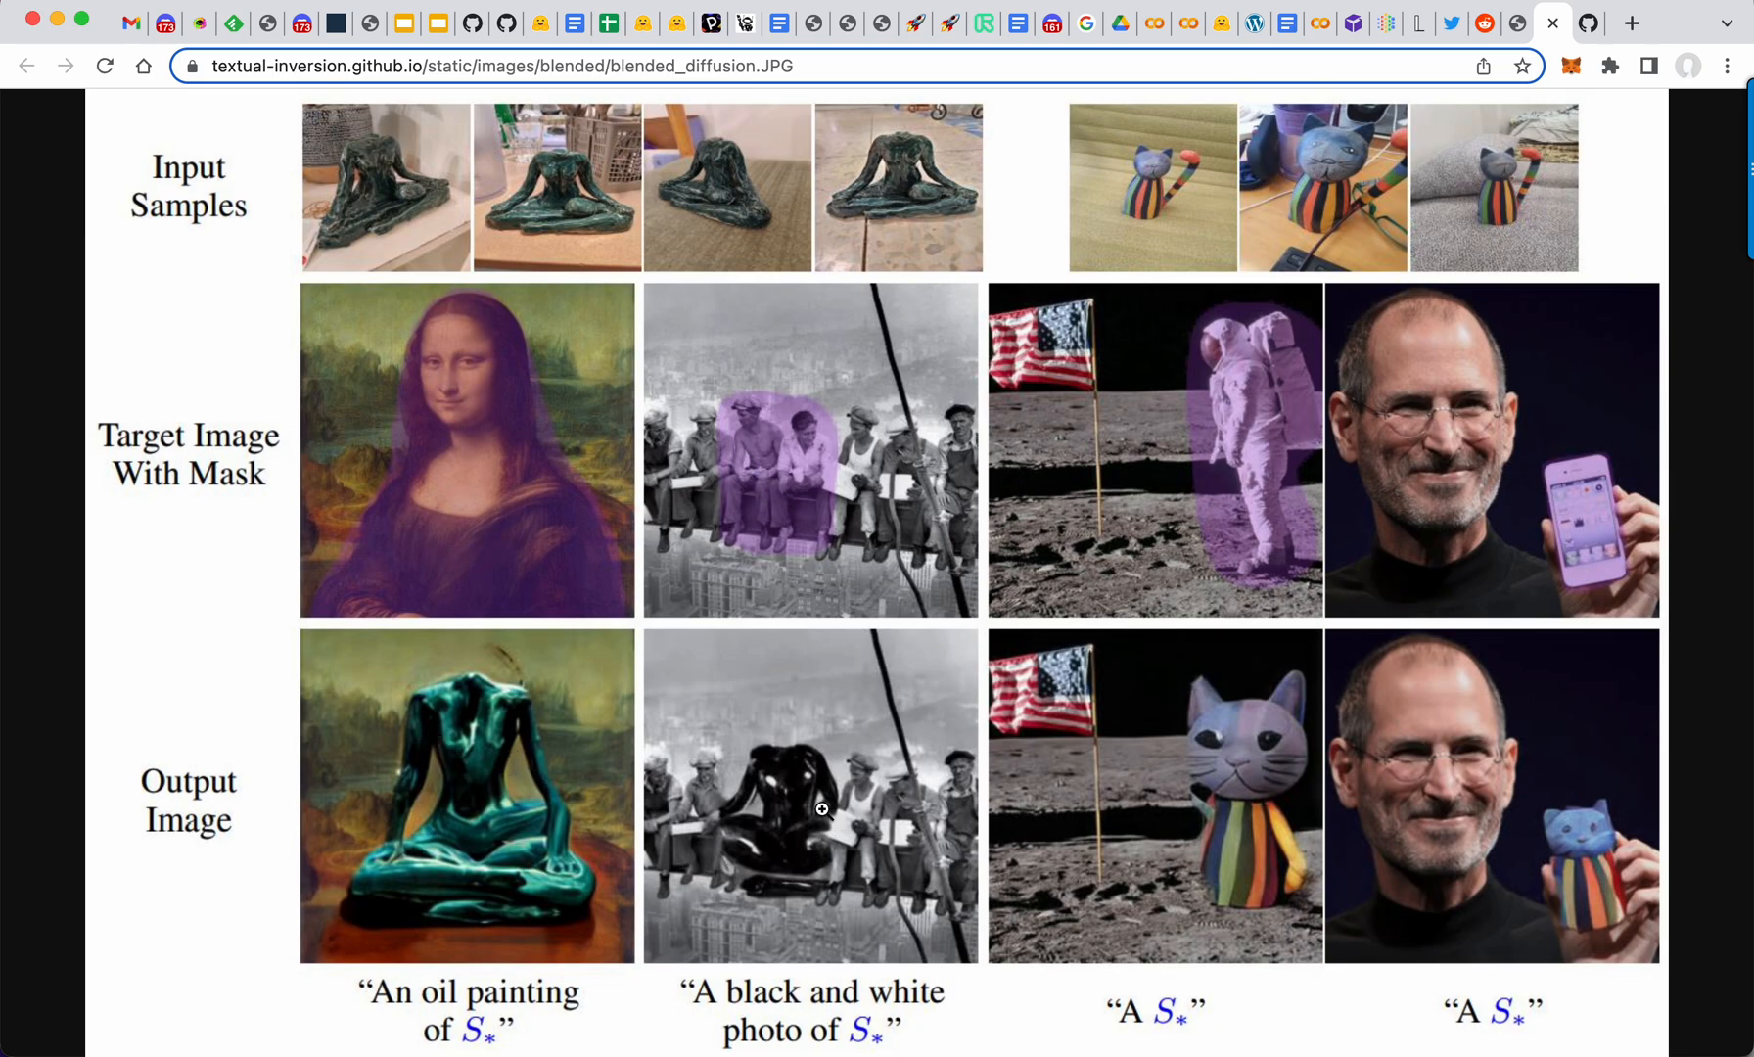
mouse_move(1271, 417)
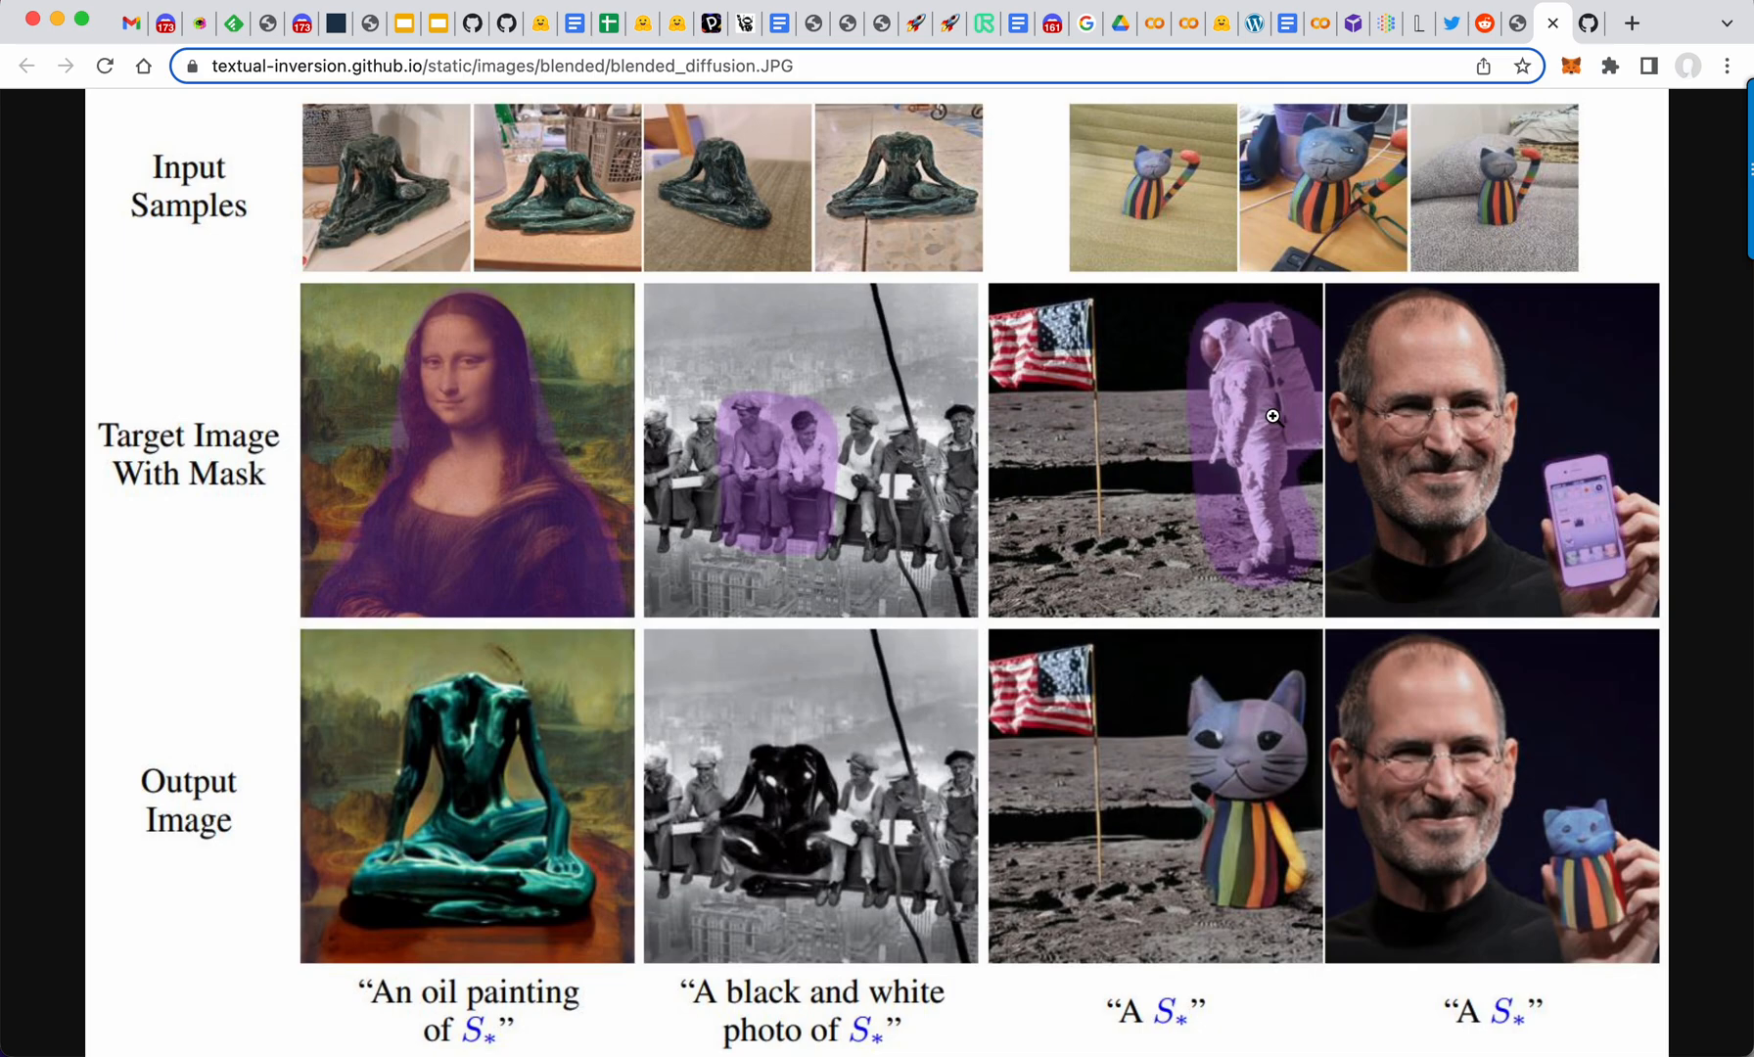
mouse_move(1474, 201)
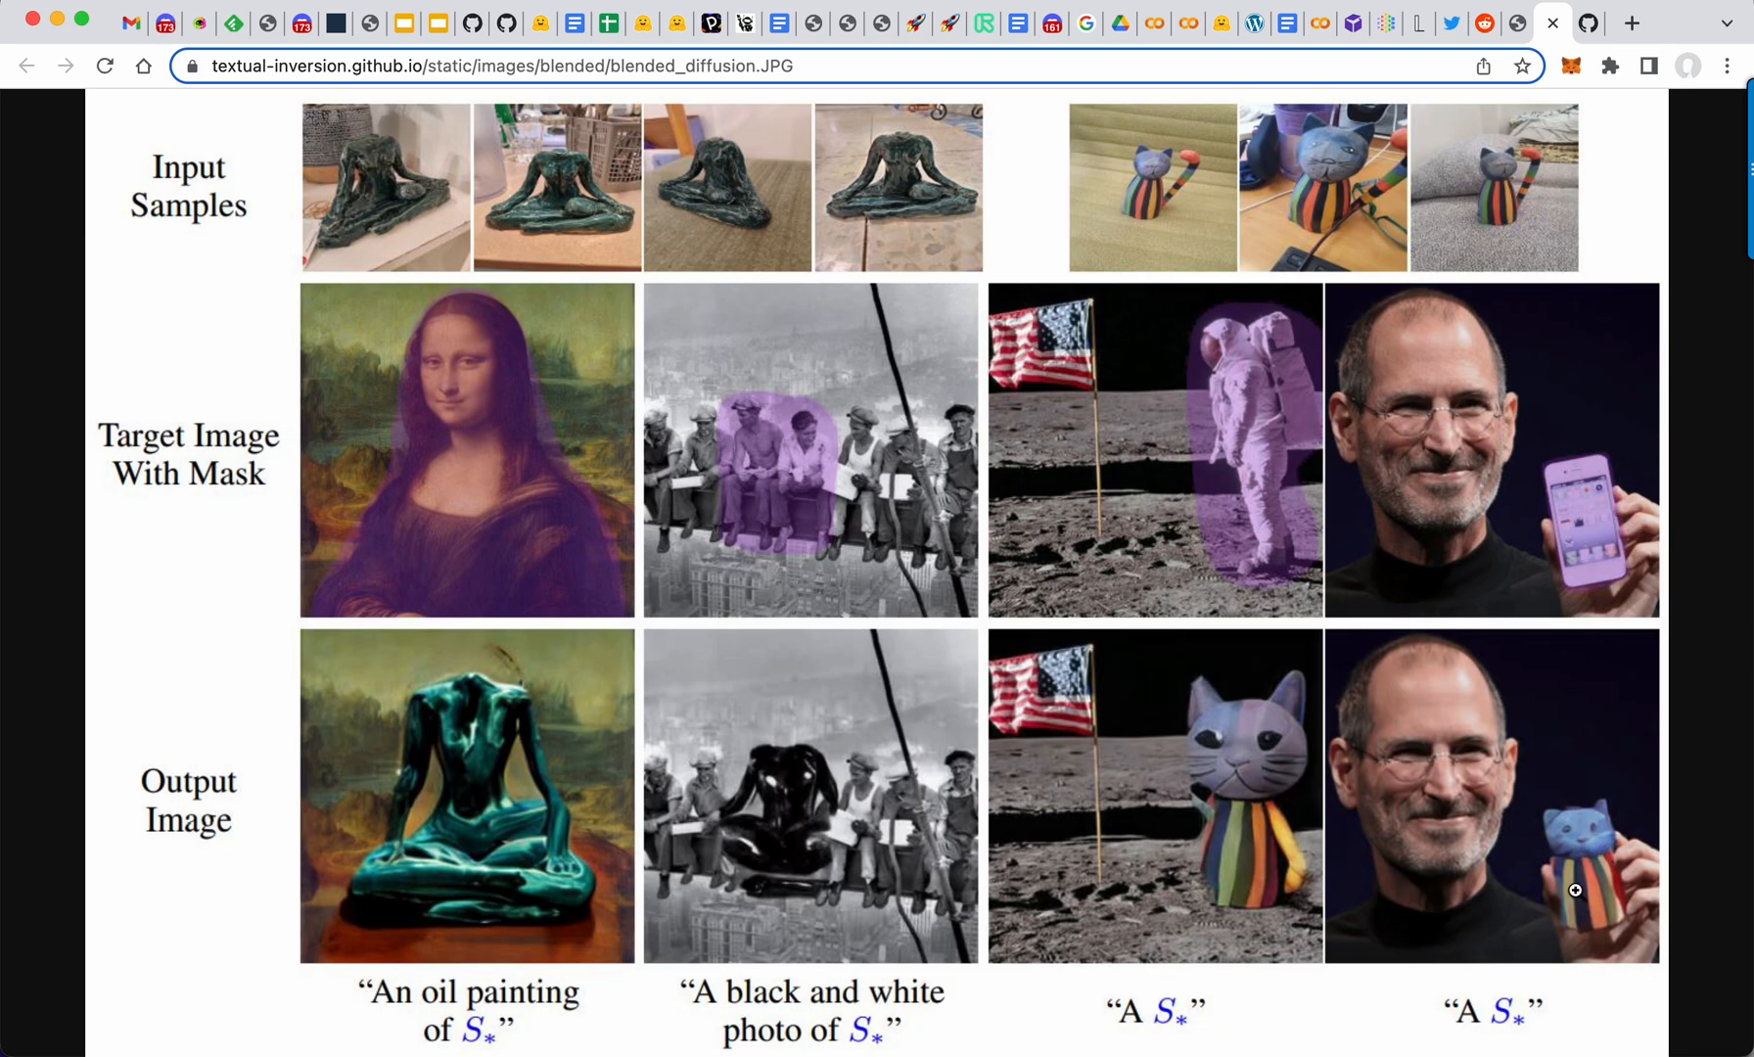
mouse_move(1530, 792)
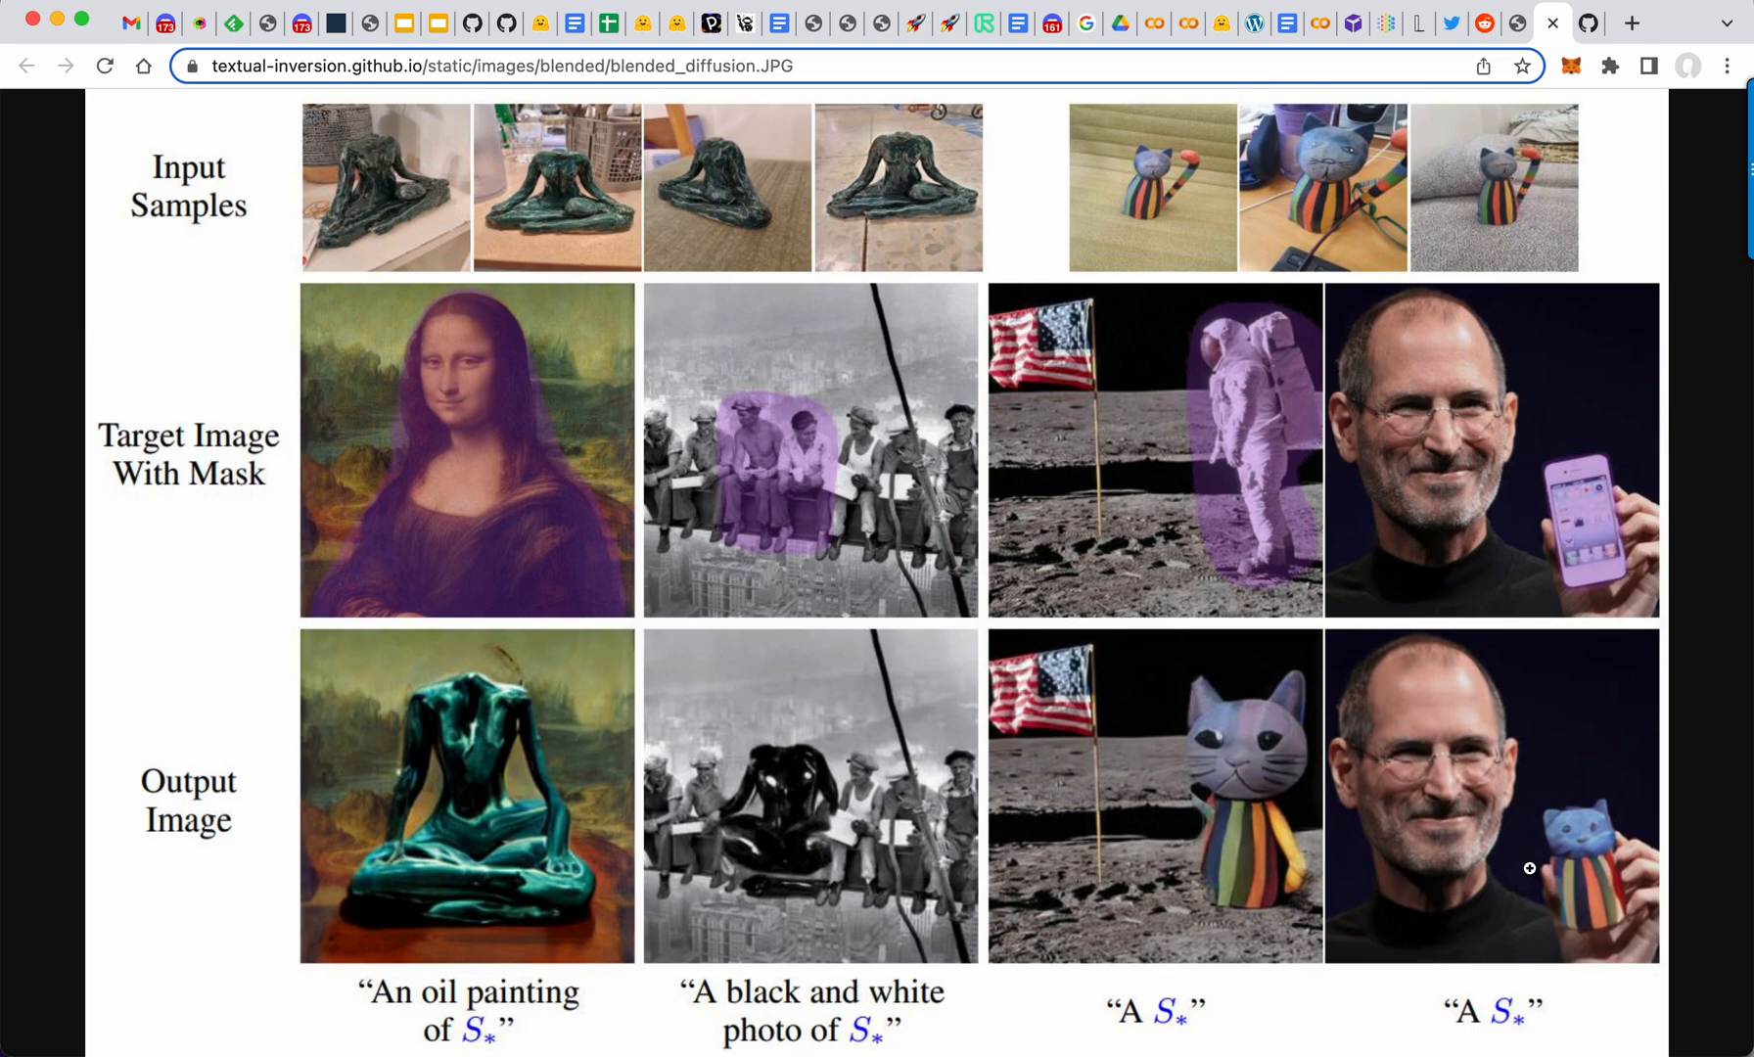
mouse_move(1610, 573)
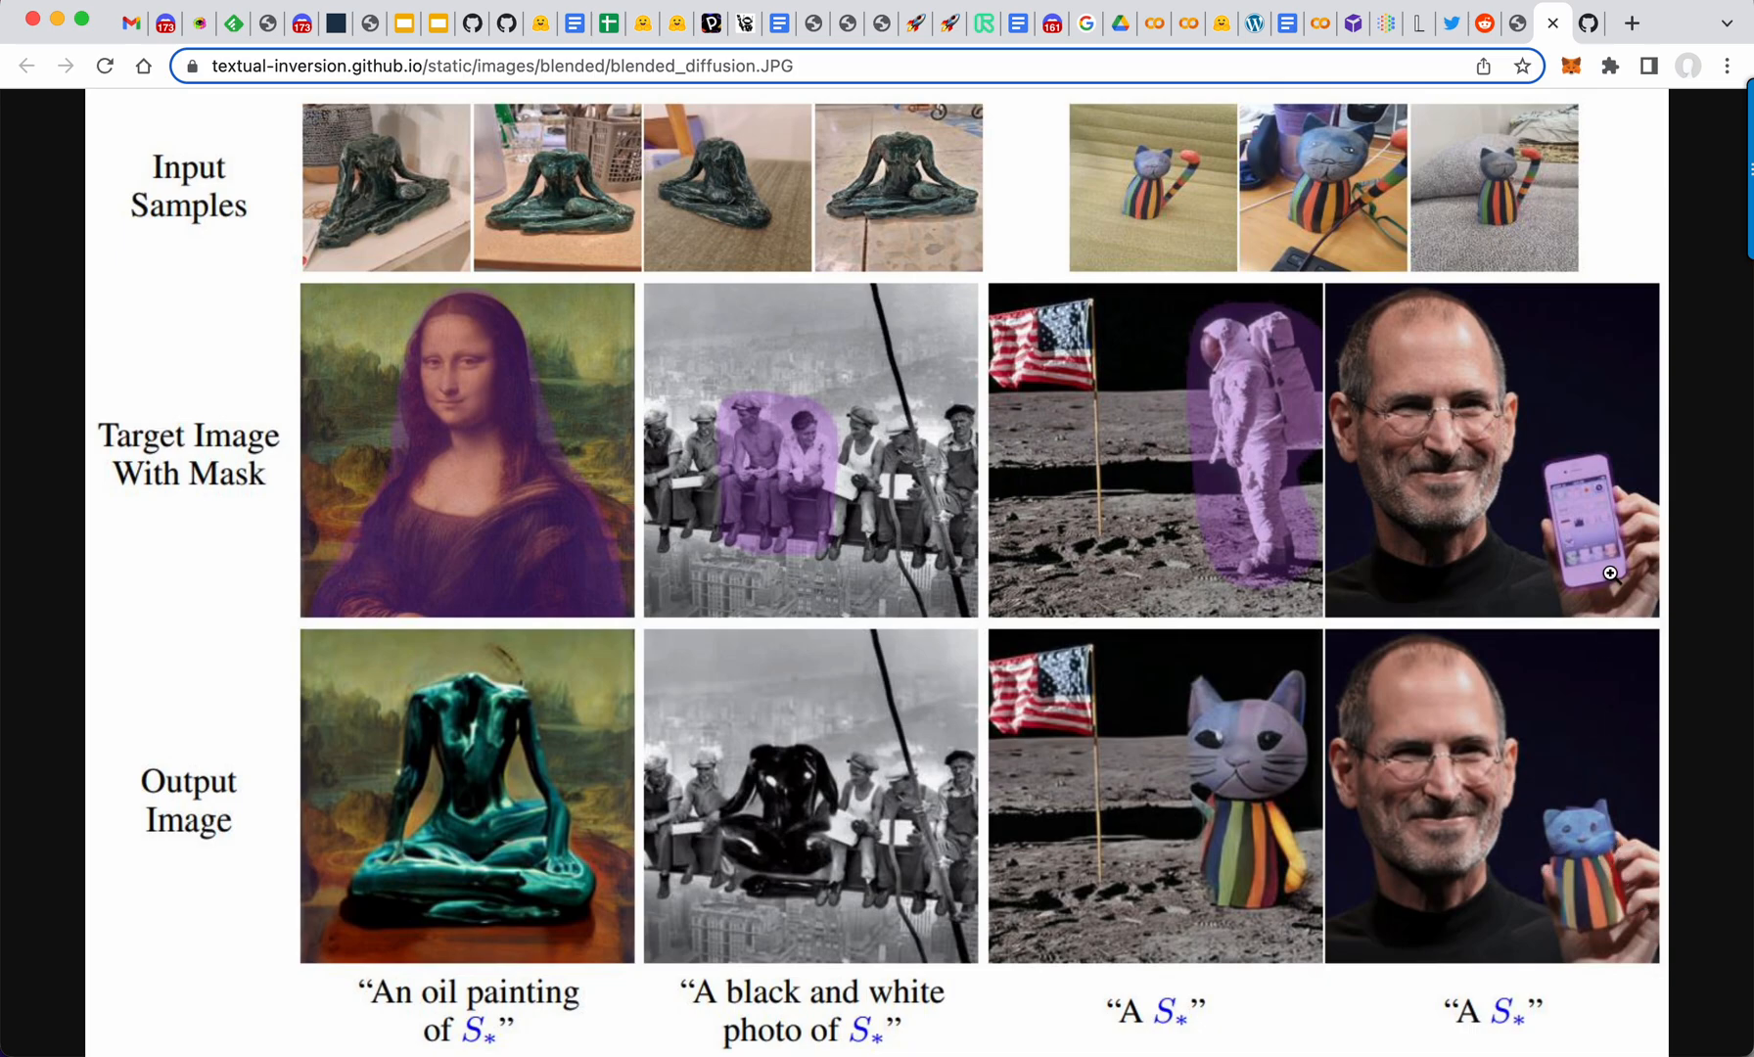
mouse_move(1625, 533)
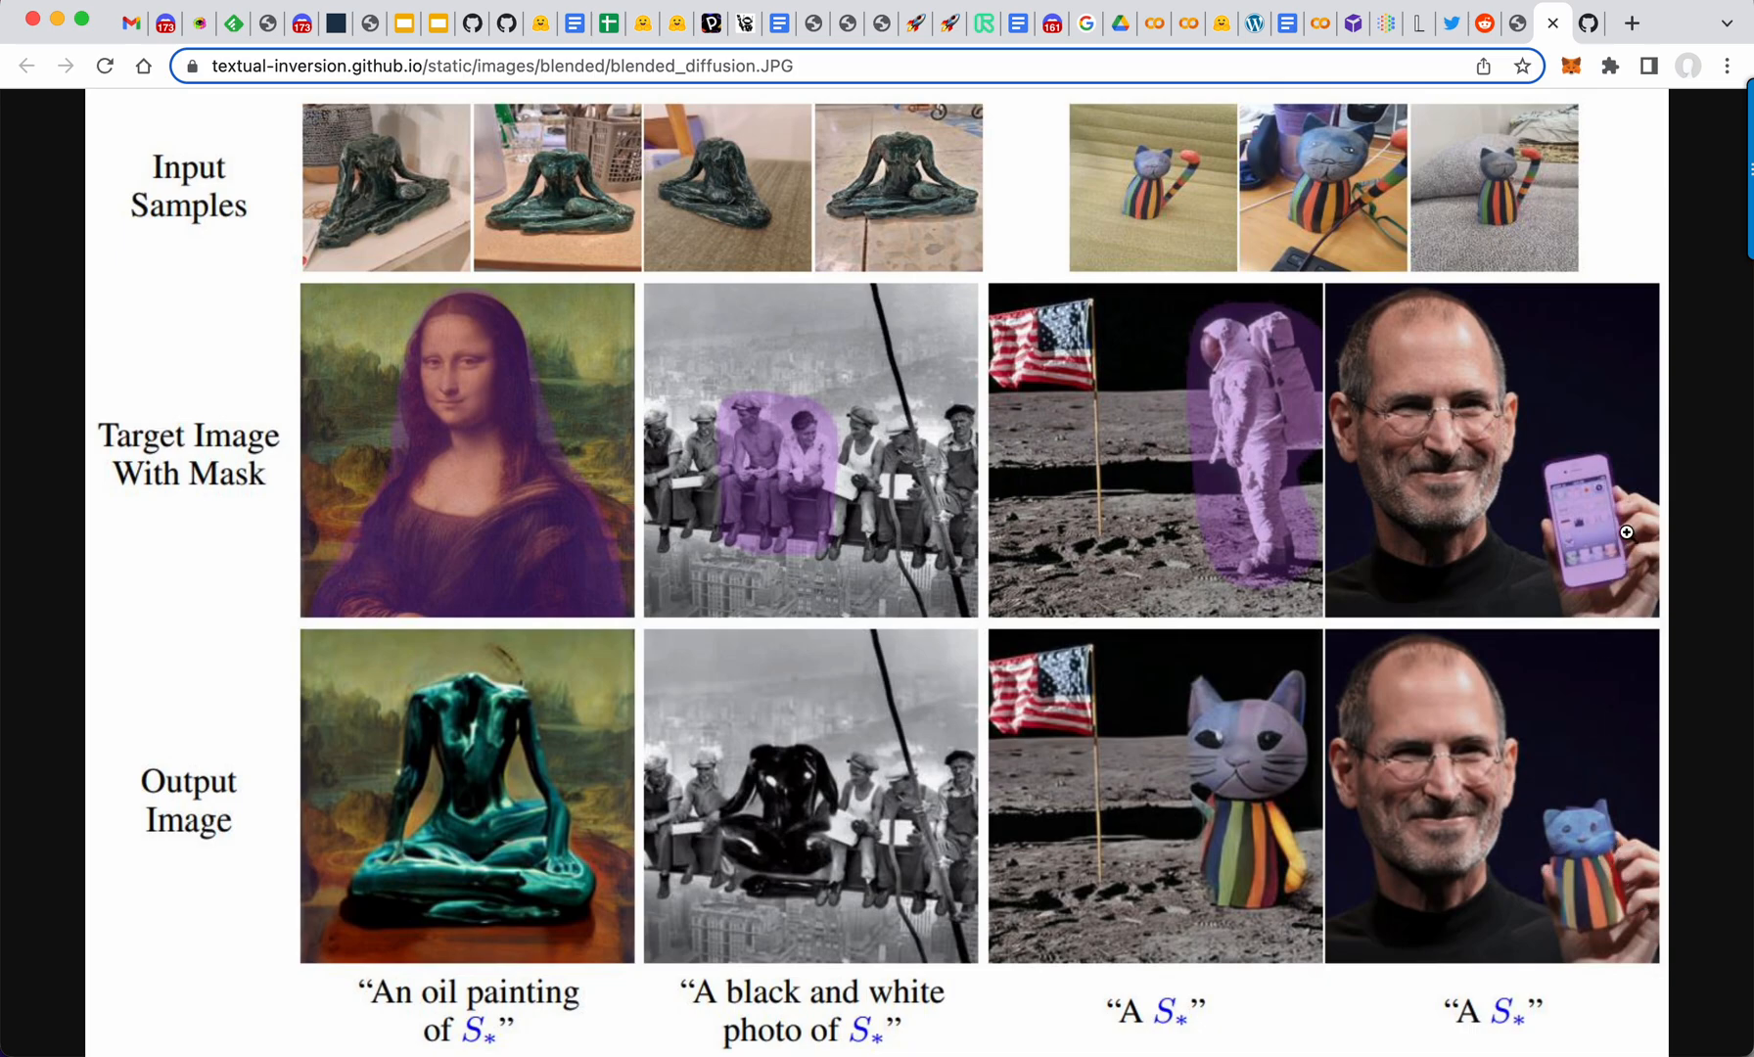
mouse_move(1565, 494)
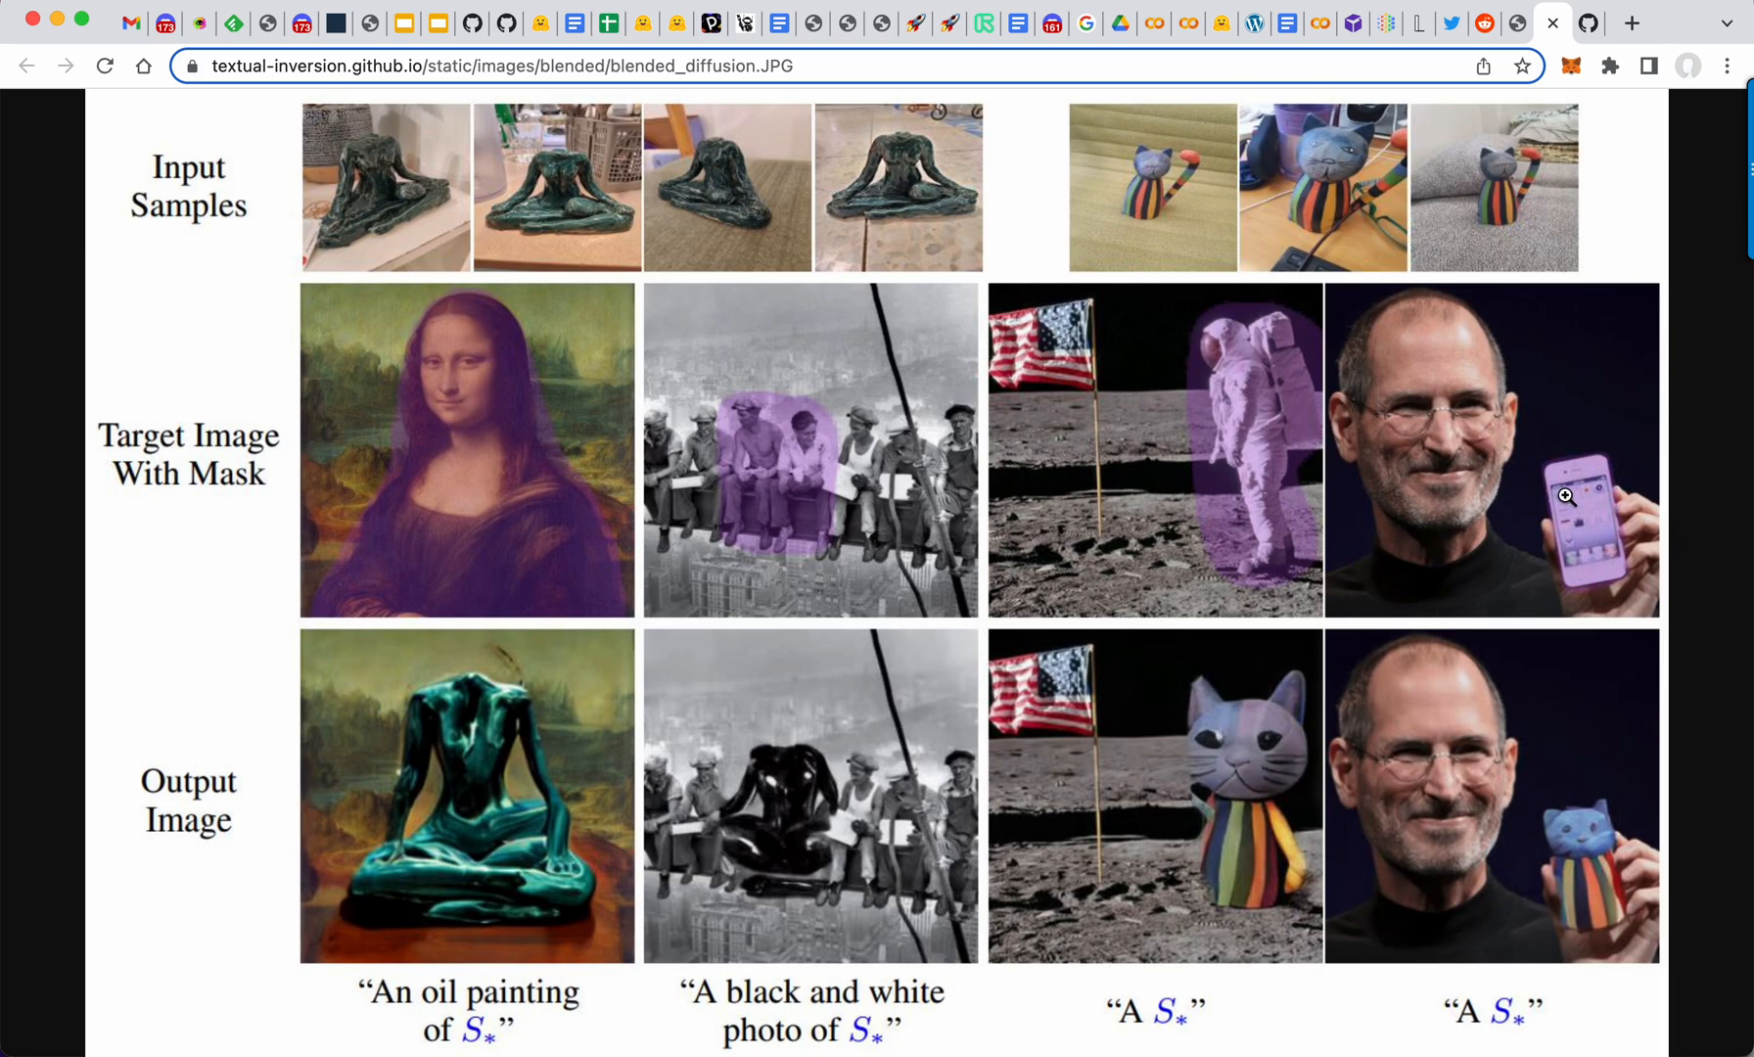
mouse_move(1620, 922)
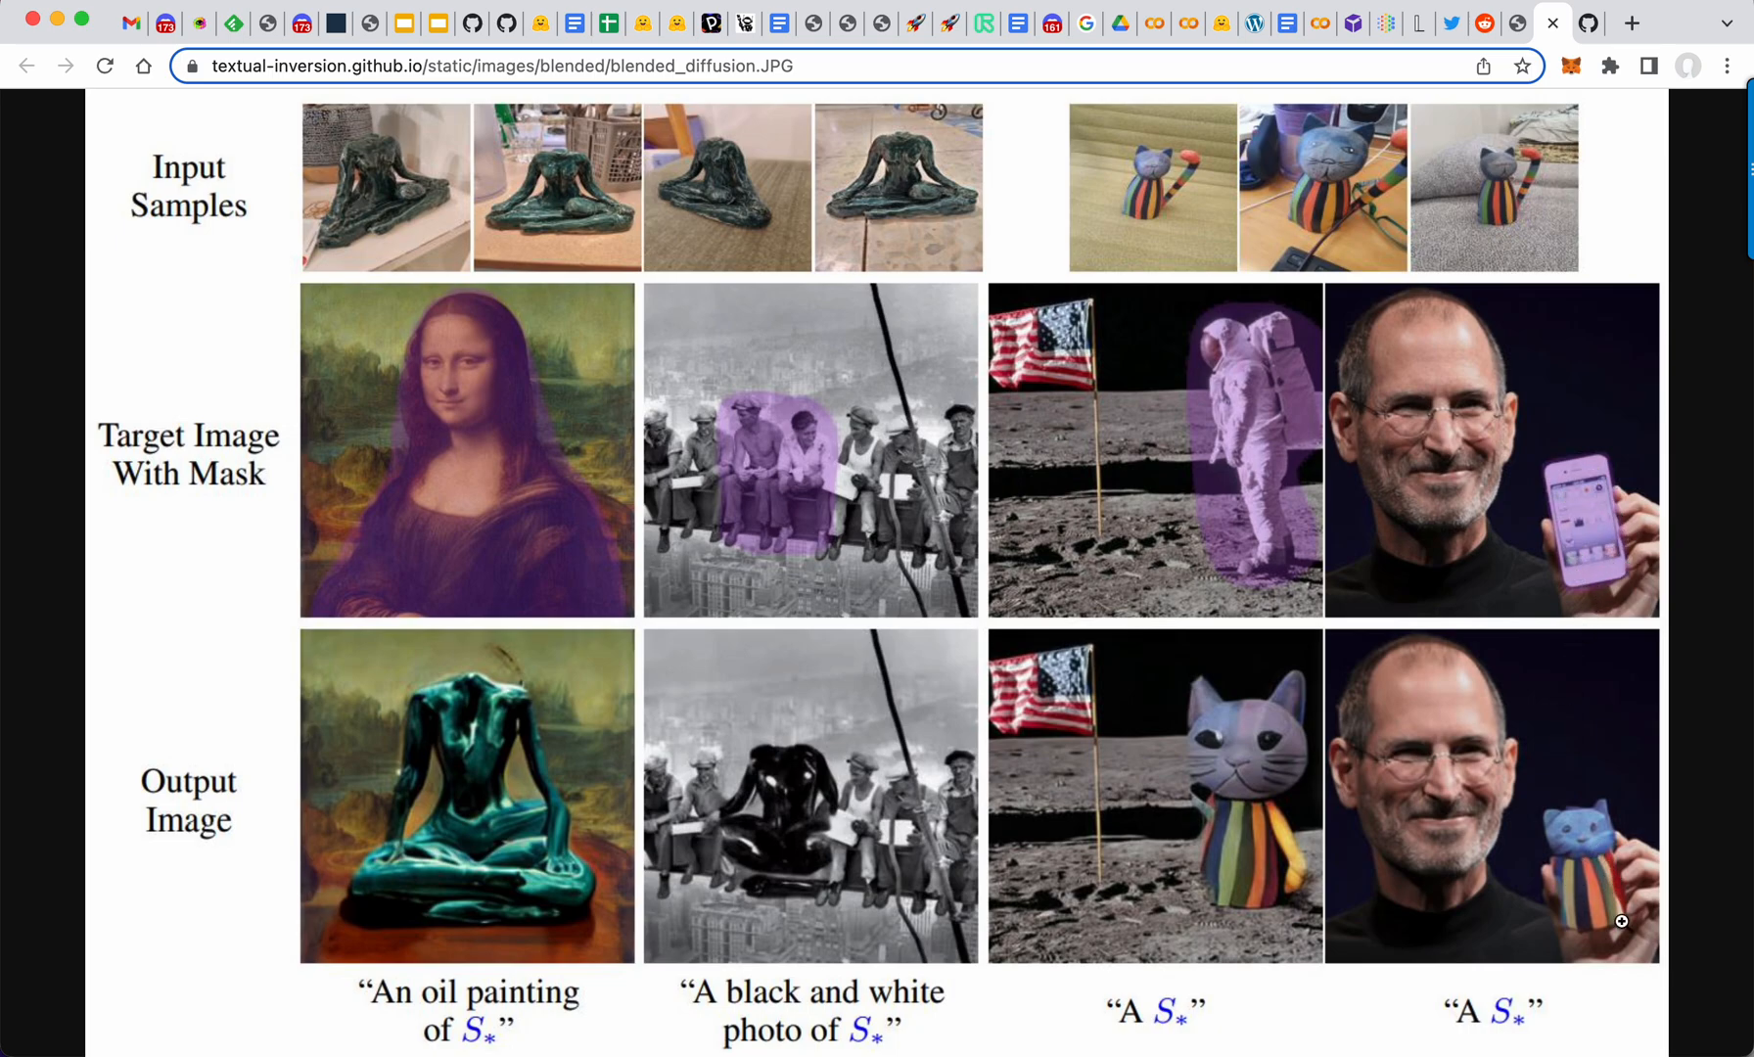
mouse_move(1608, 837)
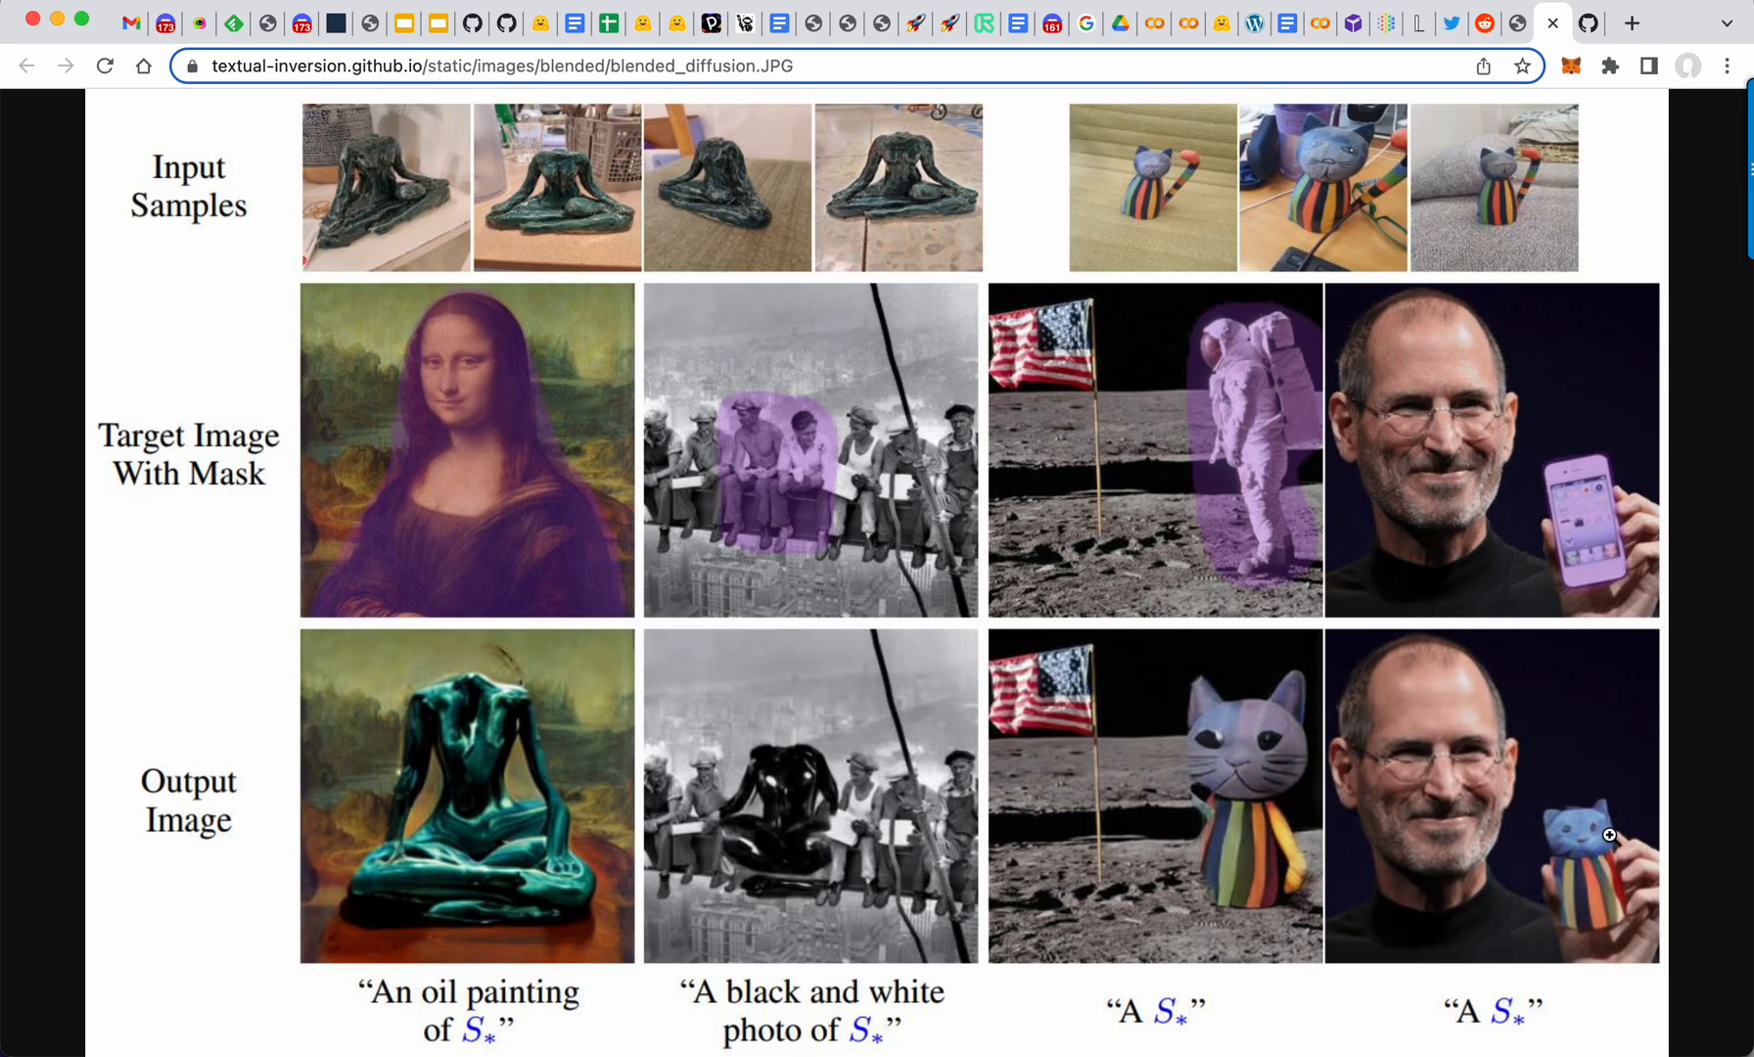
mouse_move(1608, 11)
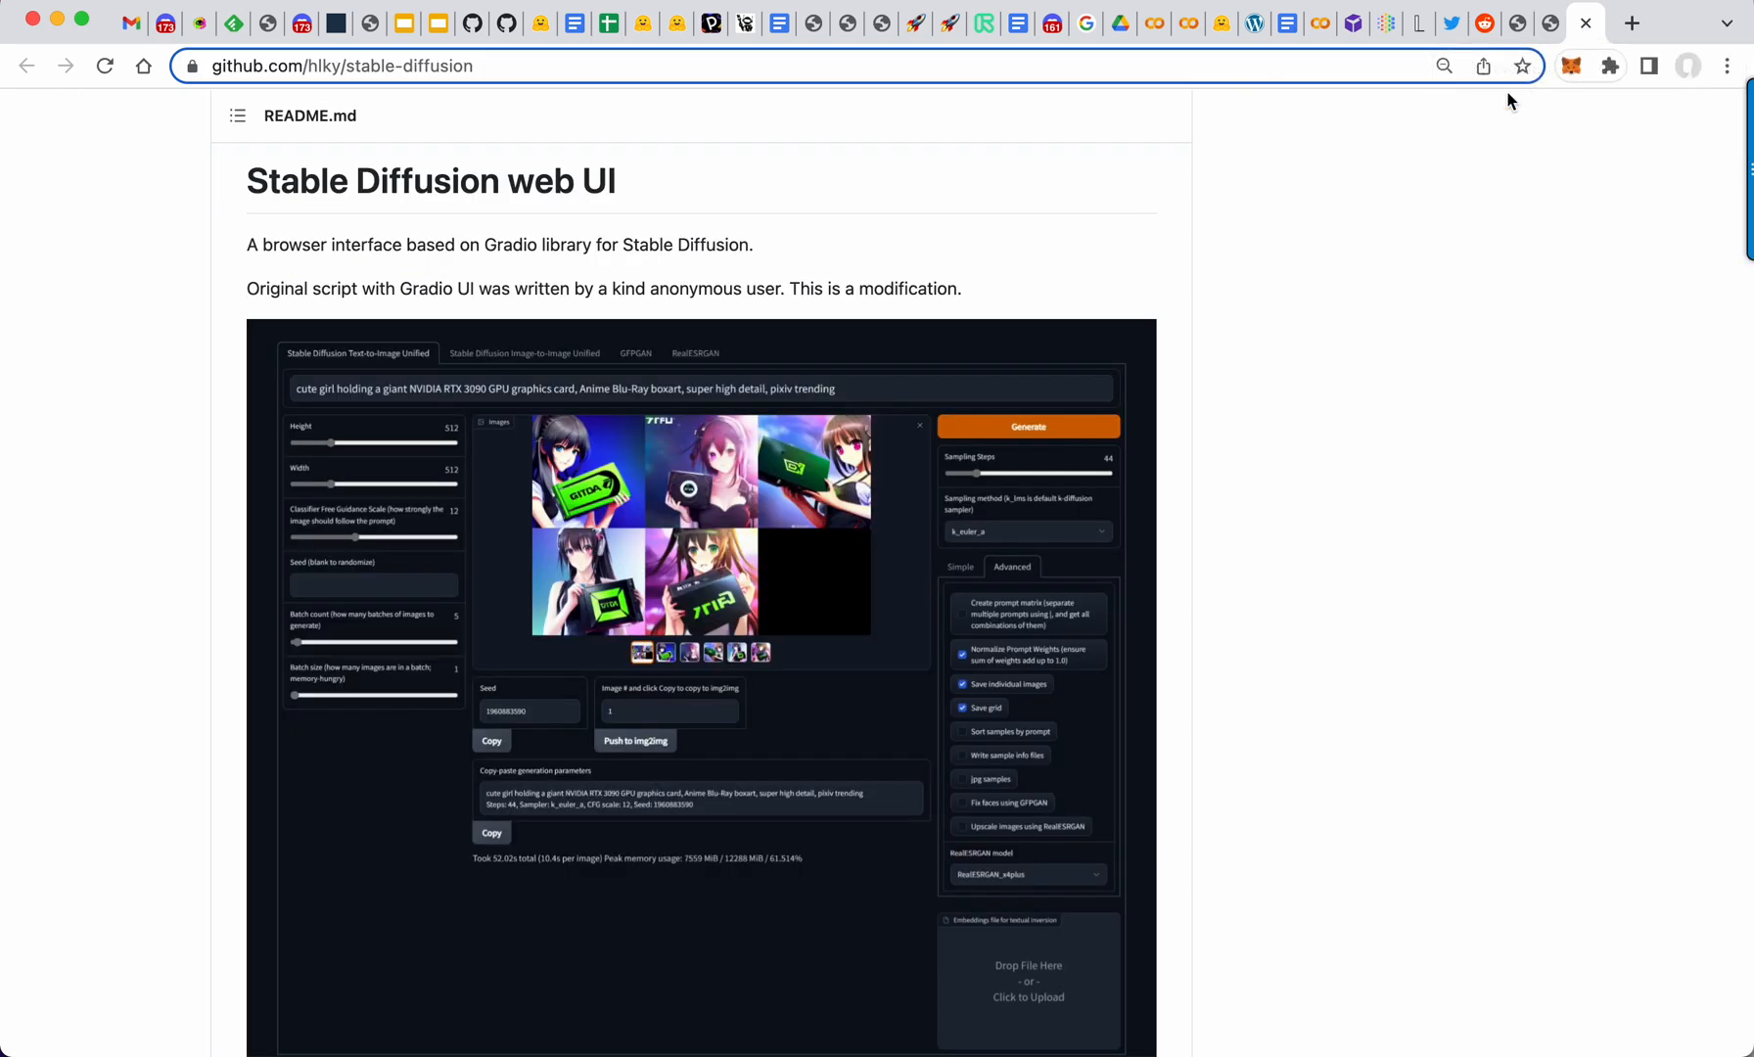
mouse_move(853, 613)
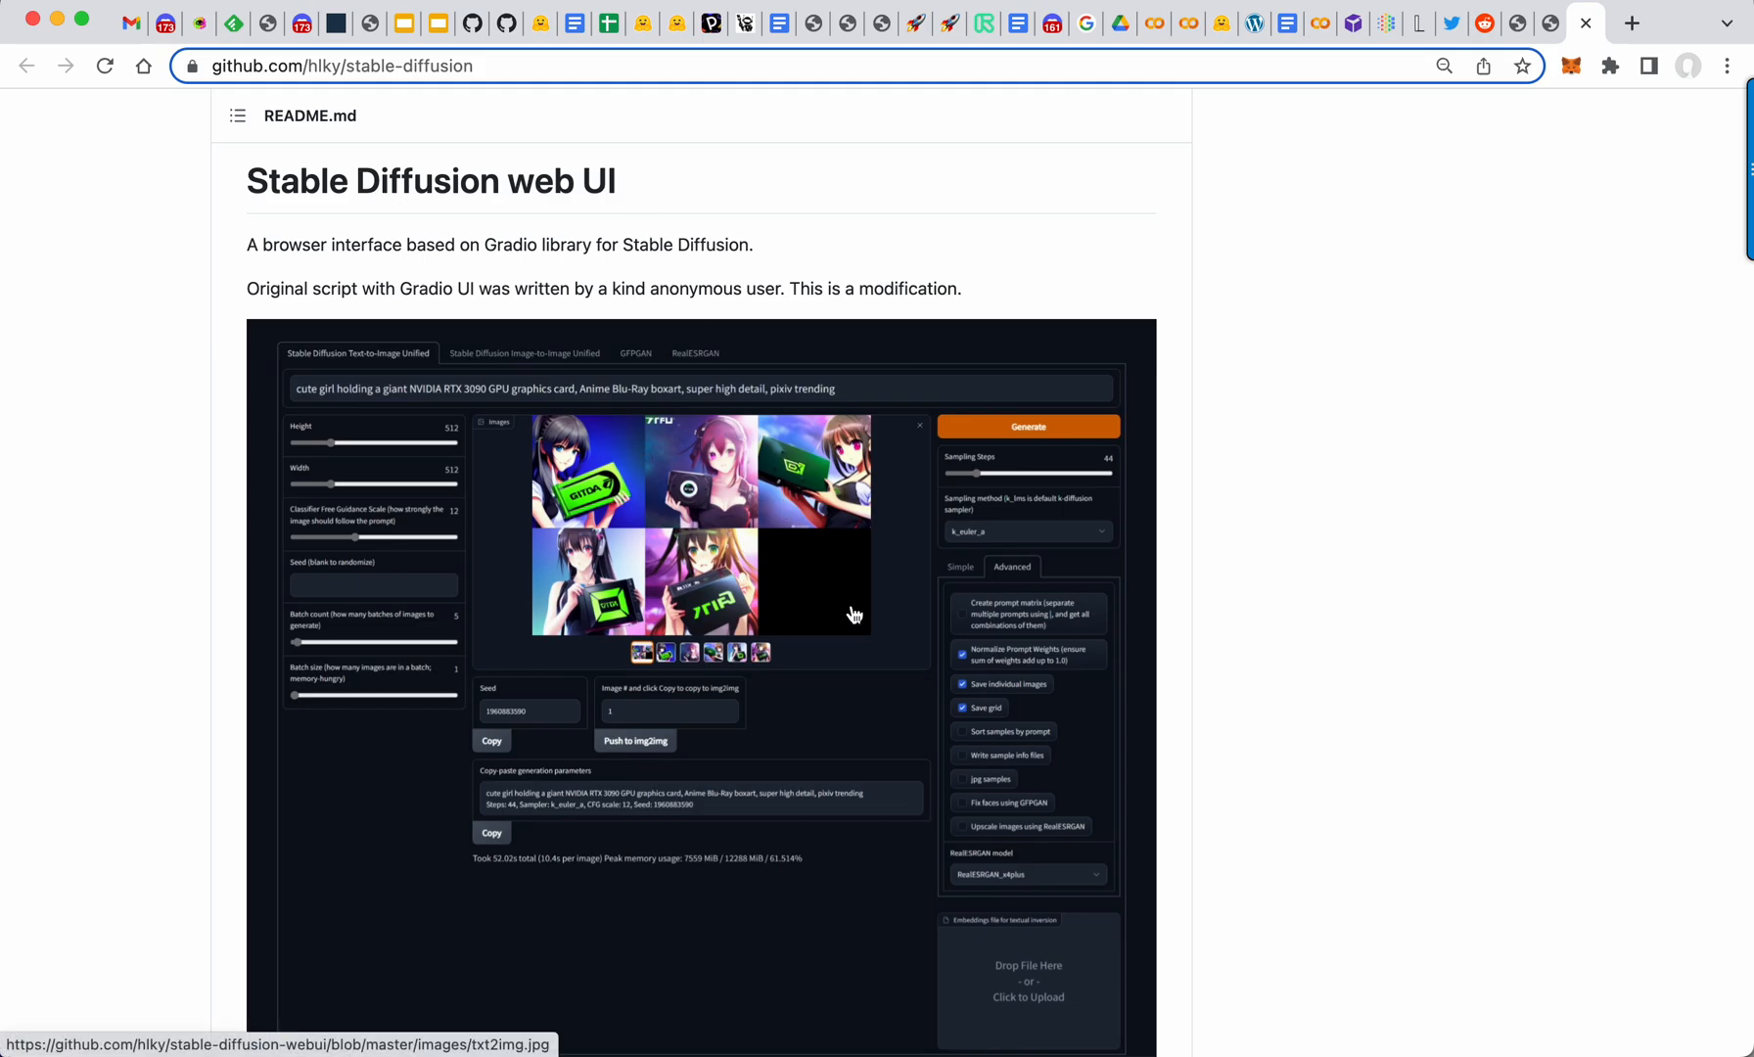
Step: Scroll the hlky/stable-diffusion README through its features list and web UI screenshots
scroll(down, 3)
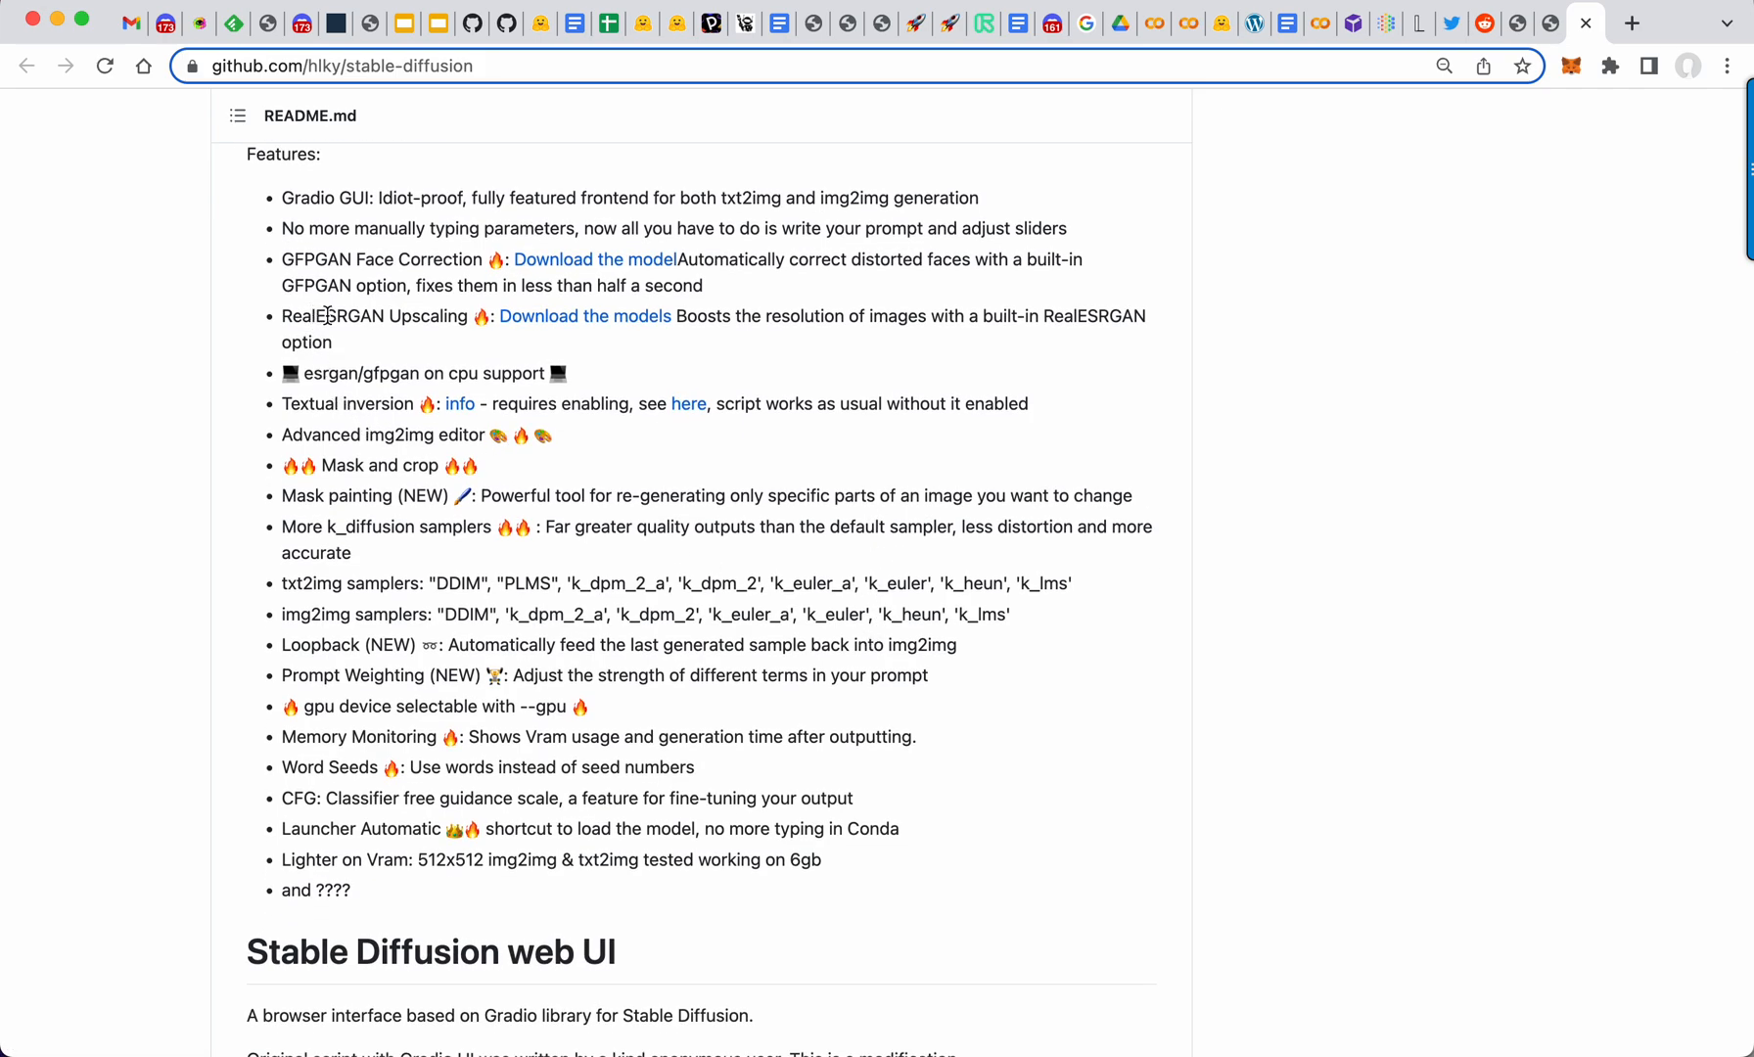
mouse_move(321, 258)
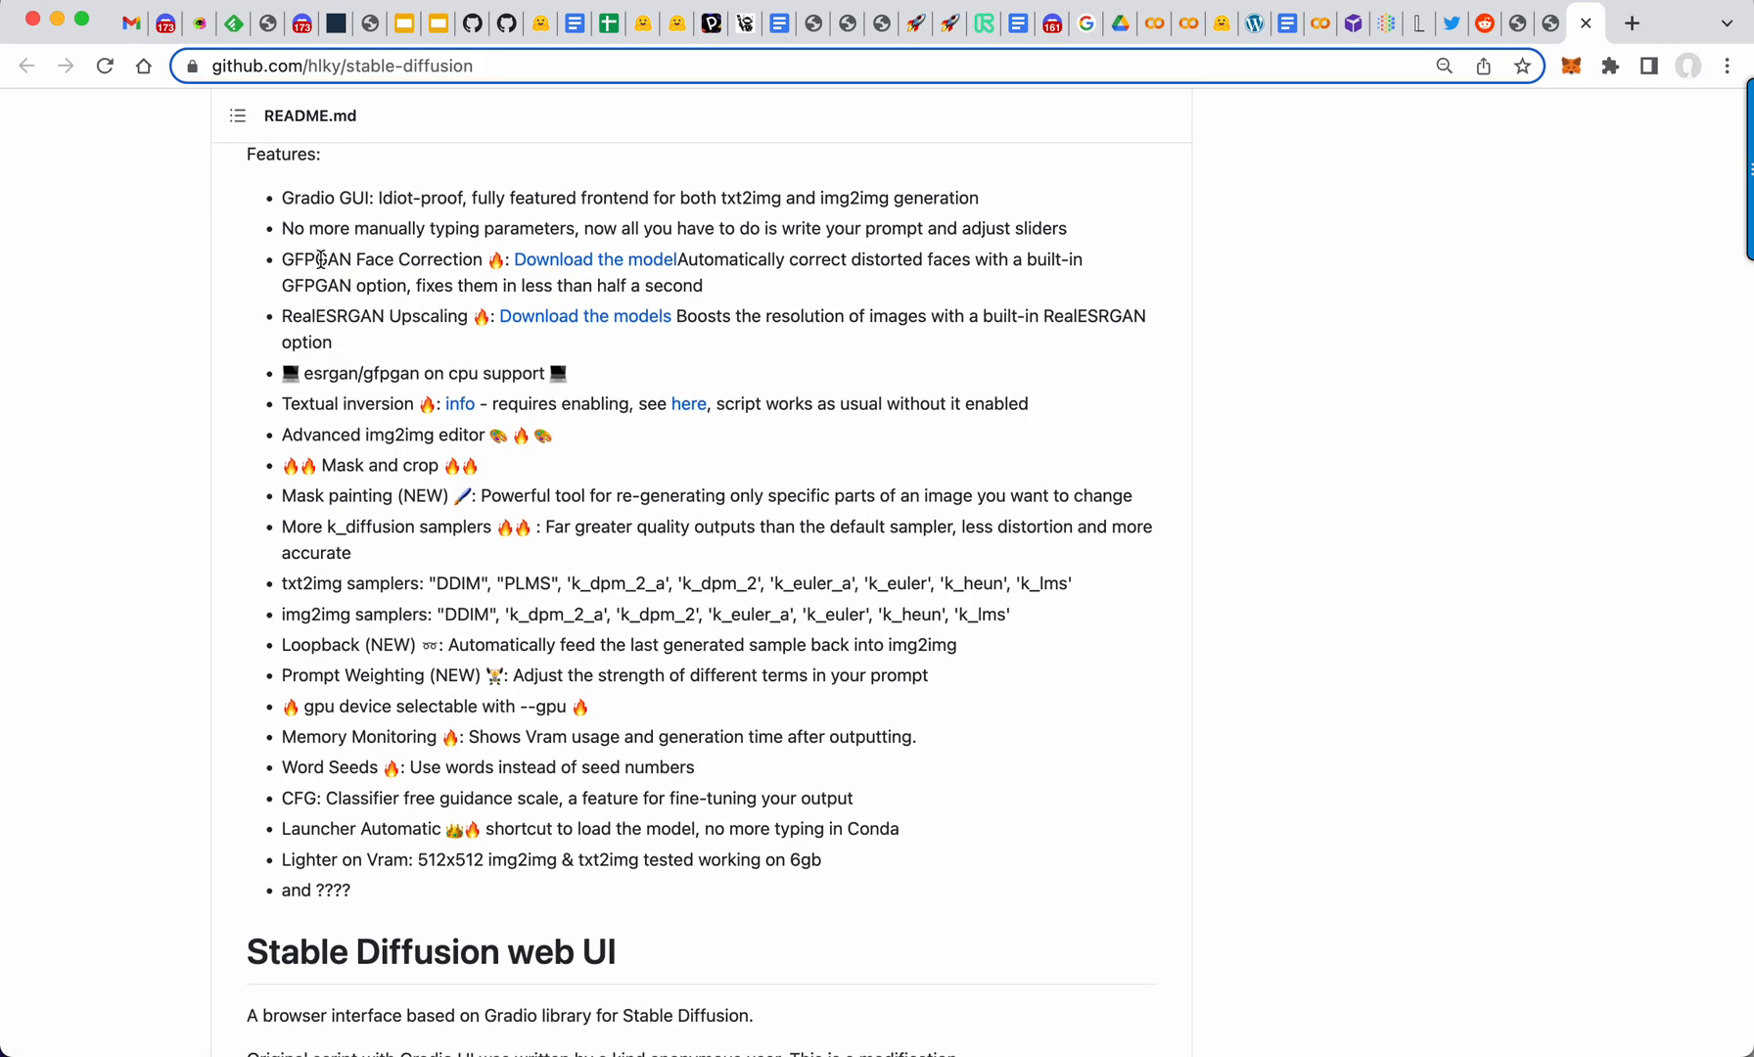
mouse_move(305, 399)
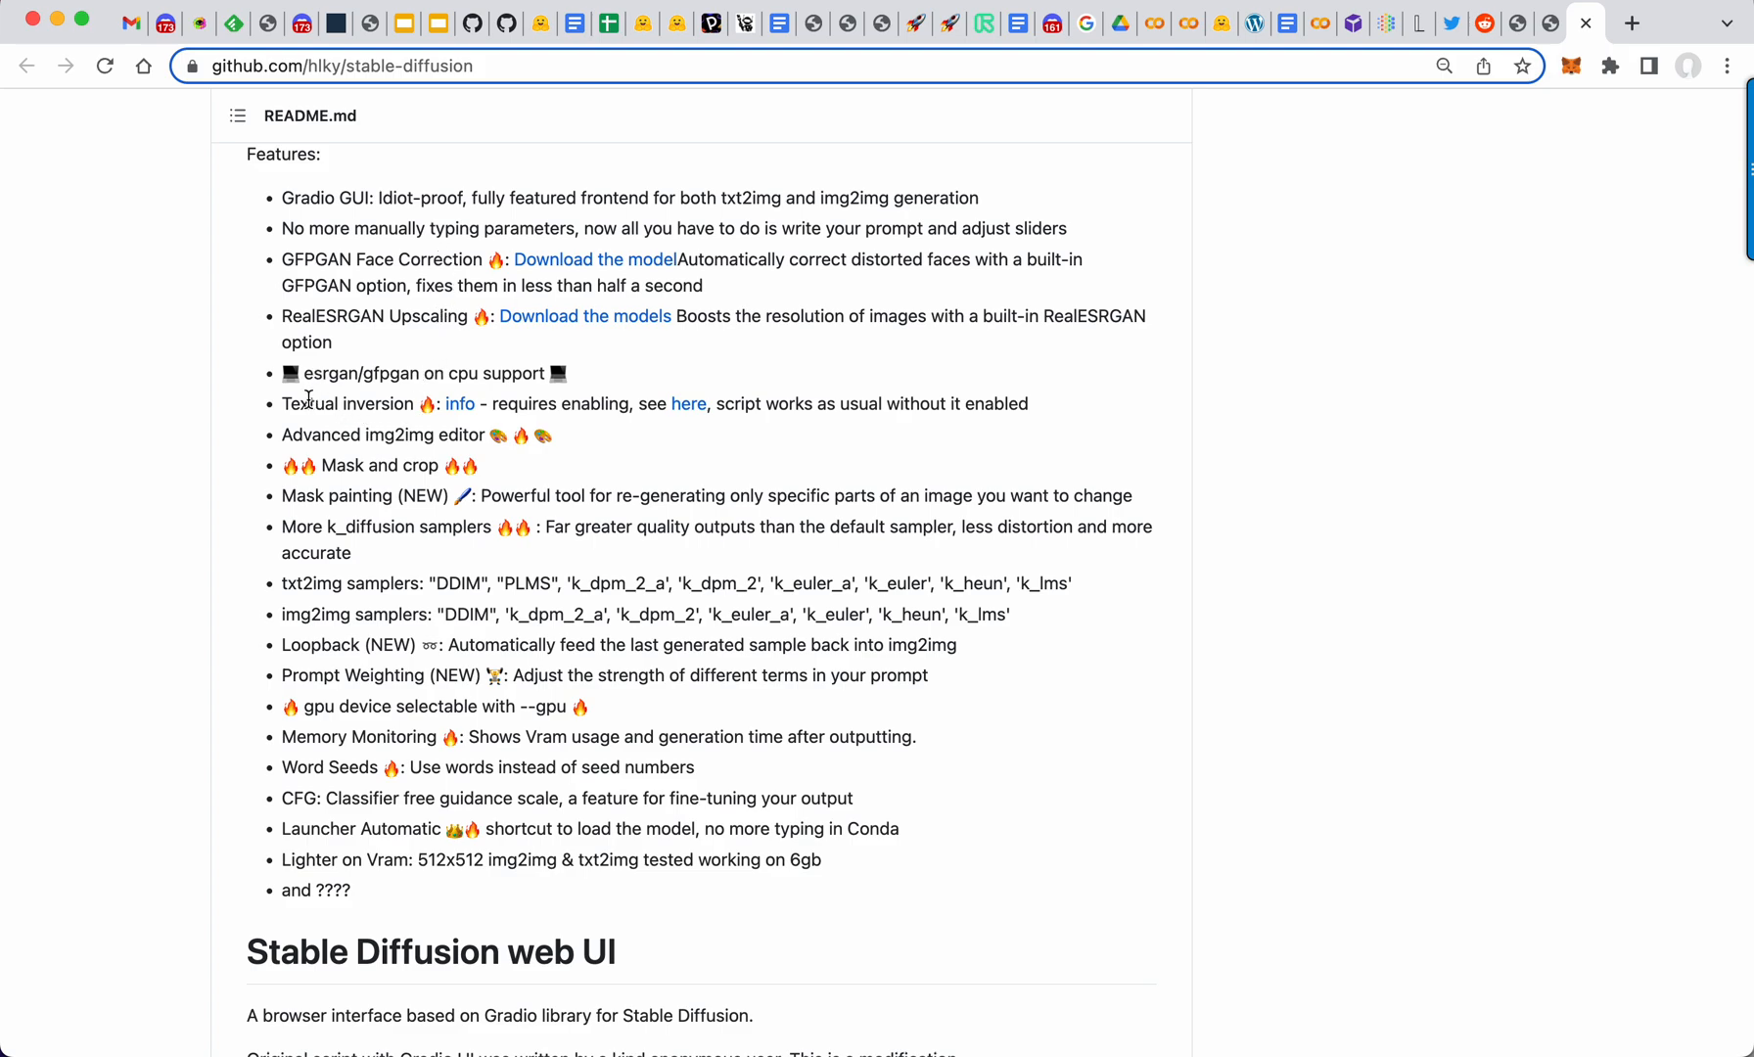
mouse_move(287, 454)
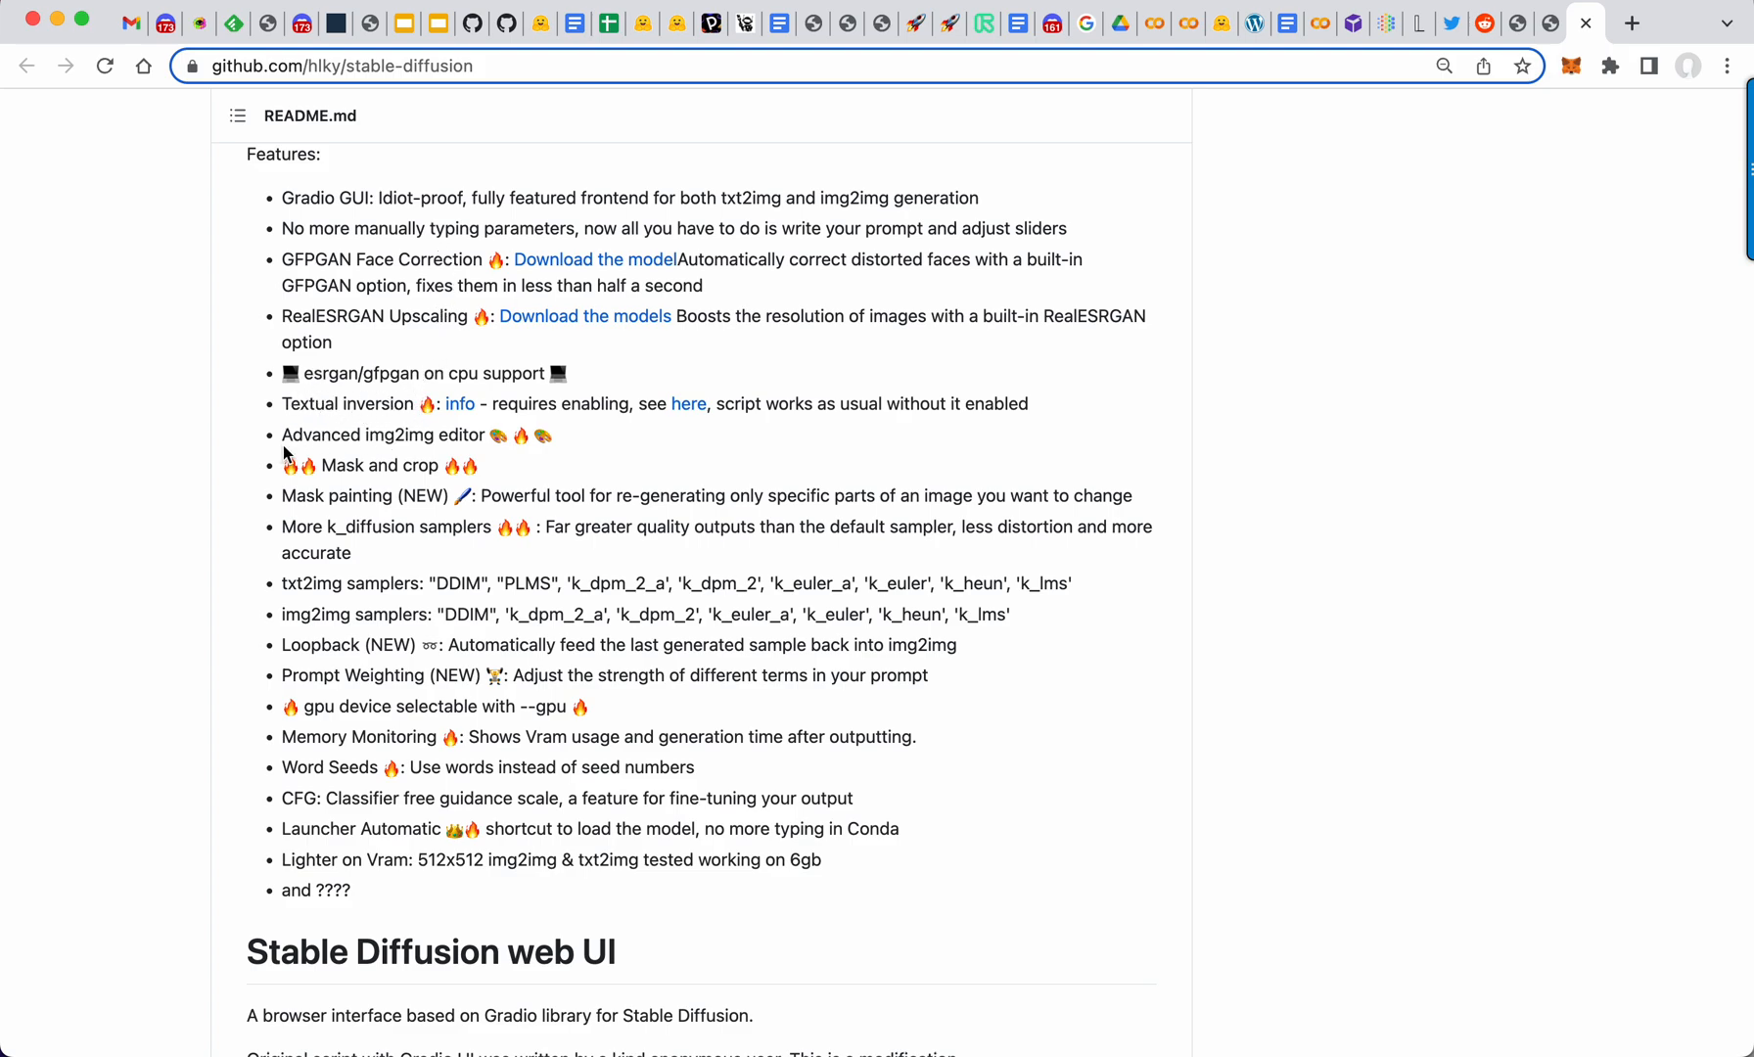
mouse_move(1308, 113)
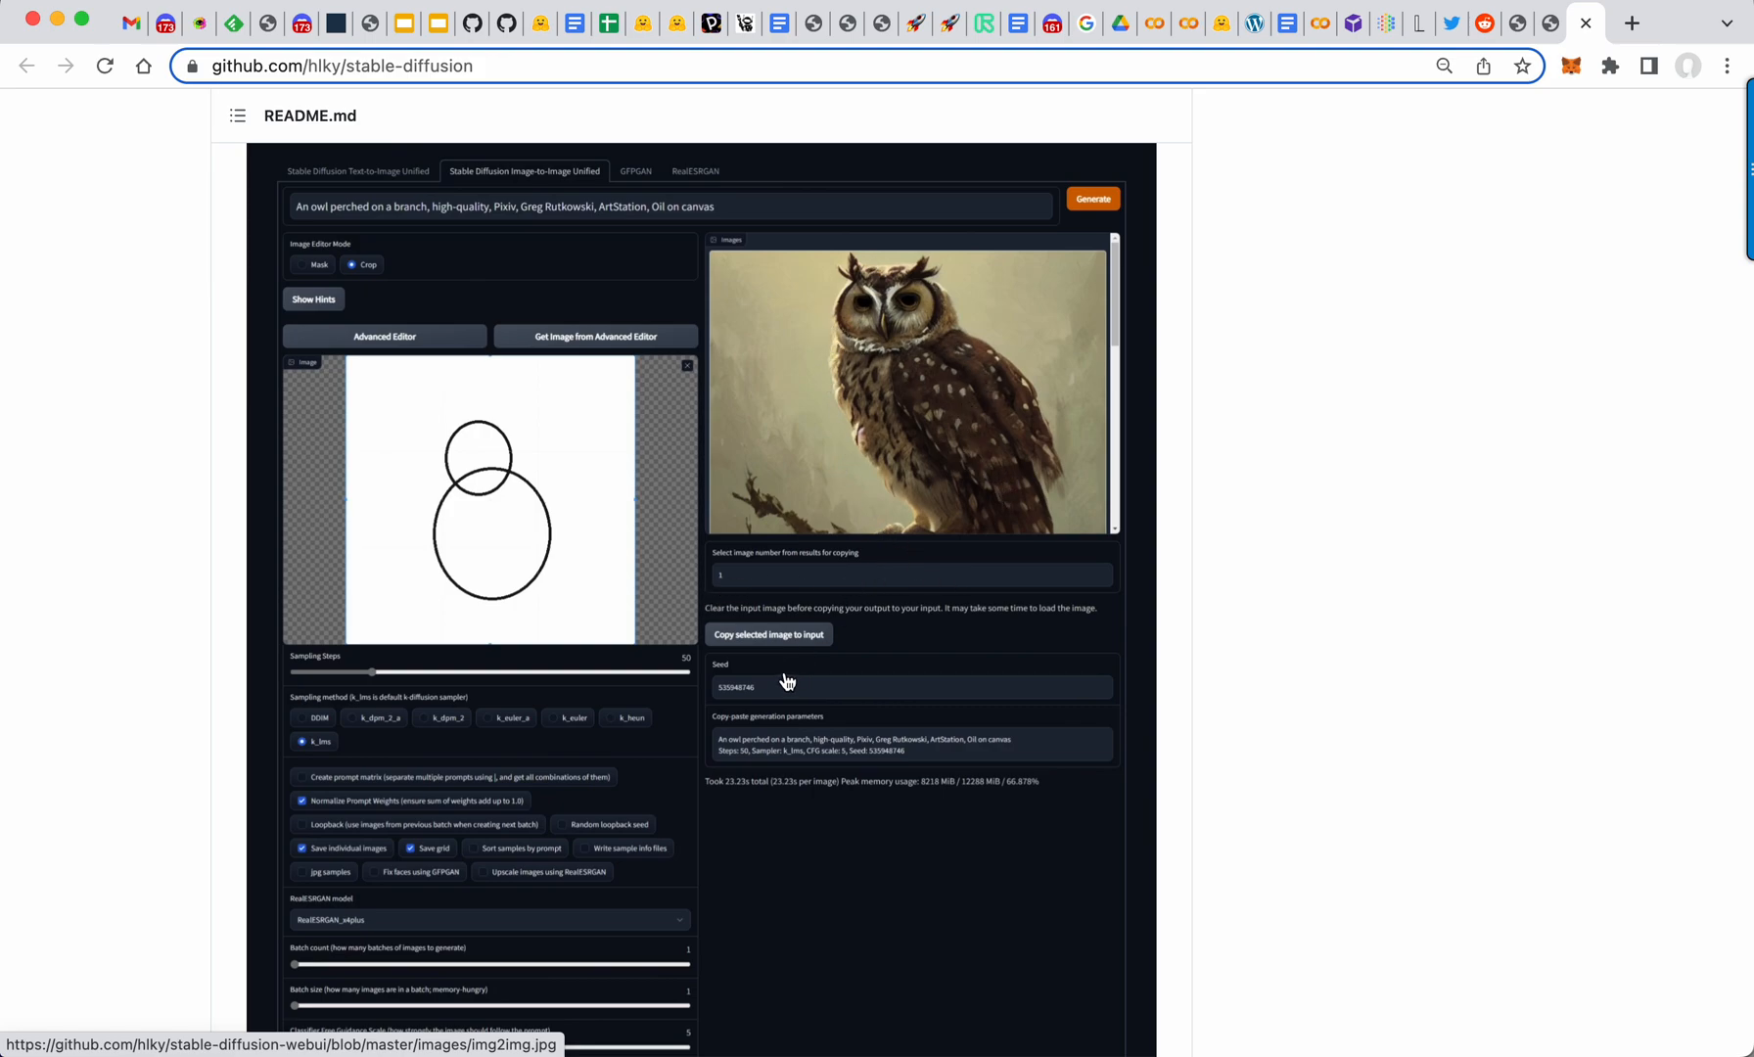
scroll(down, 3)
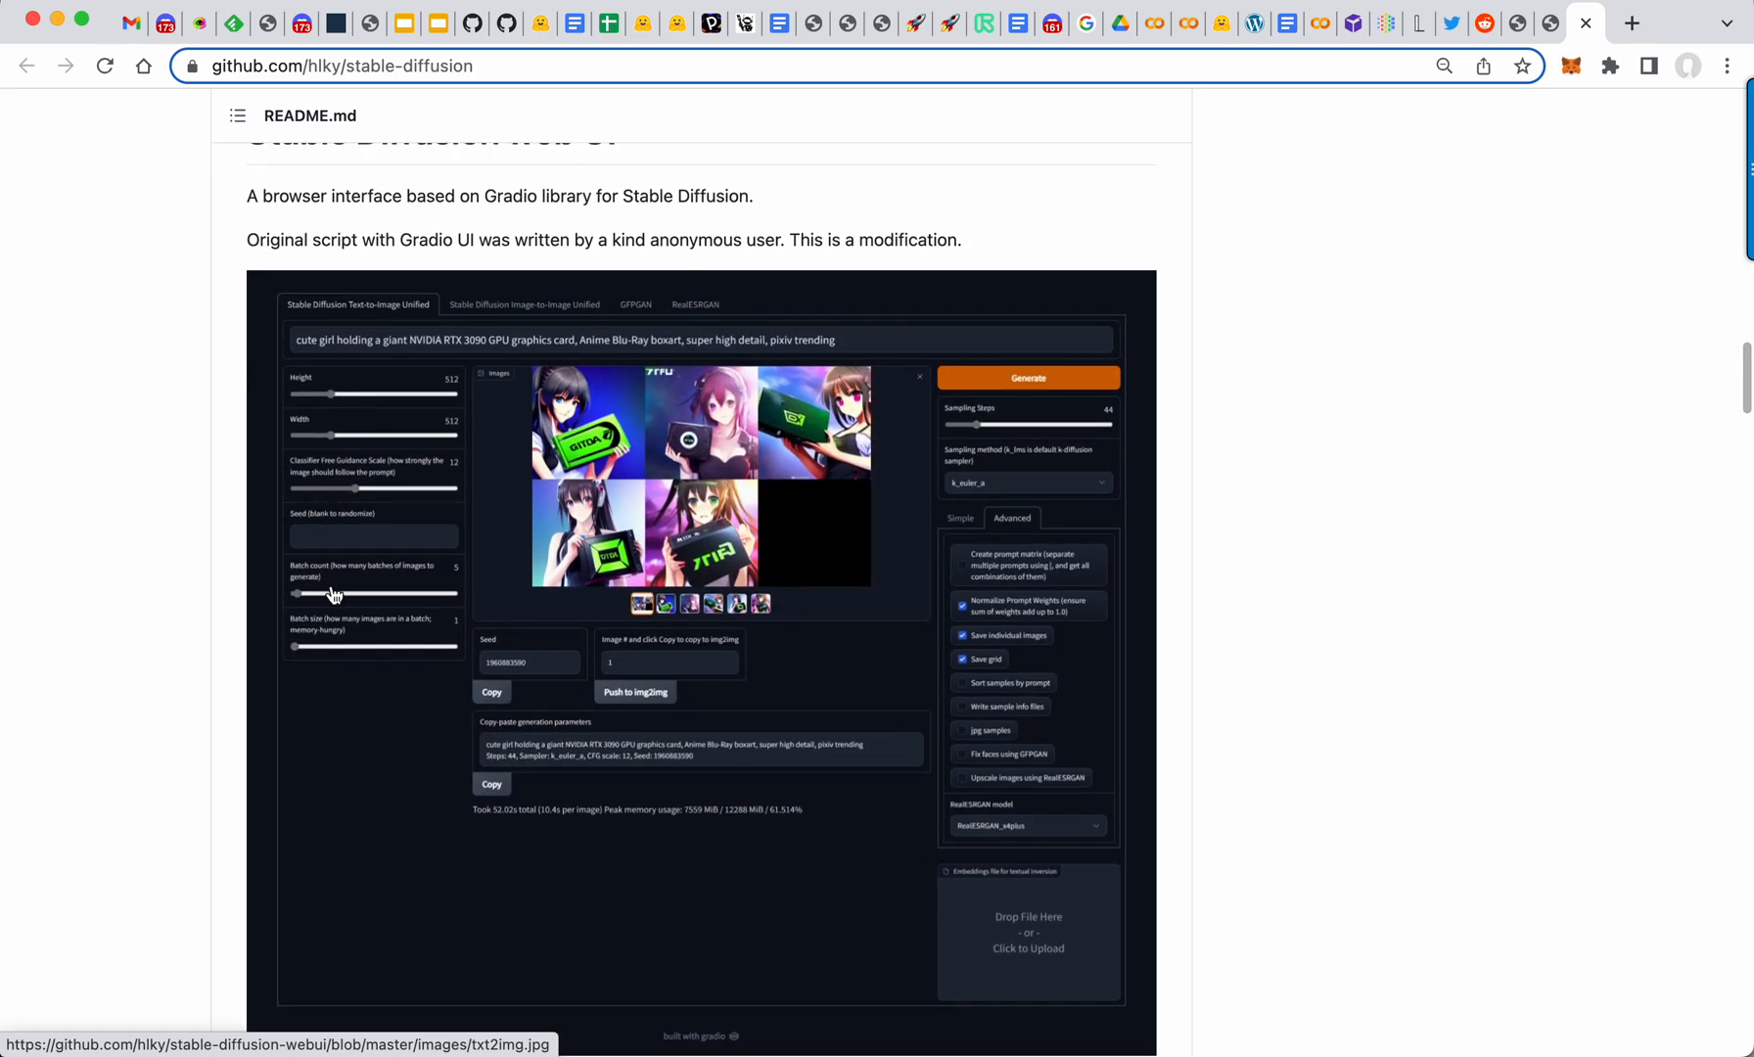
scroll(down, 3)
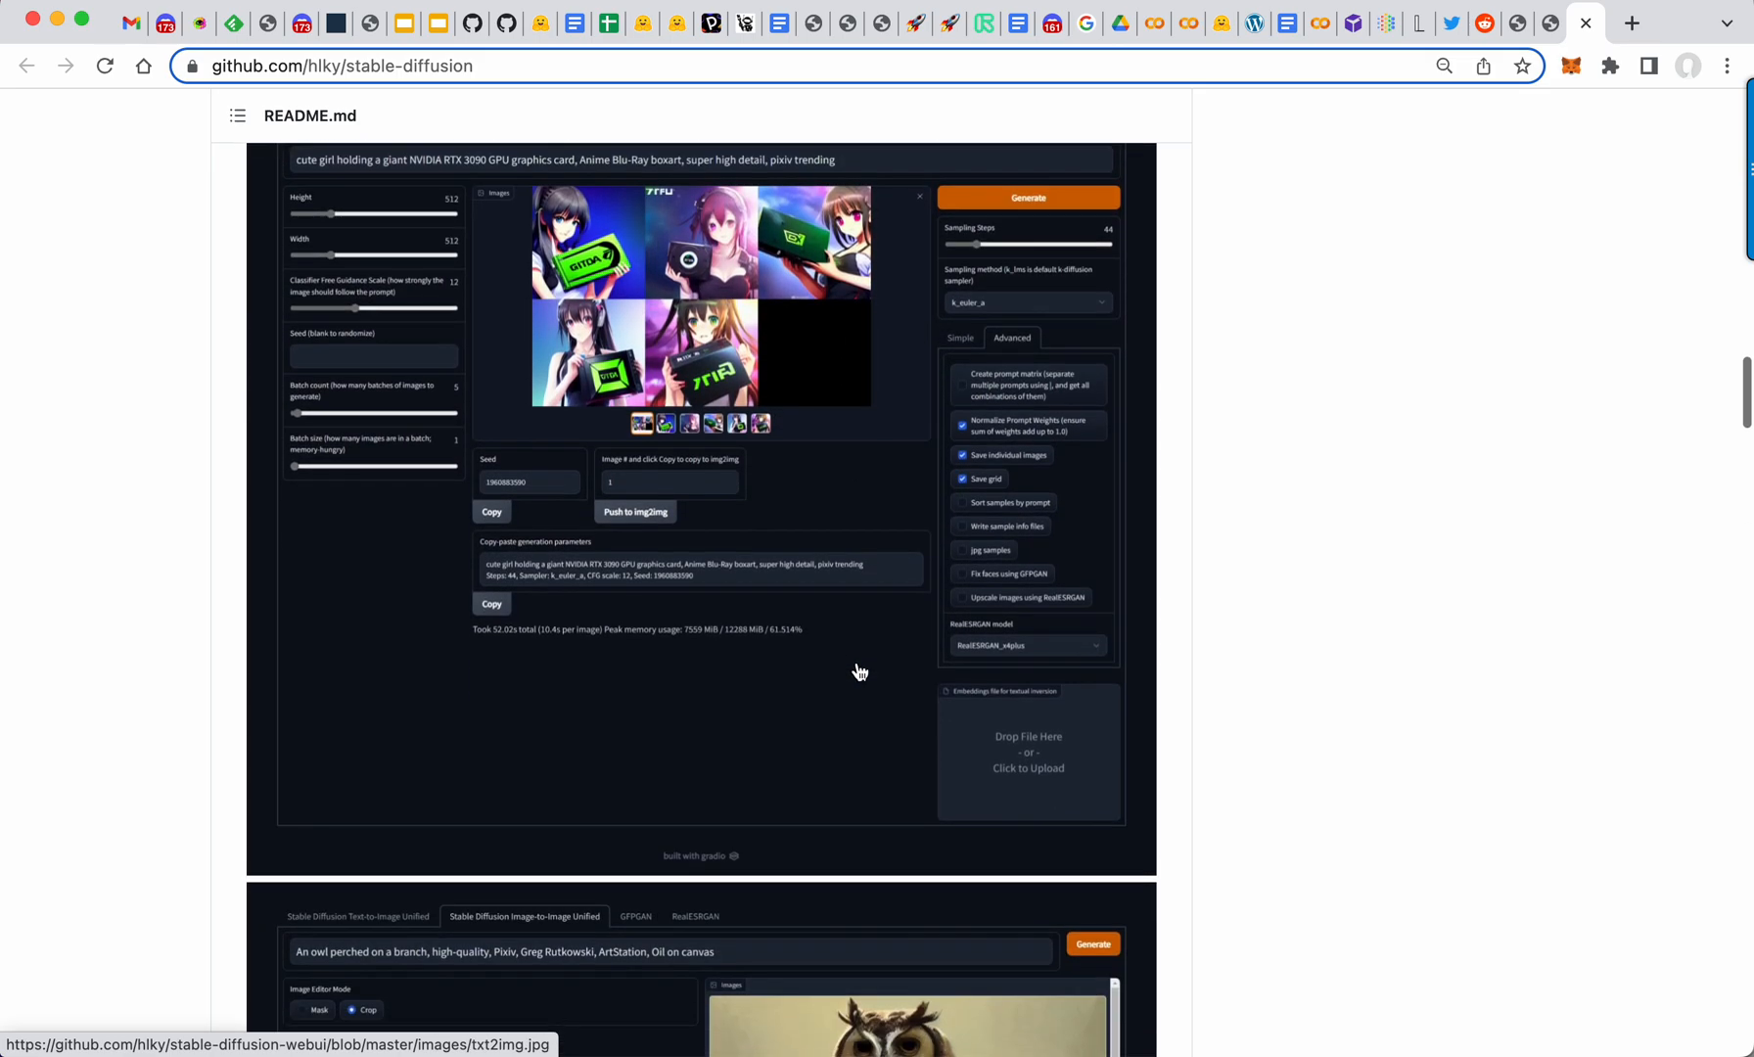
scroll(down, 3)
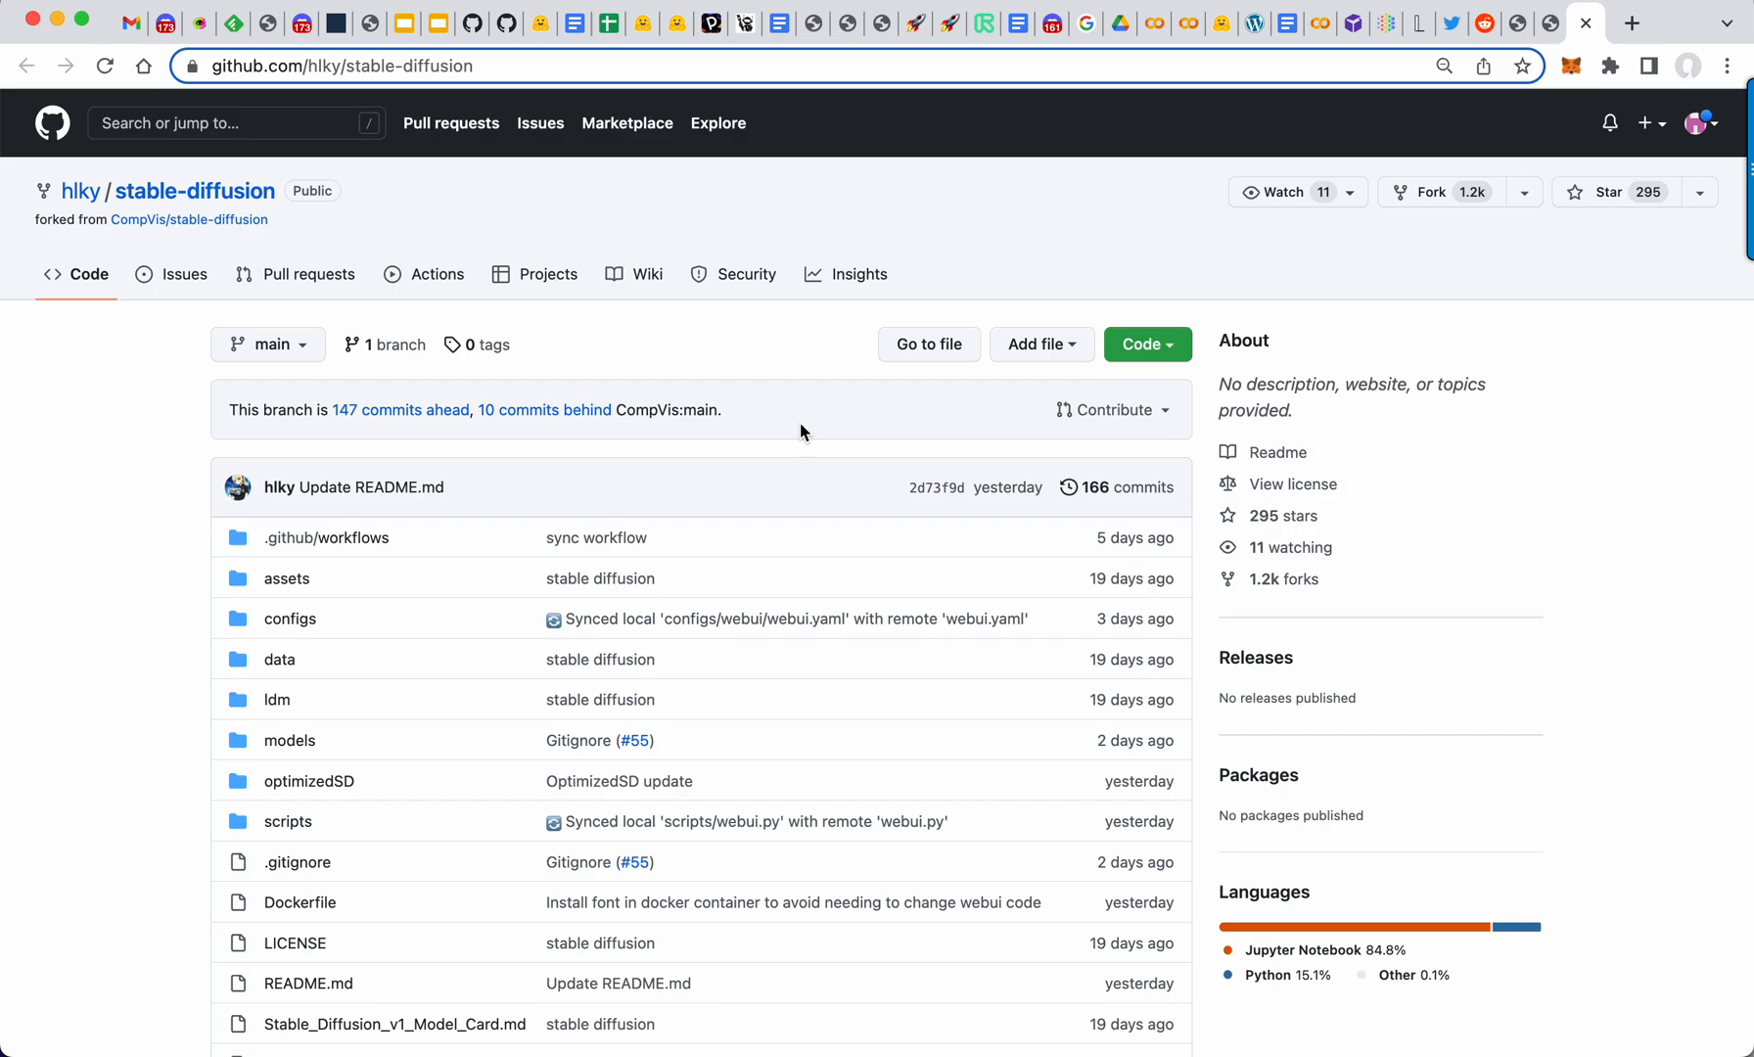
mouse_move(635, 332)
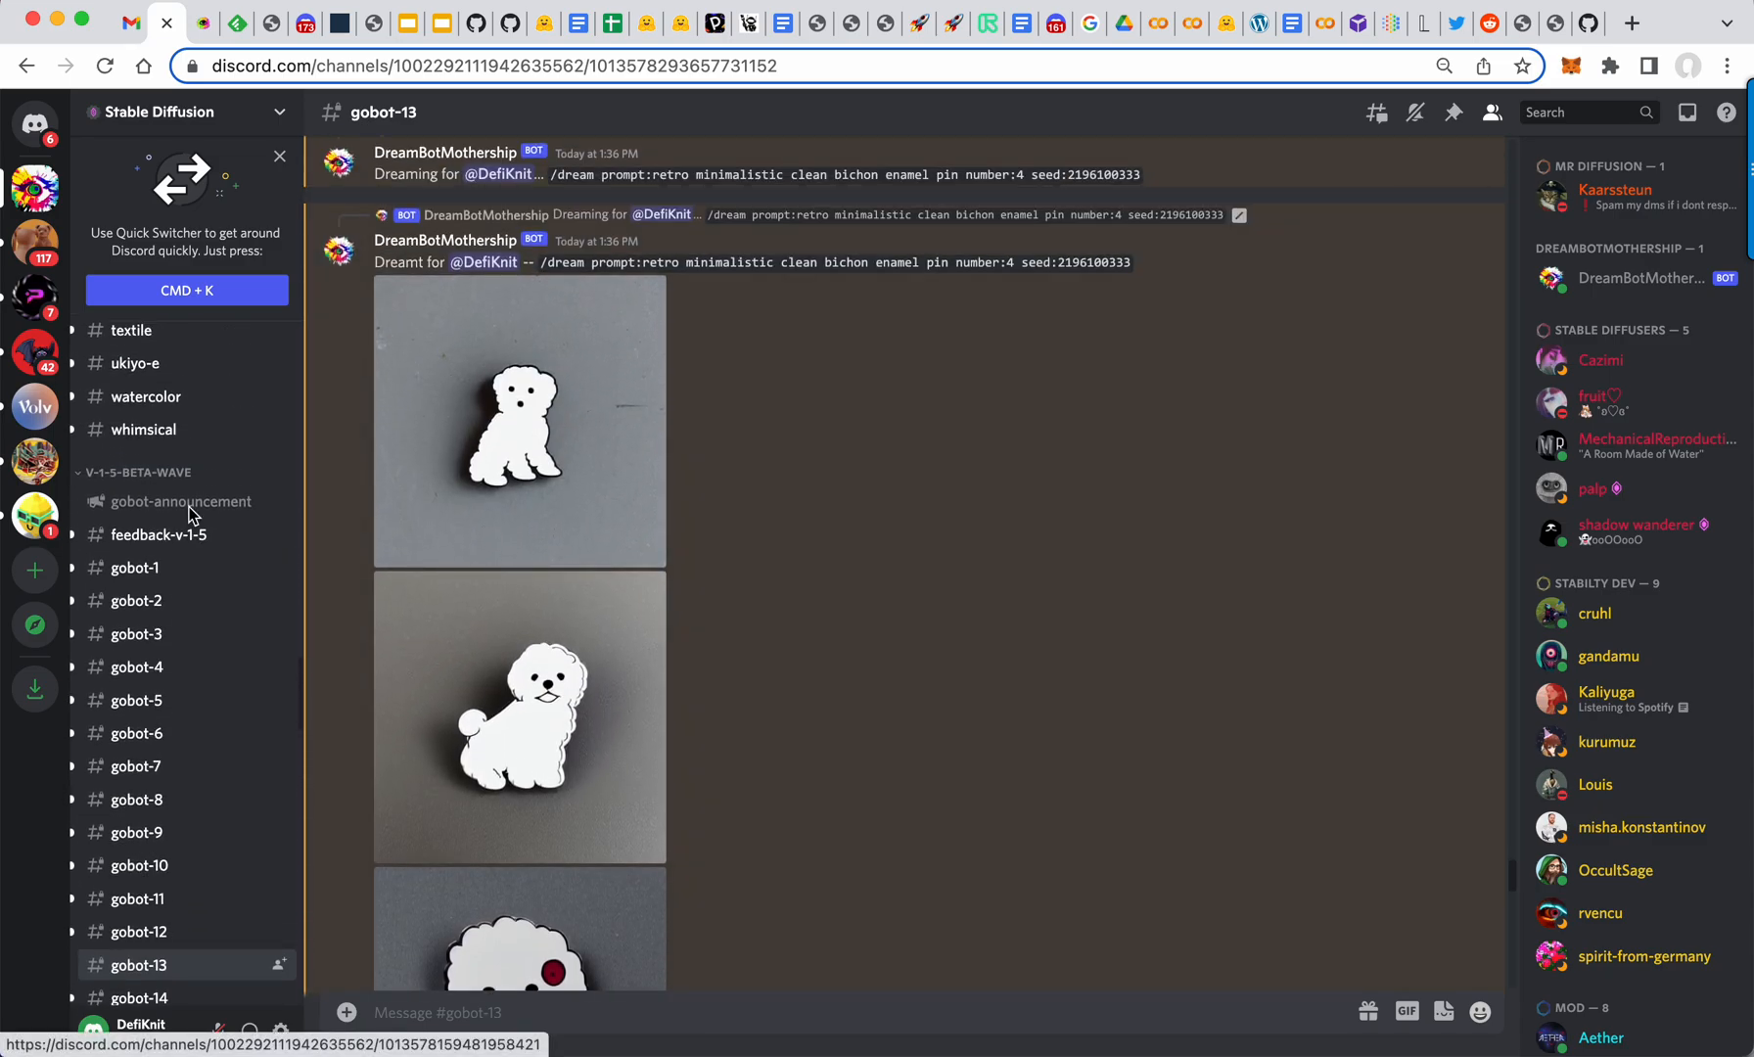
Step: Open the #gobot-announcement channel under V-1-5-BETA-WAVE
click(182, 501)
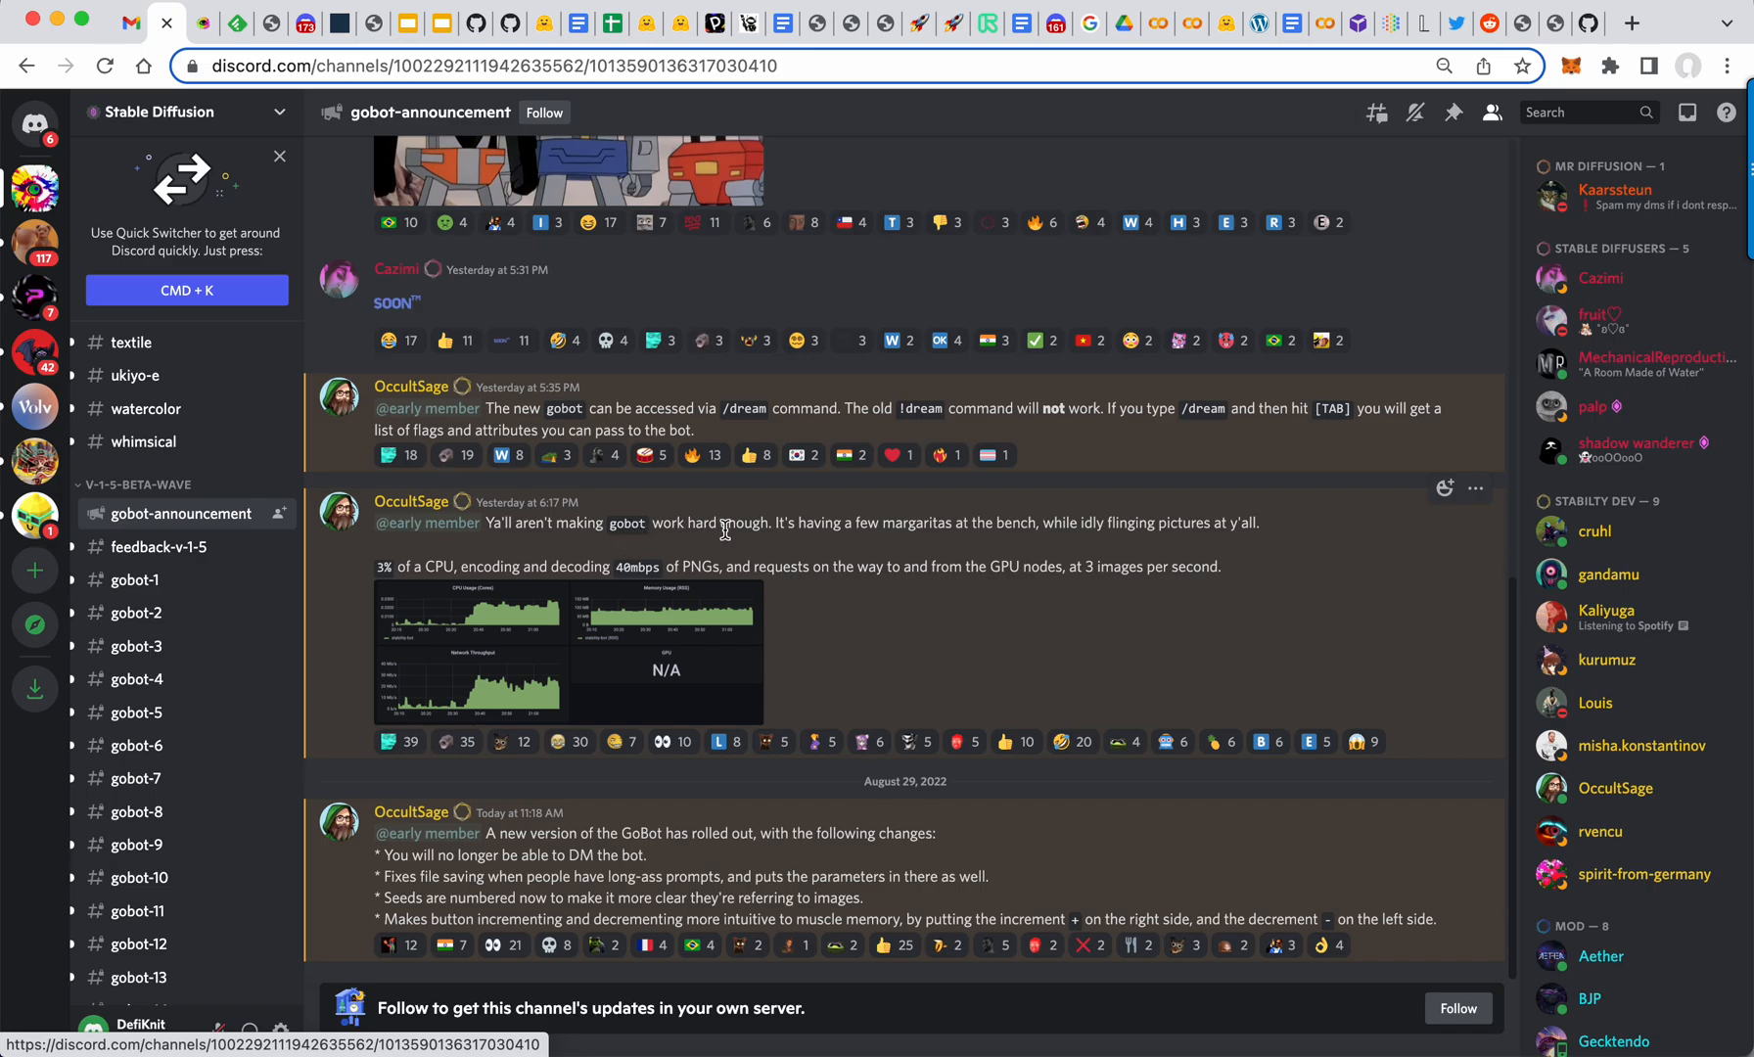
mouse_move(903, 547)
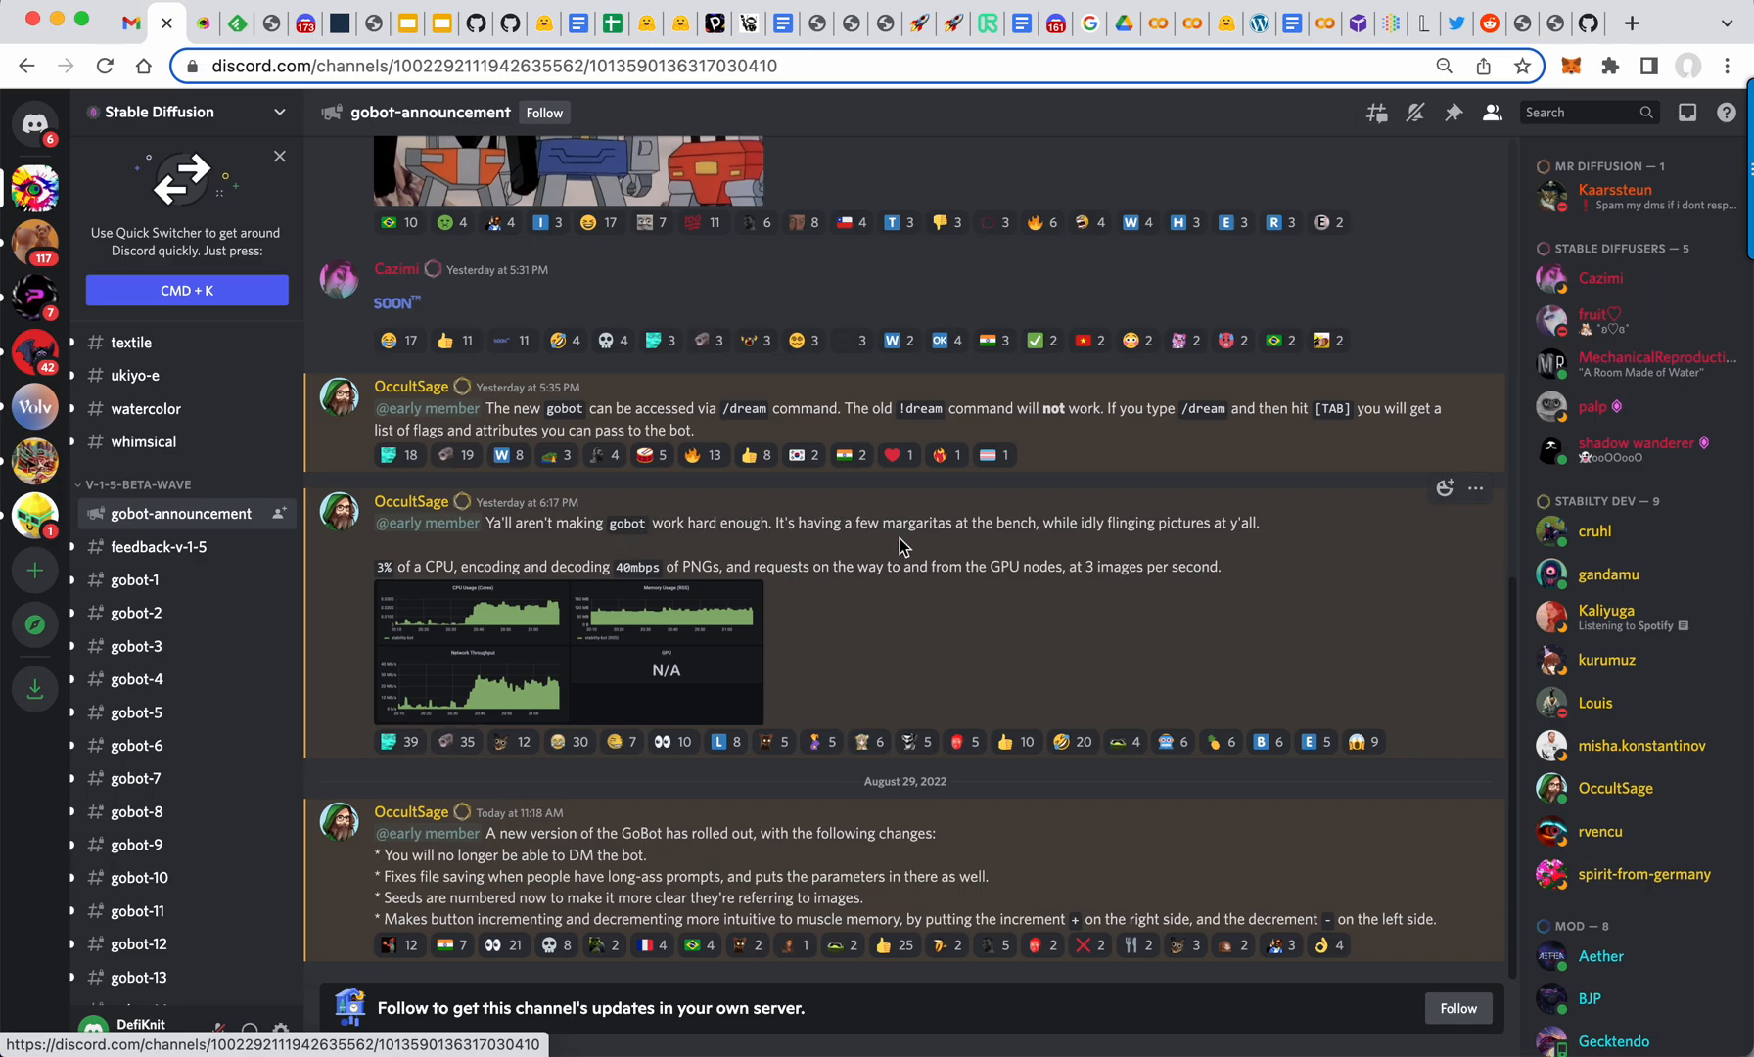
mouse_move(947, 628)
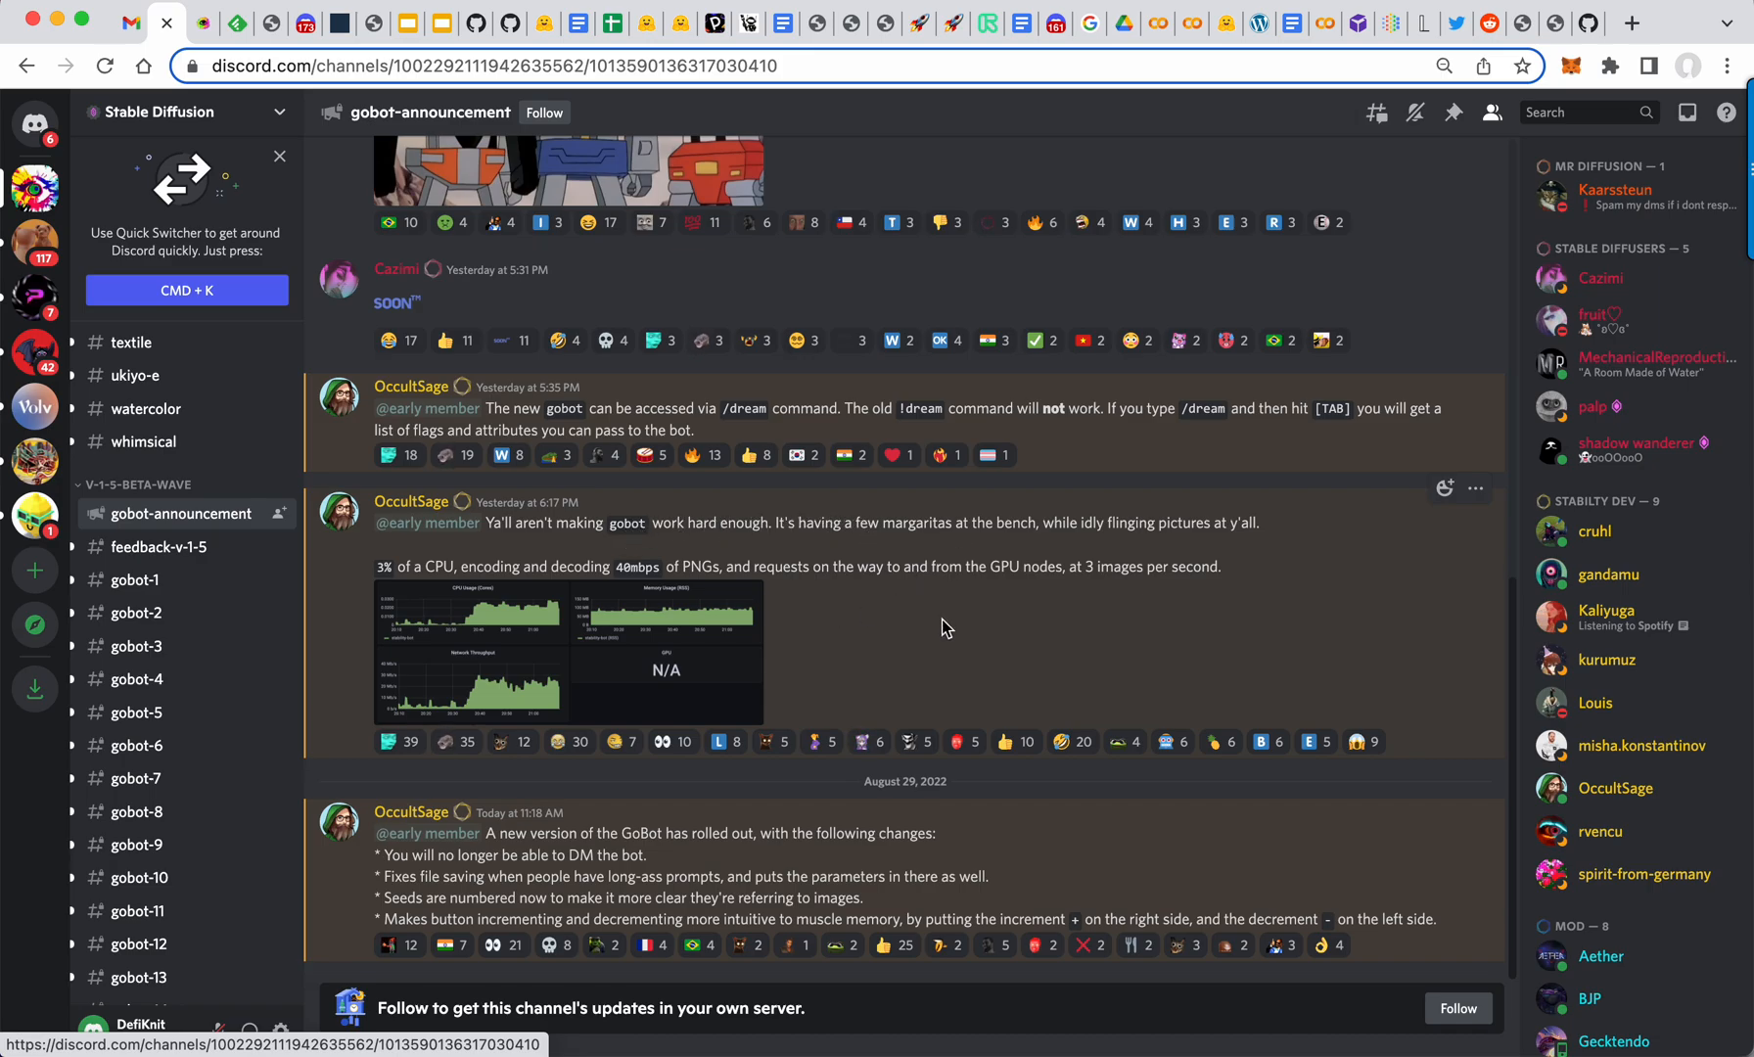